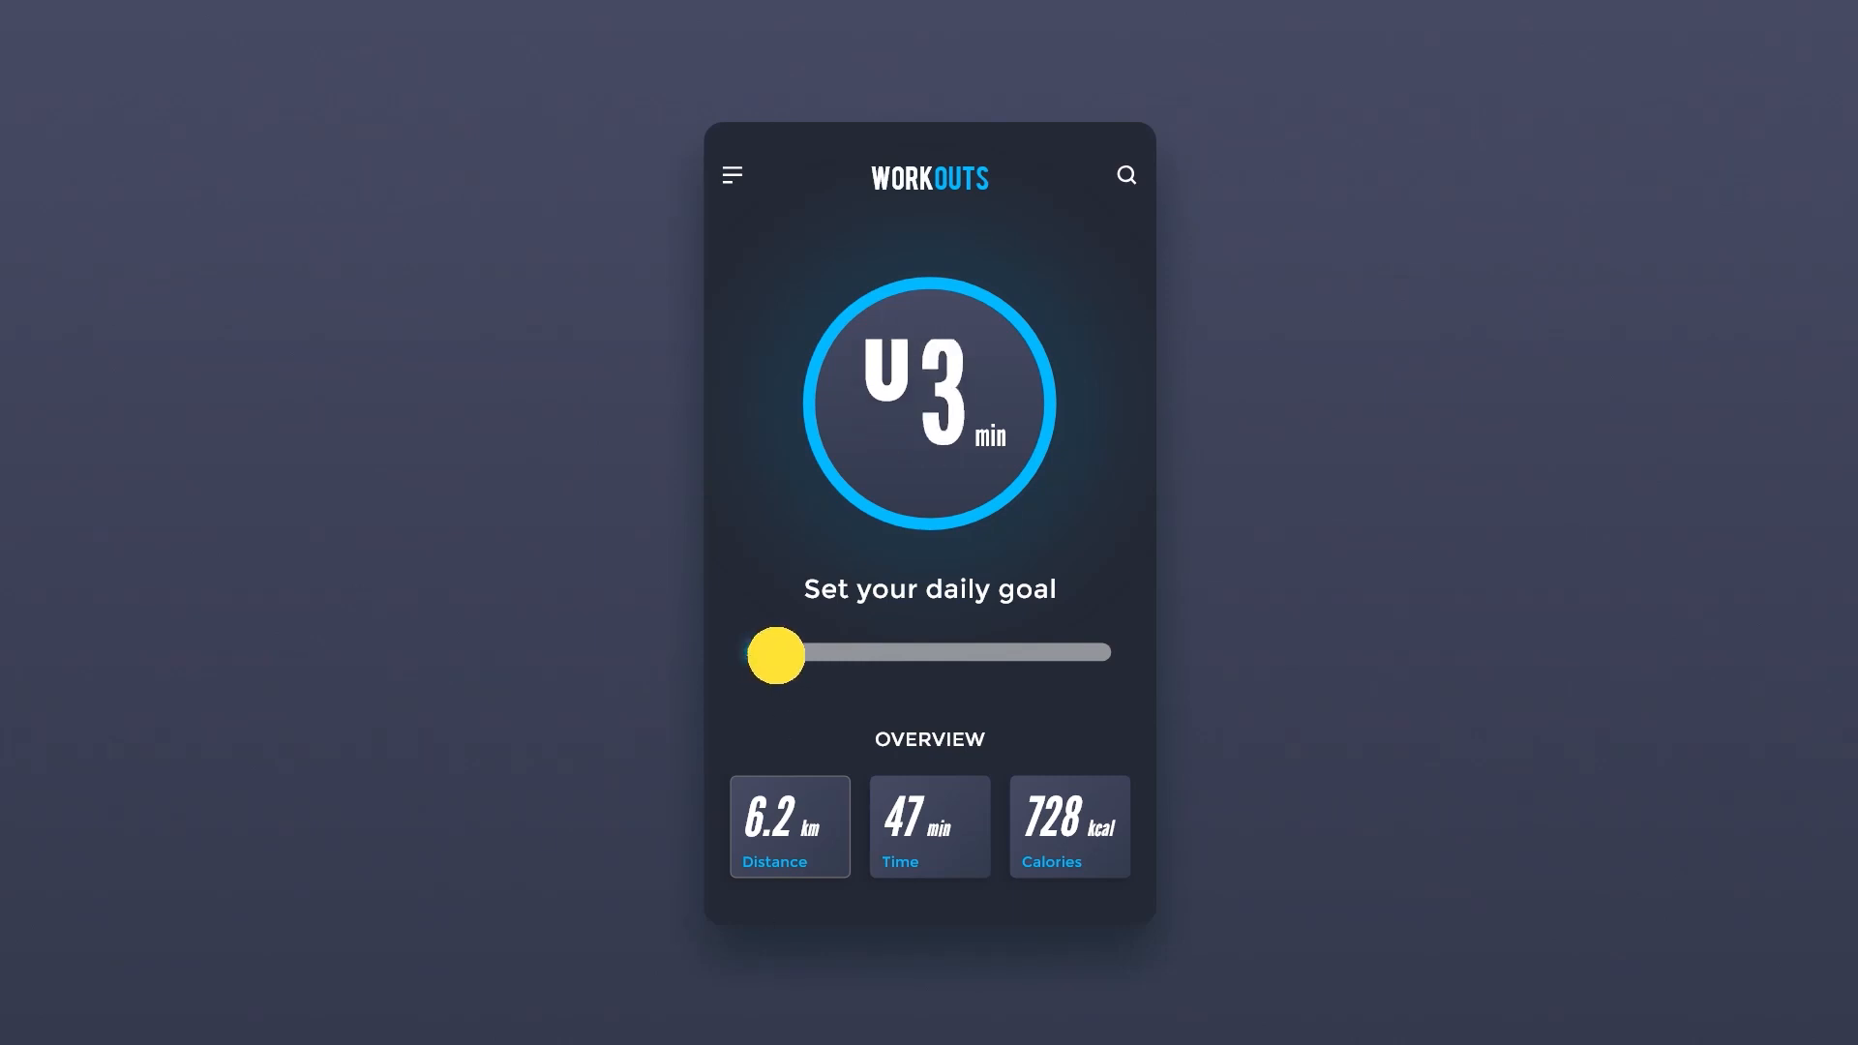
Preview the slider counter (00 to 60 min), then download the Dynamic Slider practice file
drag(776, 654, 962, 654)
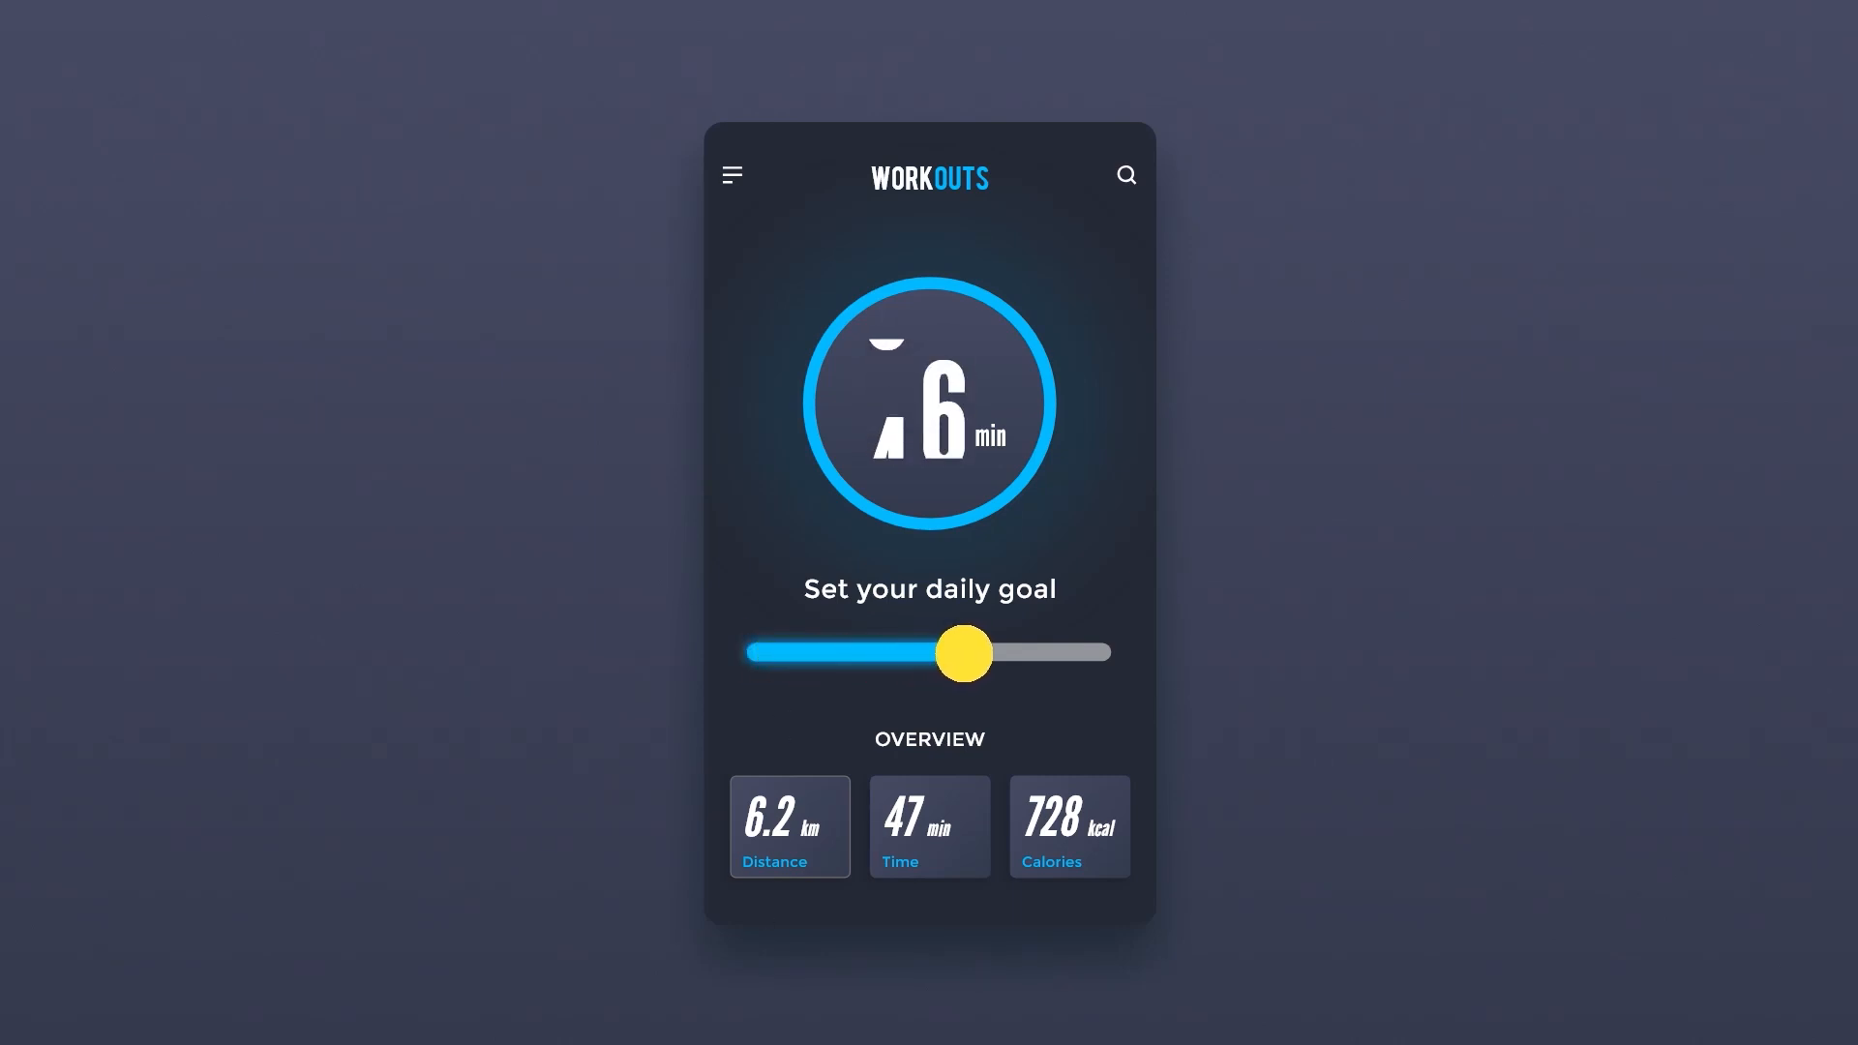
drag(965, 654, 1098, 654)
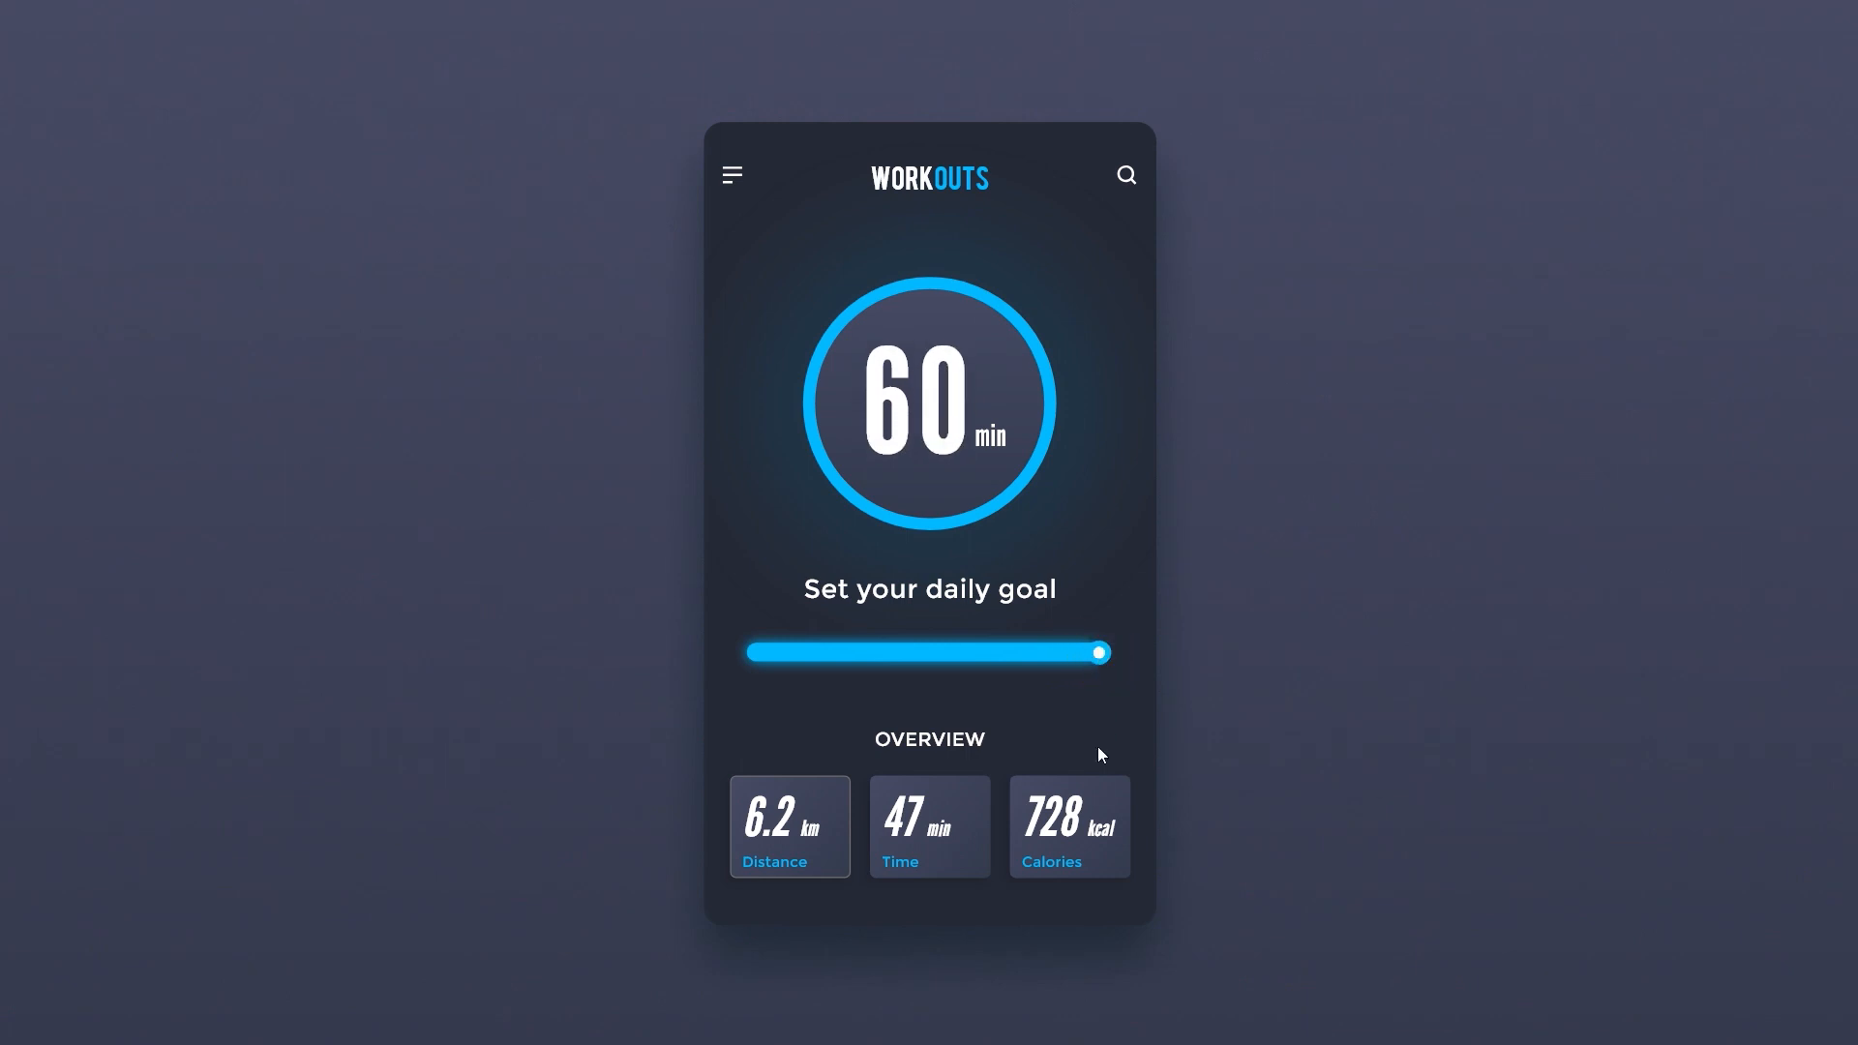
drag(1097, 652, 1067, 653)
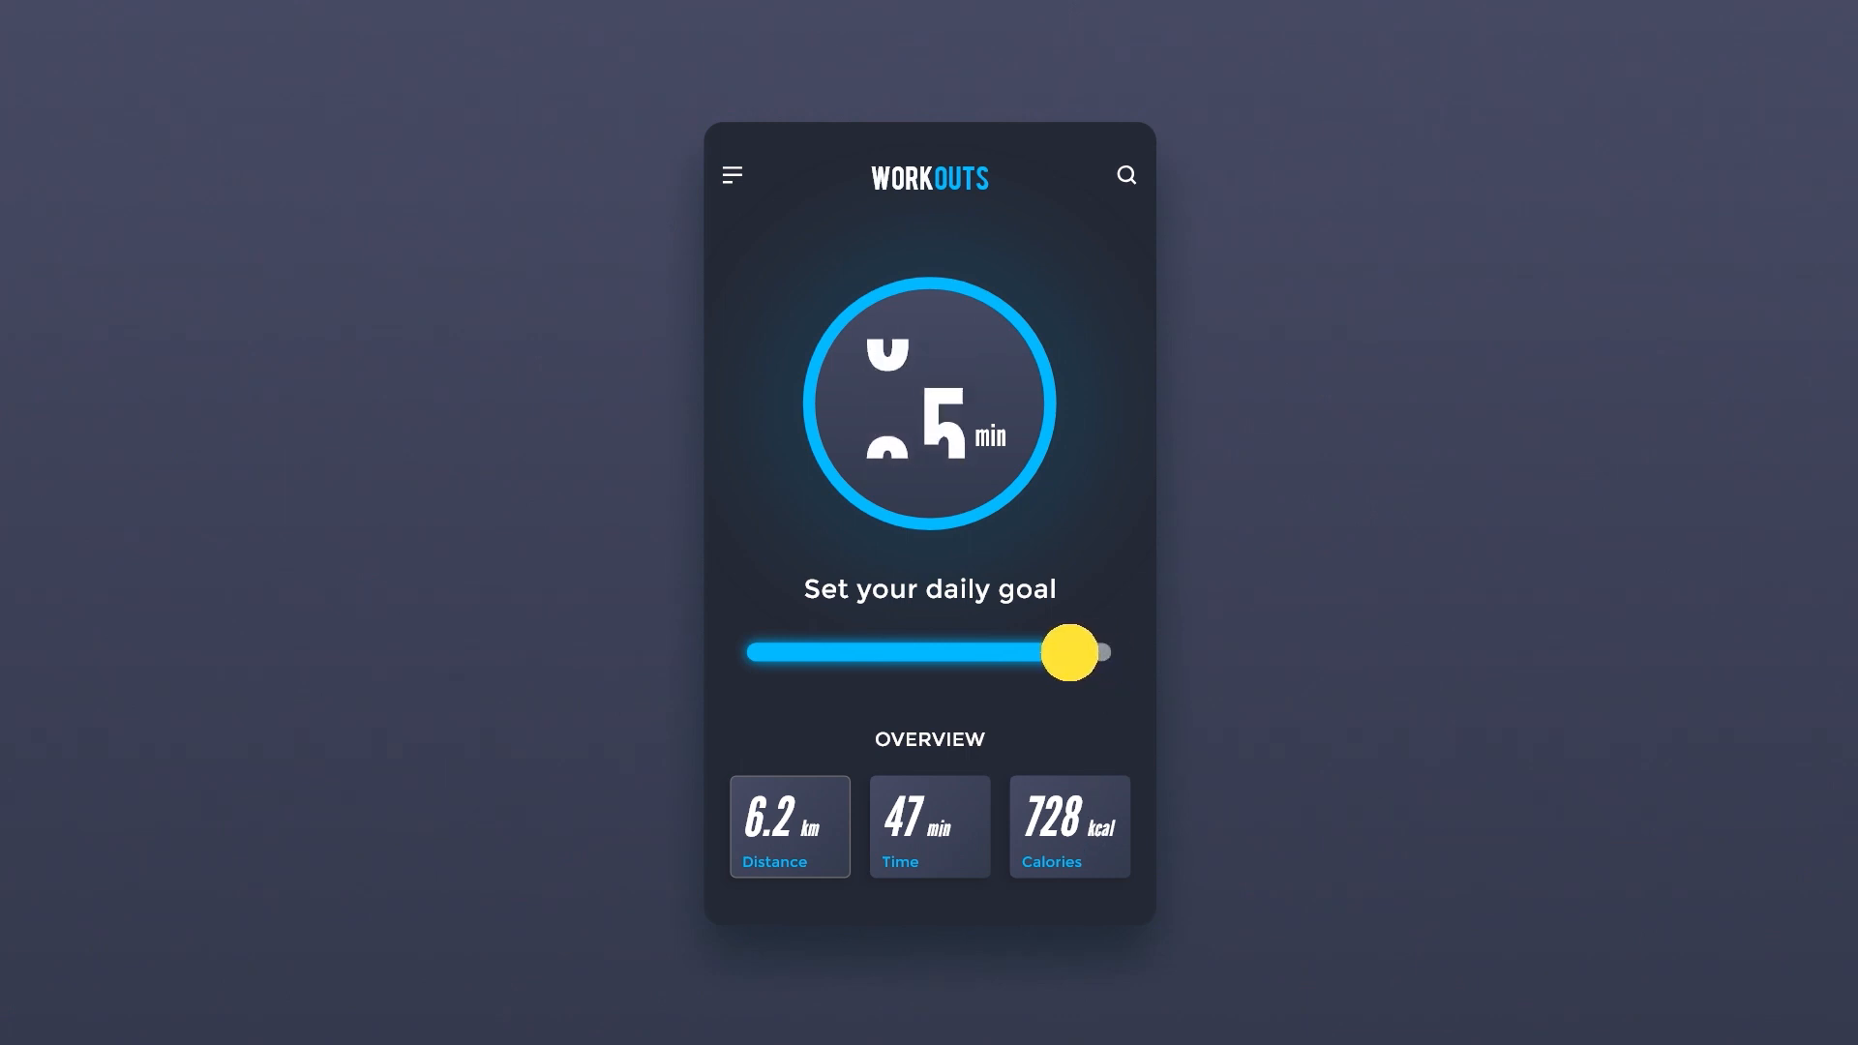
drag(1067, 653, 875, 659)
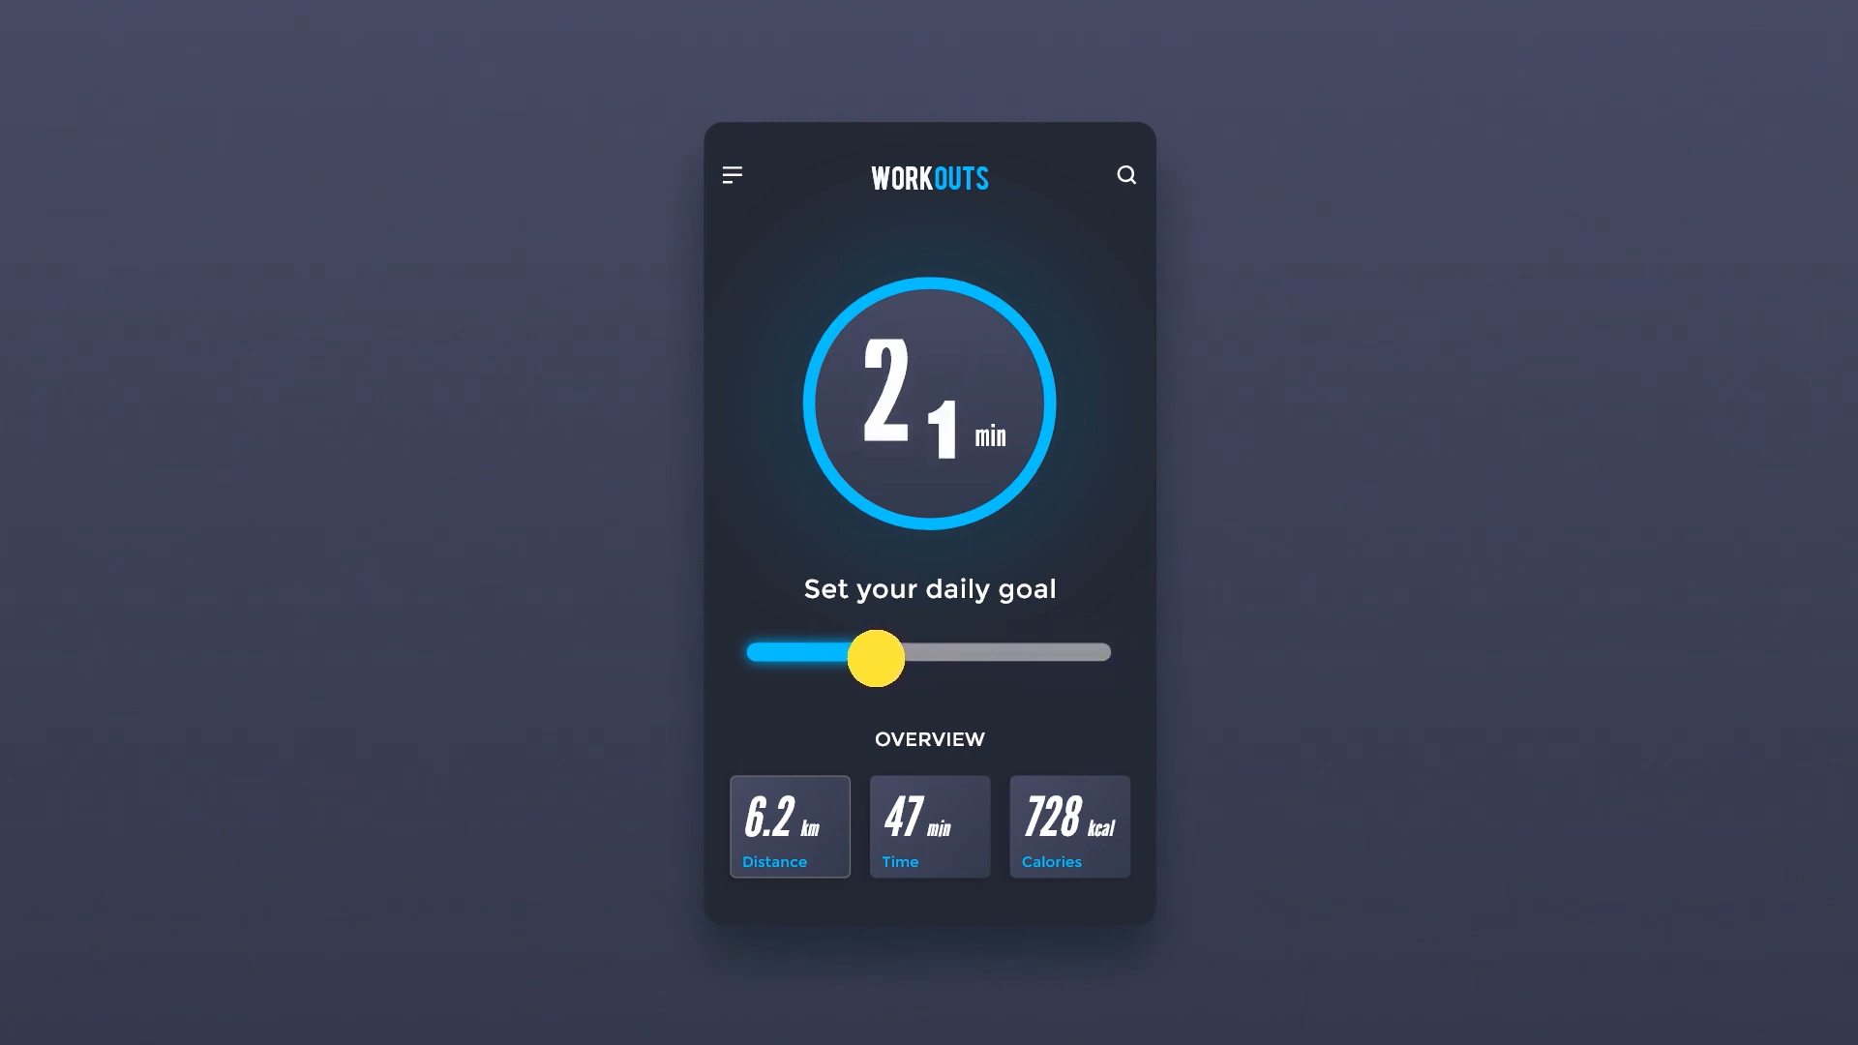
drag(875, 658, 756, 653)
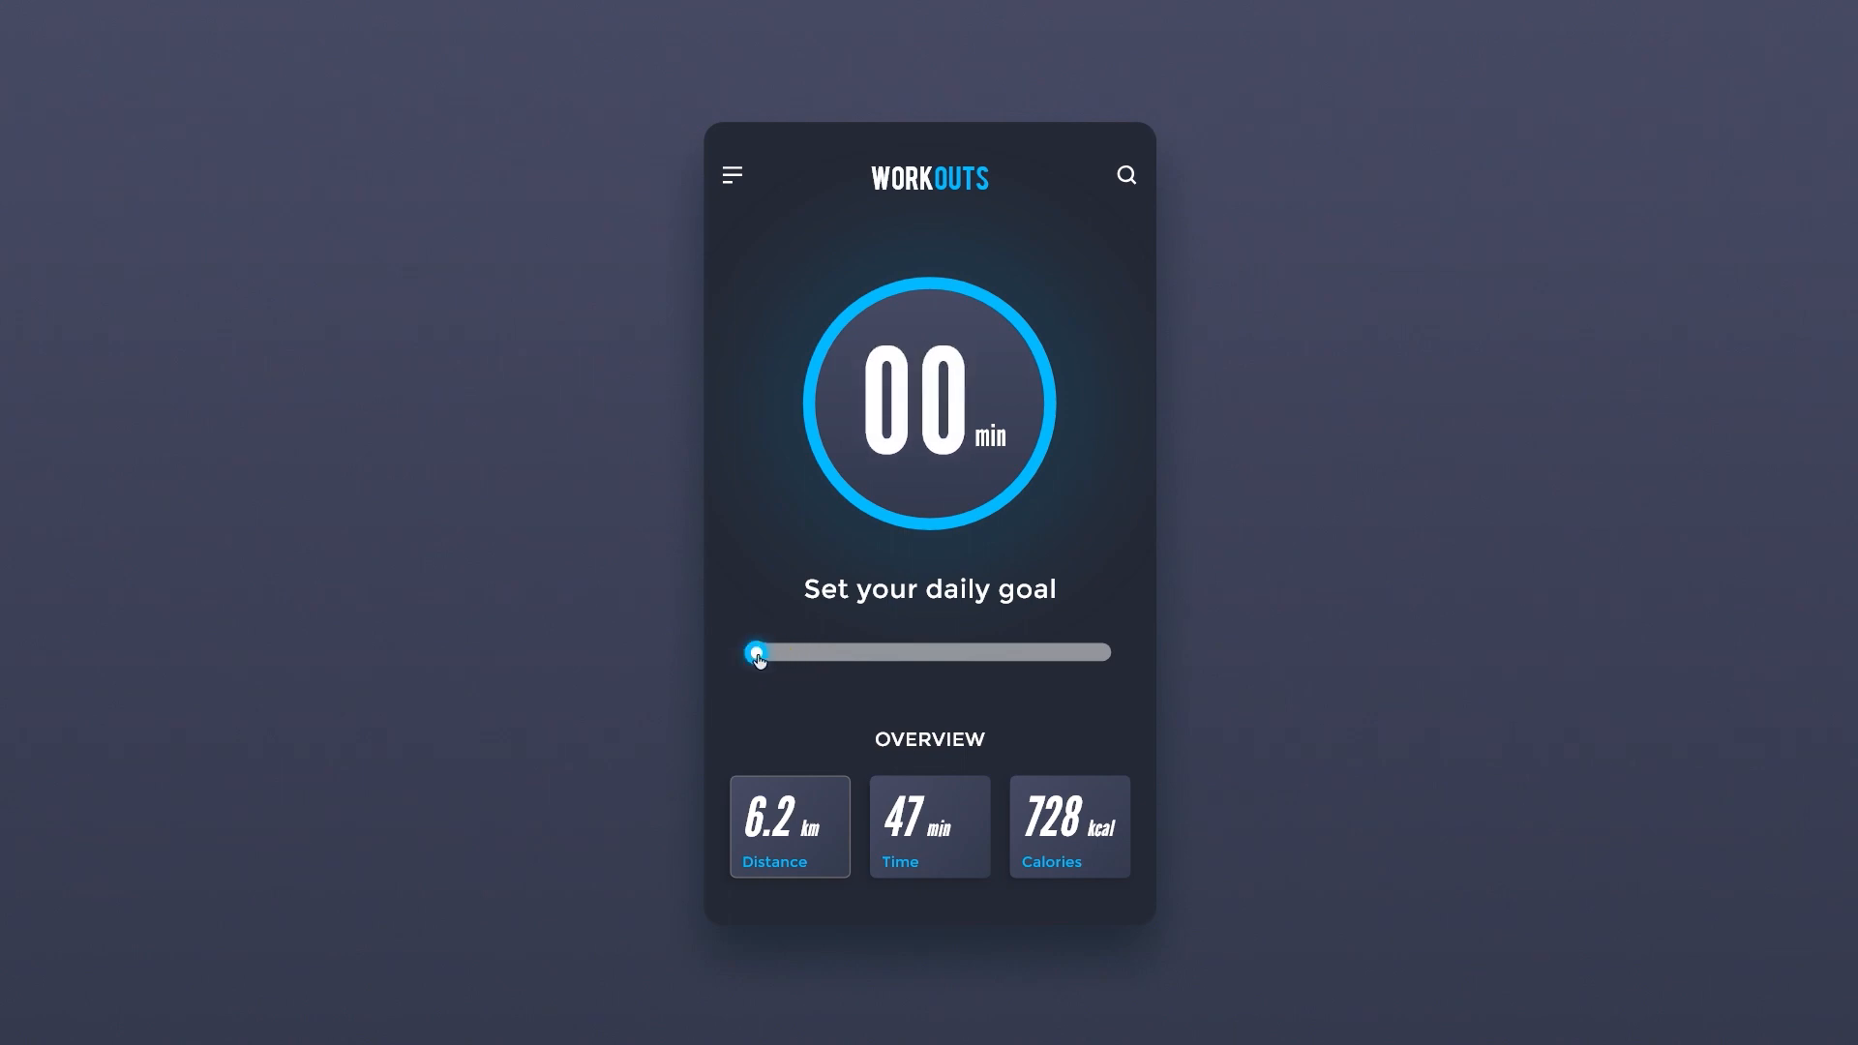
drag(757, 652, 1086, 667)
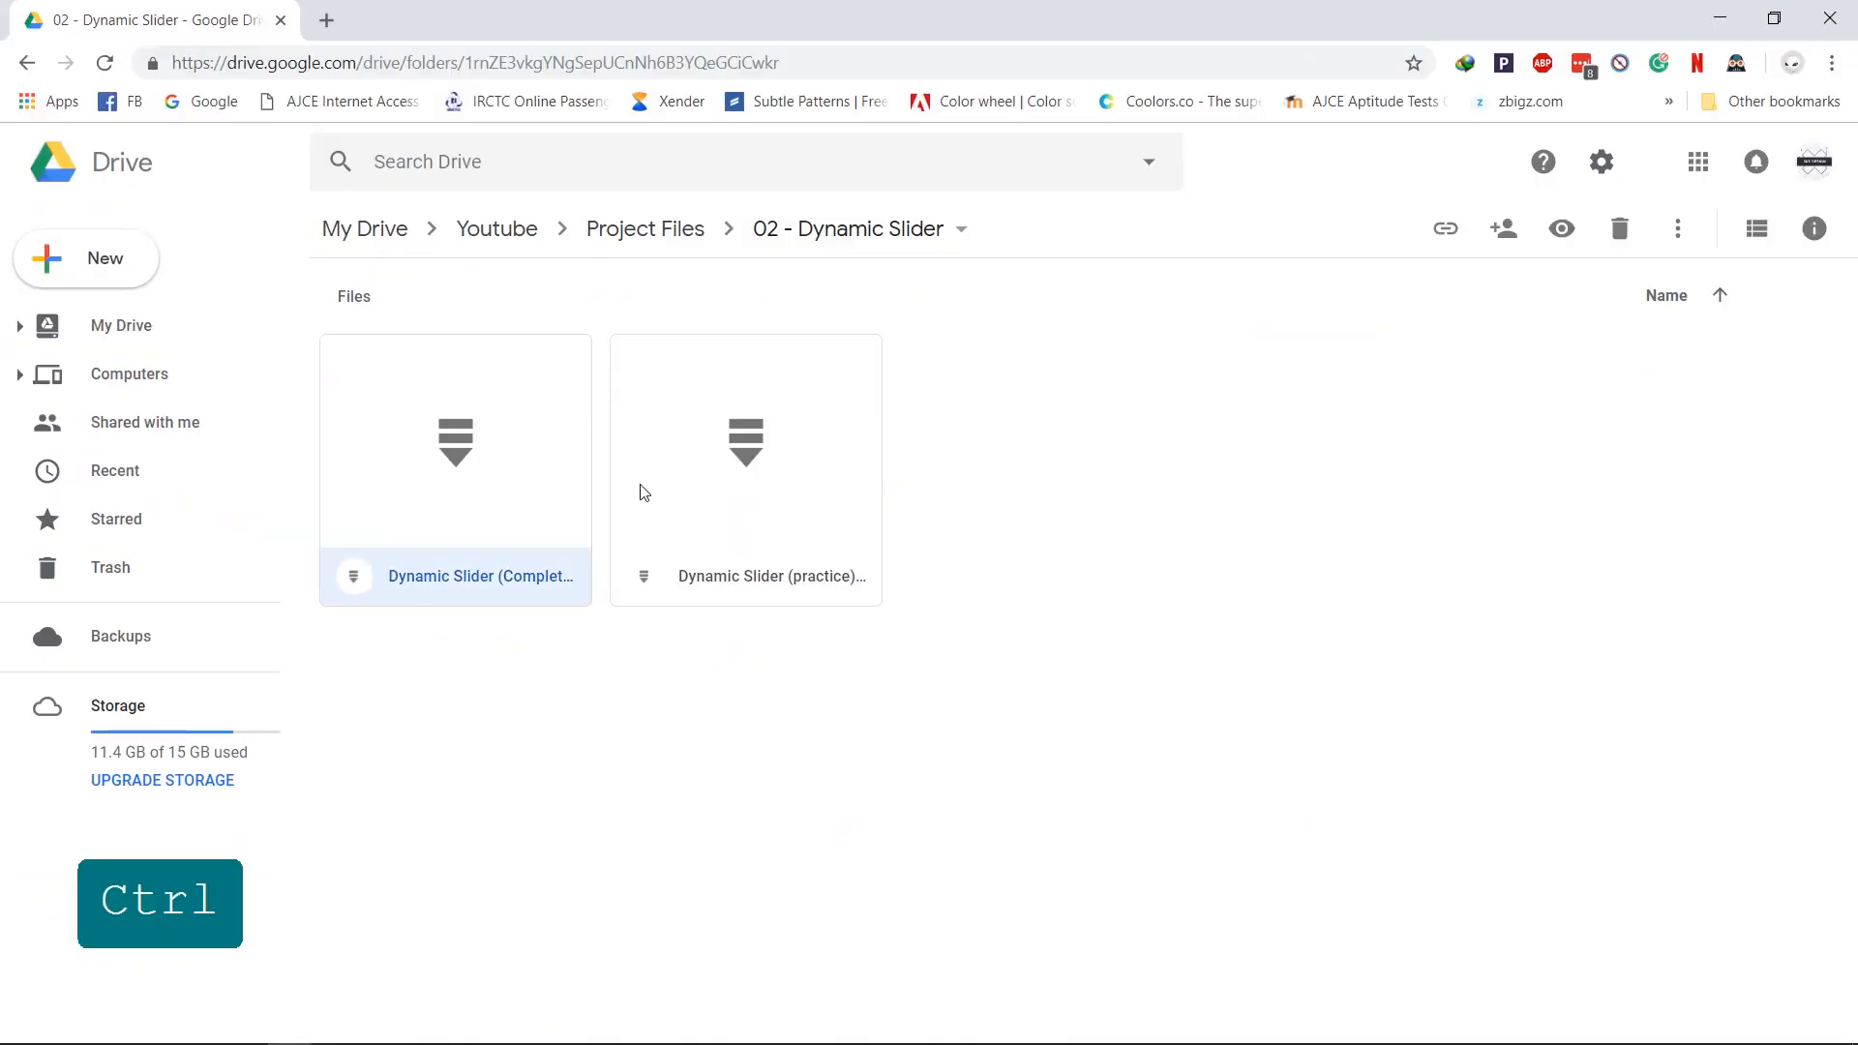
right_click(745, 576)
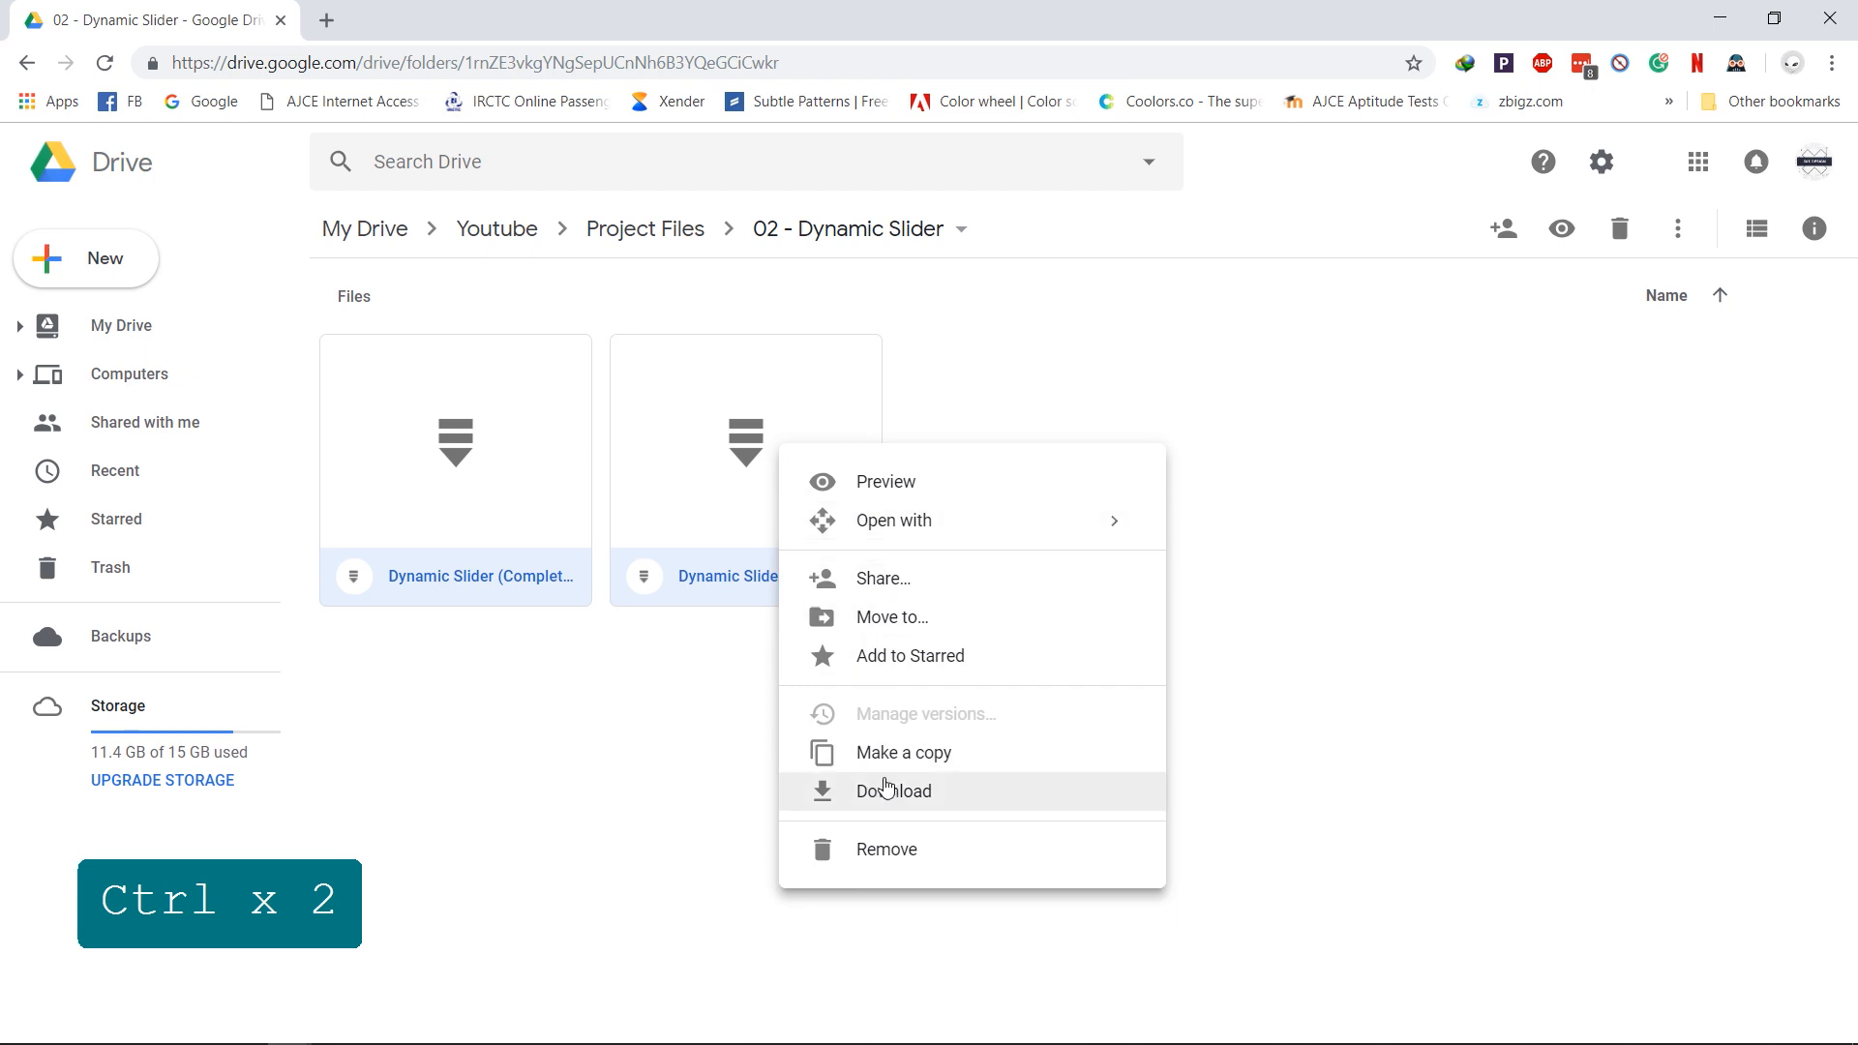
click(893, 791)
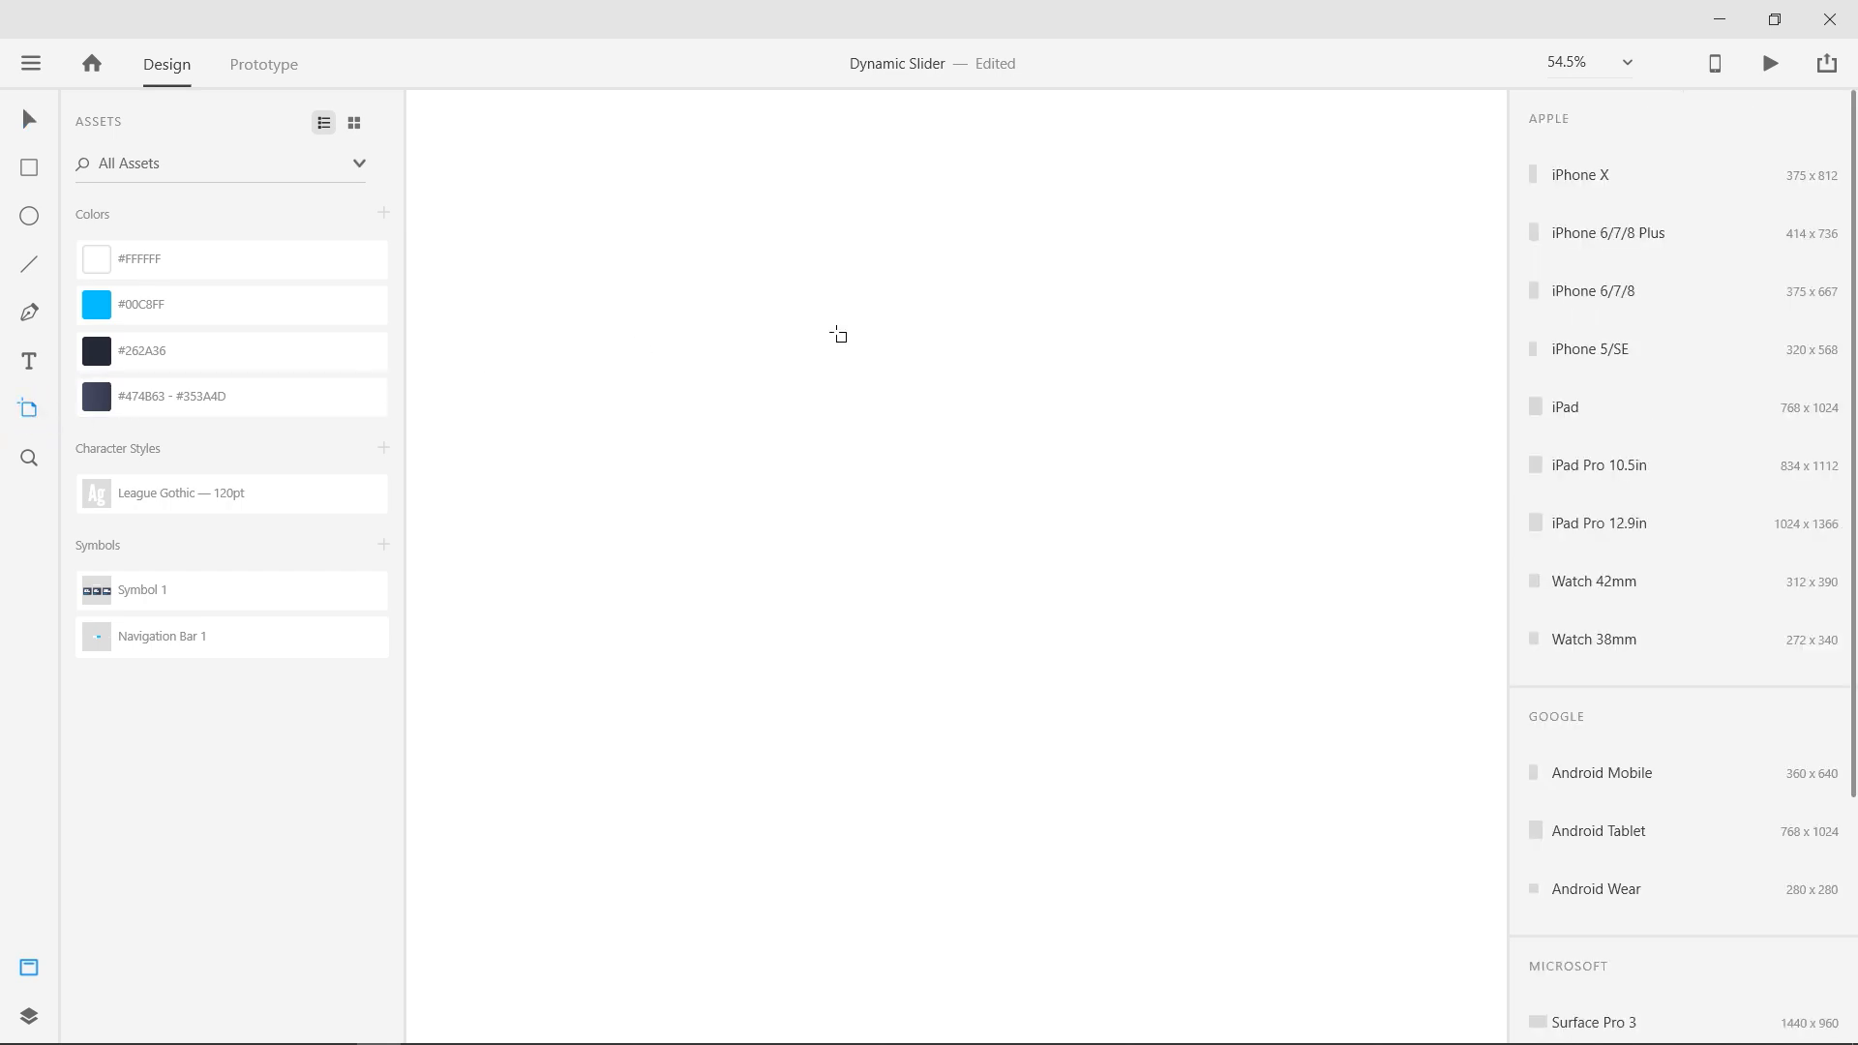
mouse_move(1609, 291)
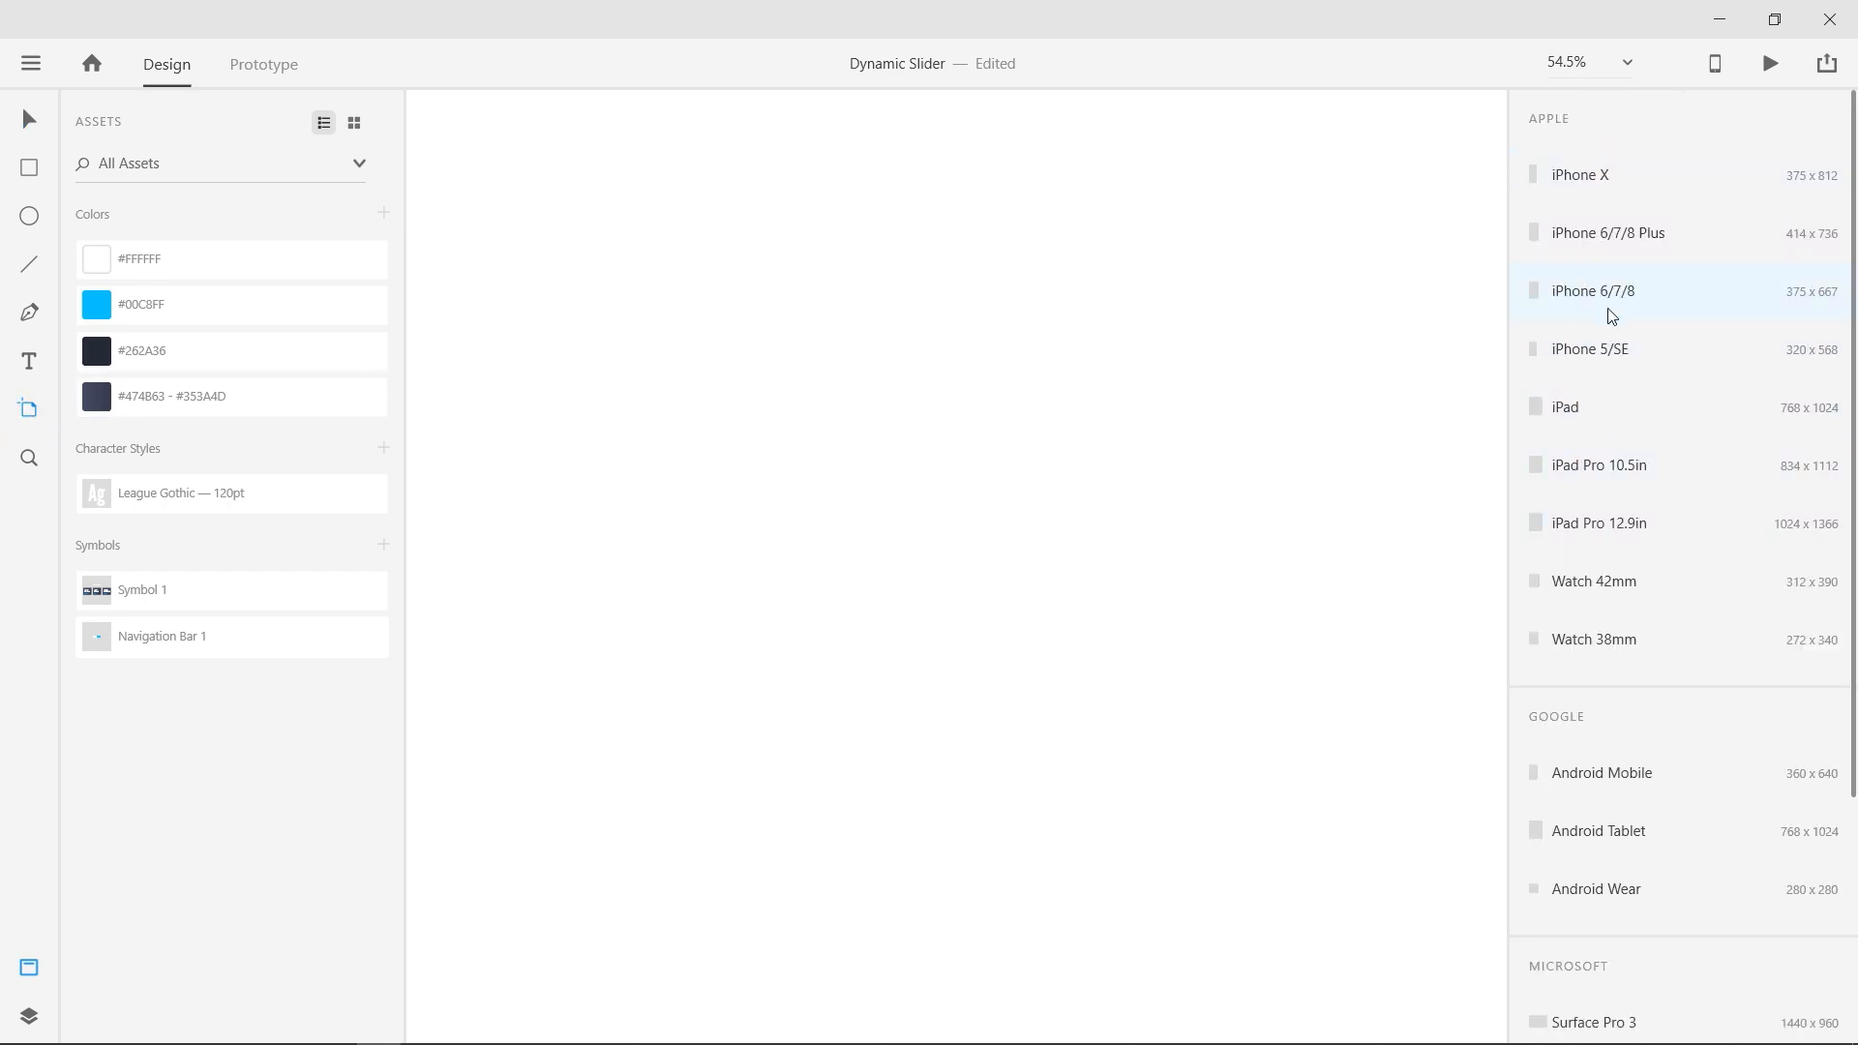
Add a 375×667 iPhone 6/7/8 artboard and rename it 1
click(1593, 290)
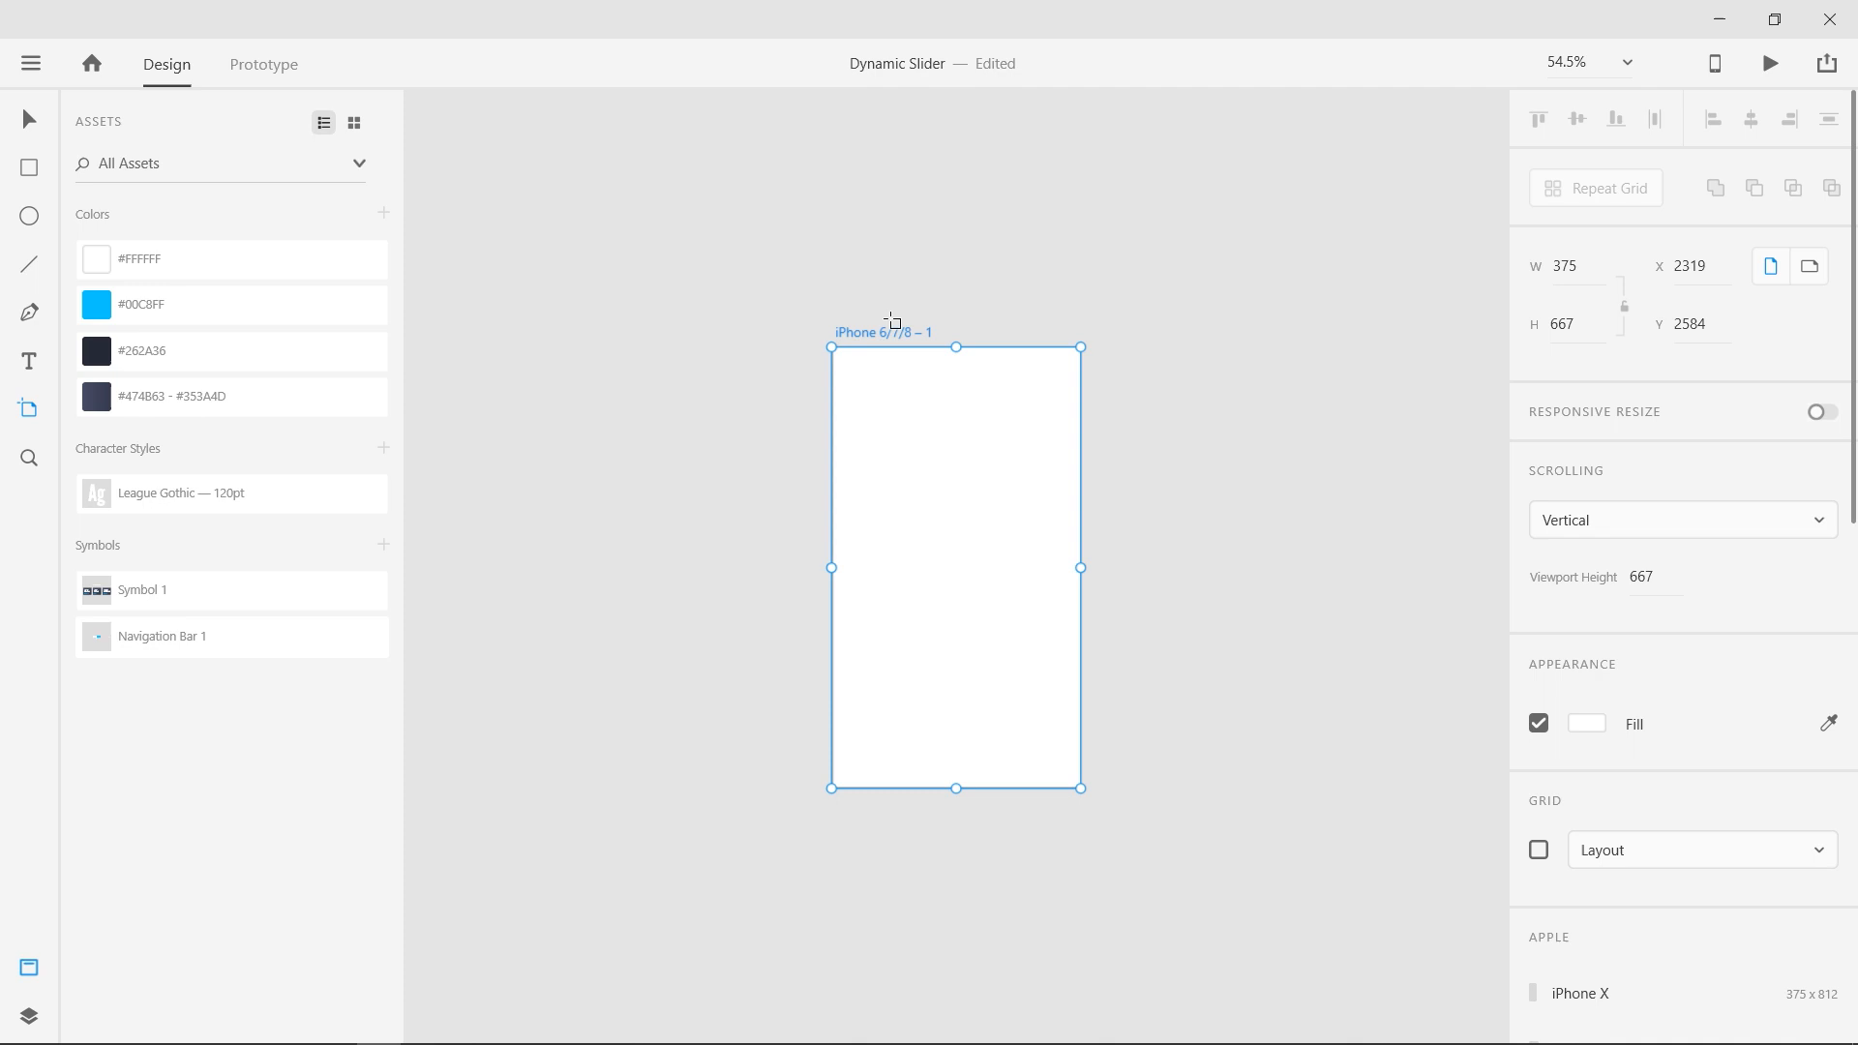
double_click(881, 332)
text(1)
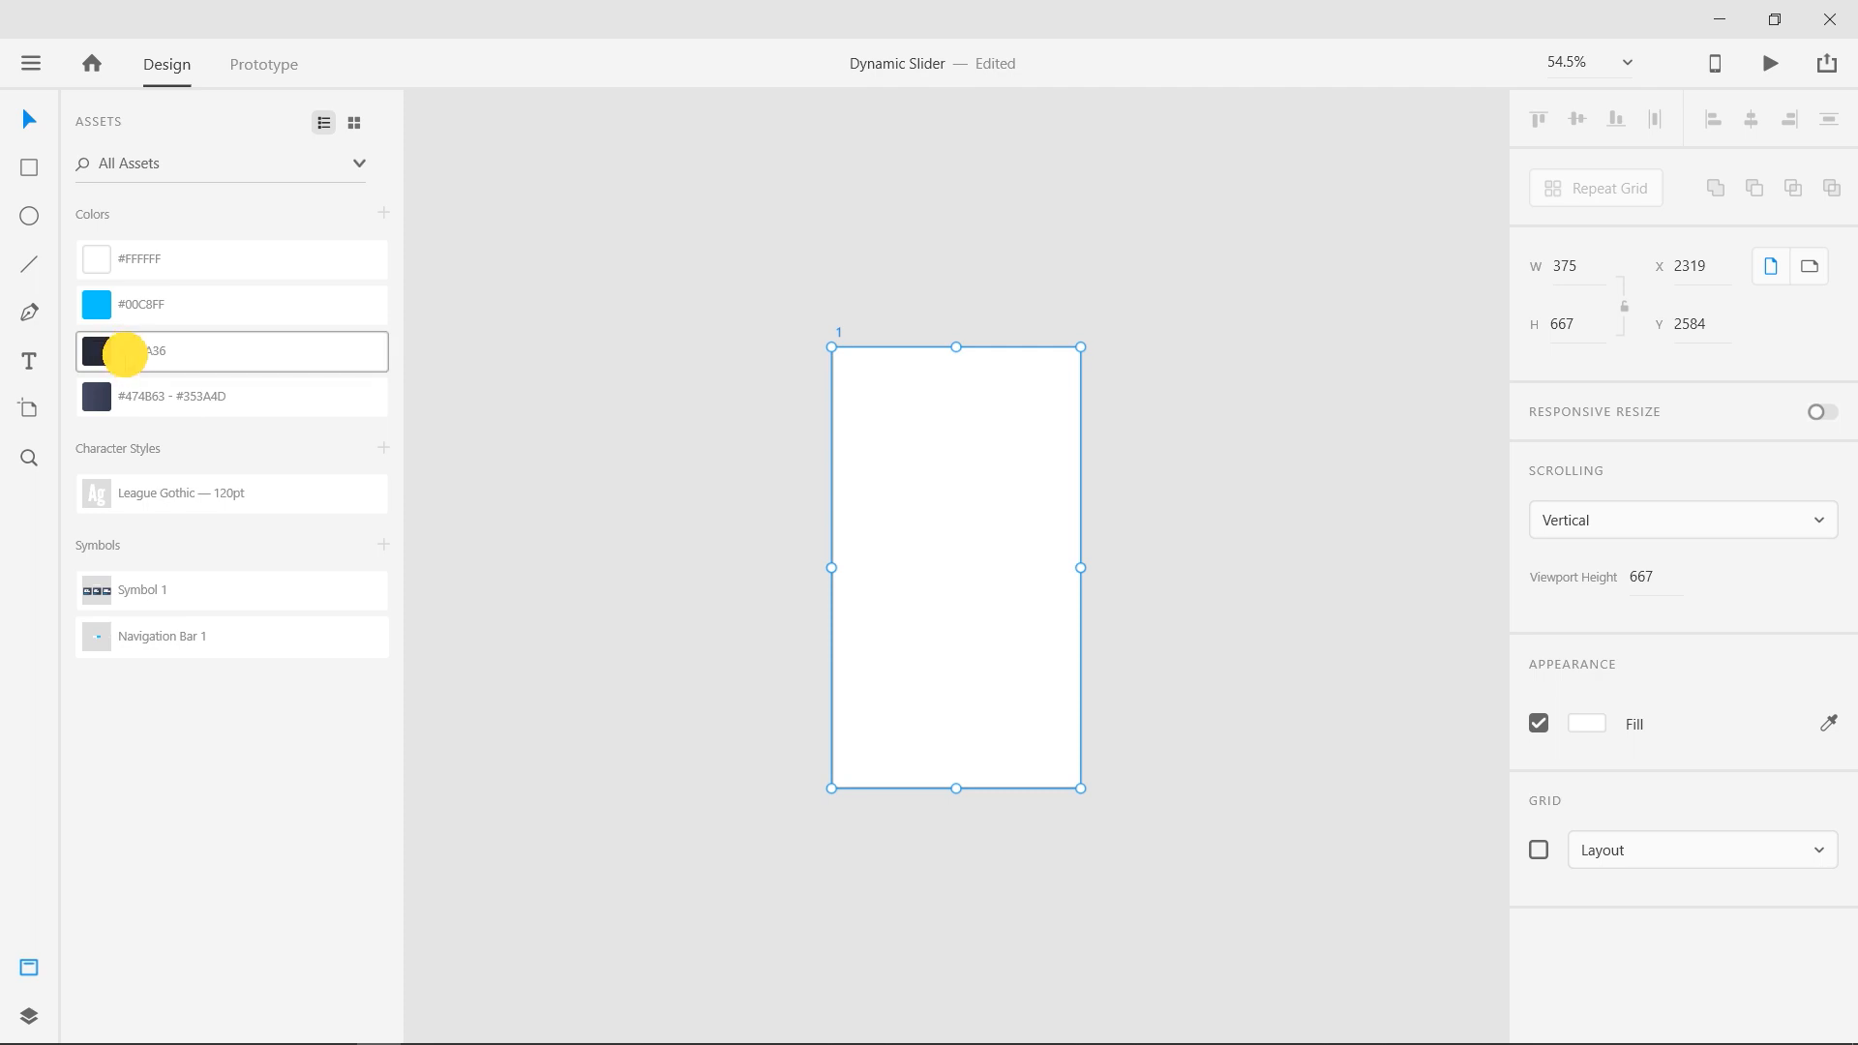
Fill the artboard #262A36 and insert the Overview stat cards symbol, moved up near the bottom
click(96, 349)
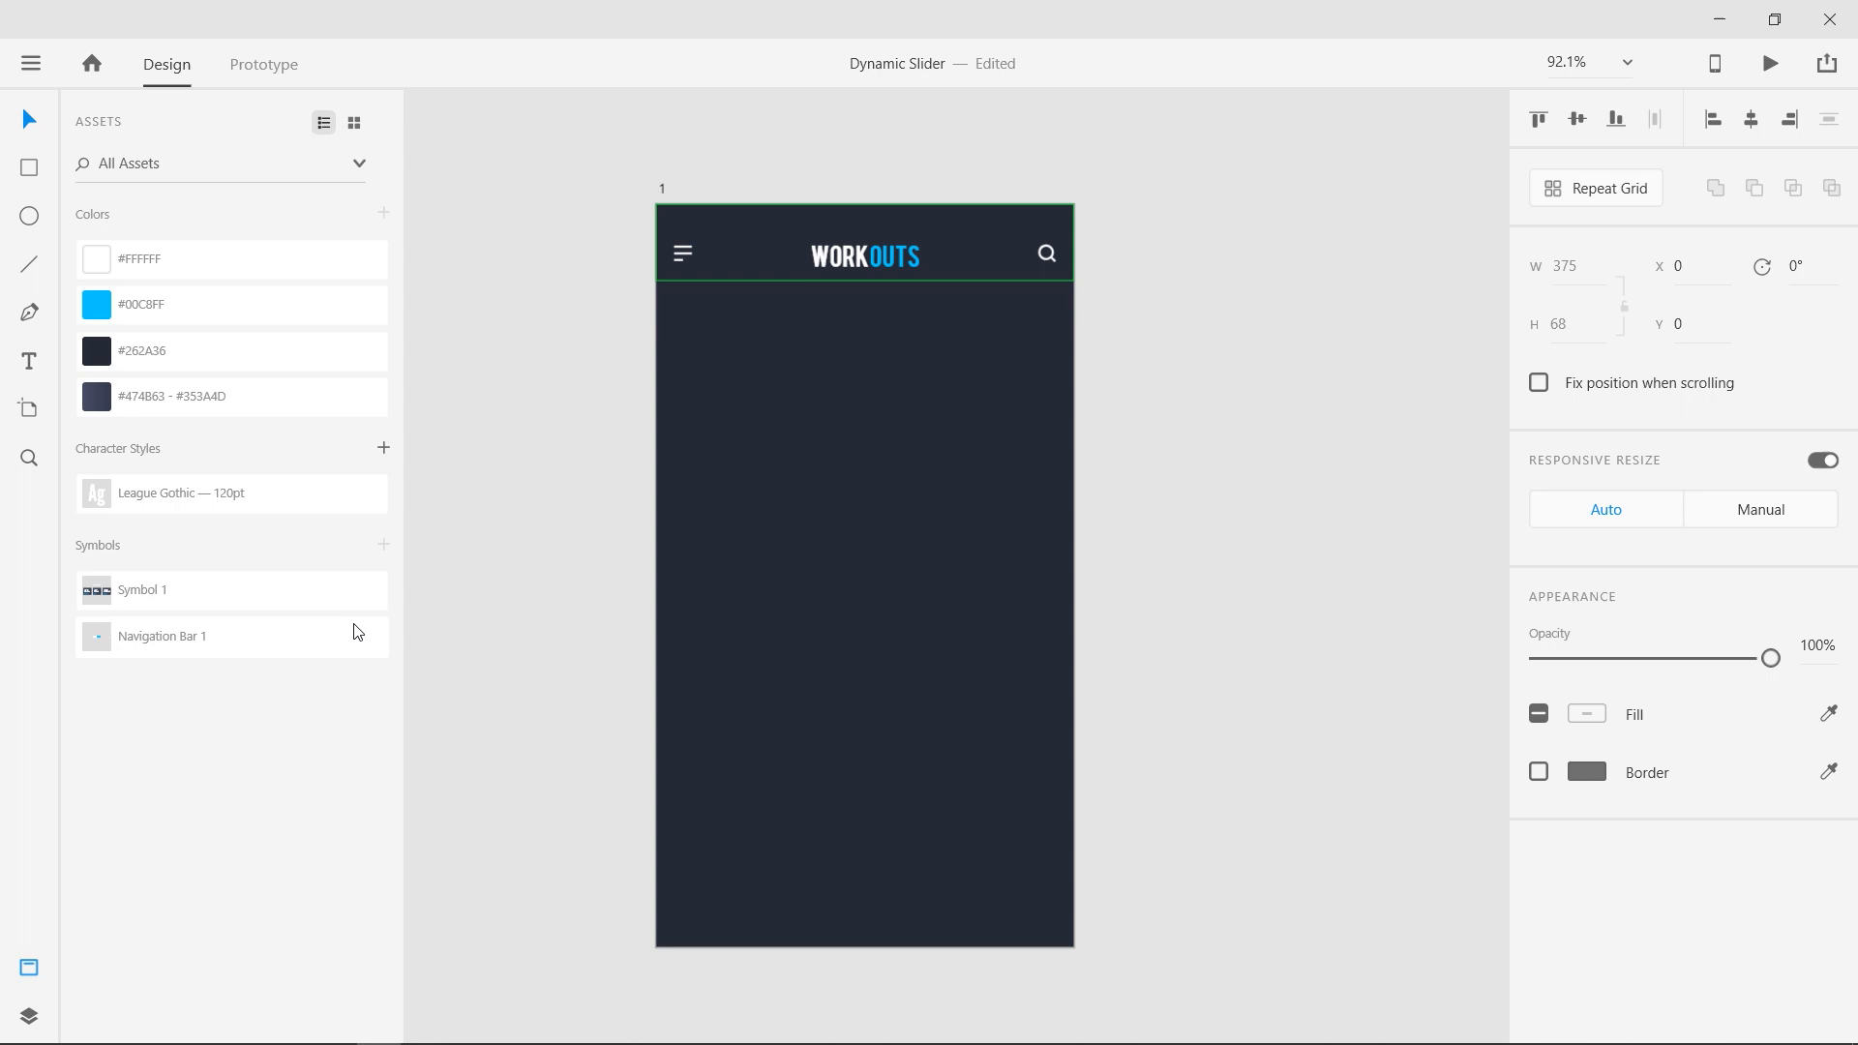
click(178, 590)
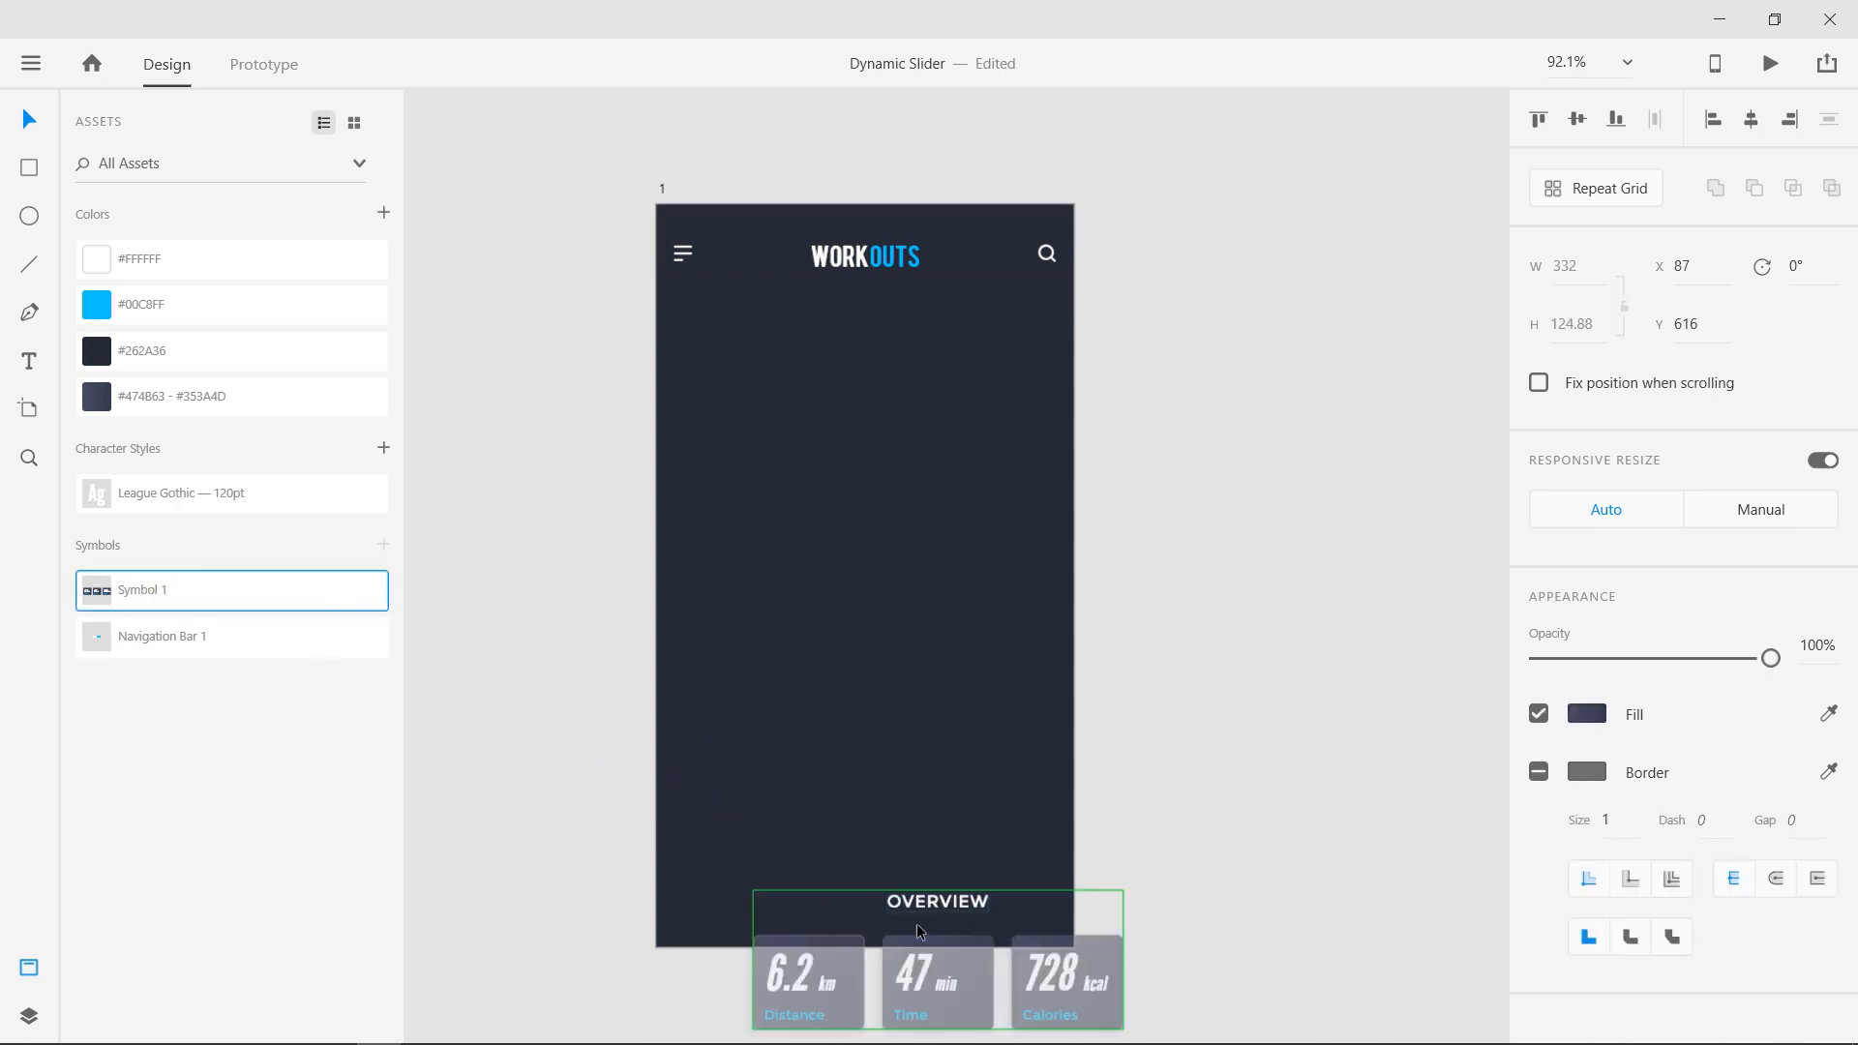
drag(936, 960, 862, 859)
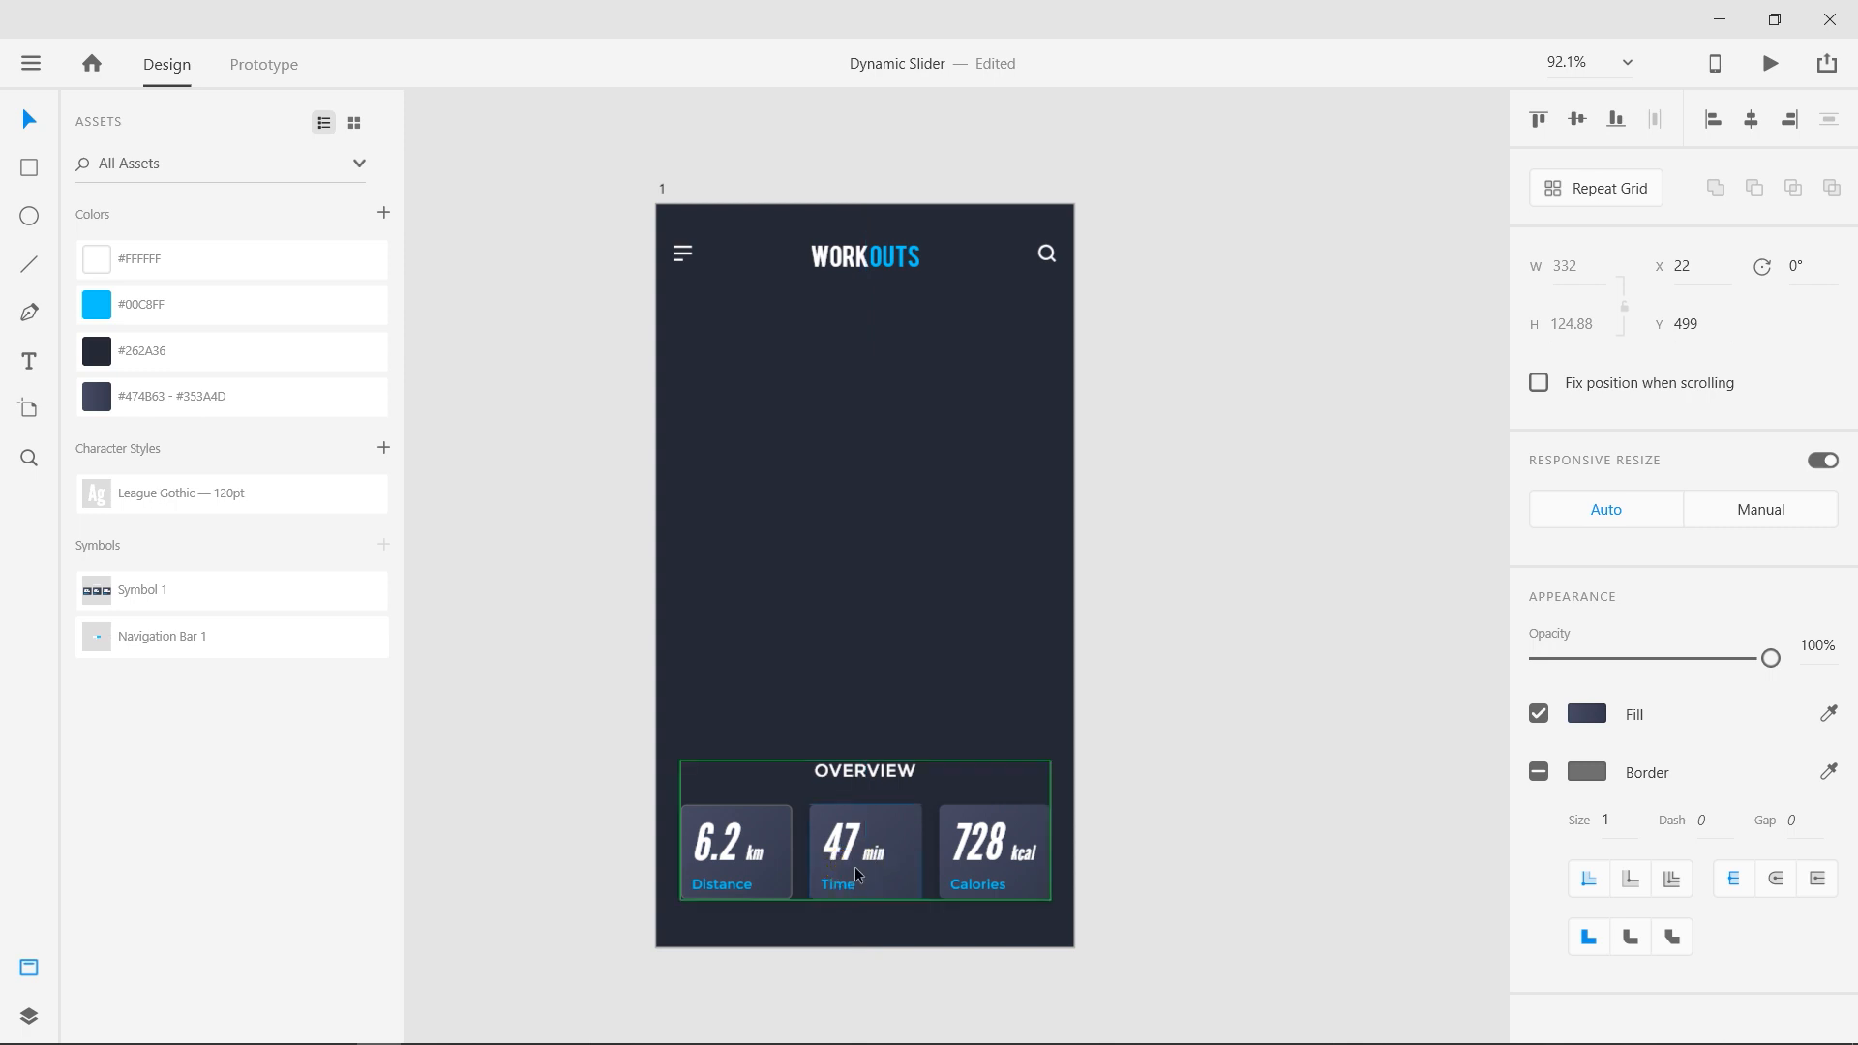
key(Down)
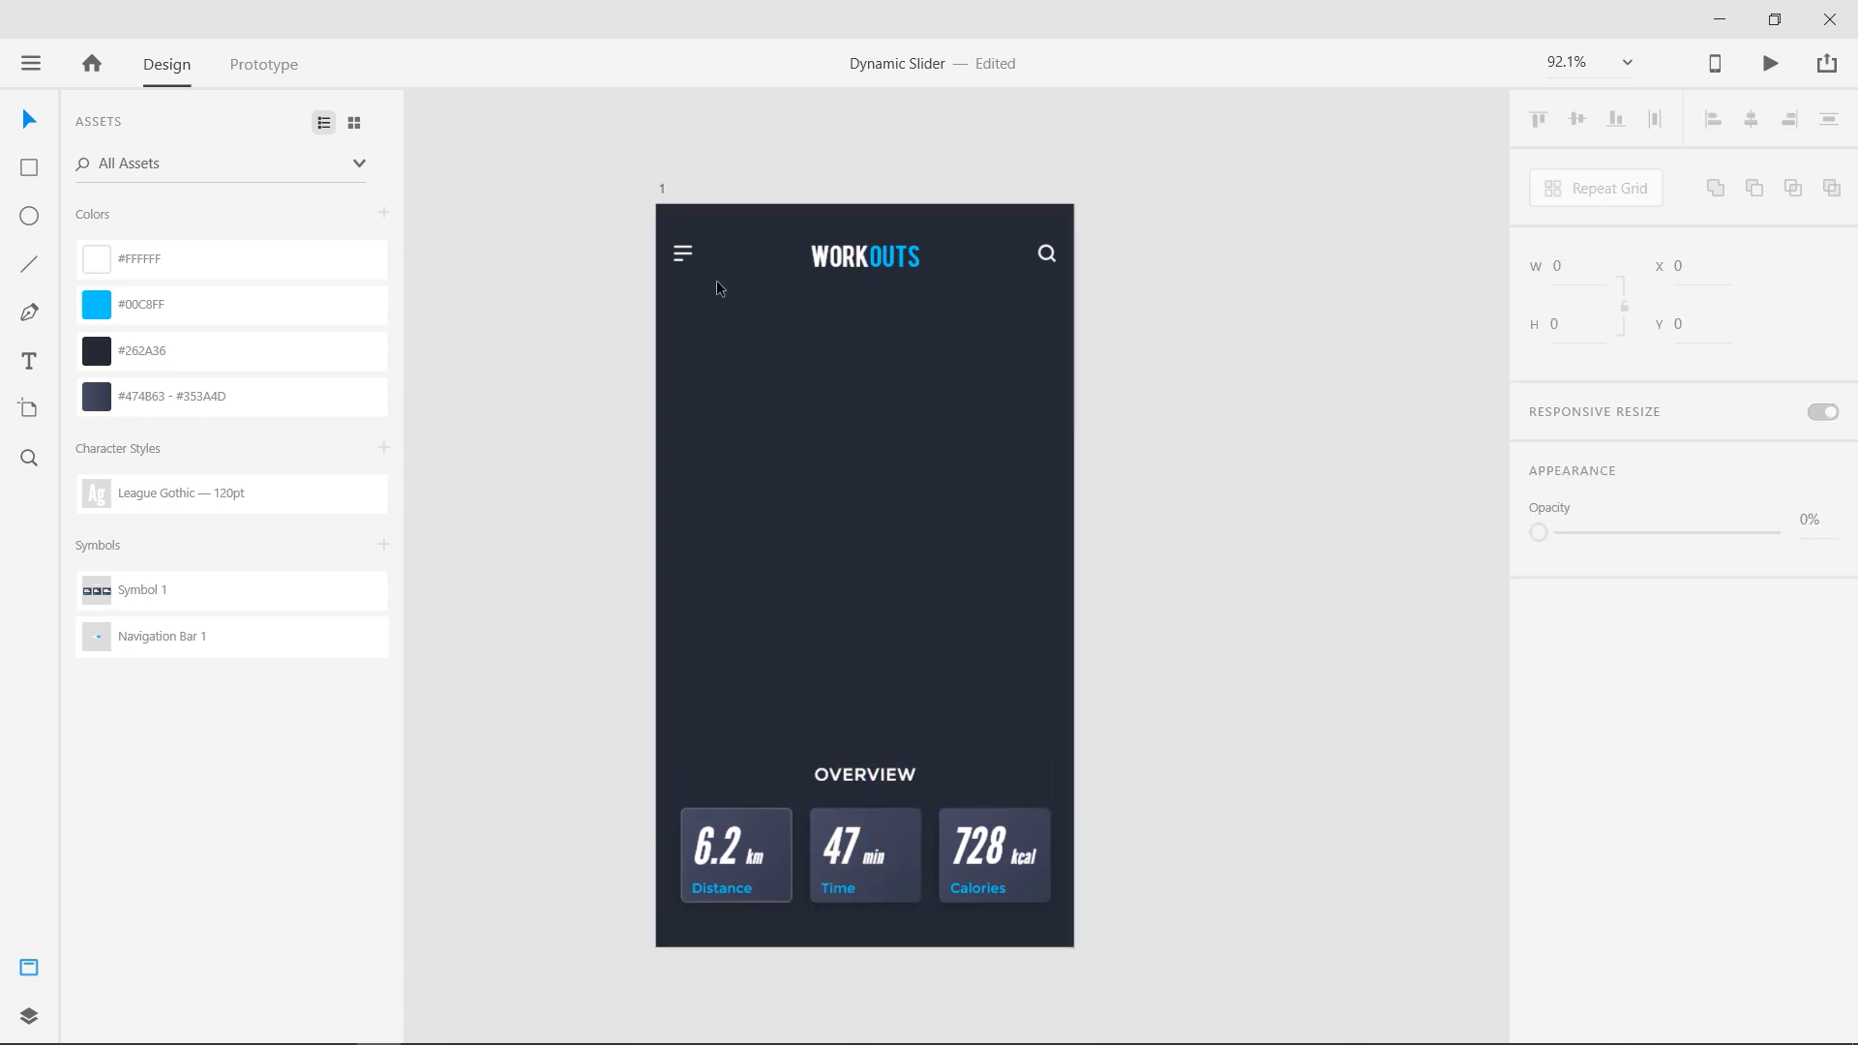
Show the artboard's layout grid and add a 200×200 circle centred horizontally
click(866, 569)
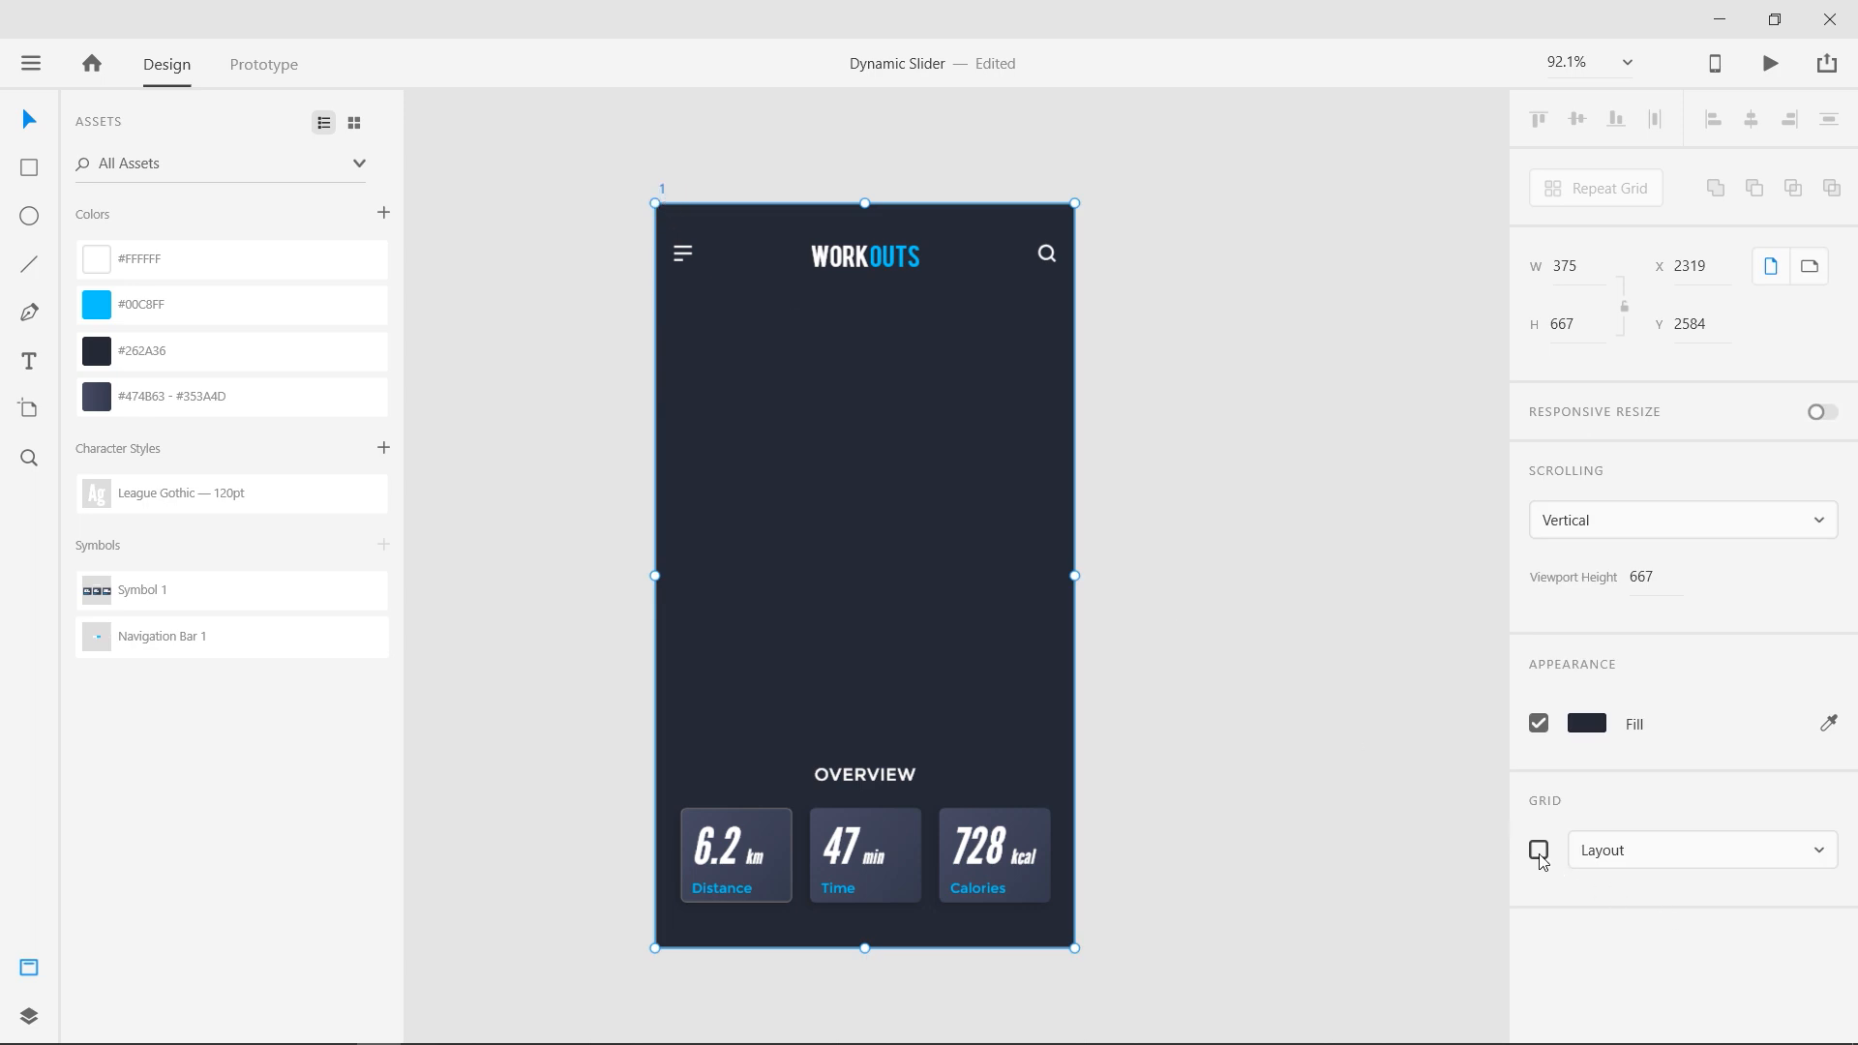
click(1537, 850)
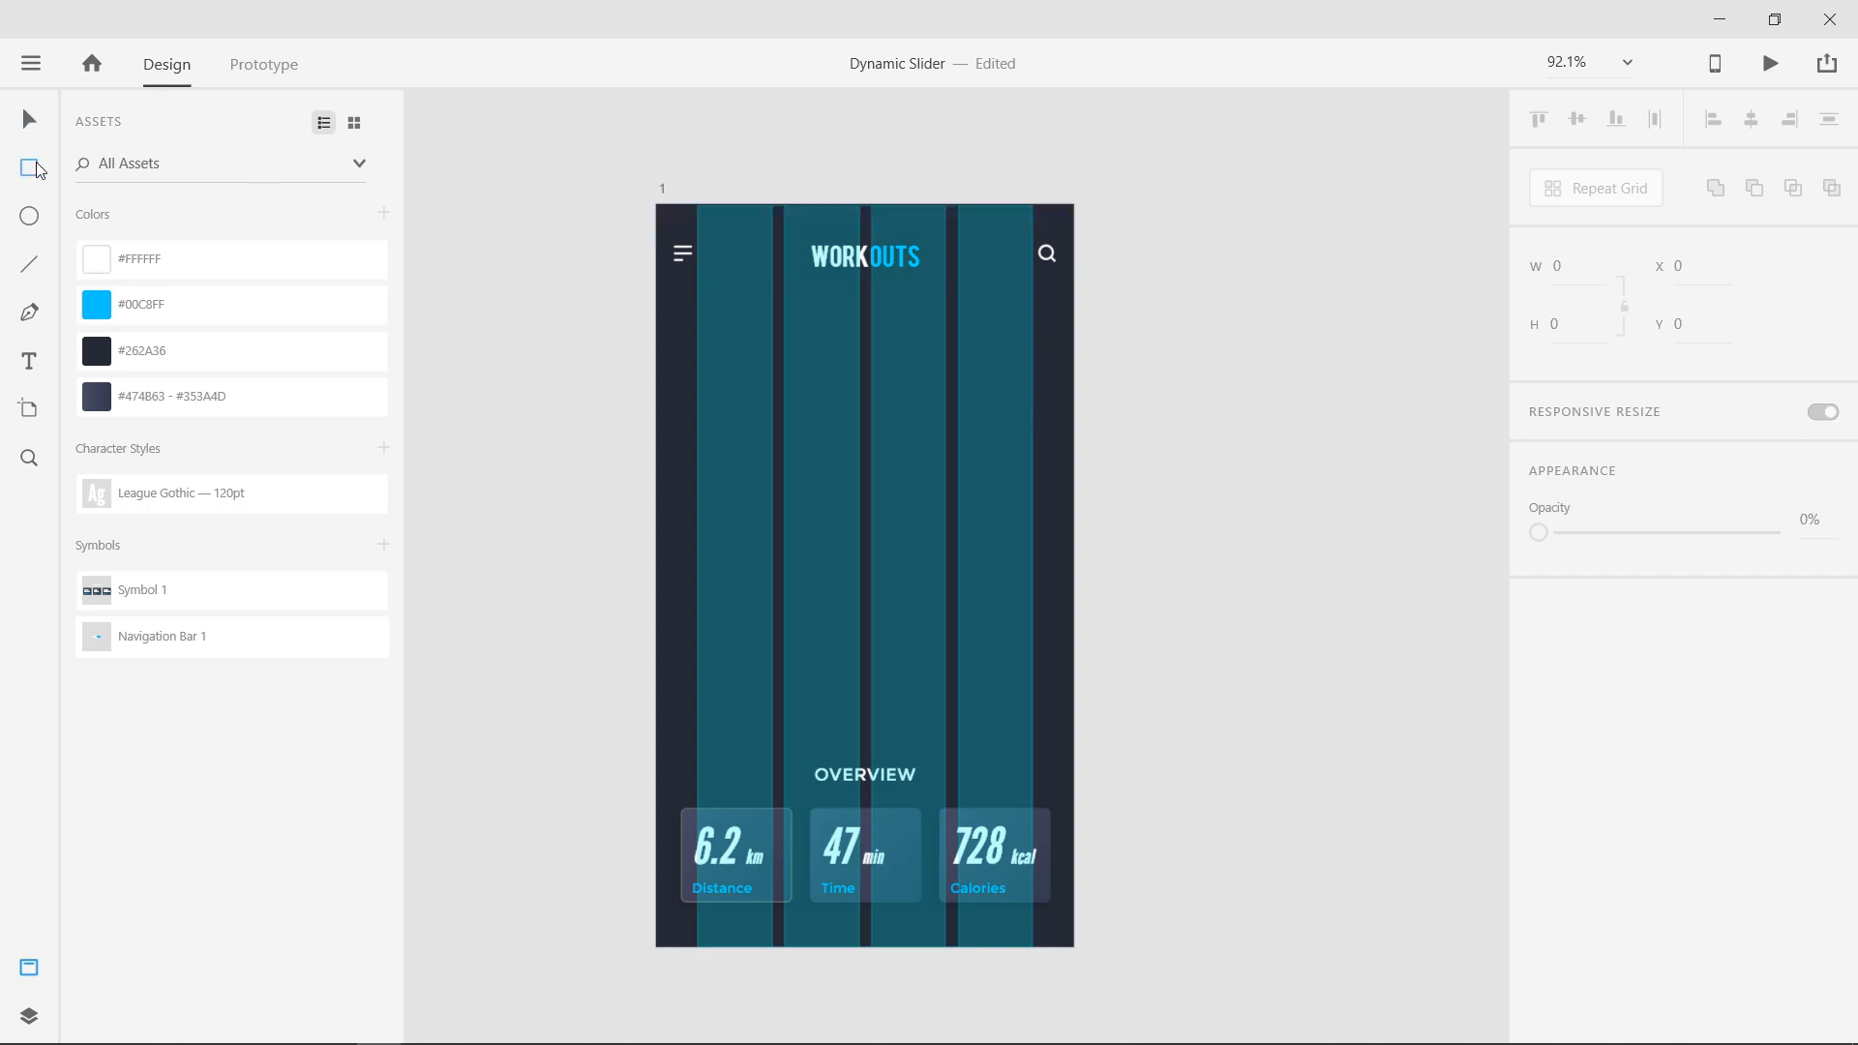
click(28, 215)
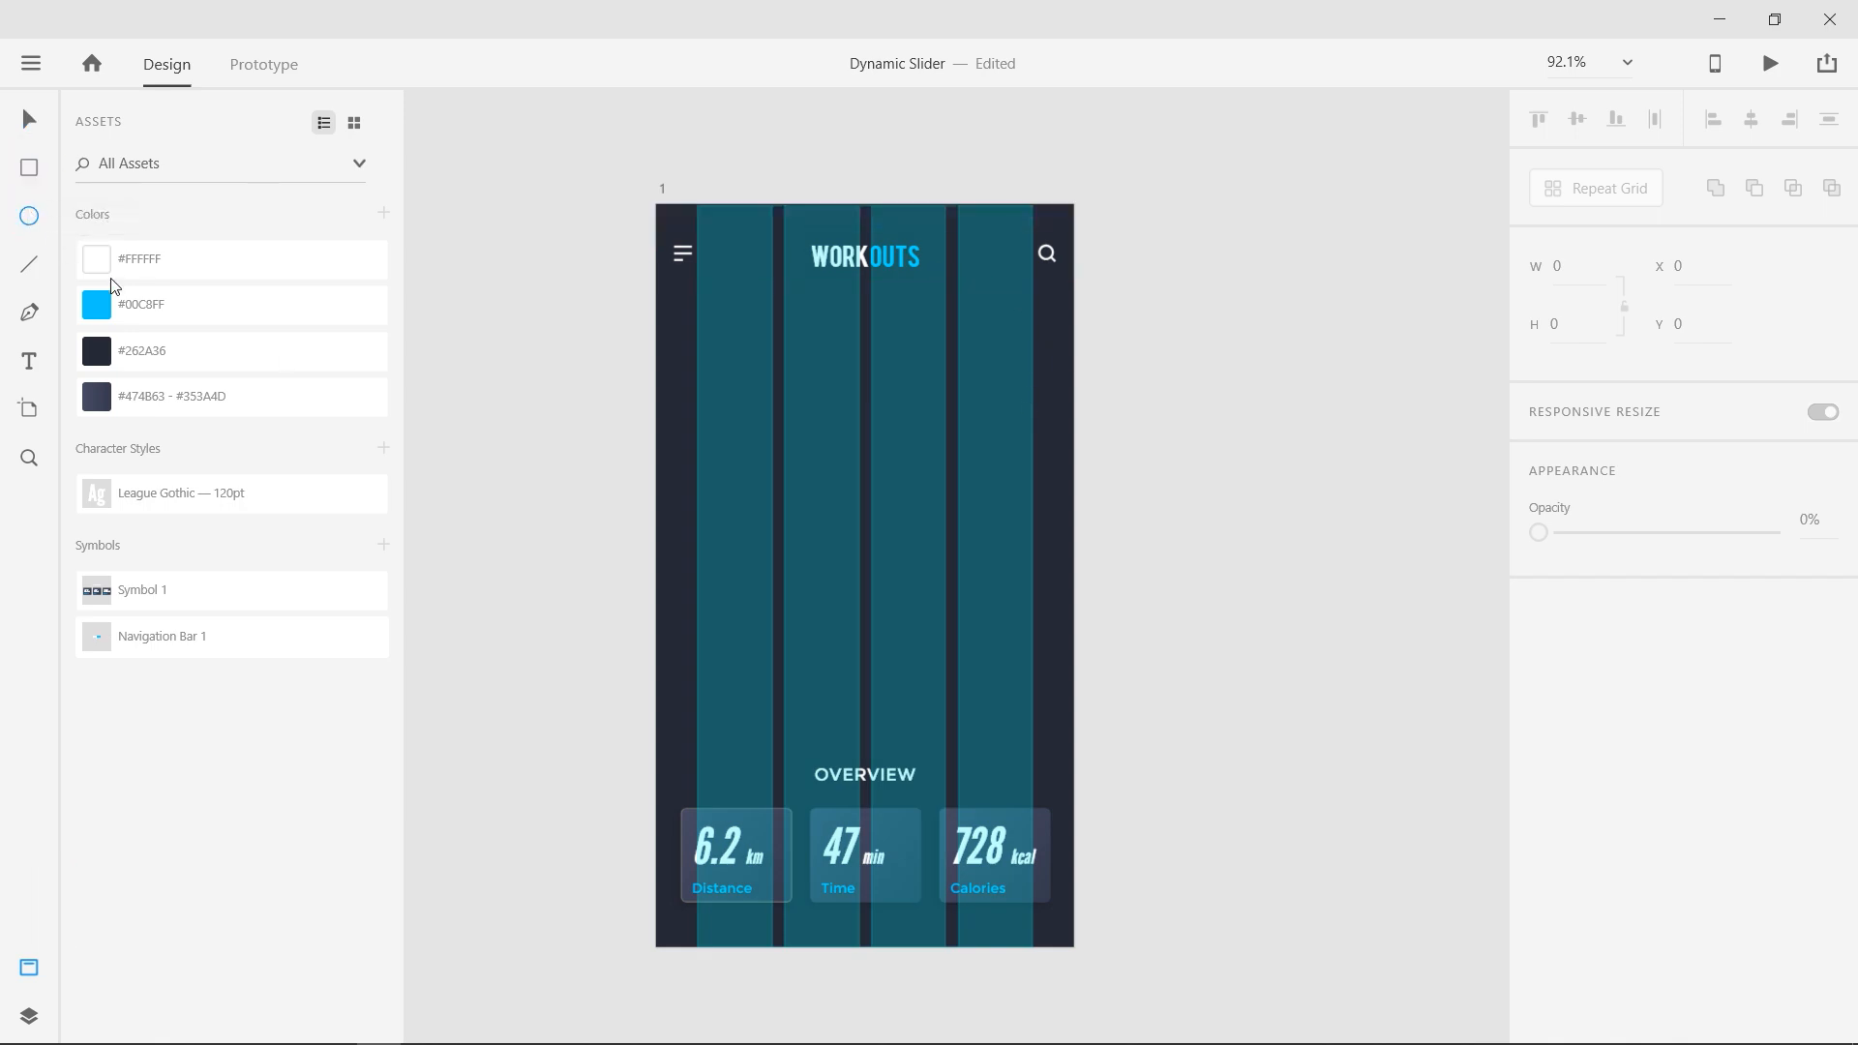
click(923, 508)
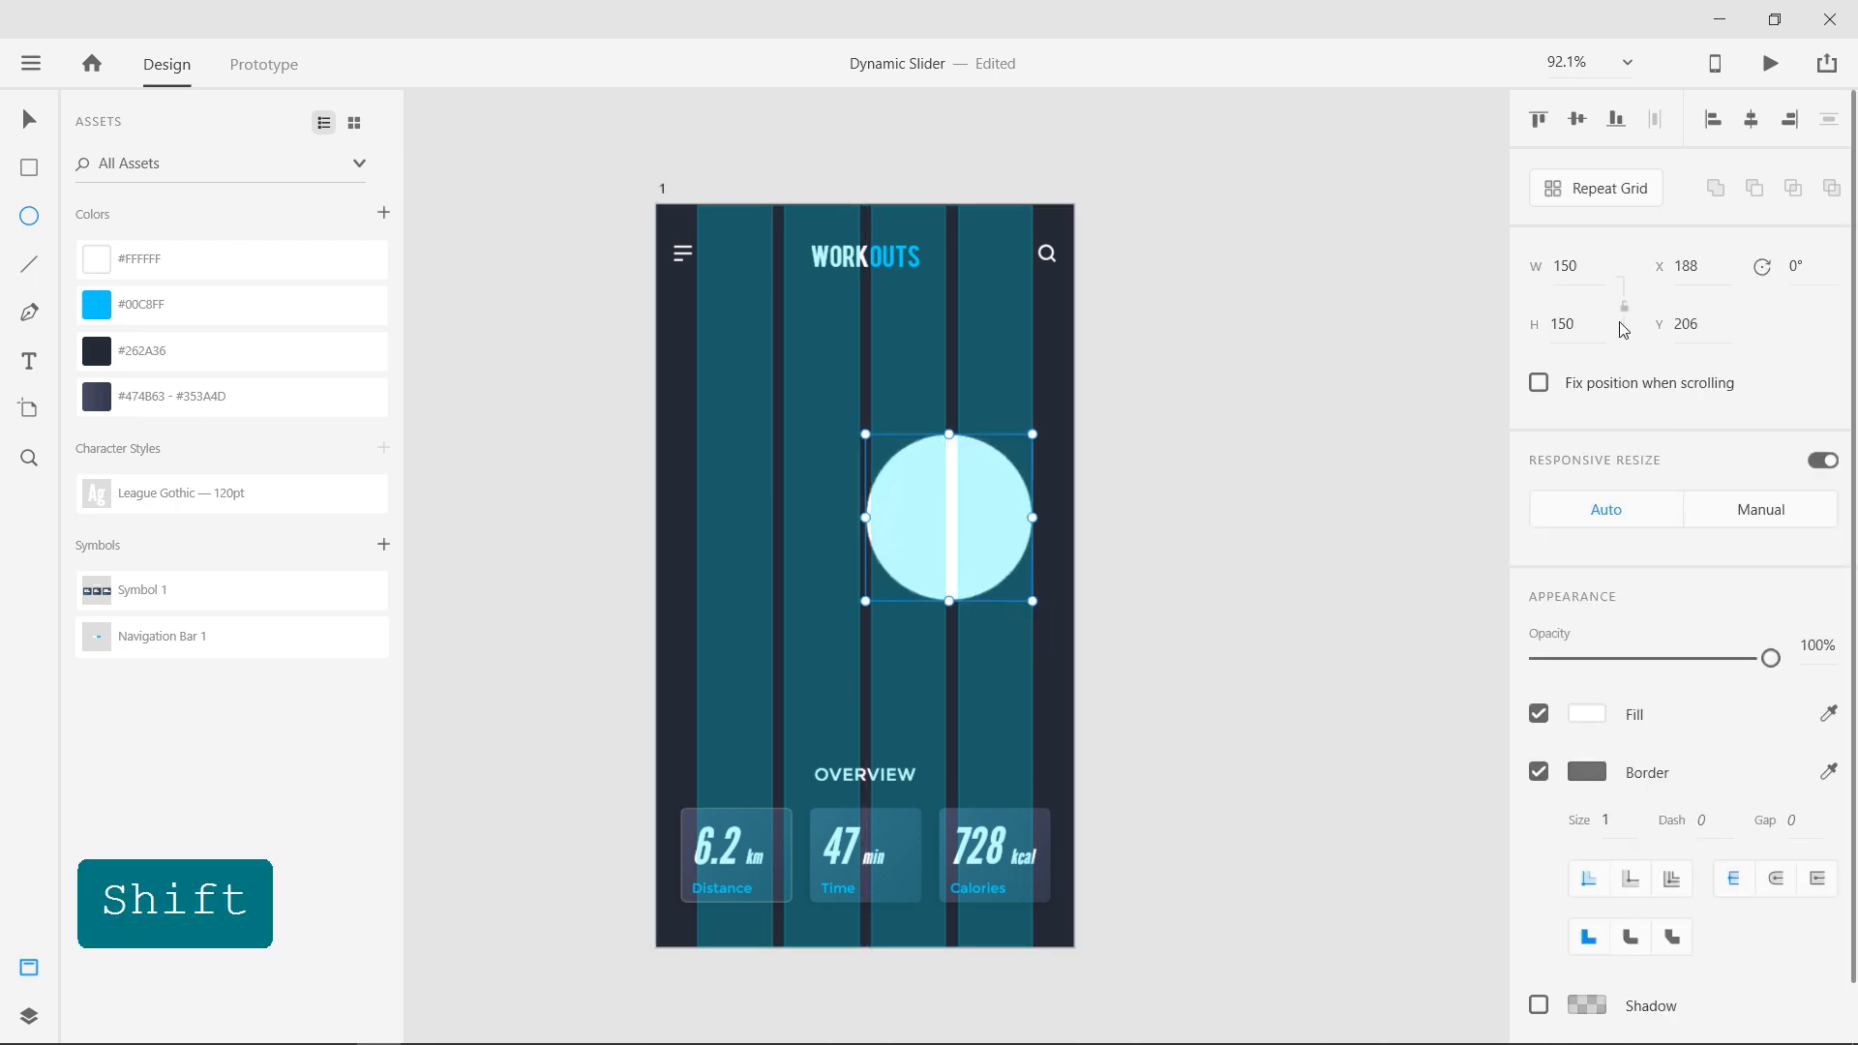
text(200)
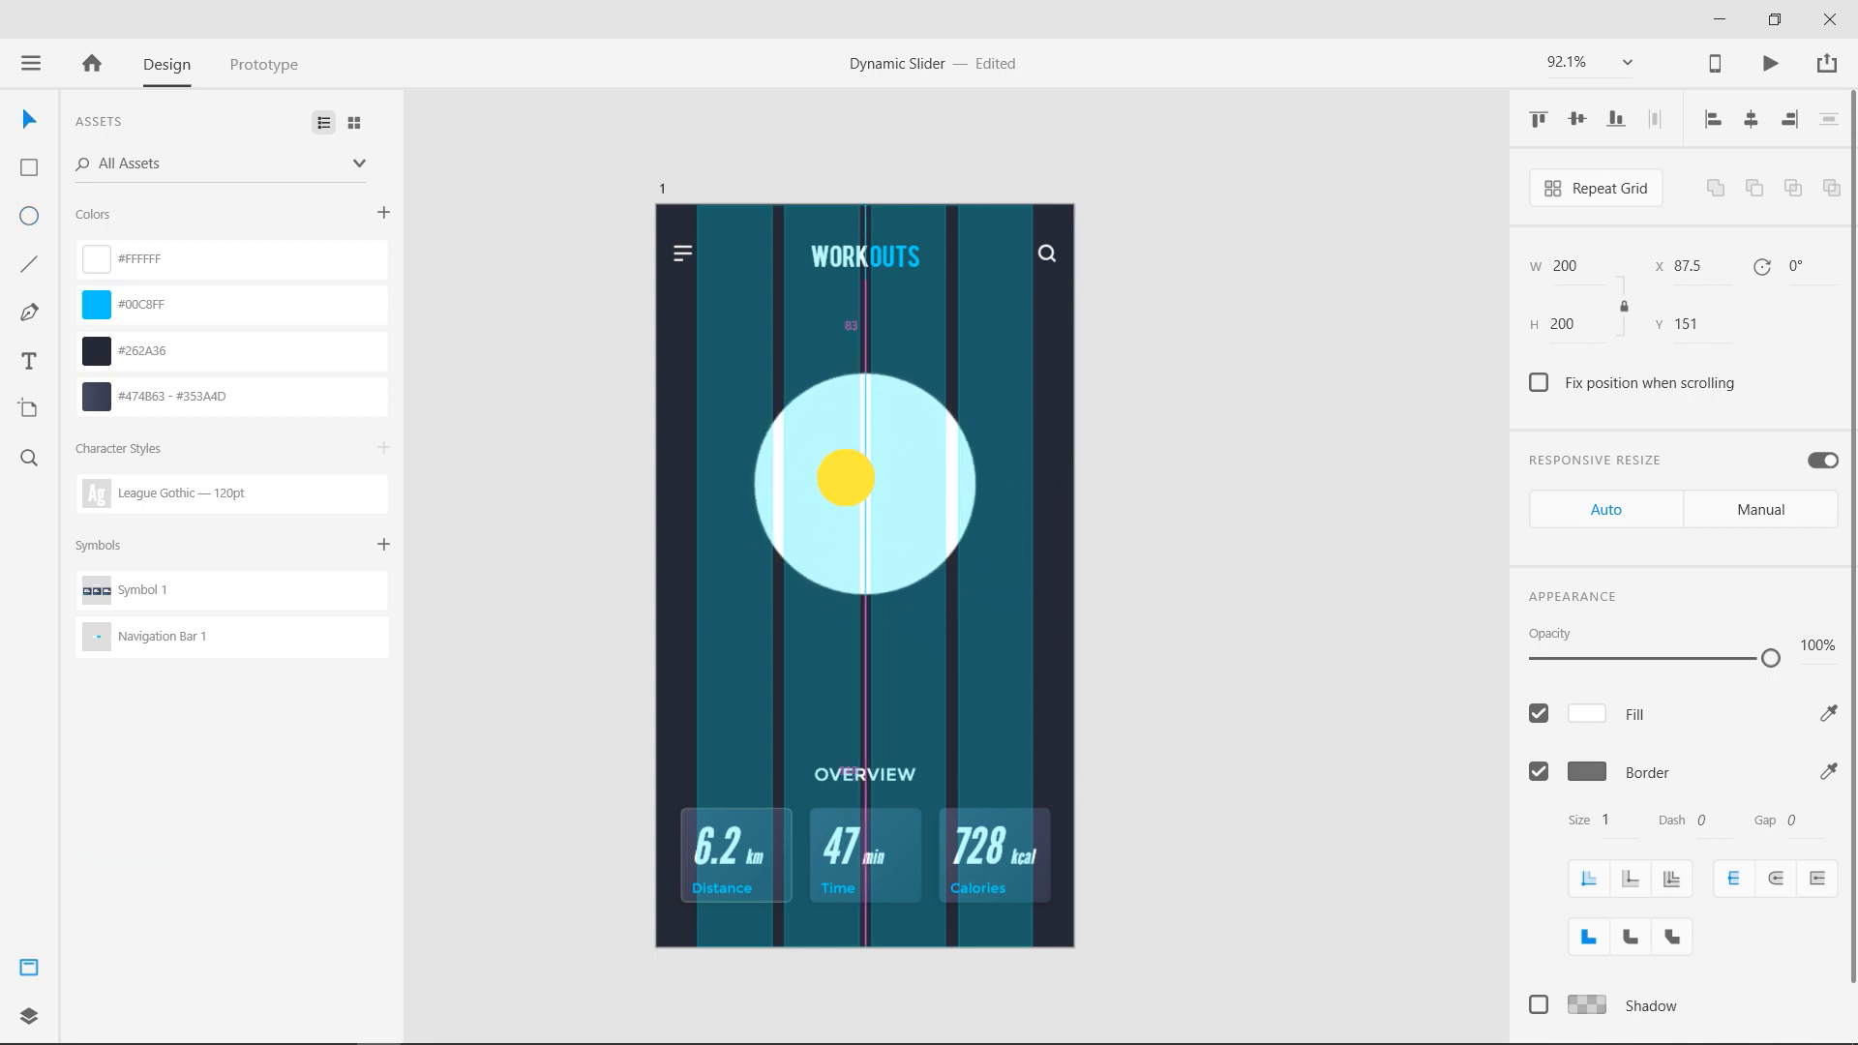
drag(845, 479, 851, 461)
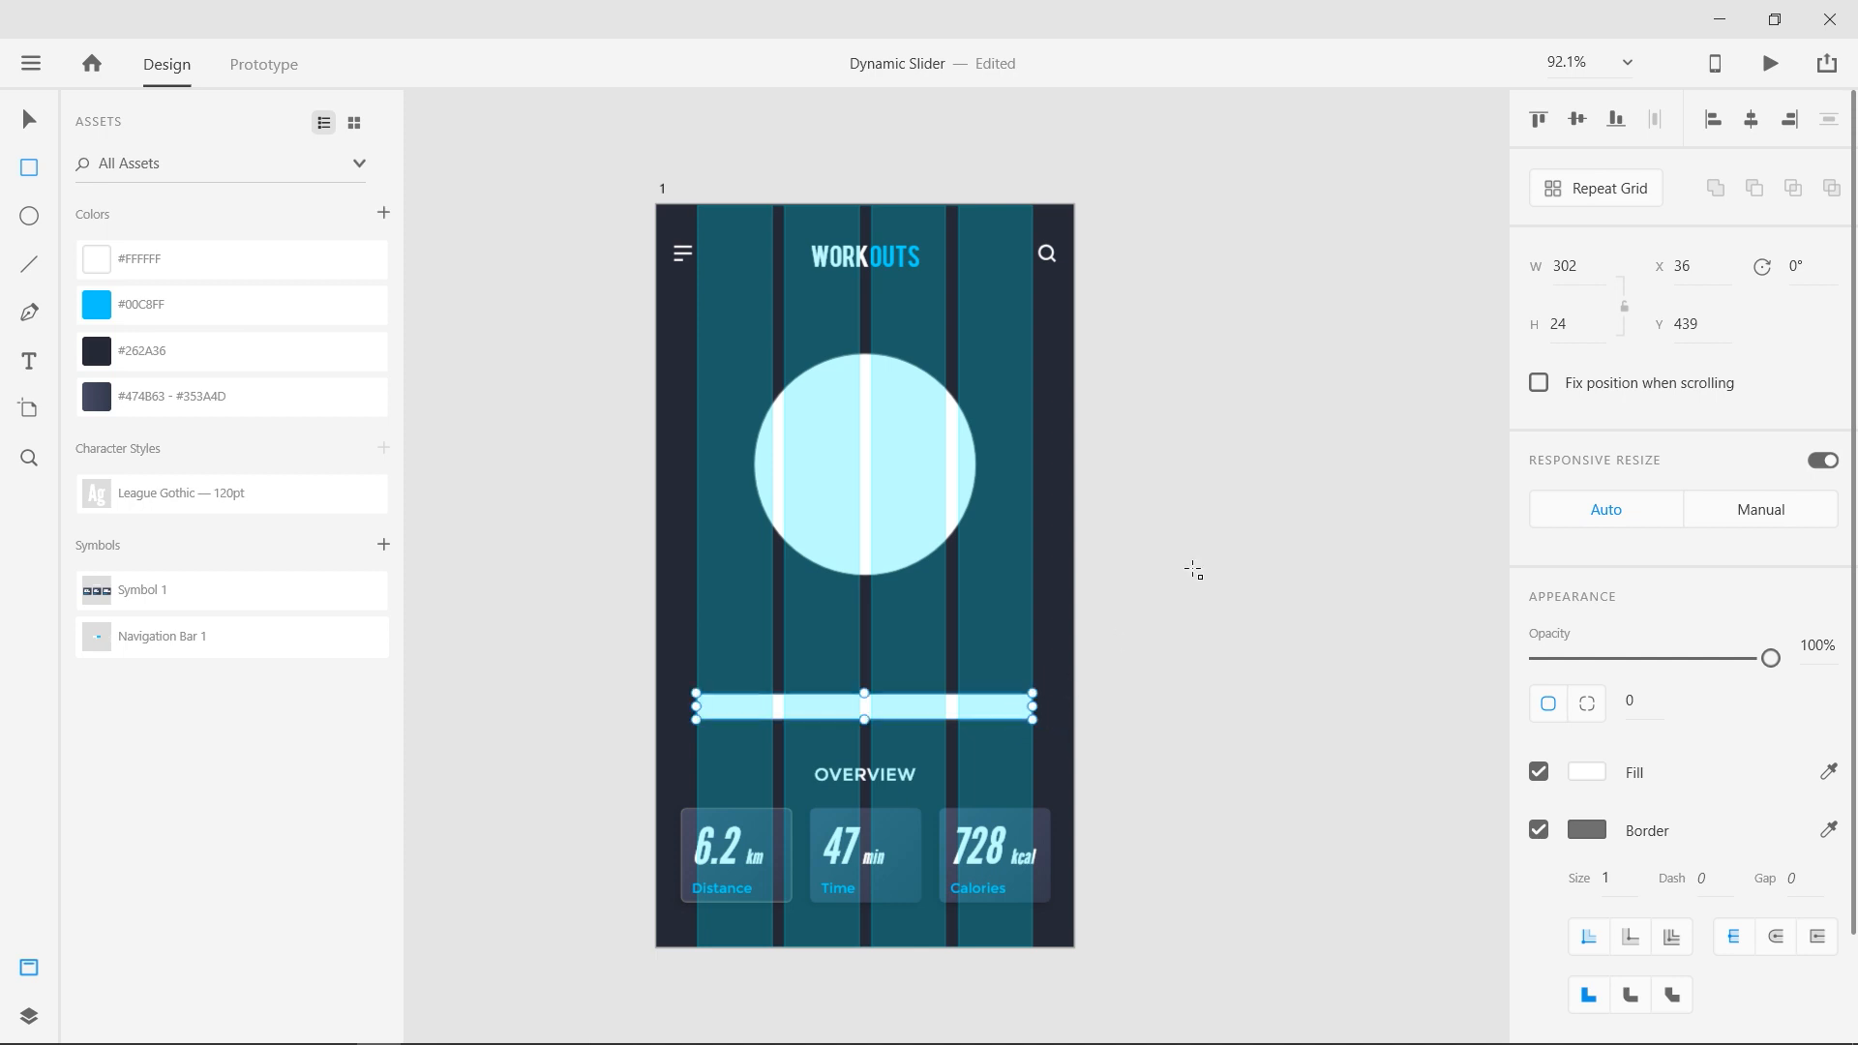
Make the slider track 15 high with corner radius 8 and no border
text(15)
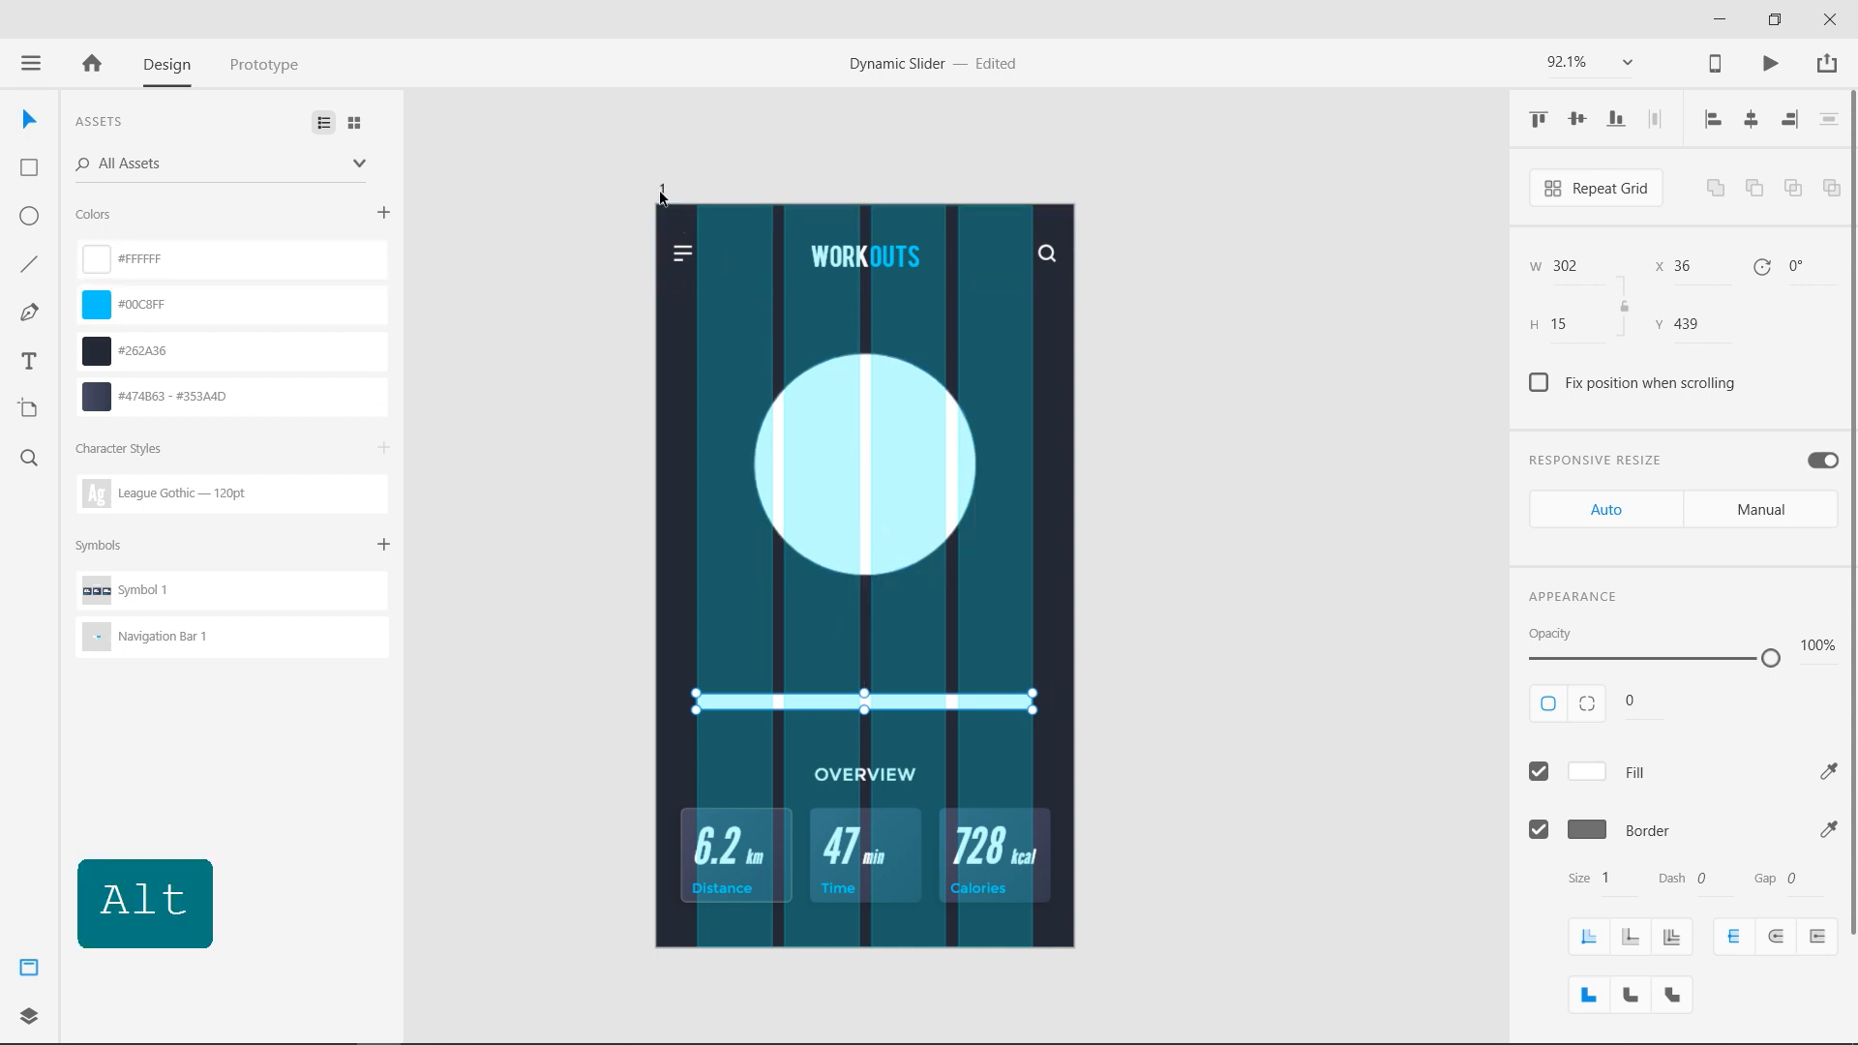
click(1178, 794)
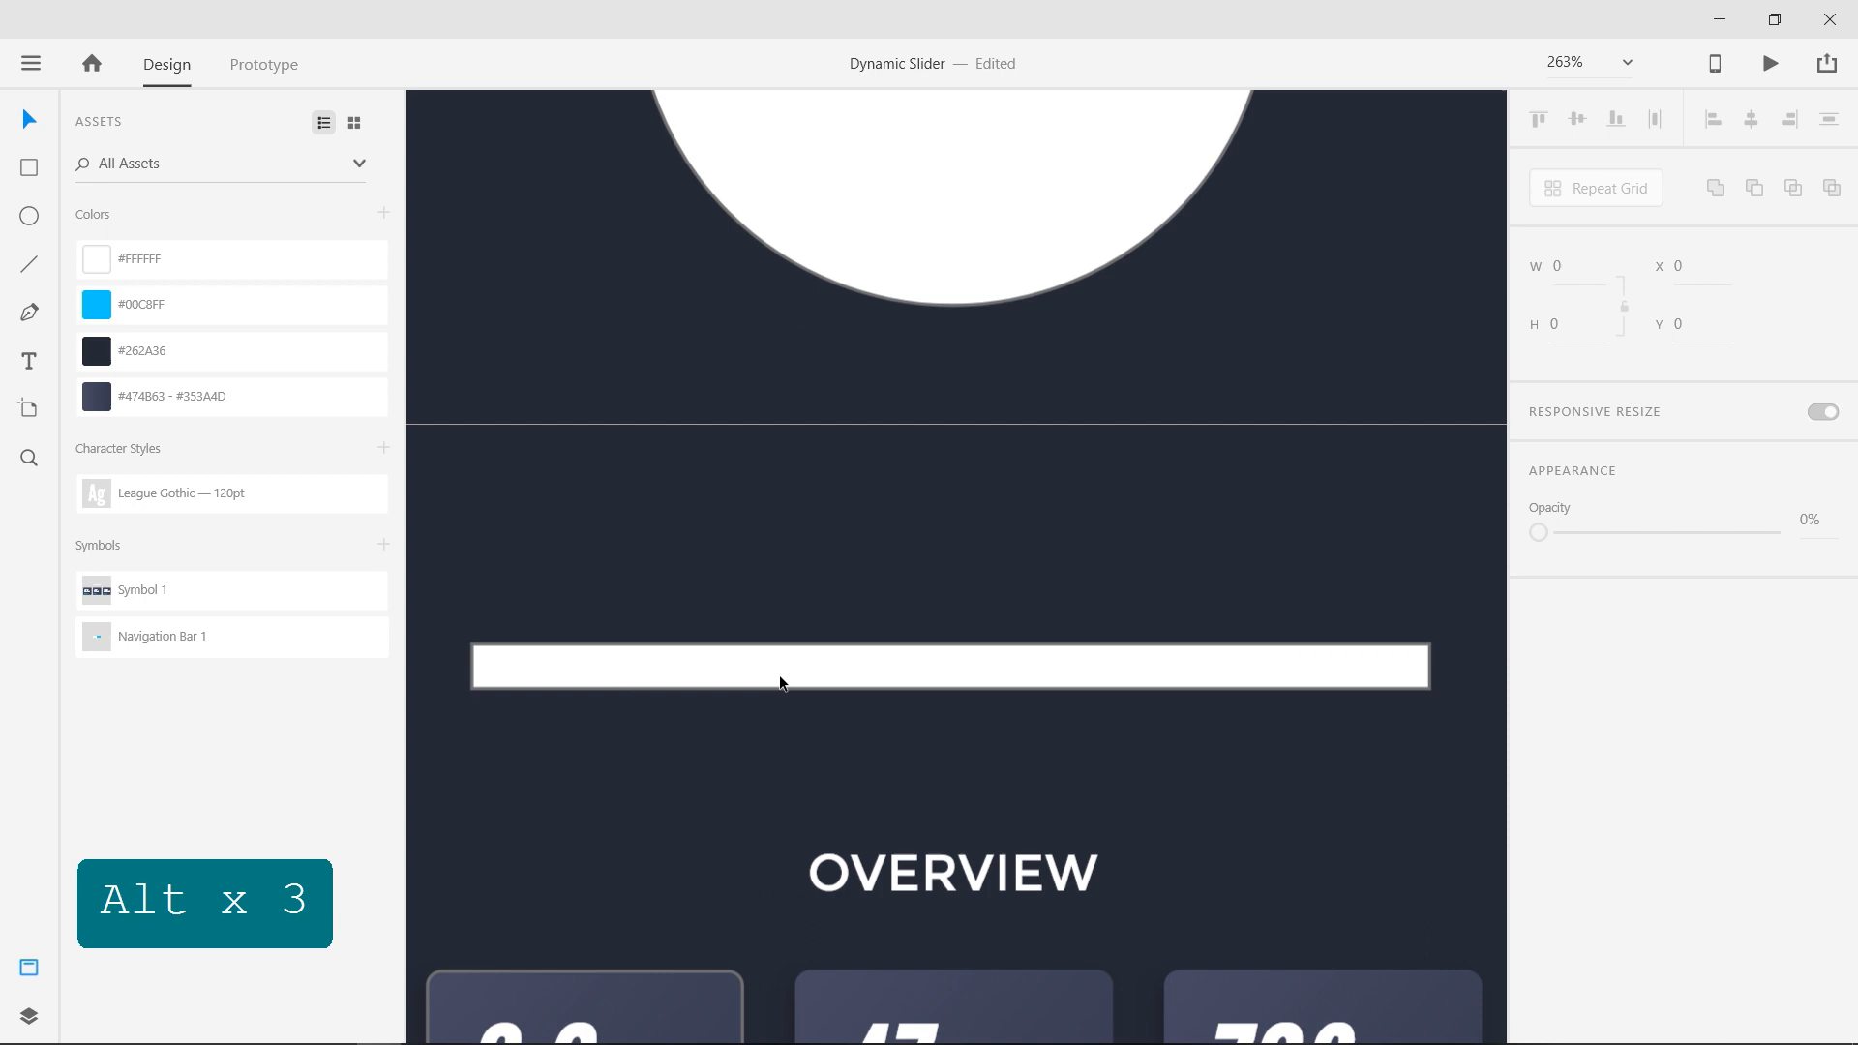
click(949, 665)
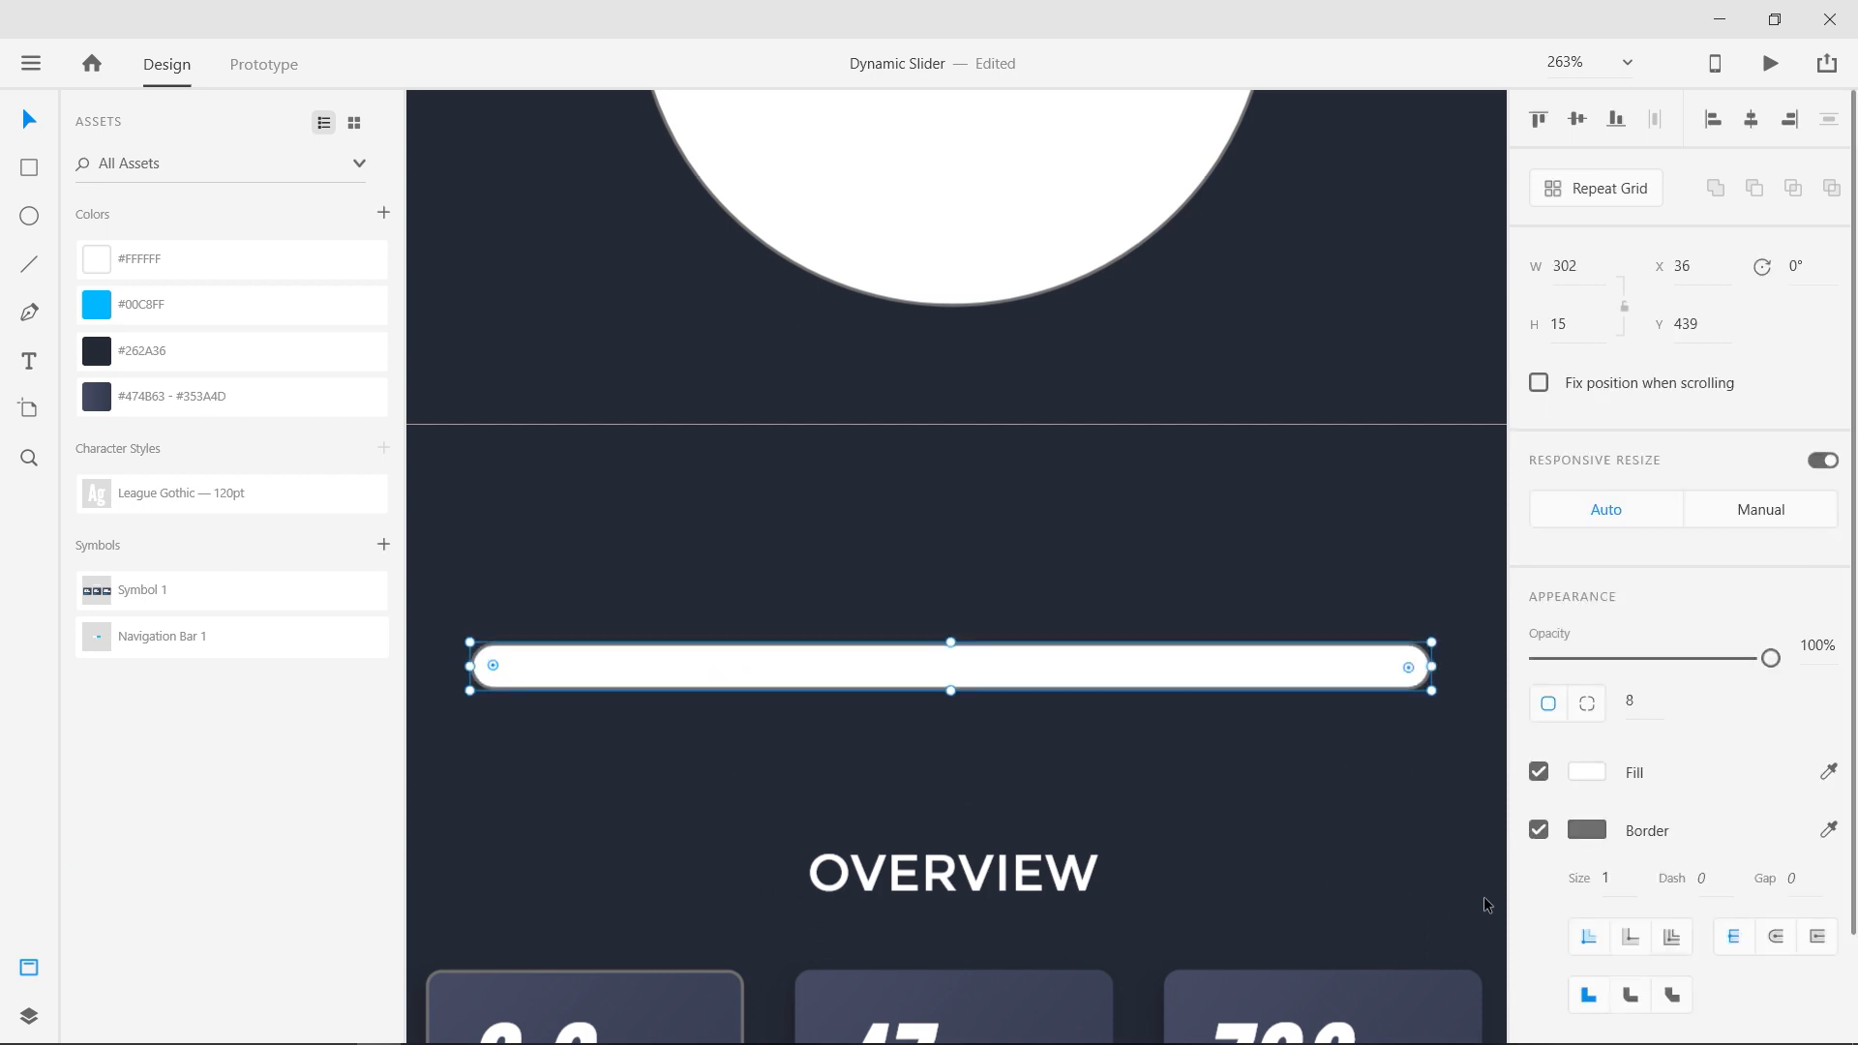
click(1110, 787)
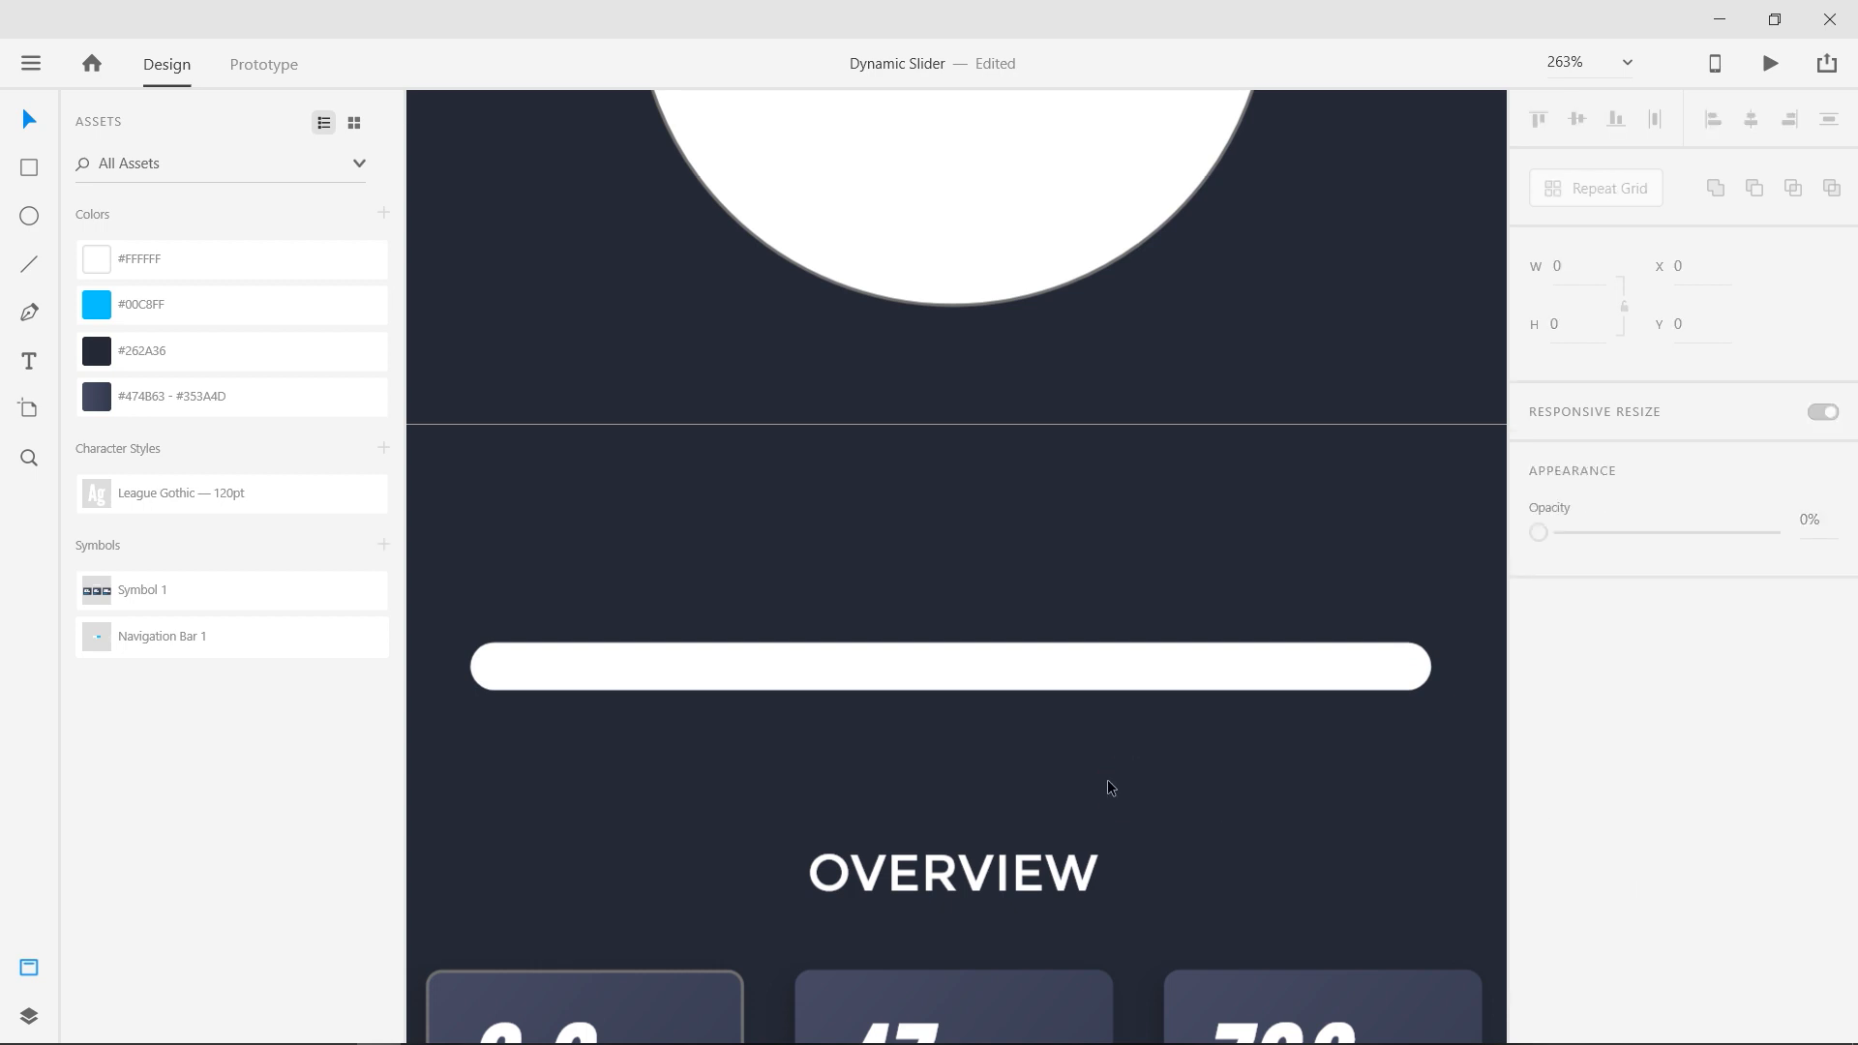
click(948, 666)
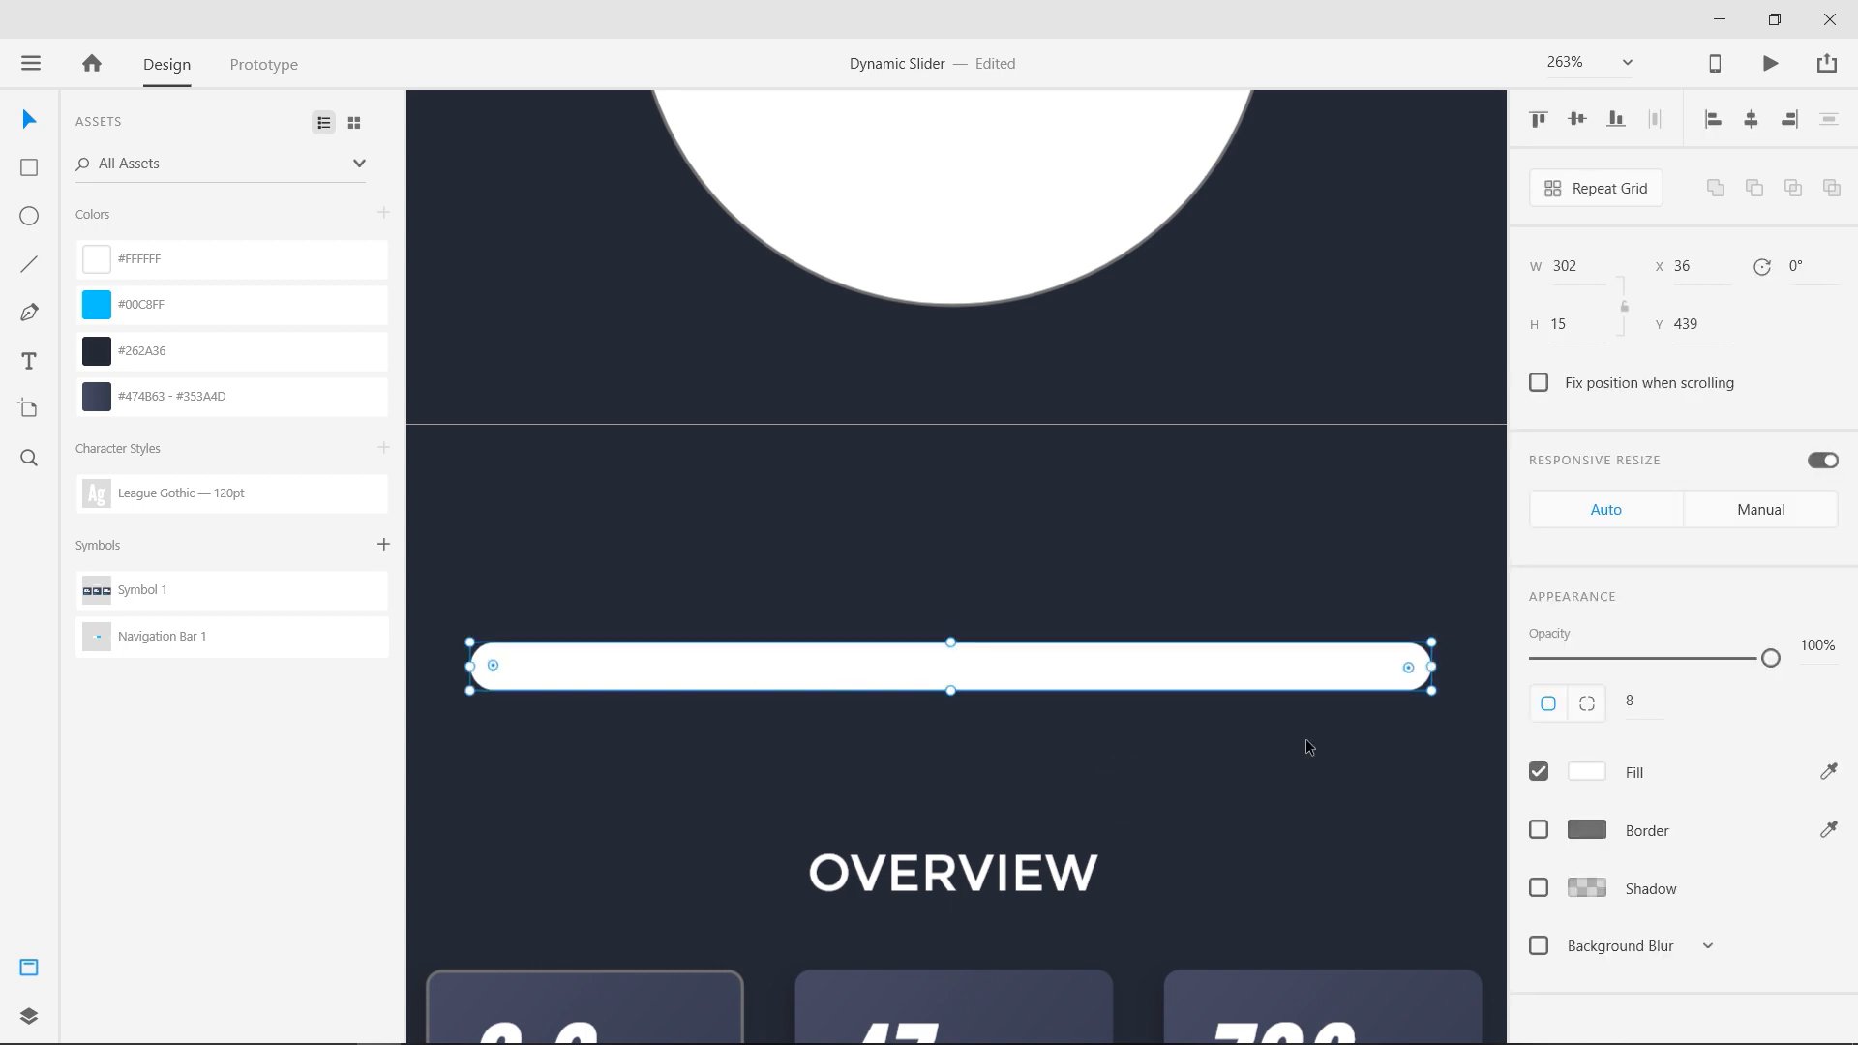
Duplicate and group the bar, fill it #00C8FF at 100% opacity, and pick a blur type
drag(1769, 658, 1643, 658)
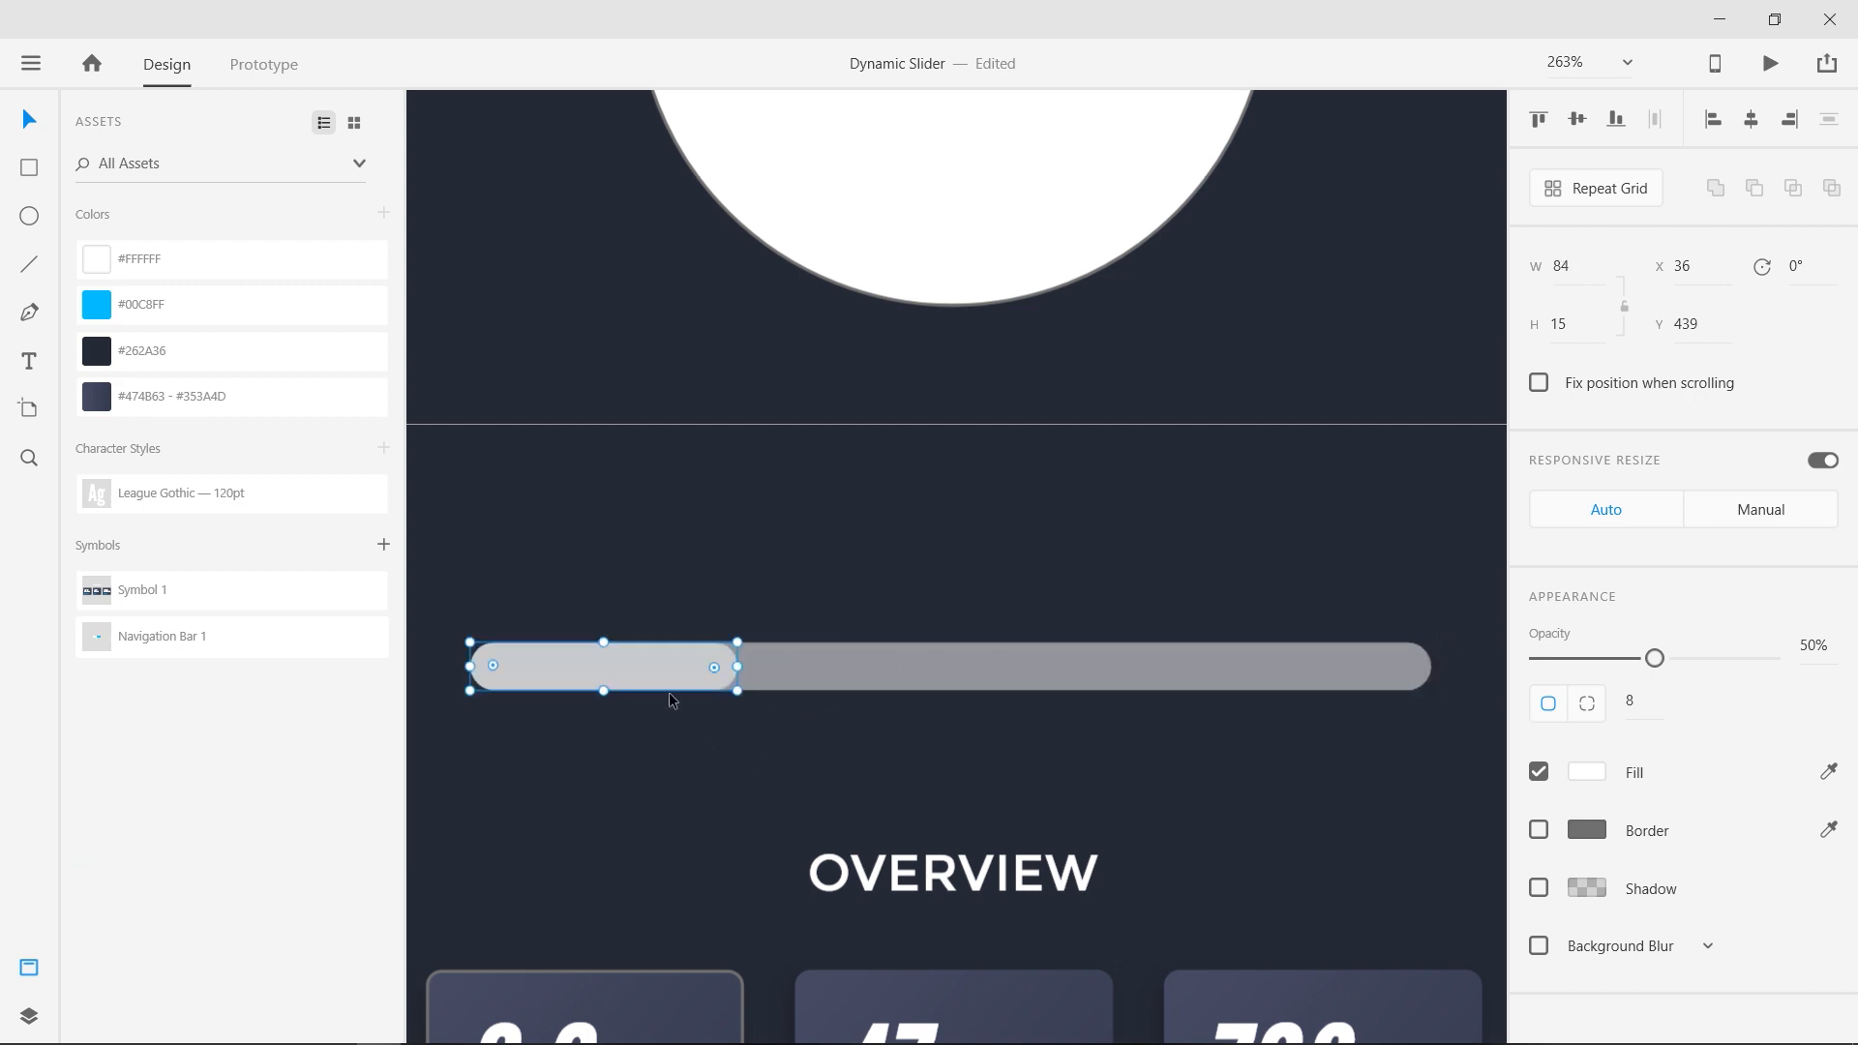
key(ctrl+v)
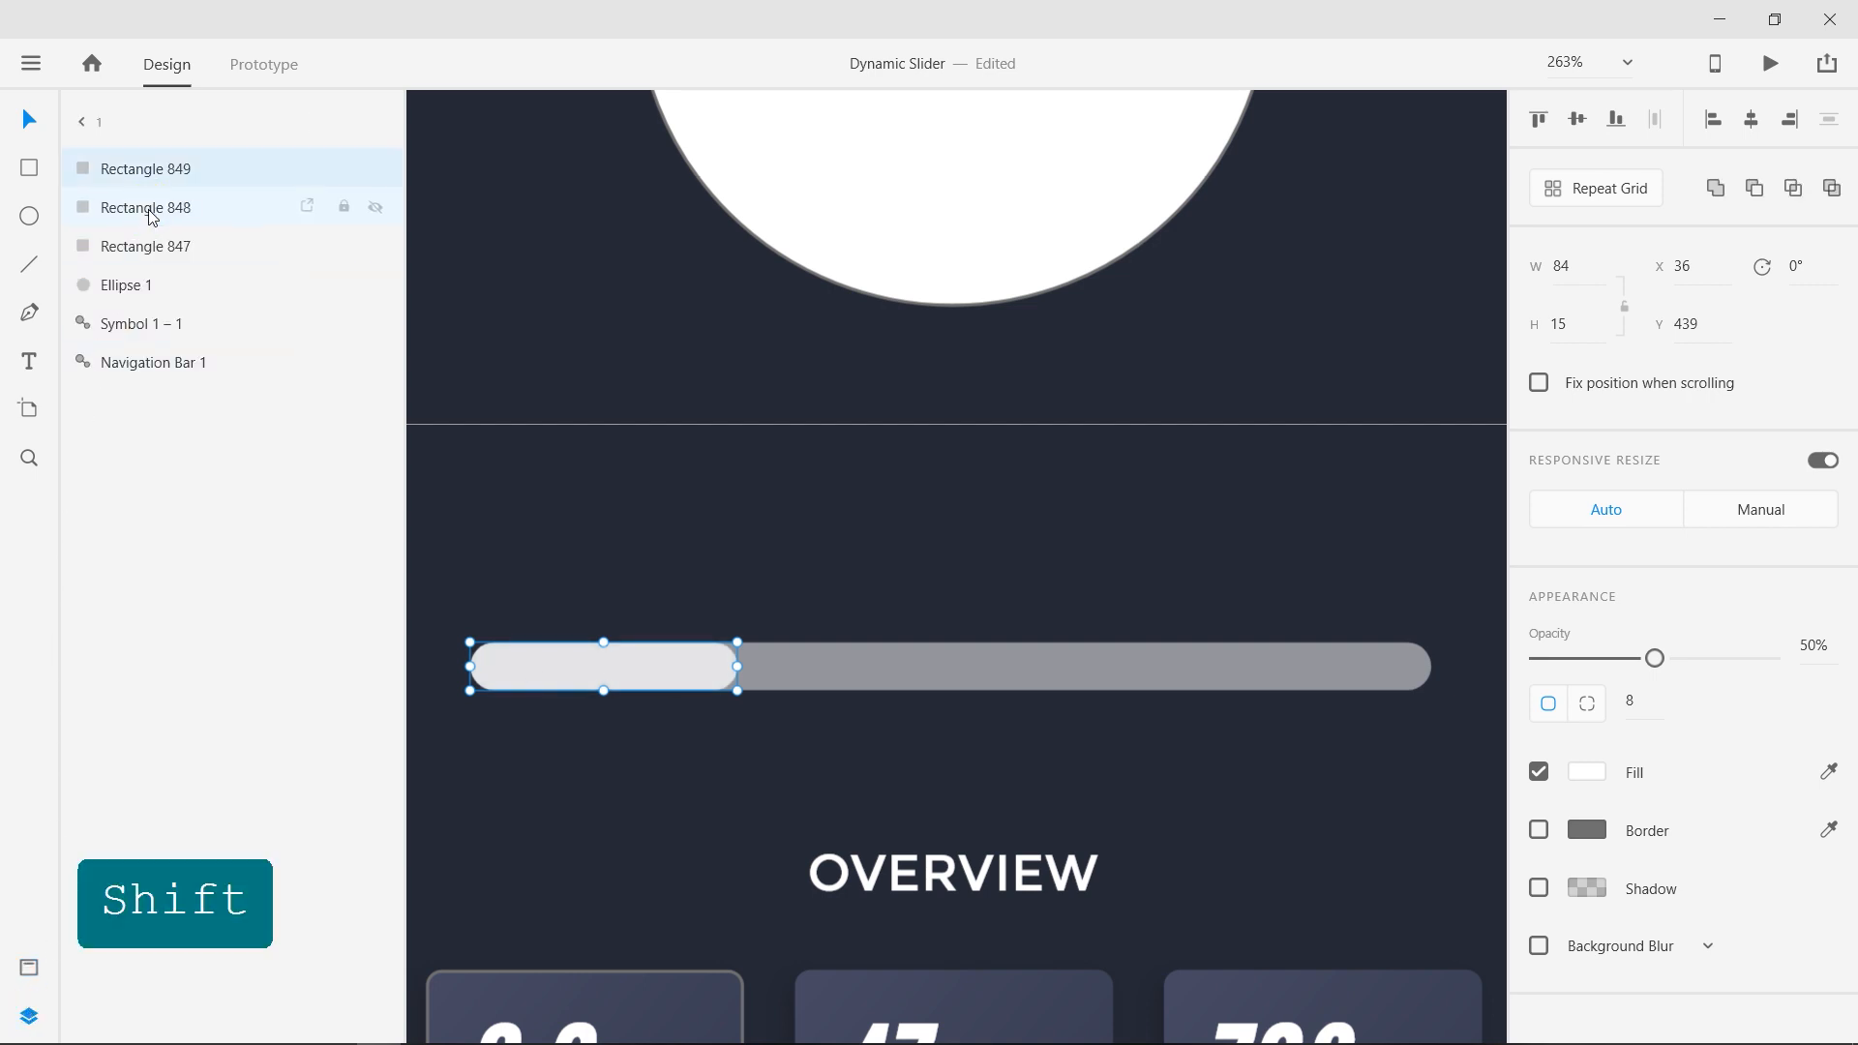
key(ctrl+g)
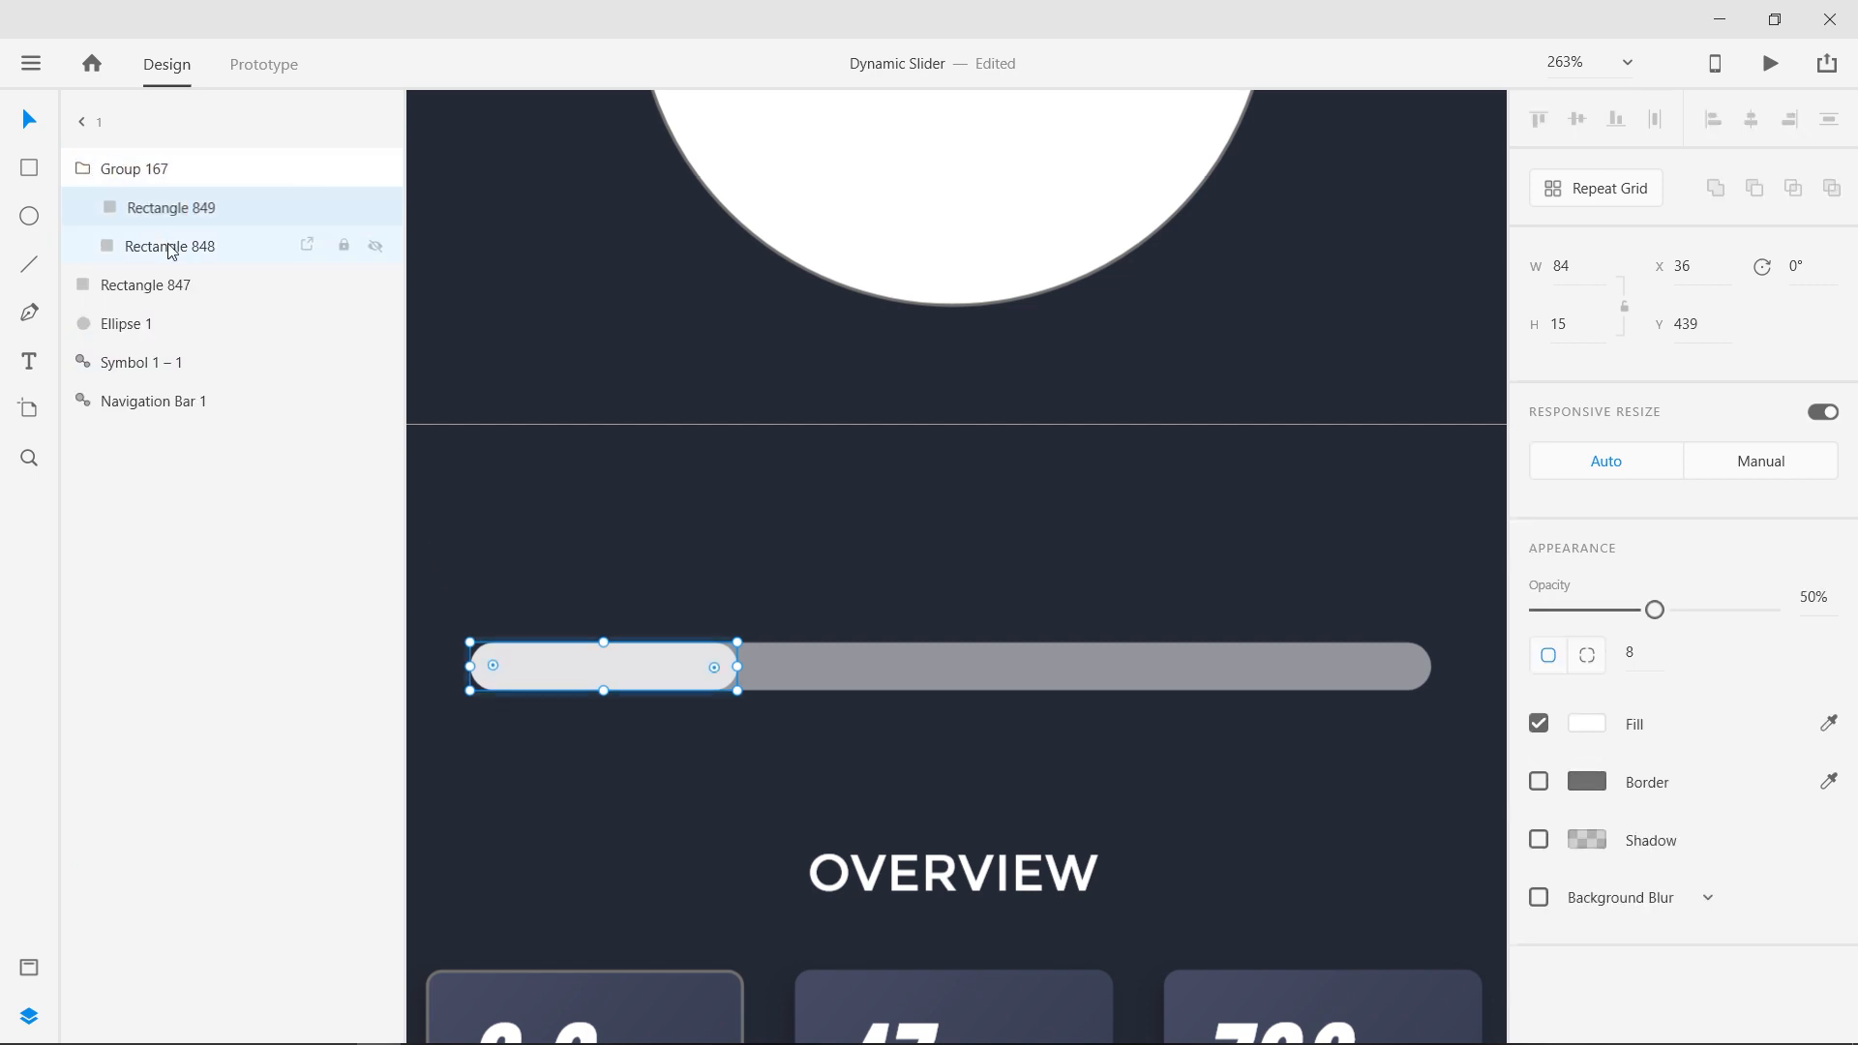
click(28, 967)
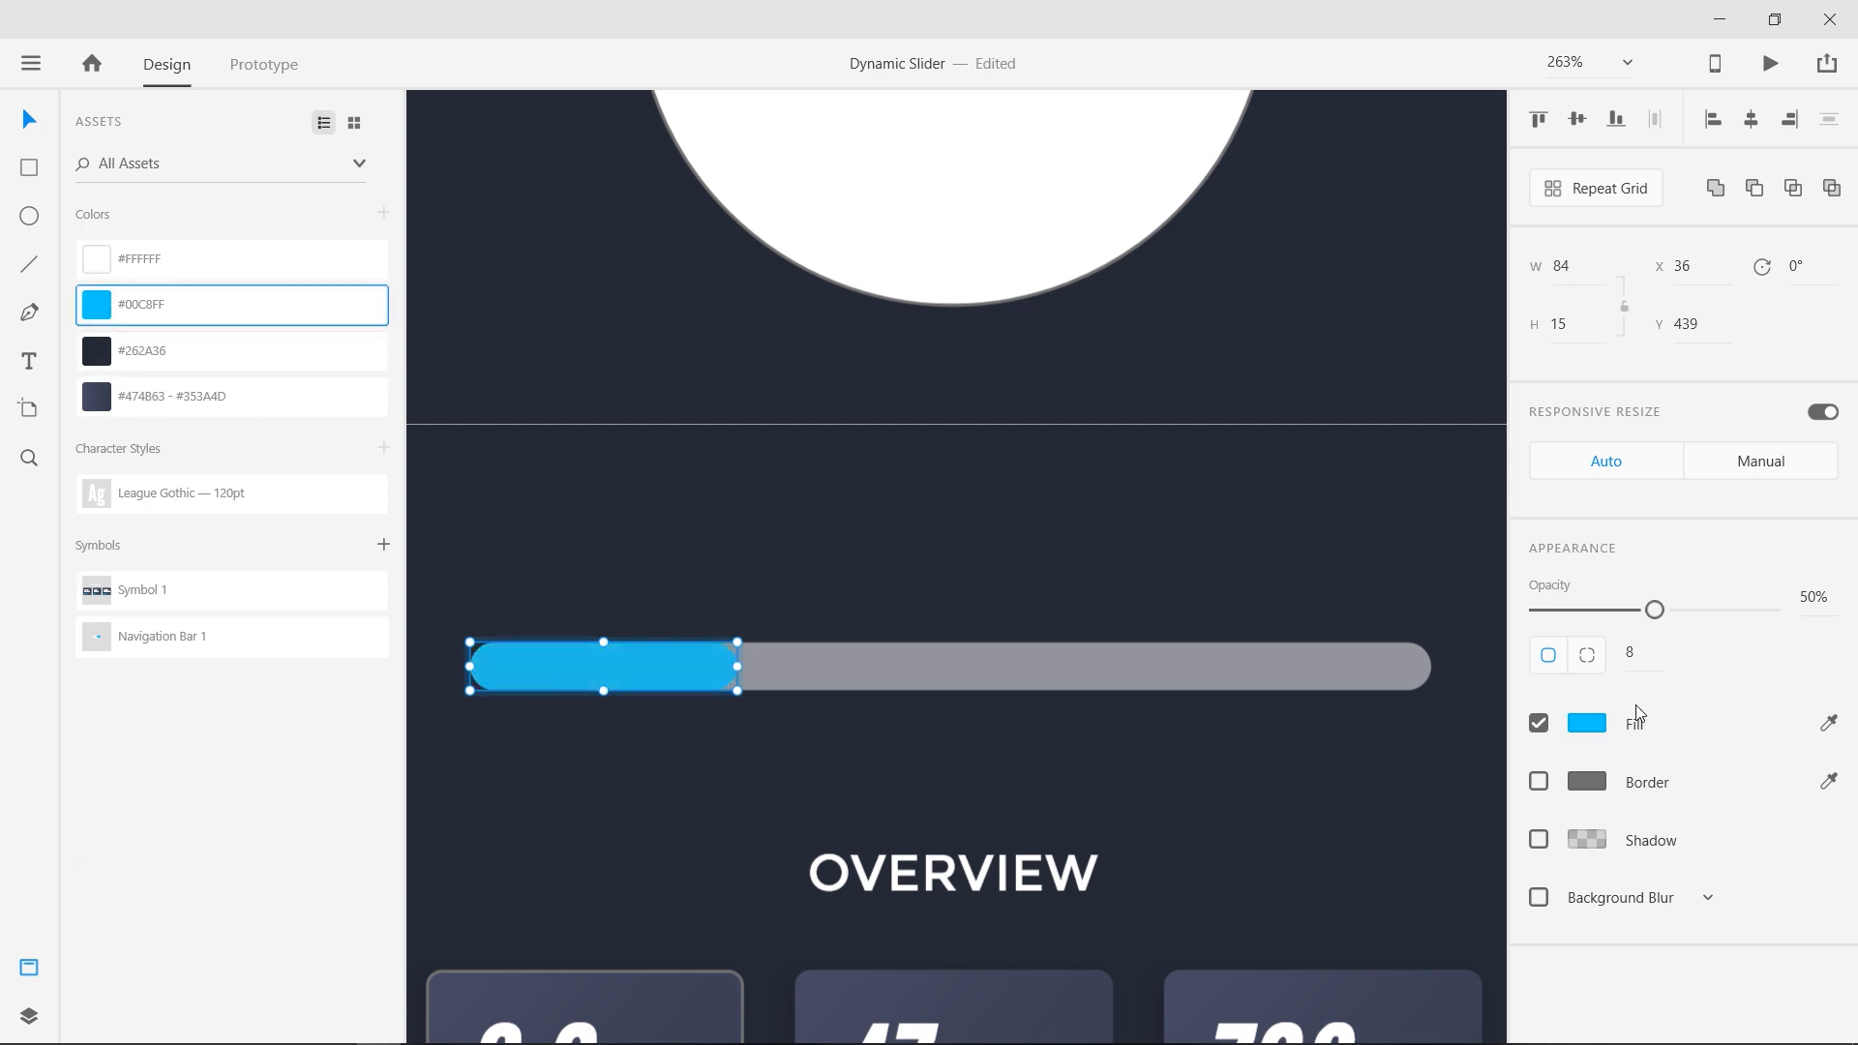
drag(1654, 609, 1770, 609)
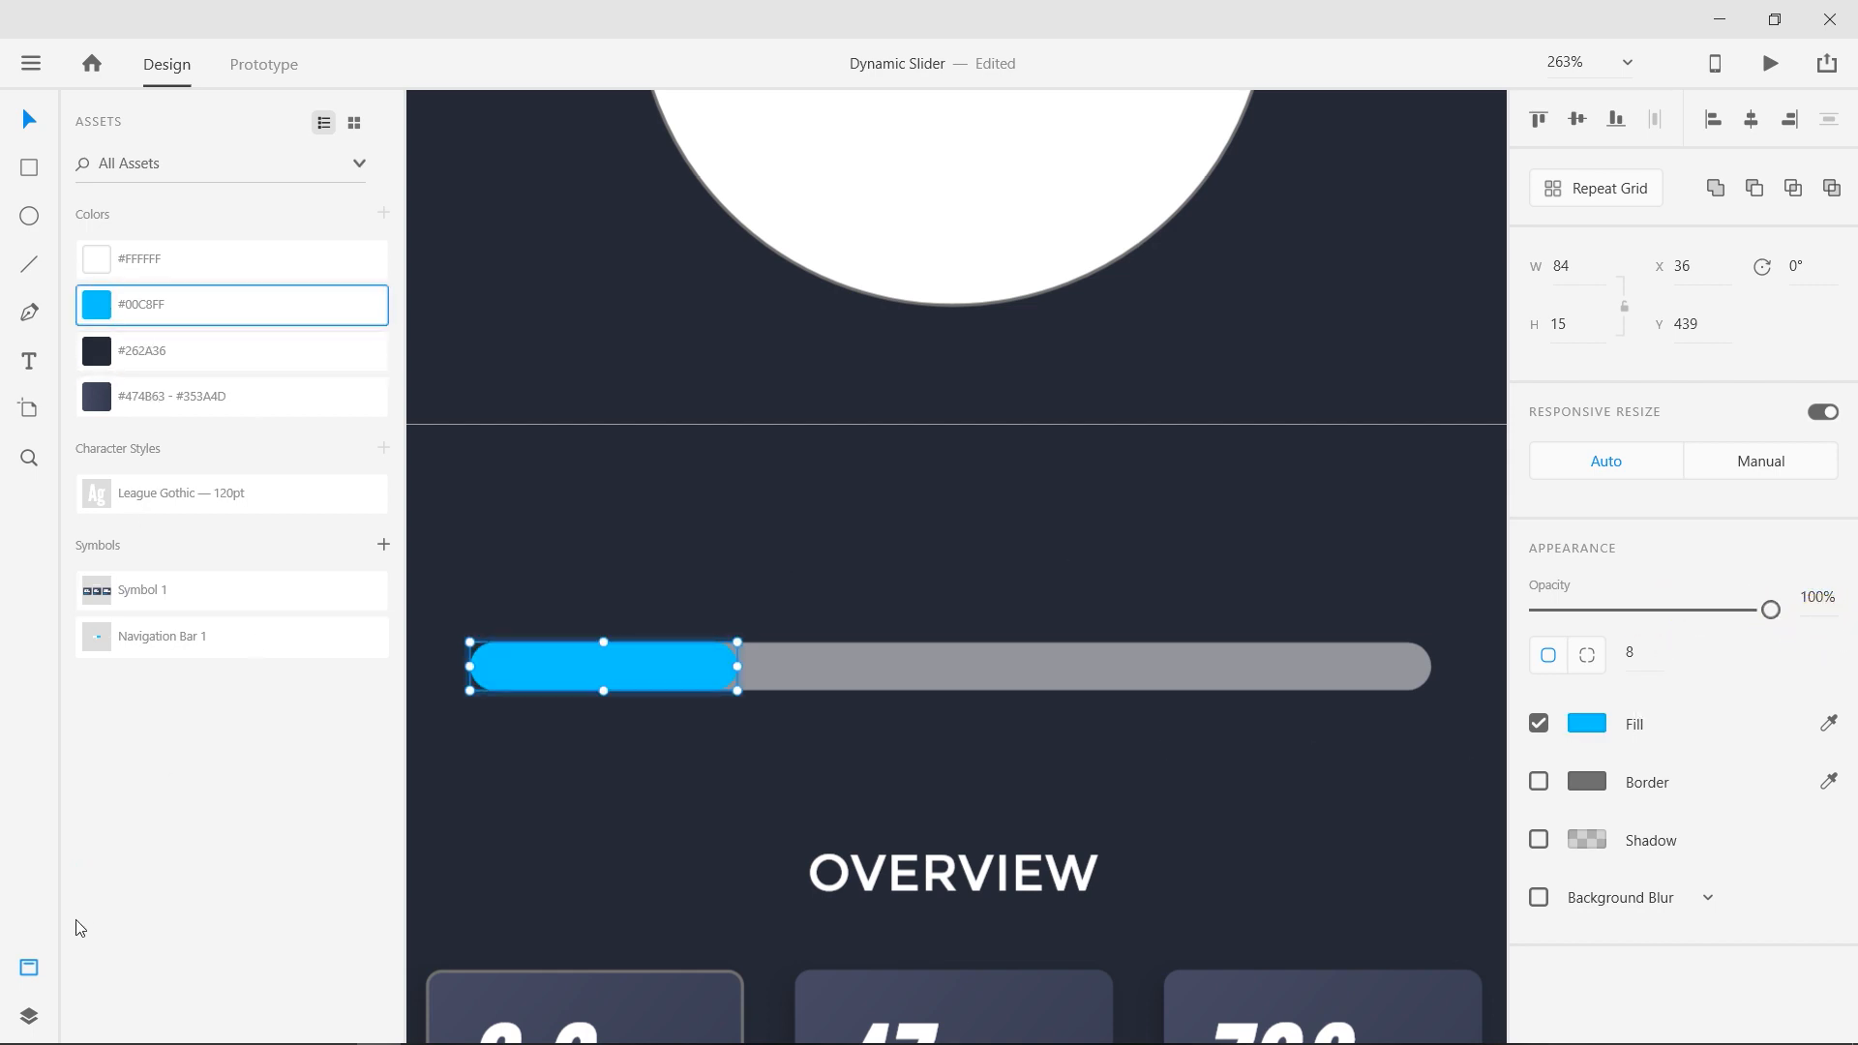
click(27, 1015)
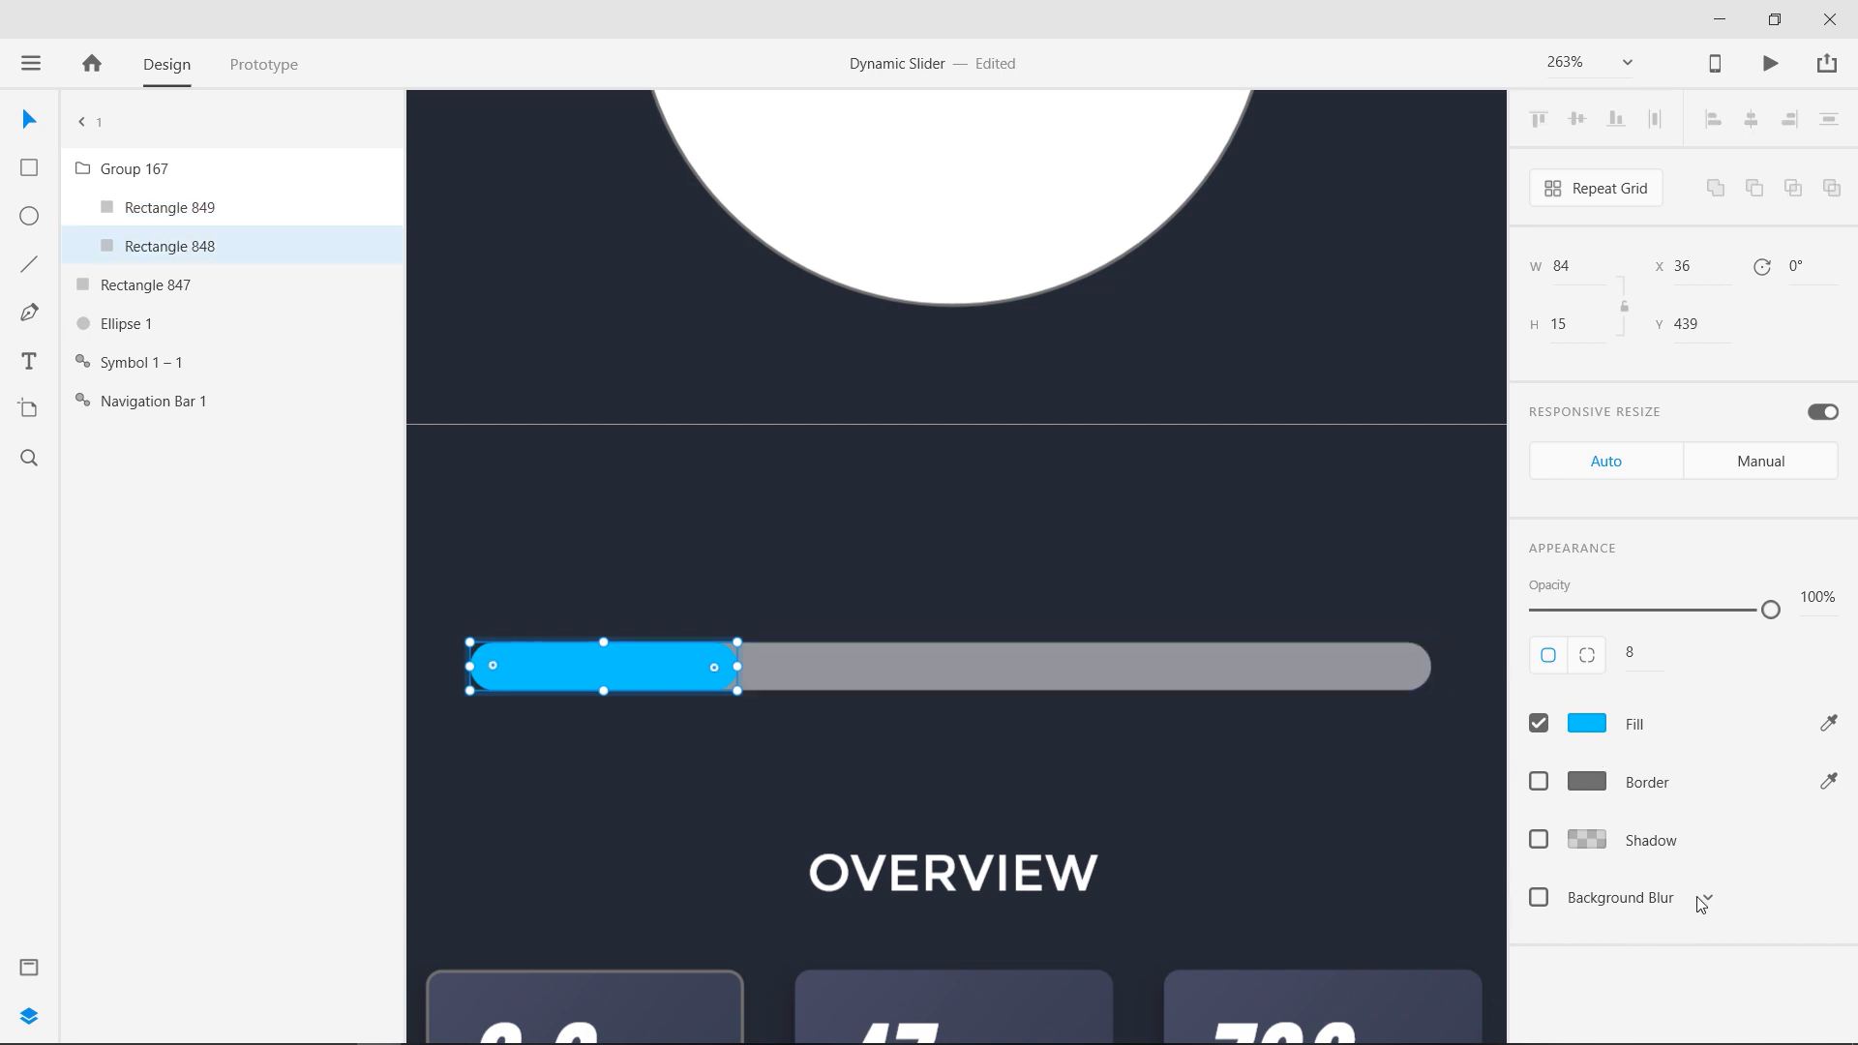
click(1538, 897)
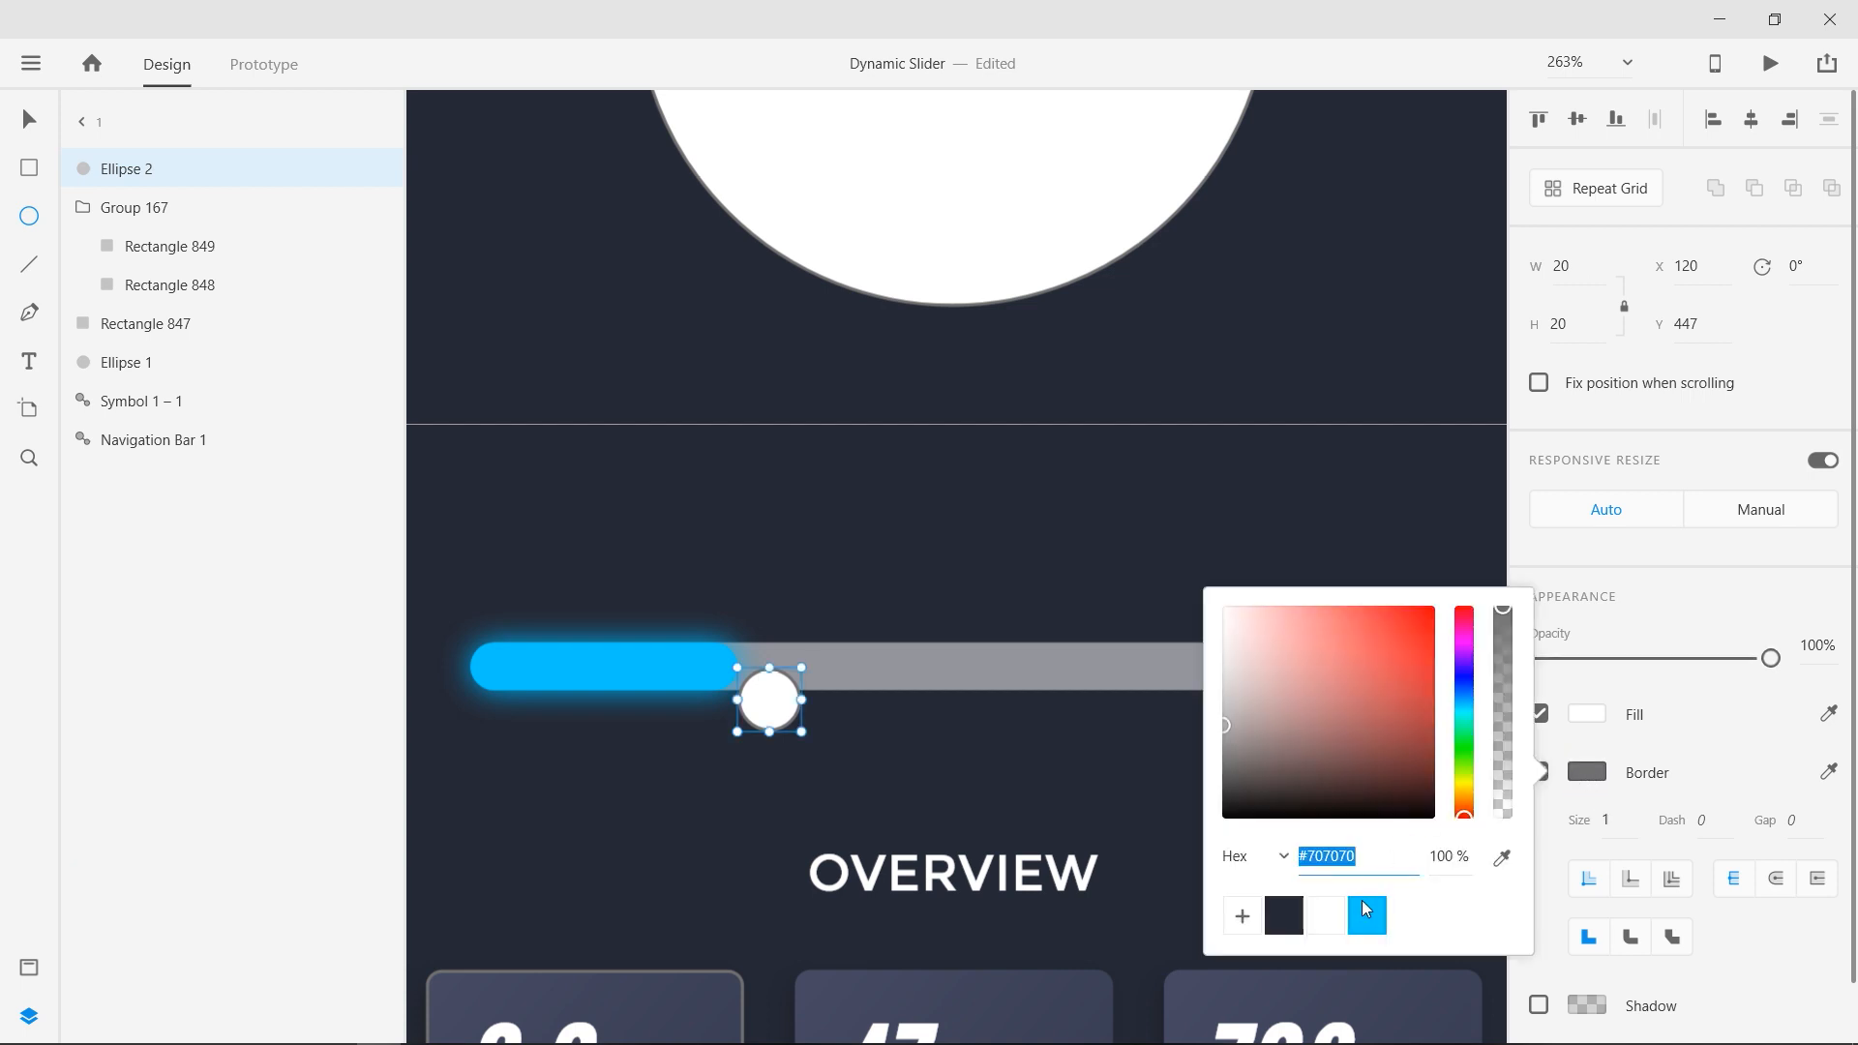
Give the 20×20 white handle at the bar's end a cyan border
click(1366, 917)
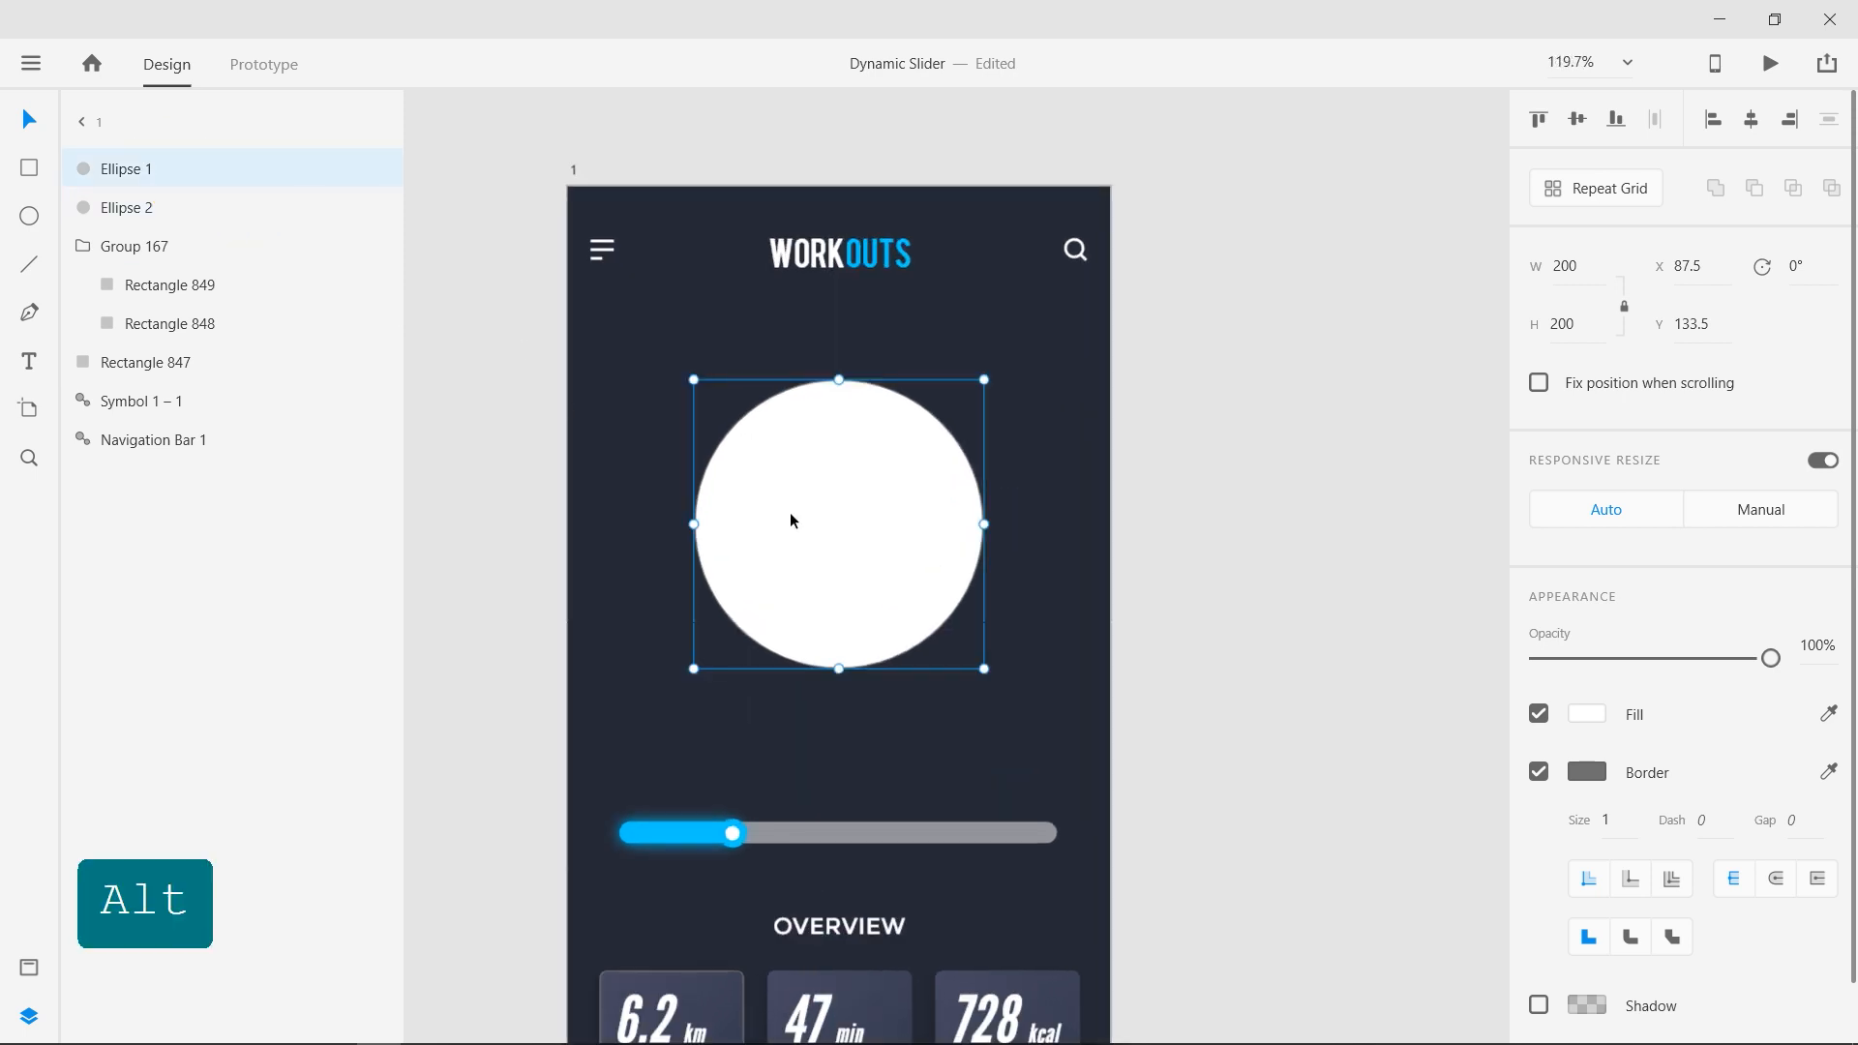
Paste a copy of the big circle with no fill and a cyan border of size 10
key(ctrl+v)
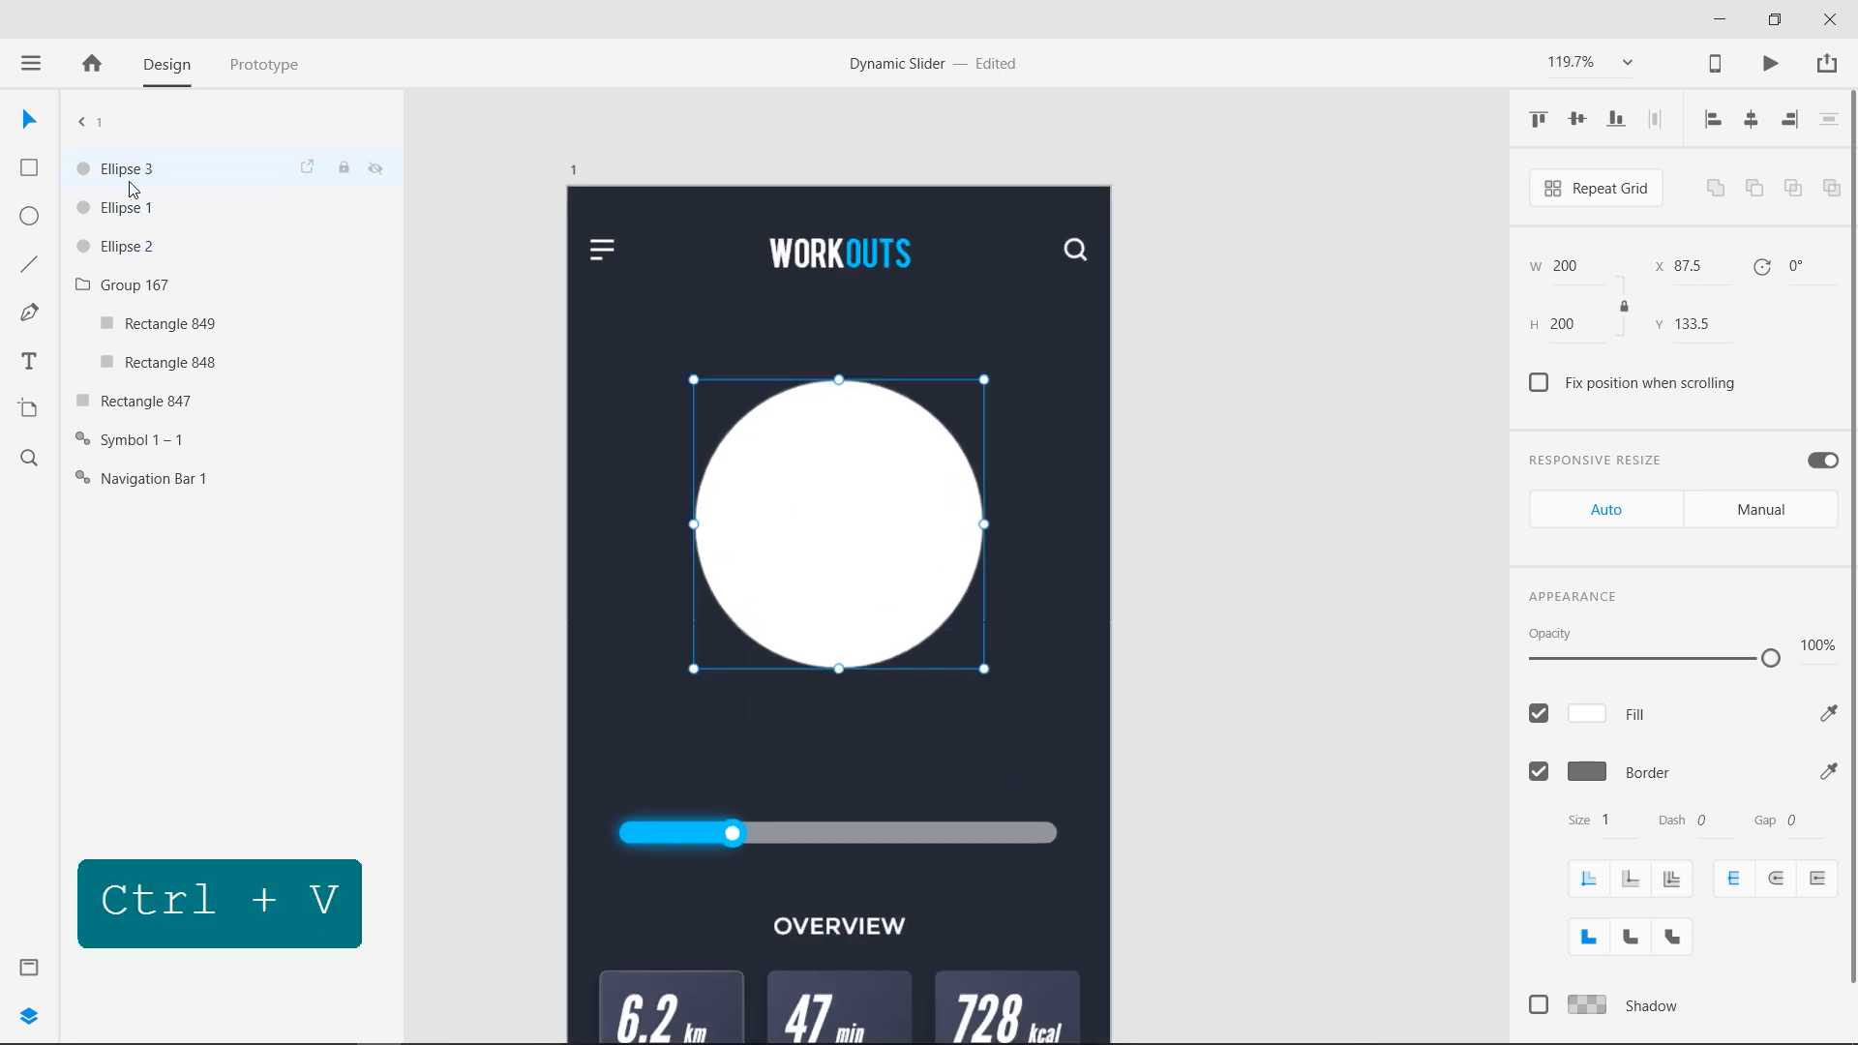
click(127, 169)
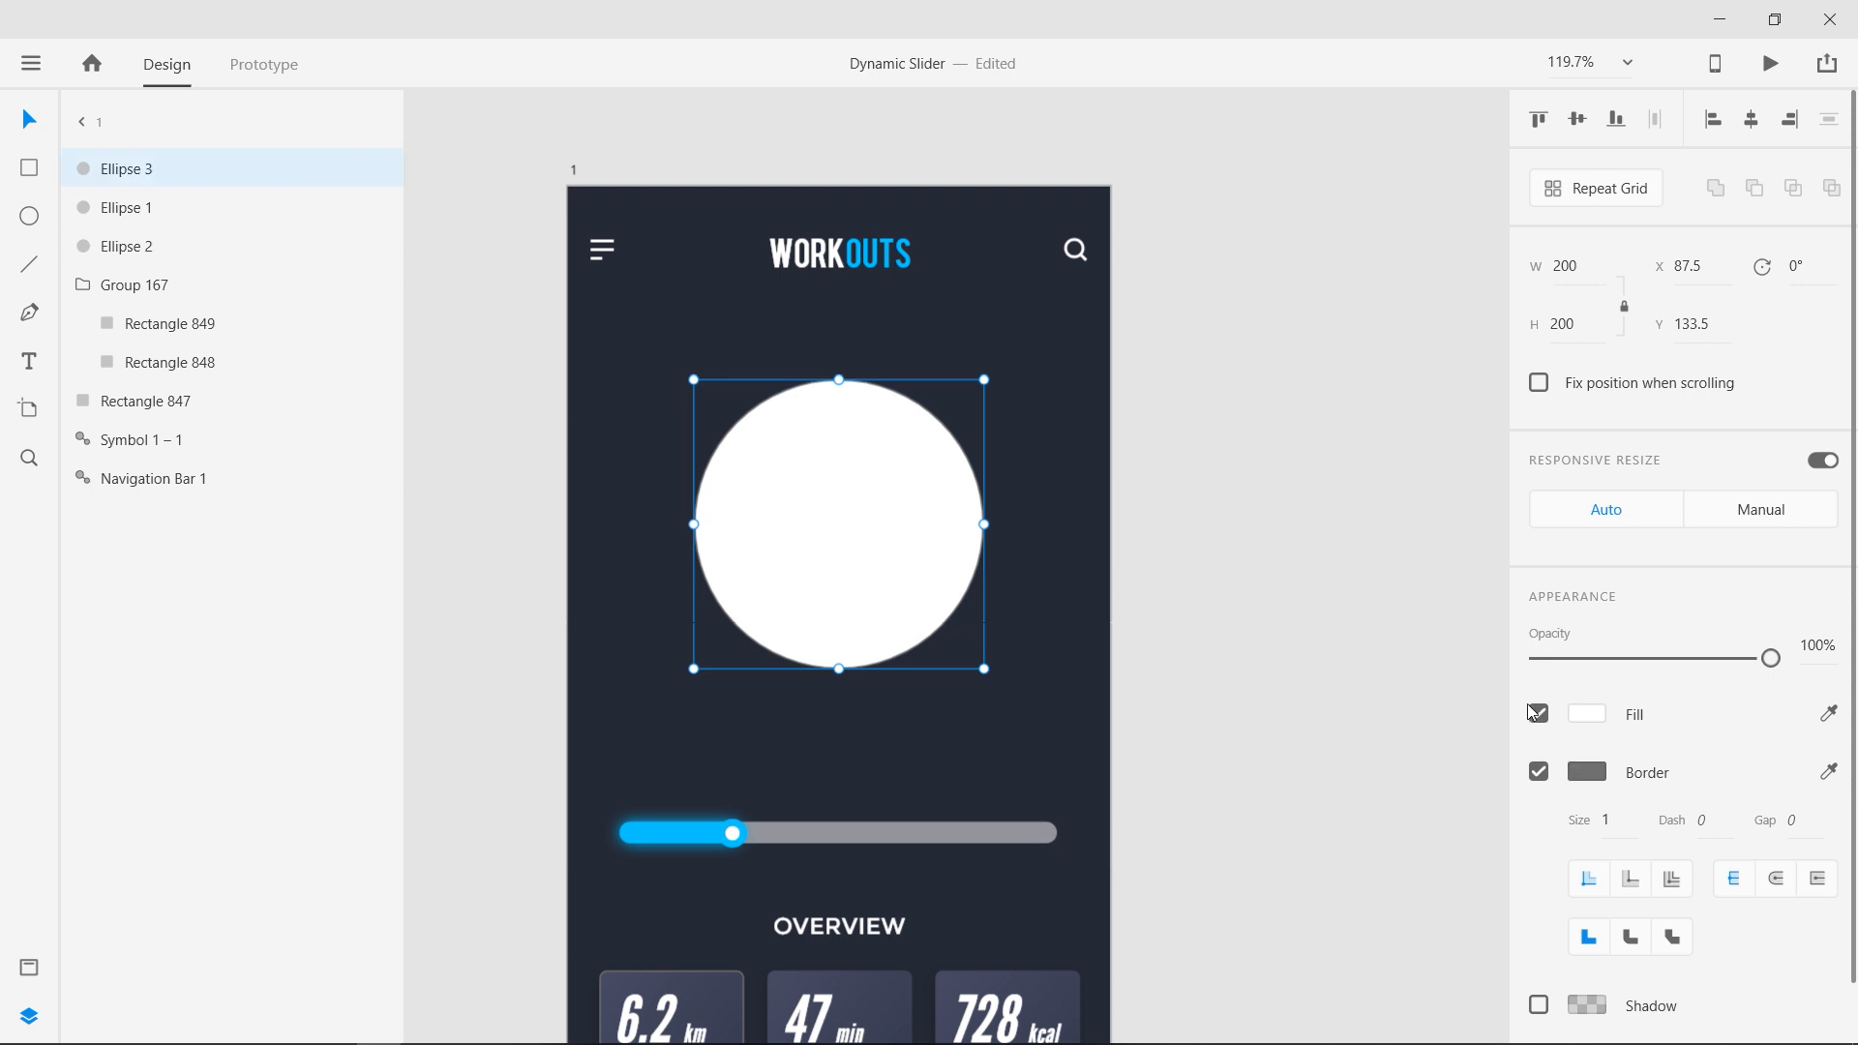
click(1538, 713)
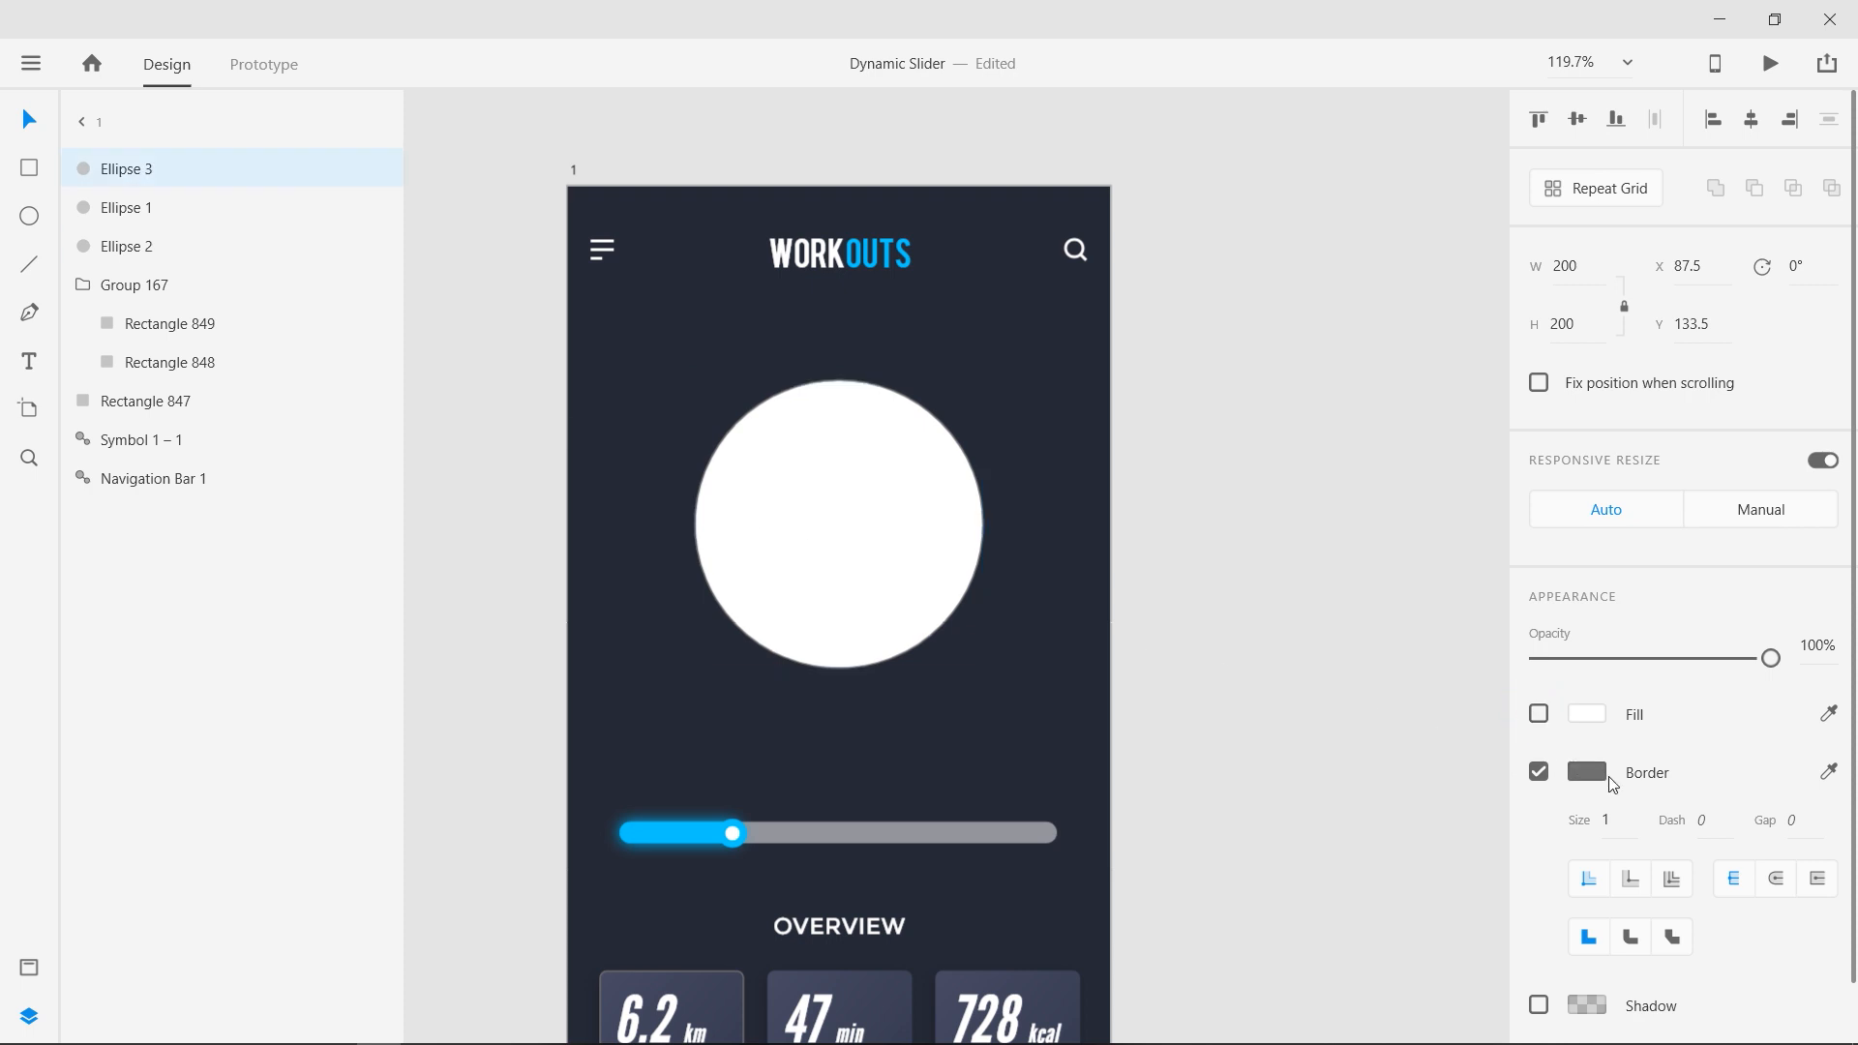
click(1586, 771)
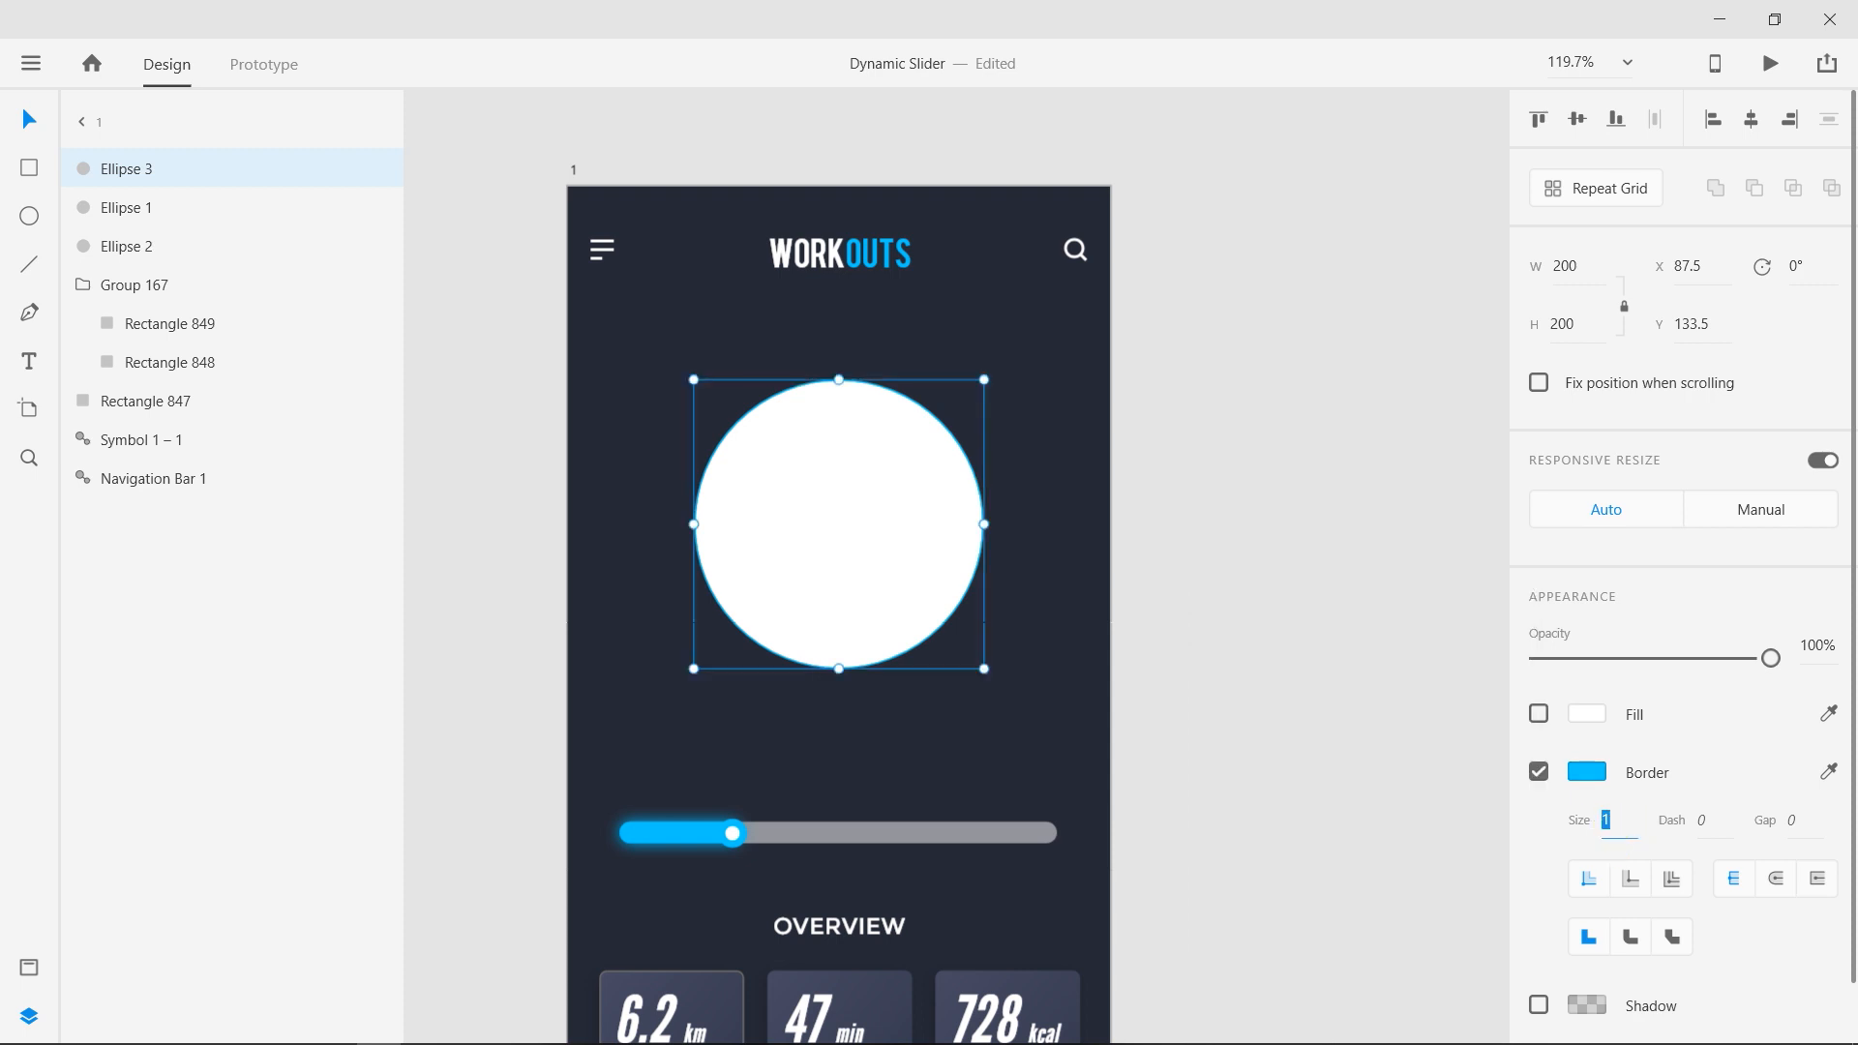
text(10)
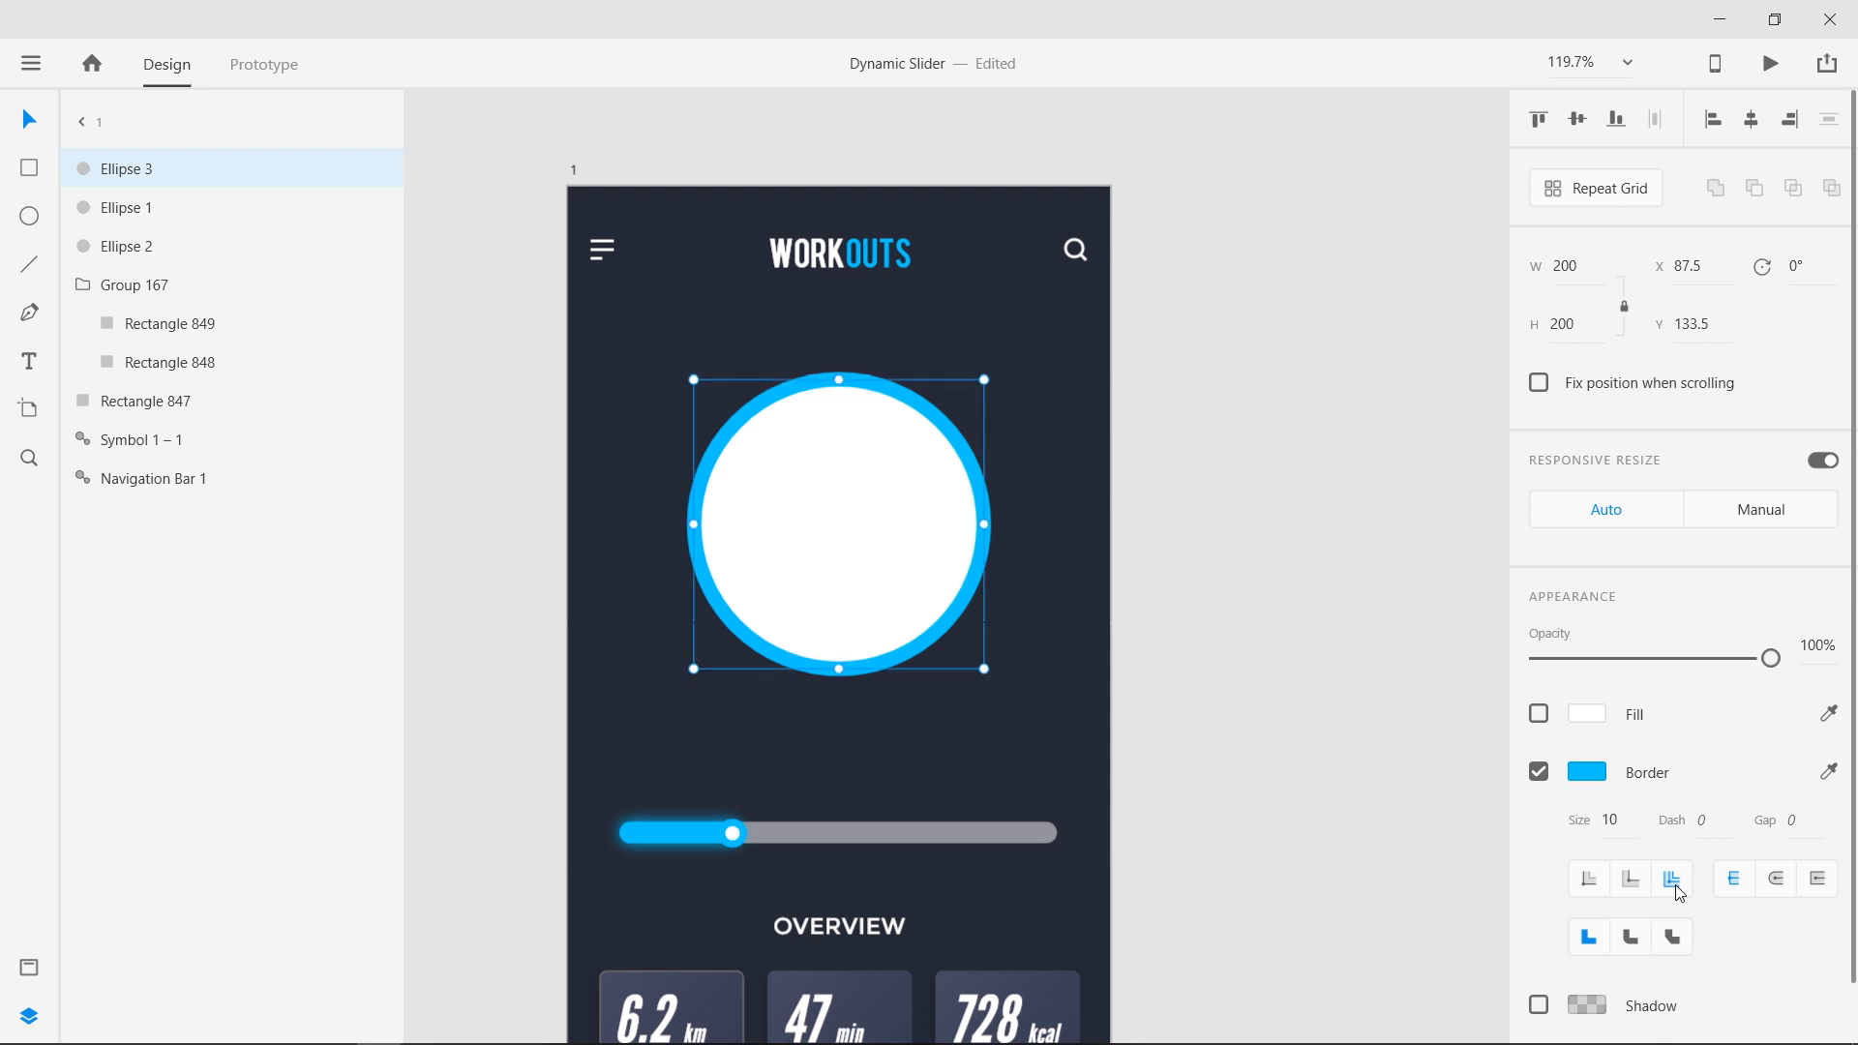
Duplicate the ring and apply Object Blur 50 to form the glow behind it
key(ctrl+v)
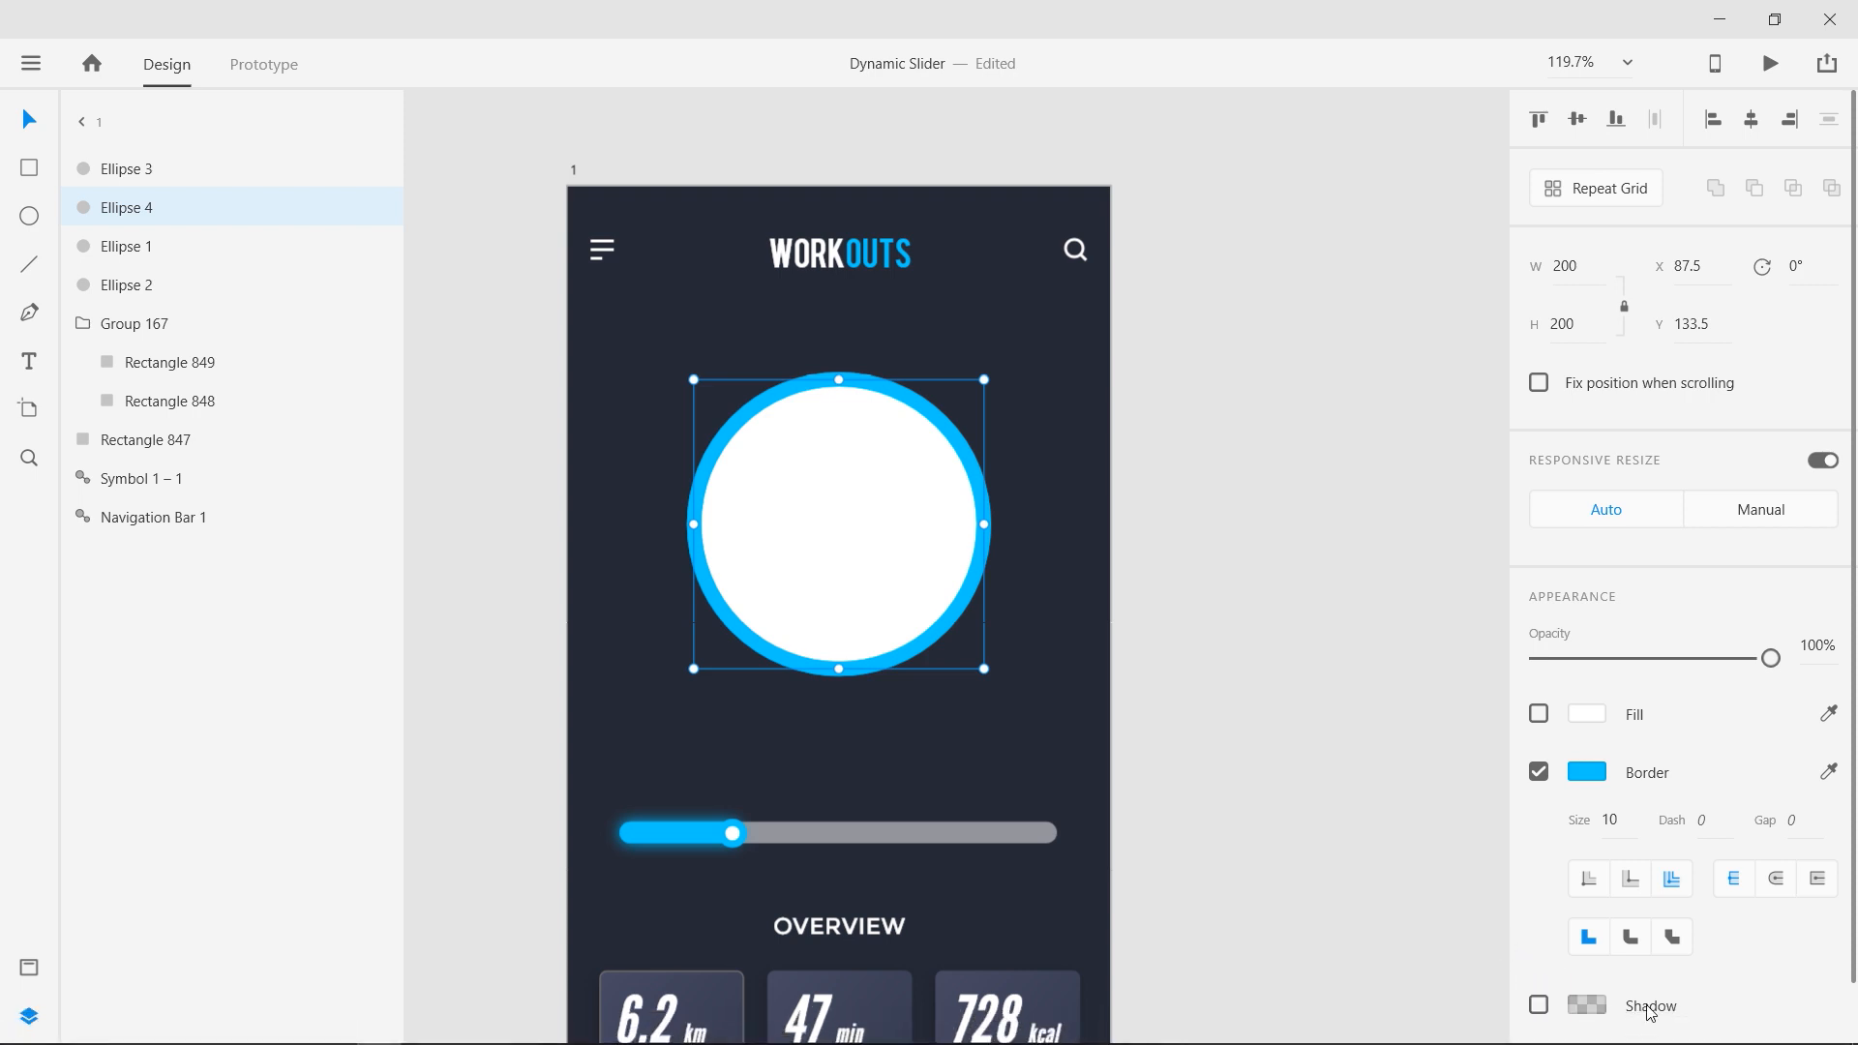
click(1620, 994)
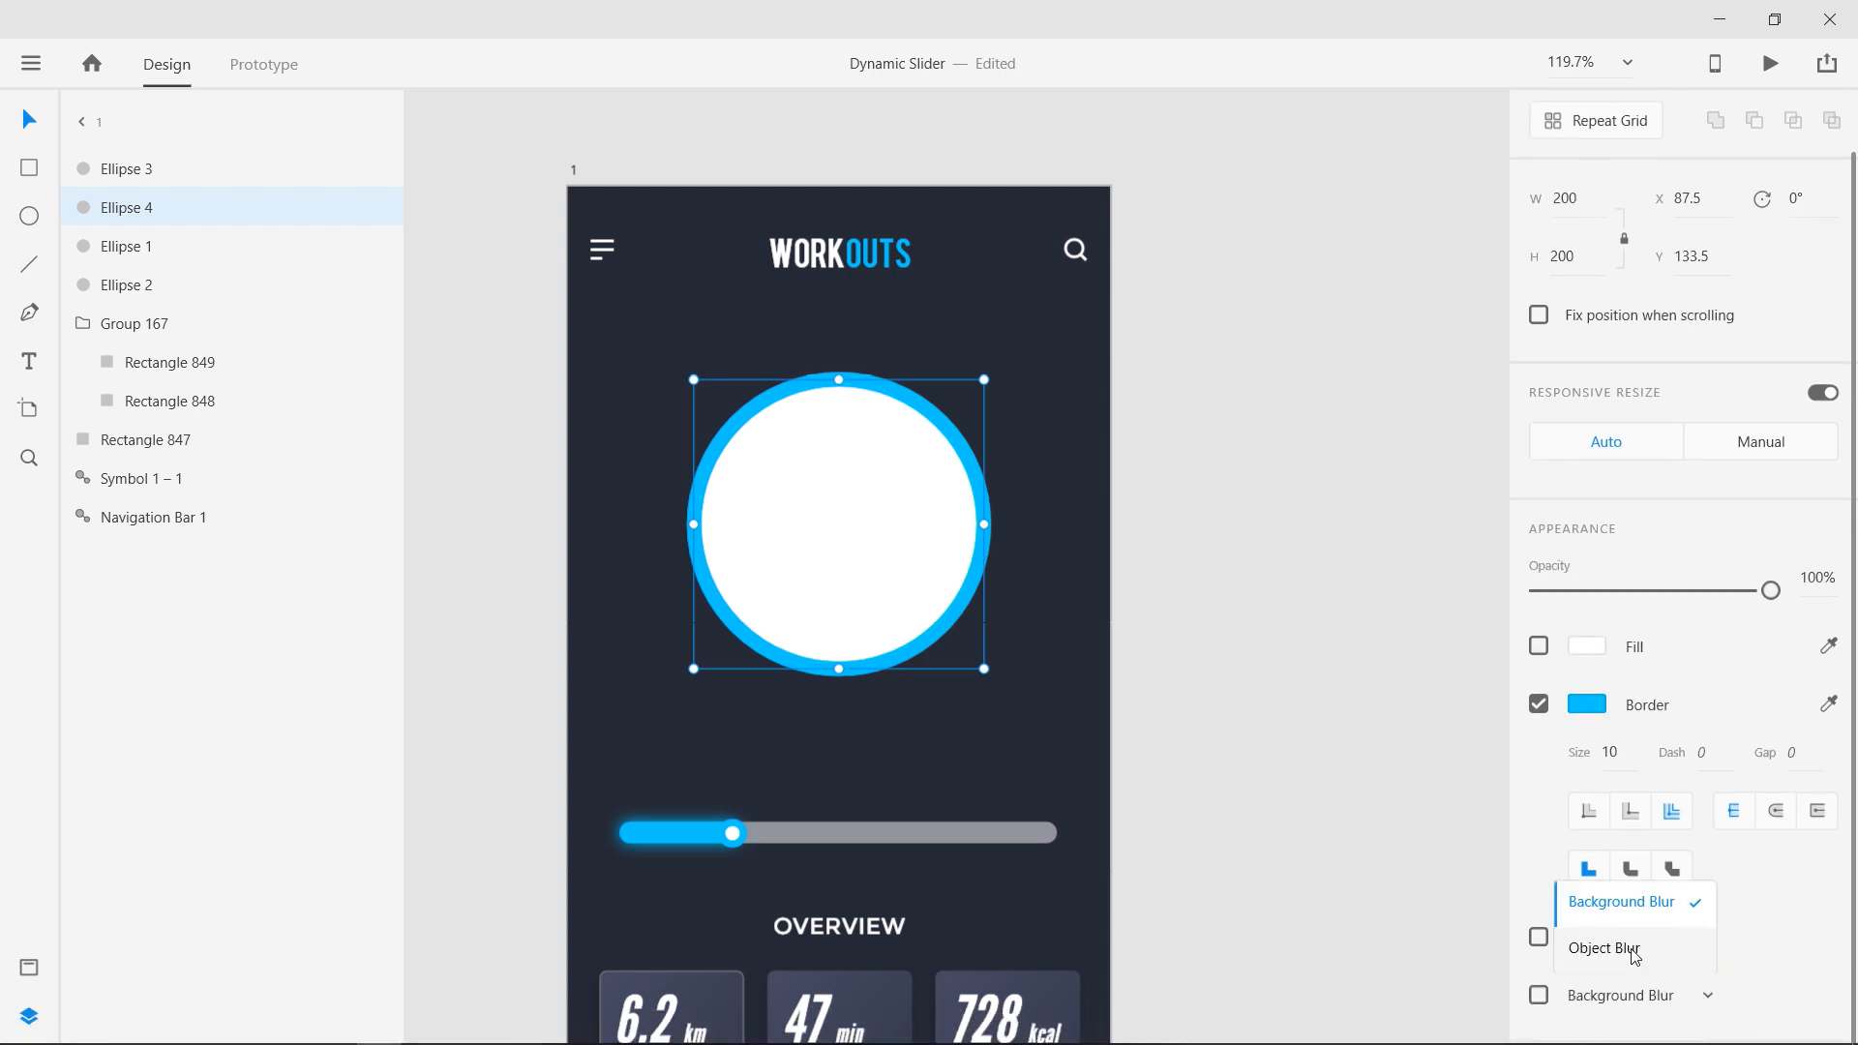
click(1601, 949)
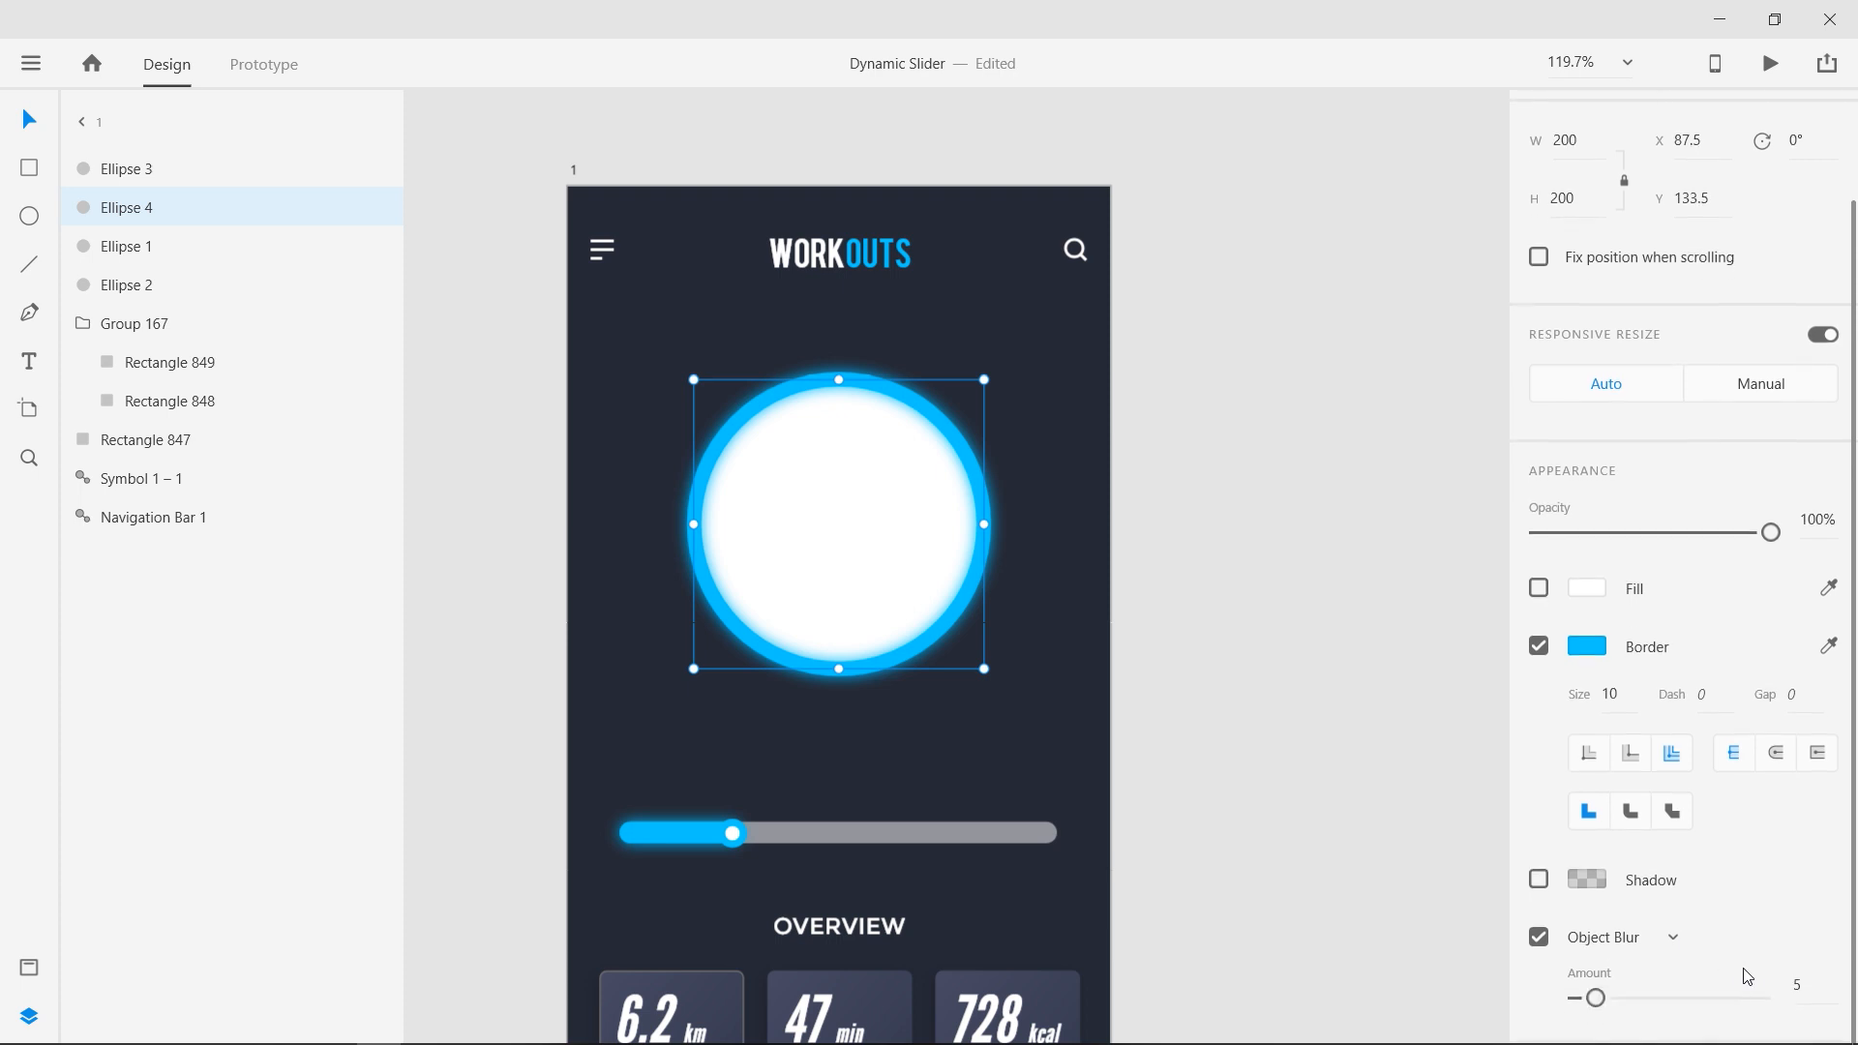
drag(1594, 997, 1725, 997)
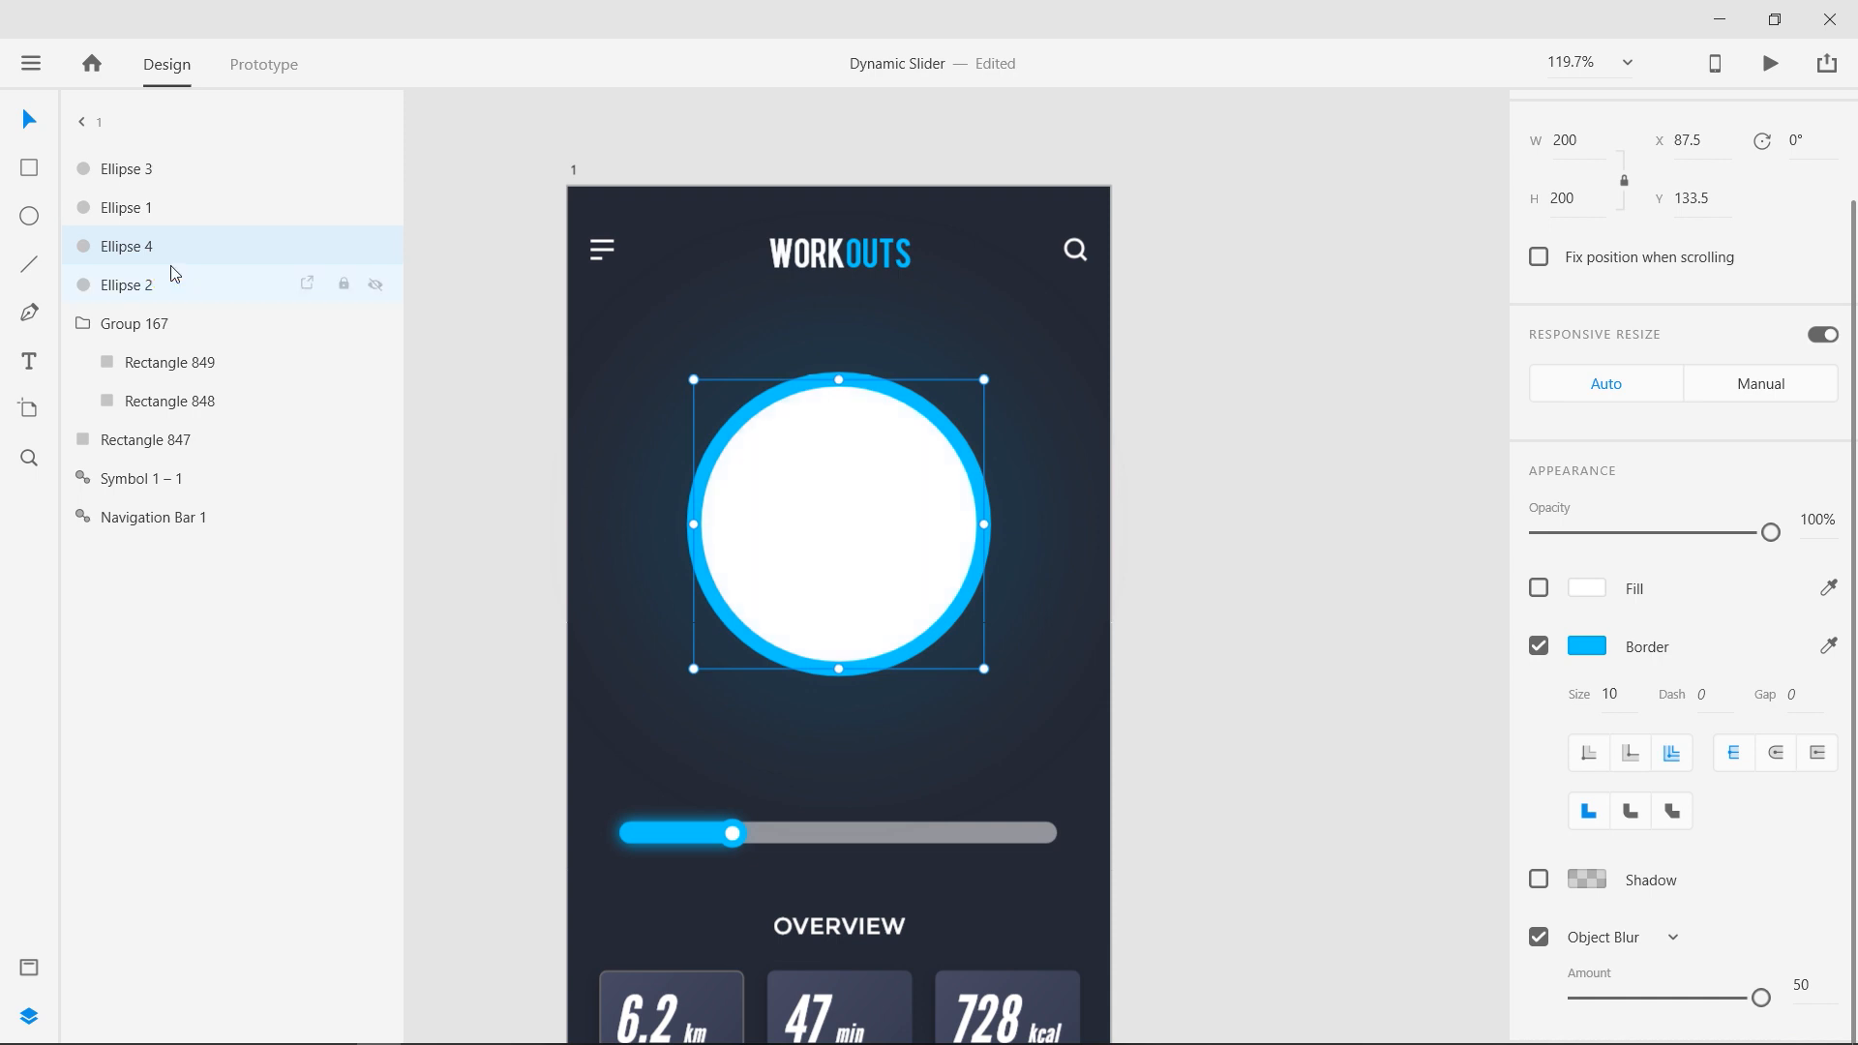
click(125, 207)
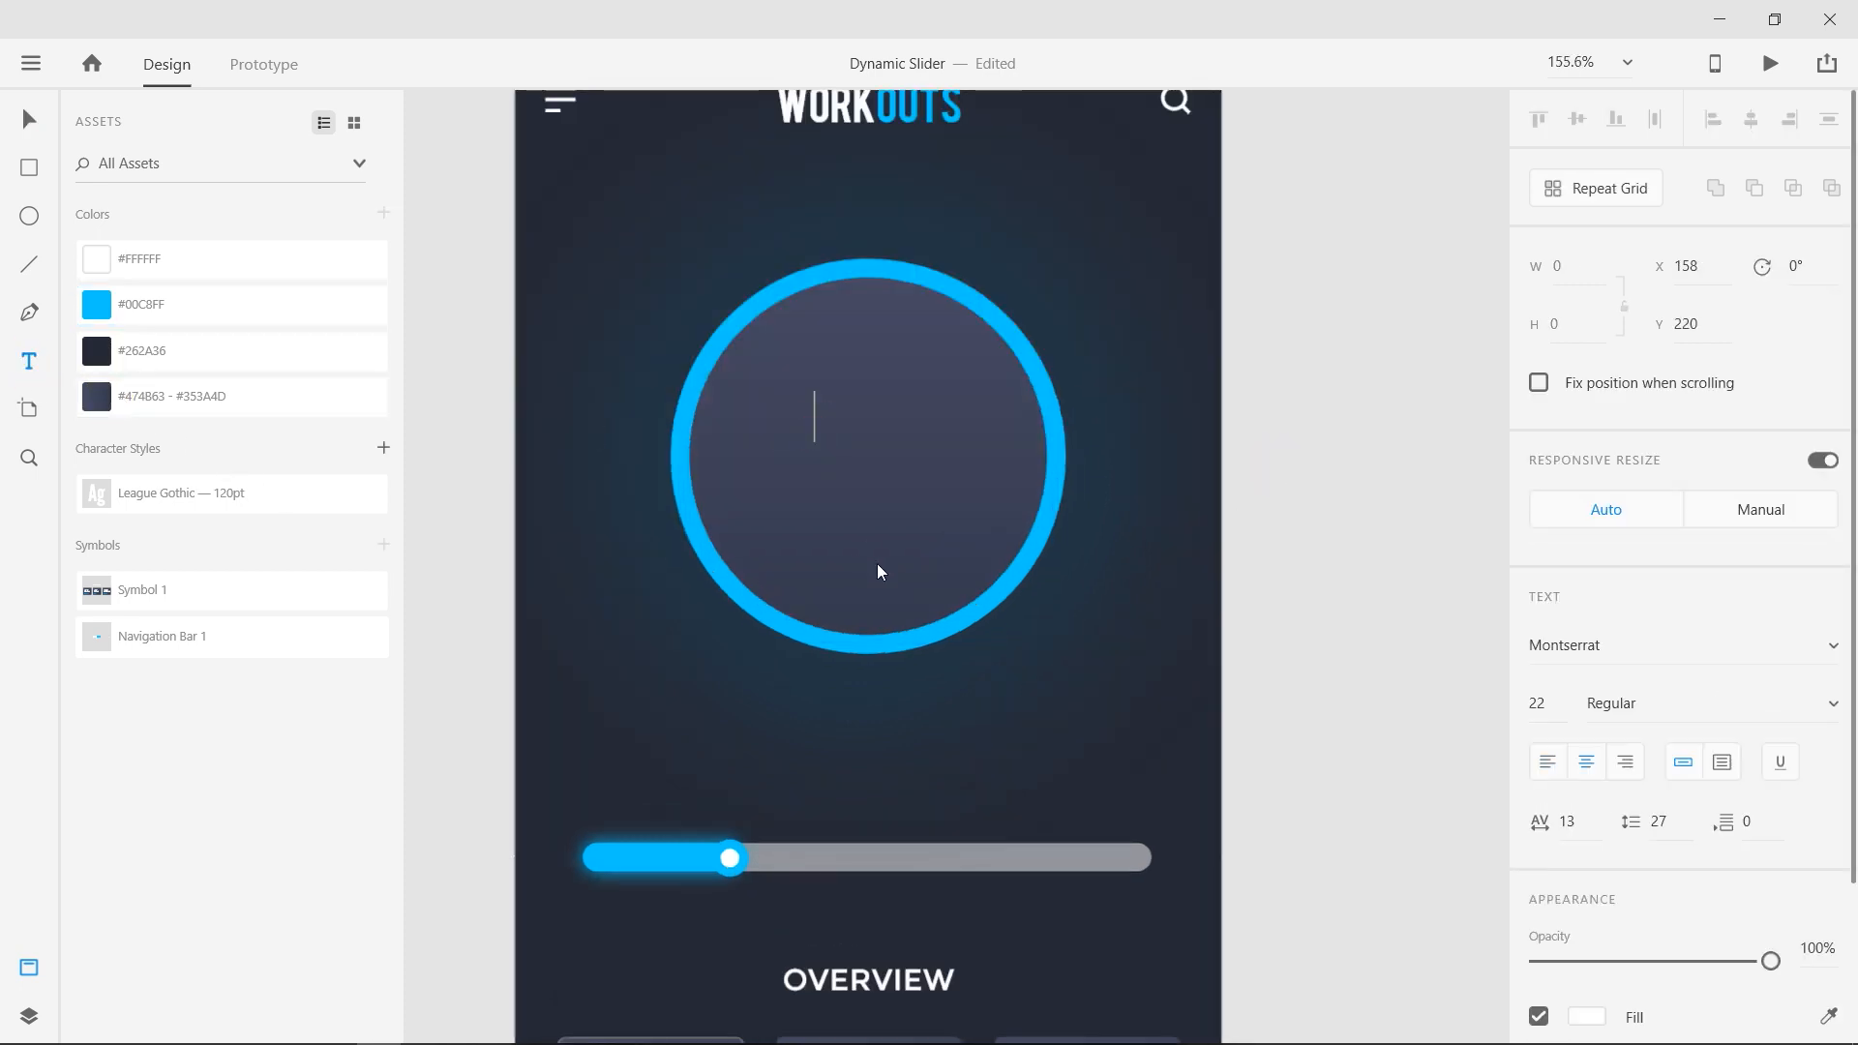
Type the '66 min' reading inside the ringed circle
text(66 min)
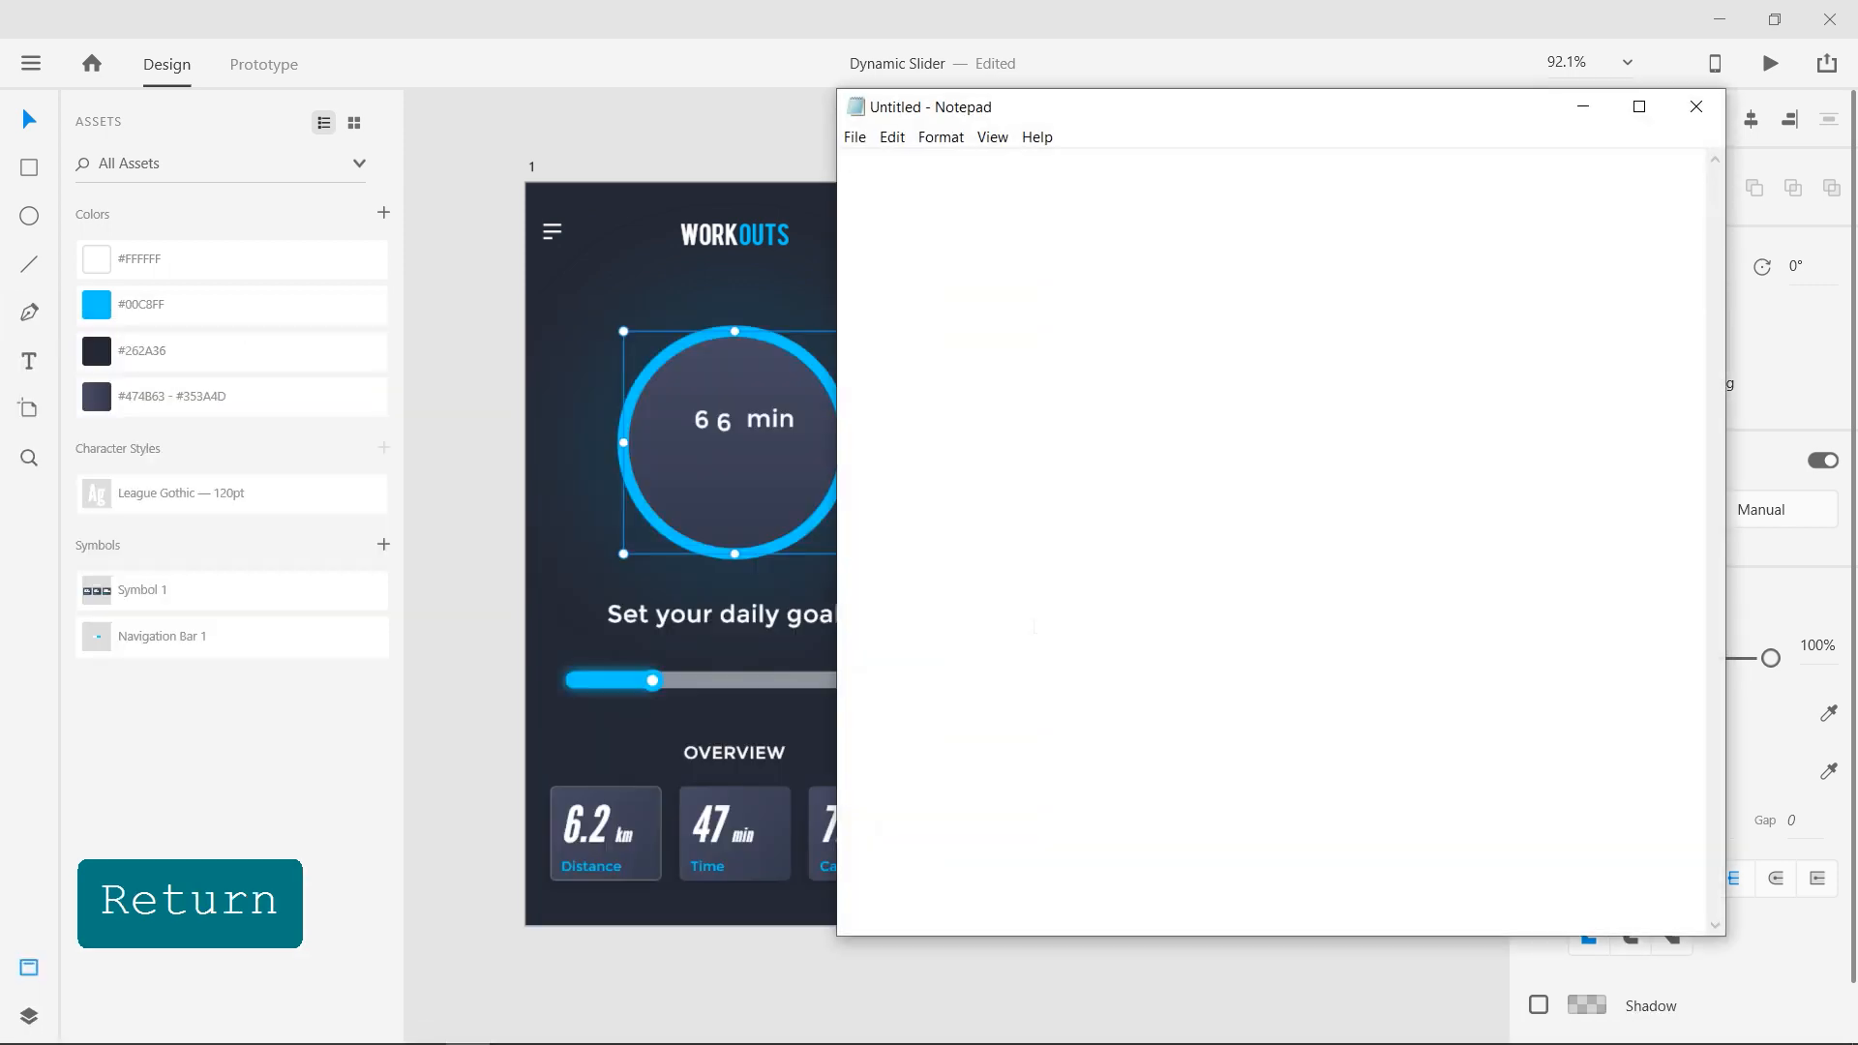
Type digits 0–9 one per line in Notepad, paste repeats, select all, return to XD
text(0)
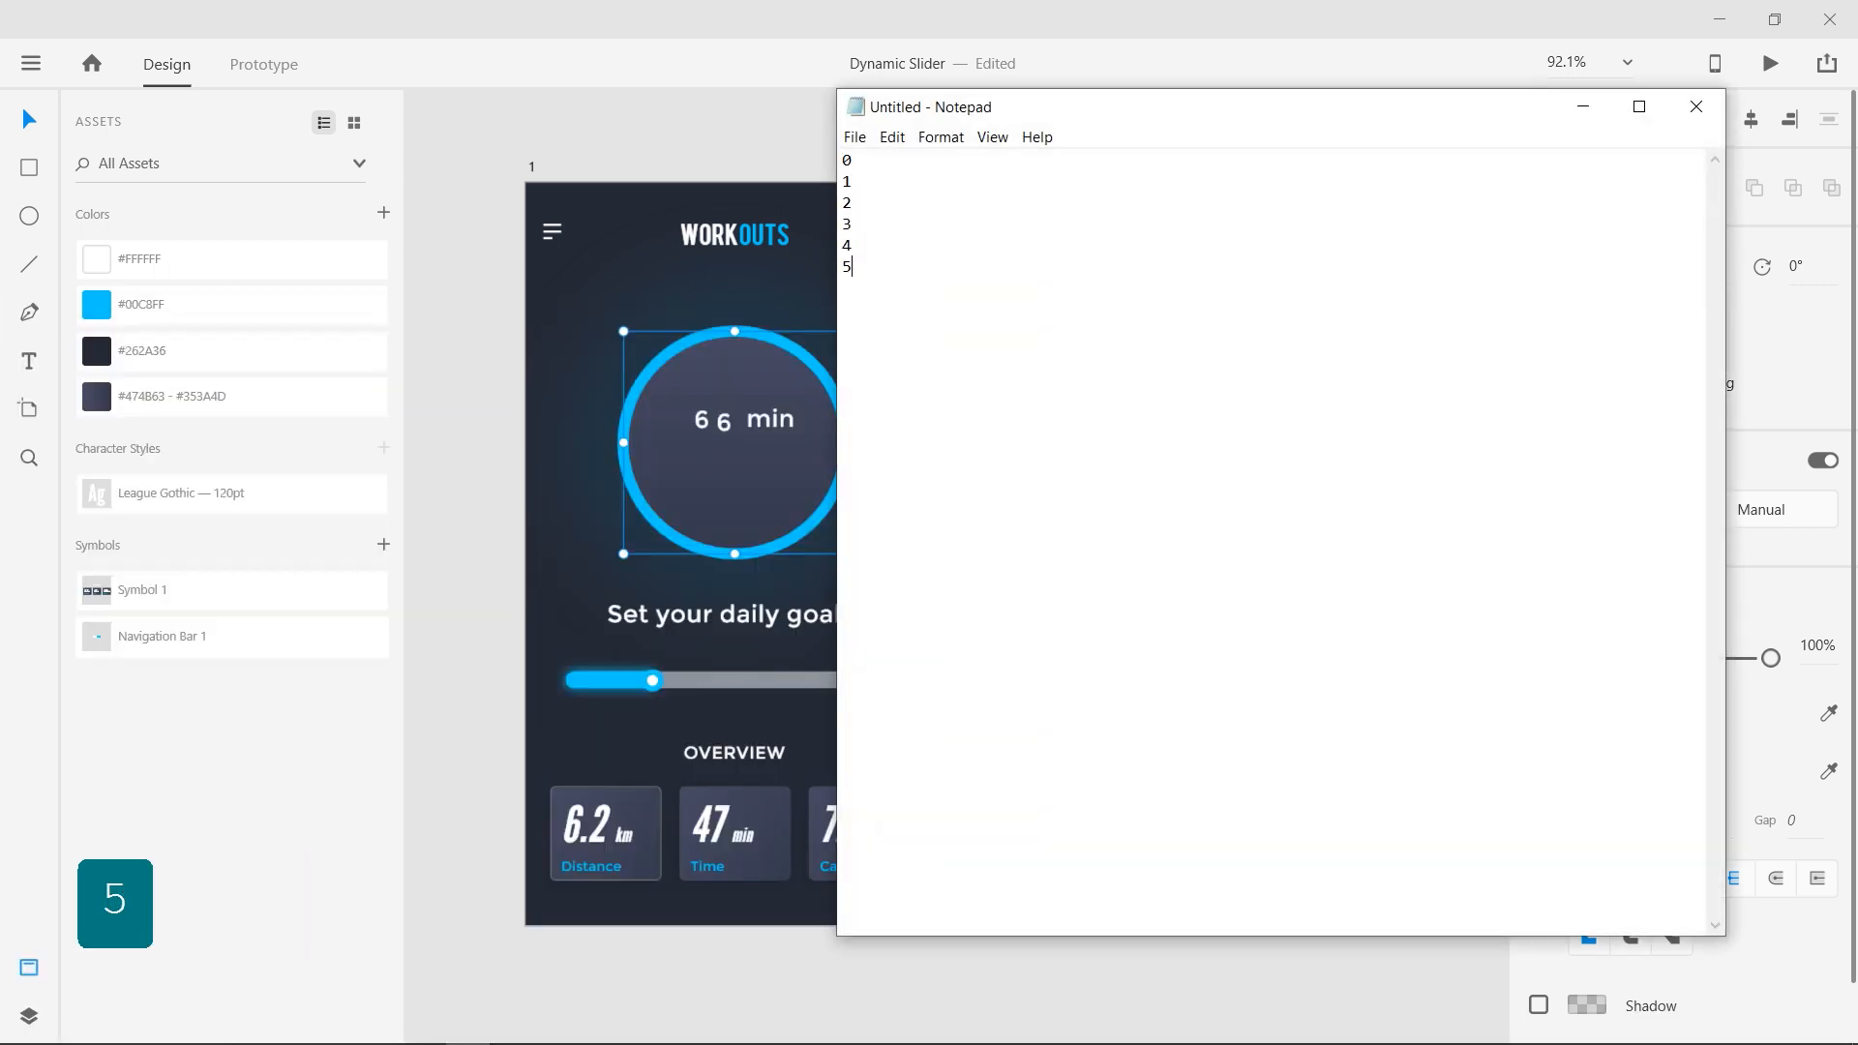
text(6)
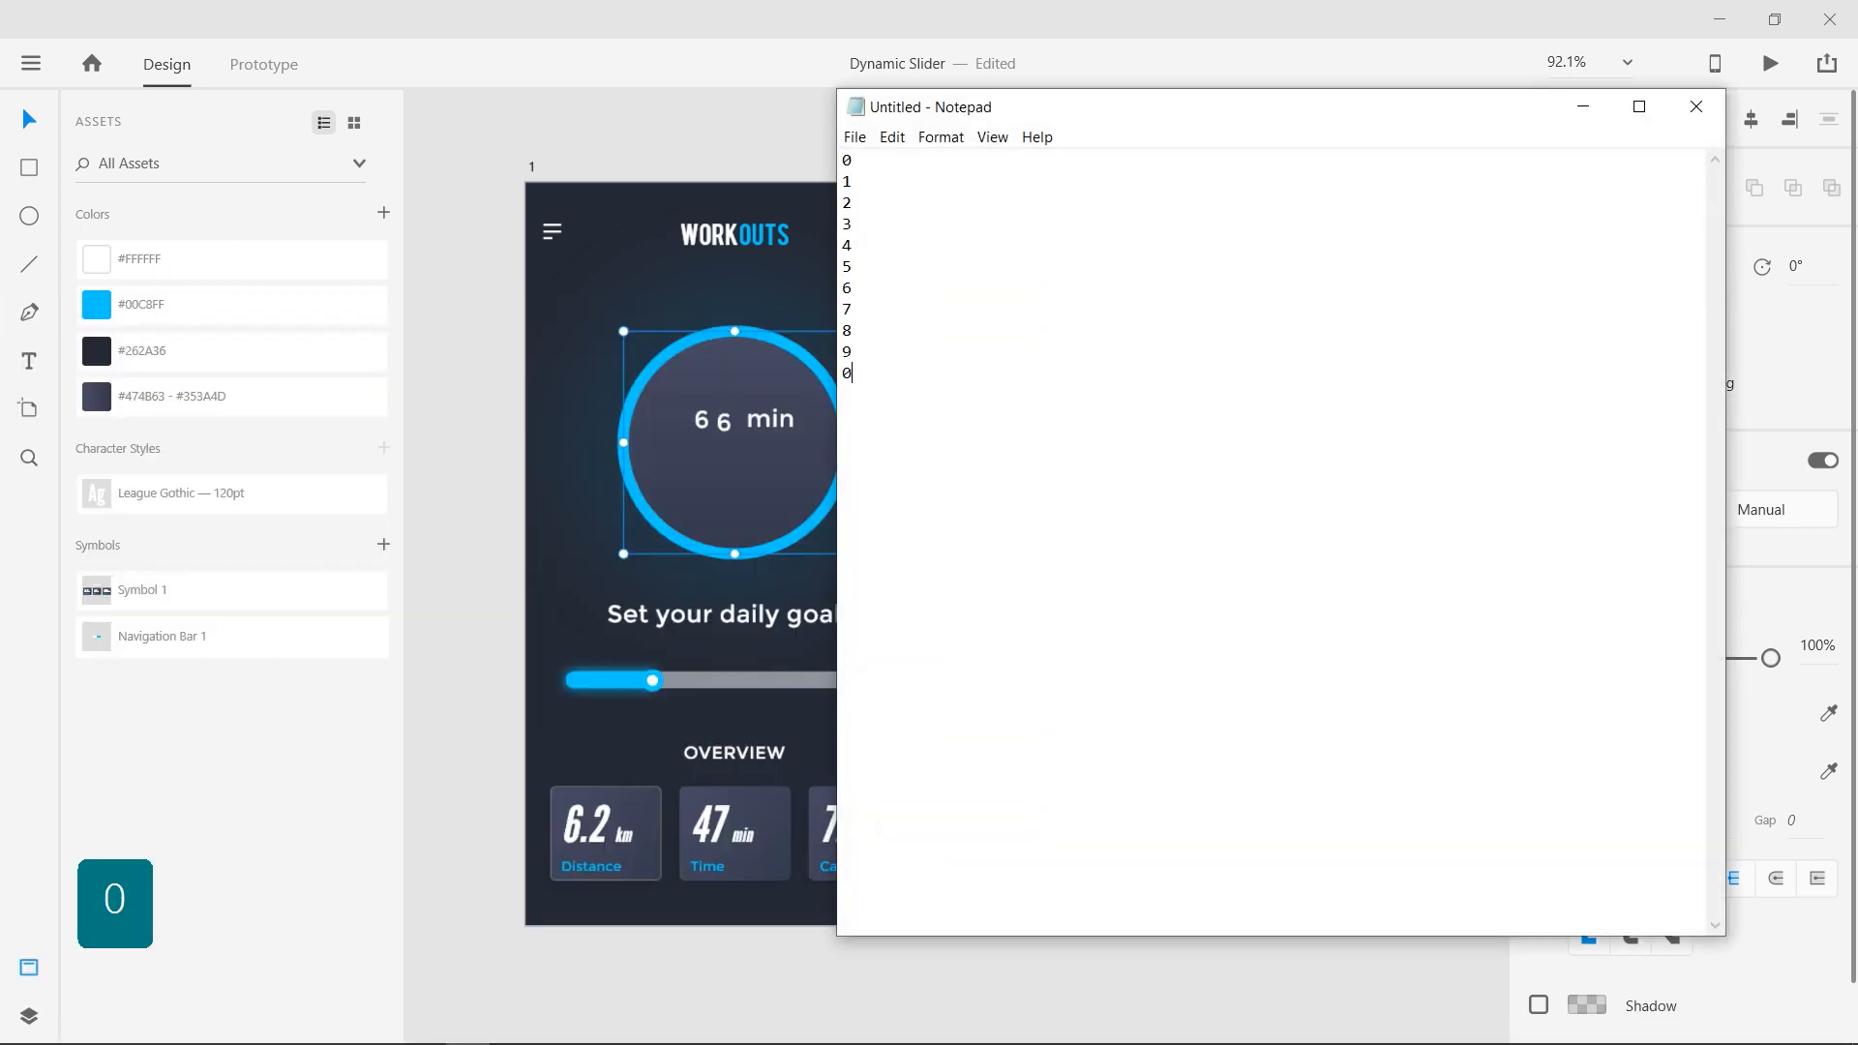
key(ctrl+c)
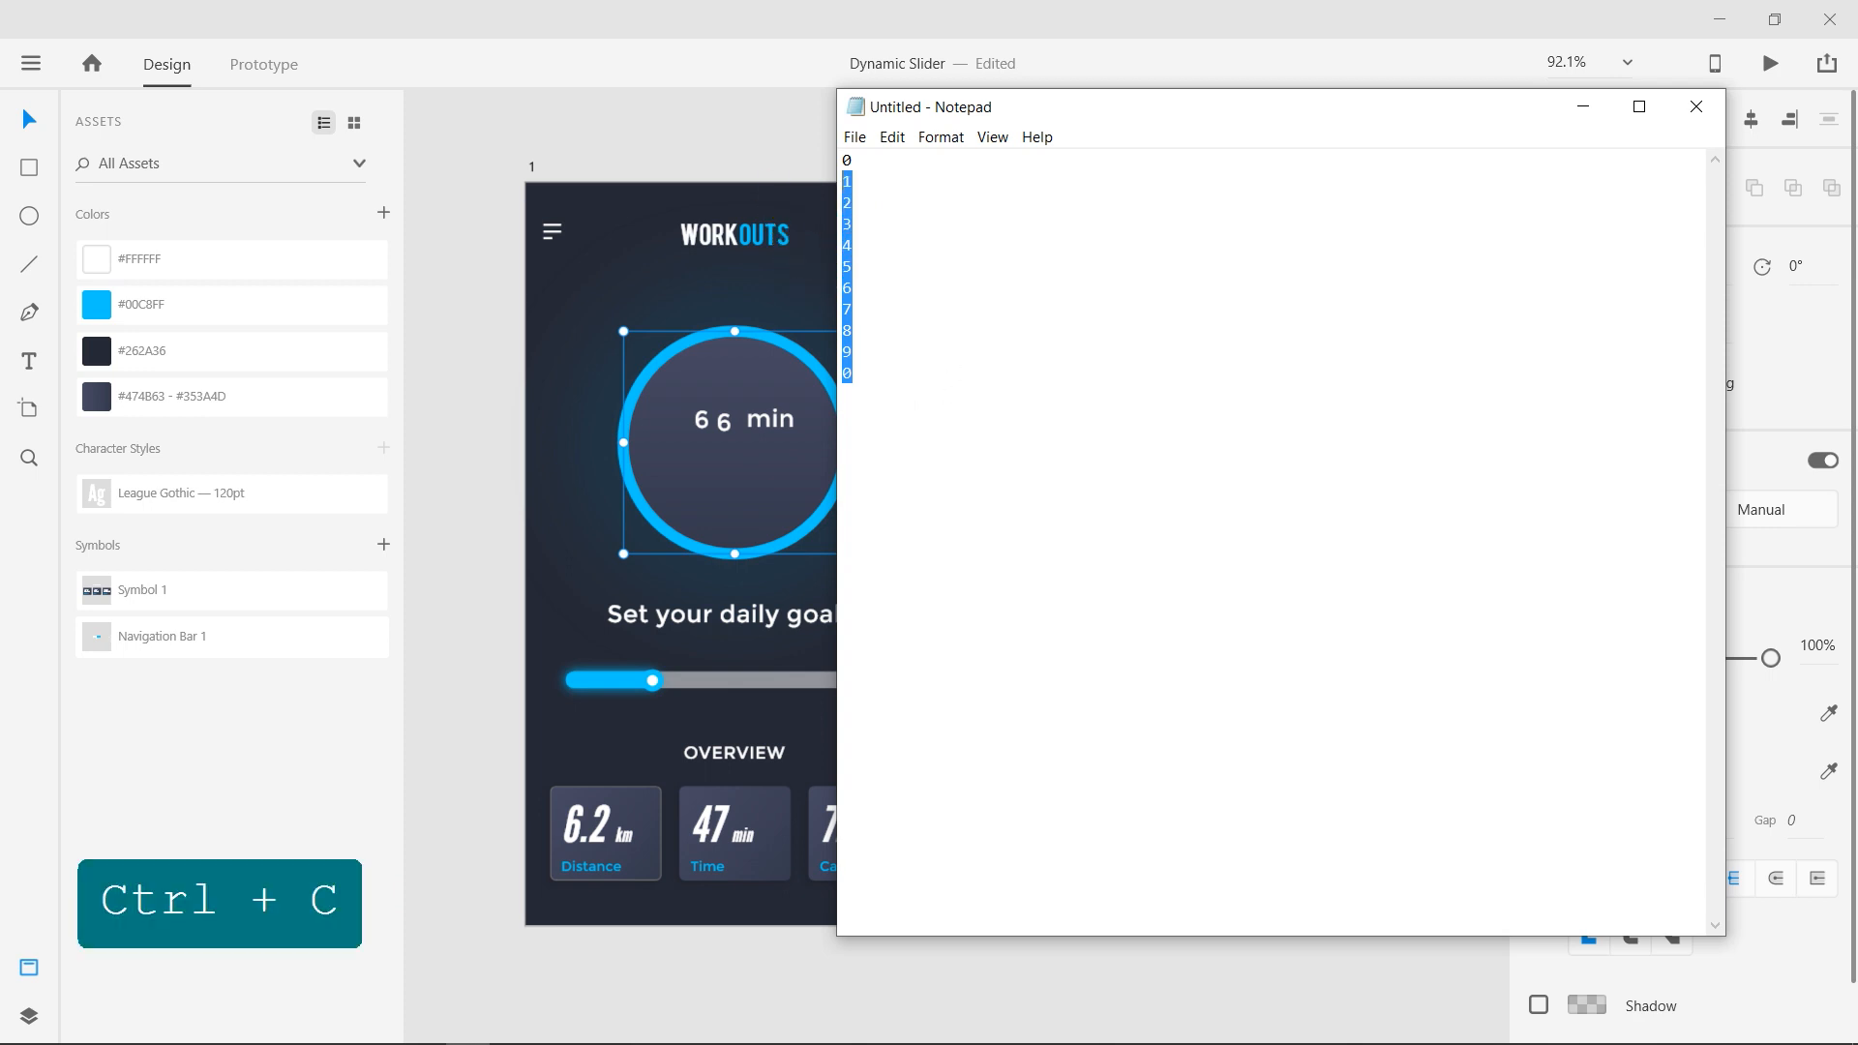
key(ctrl+v)
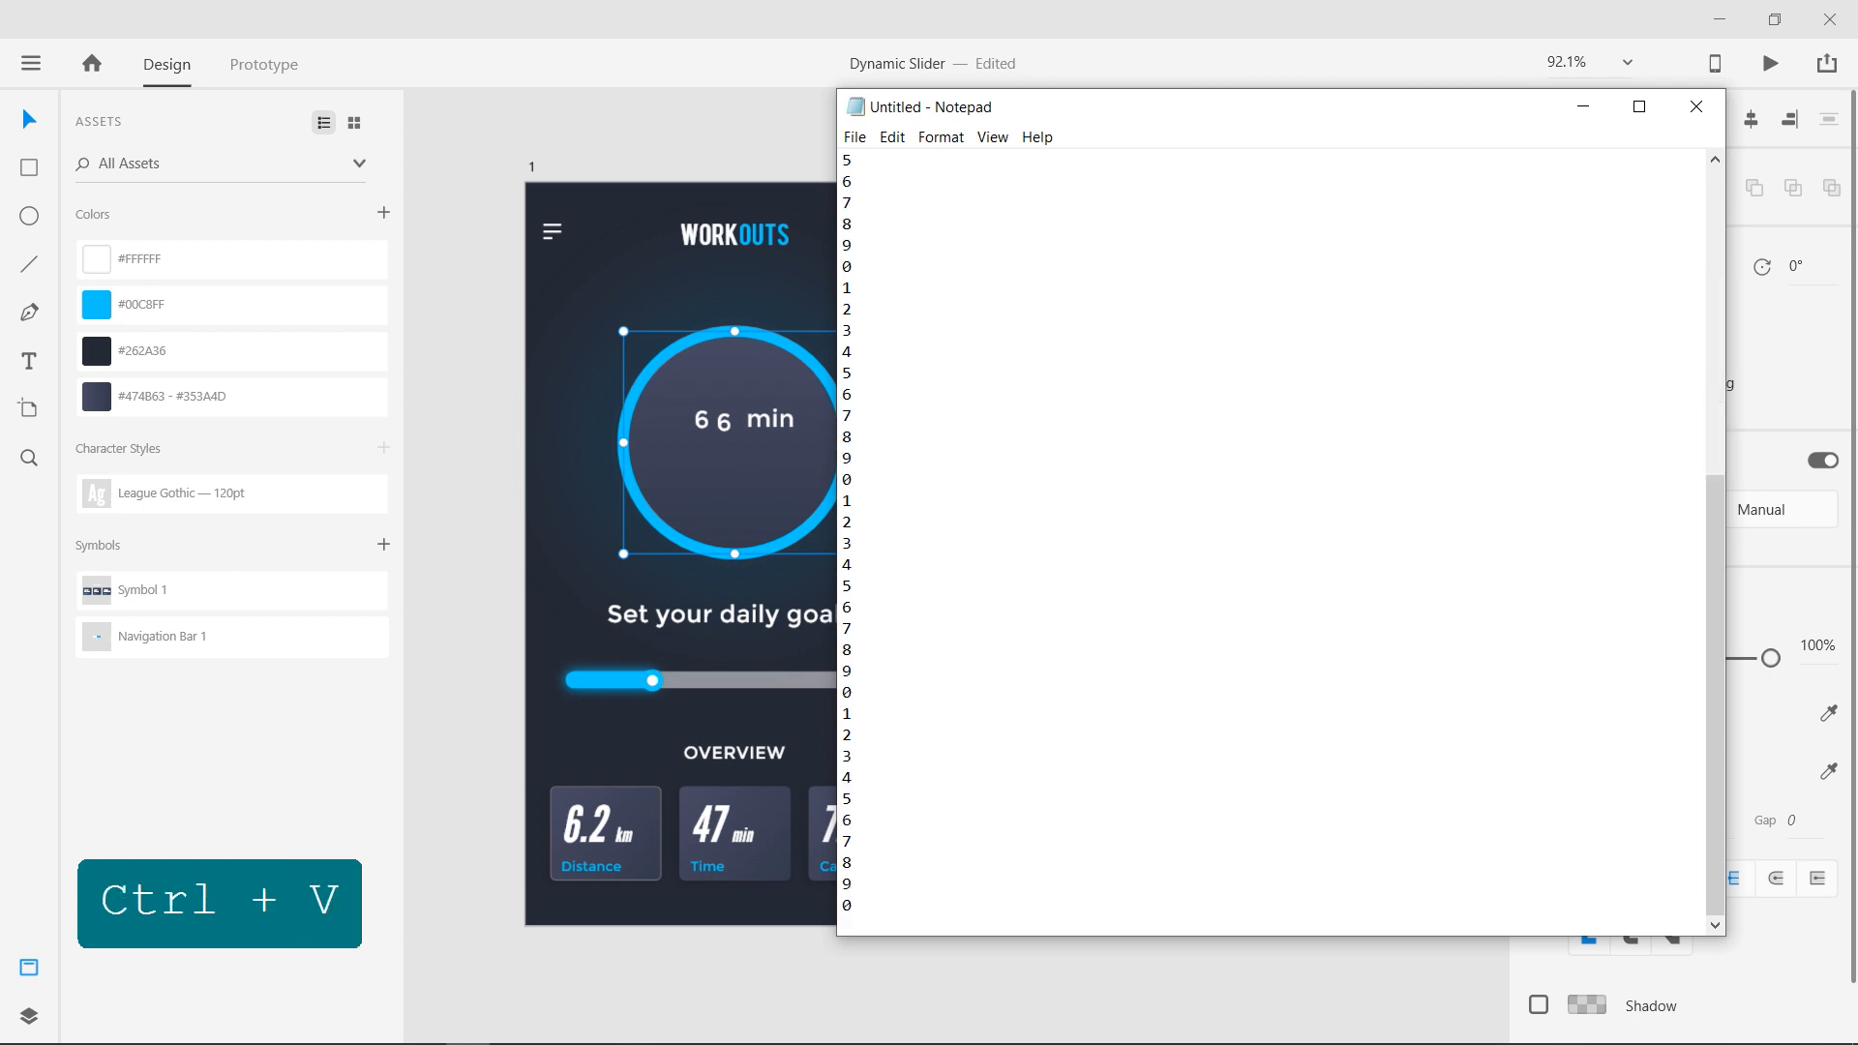
key(ctrl+a)
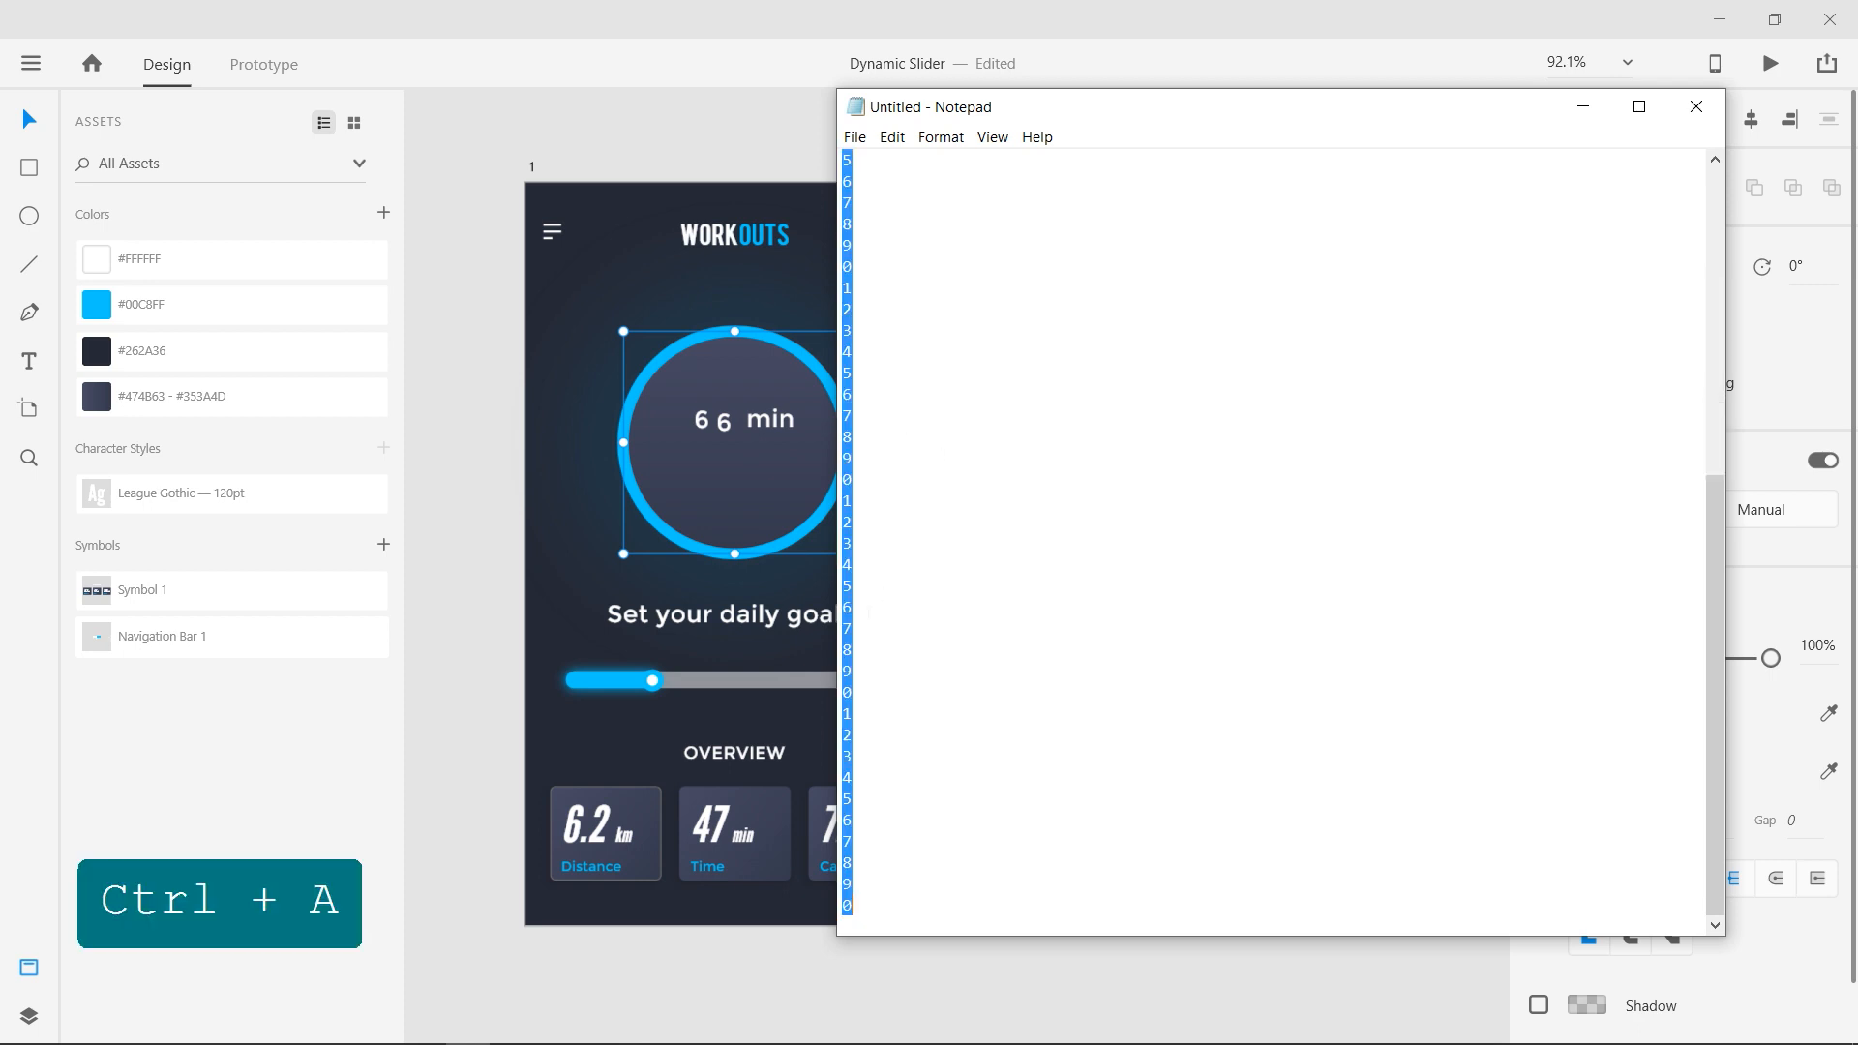
click(1694, 106)
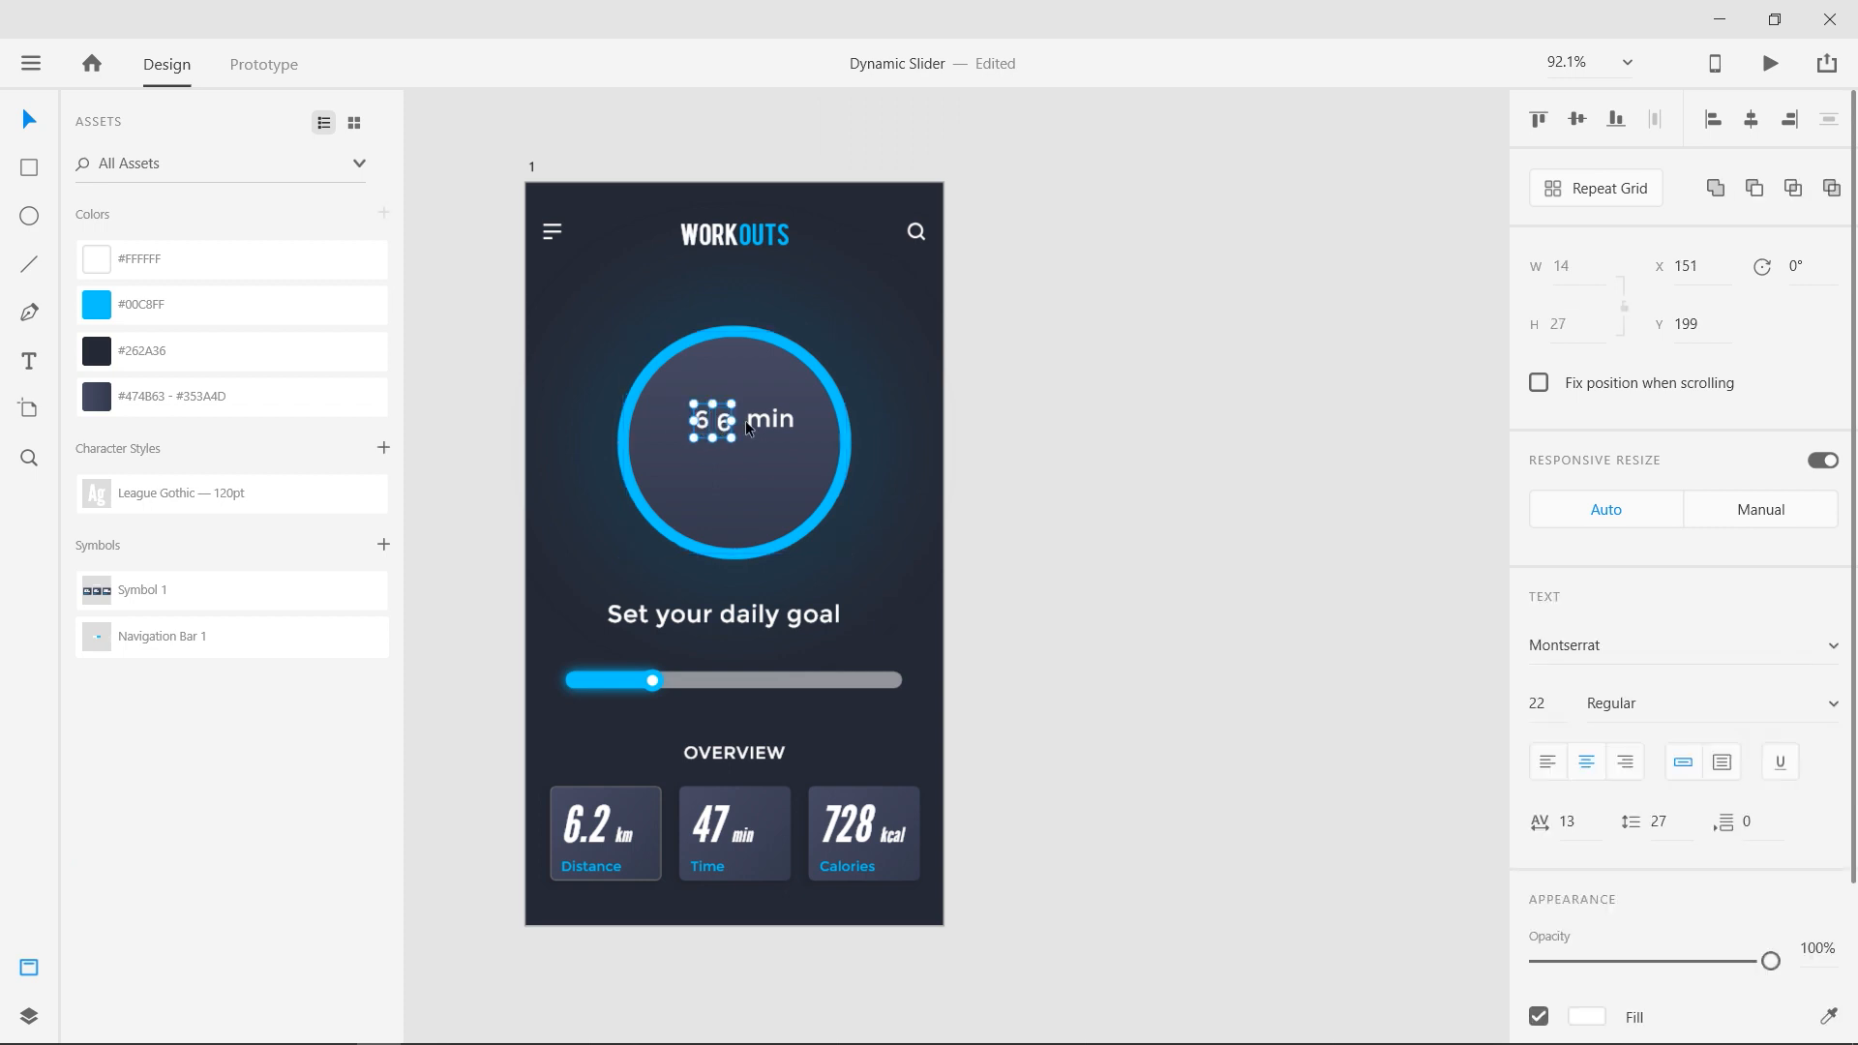
Paste digit columns from the notes over the minute counter, one strip per digit
click(232, 492)
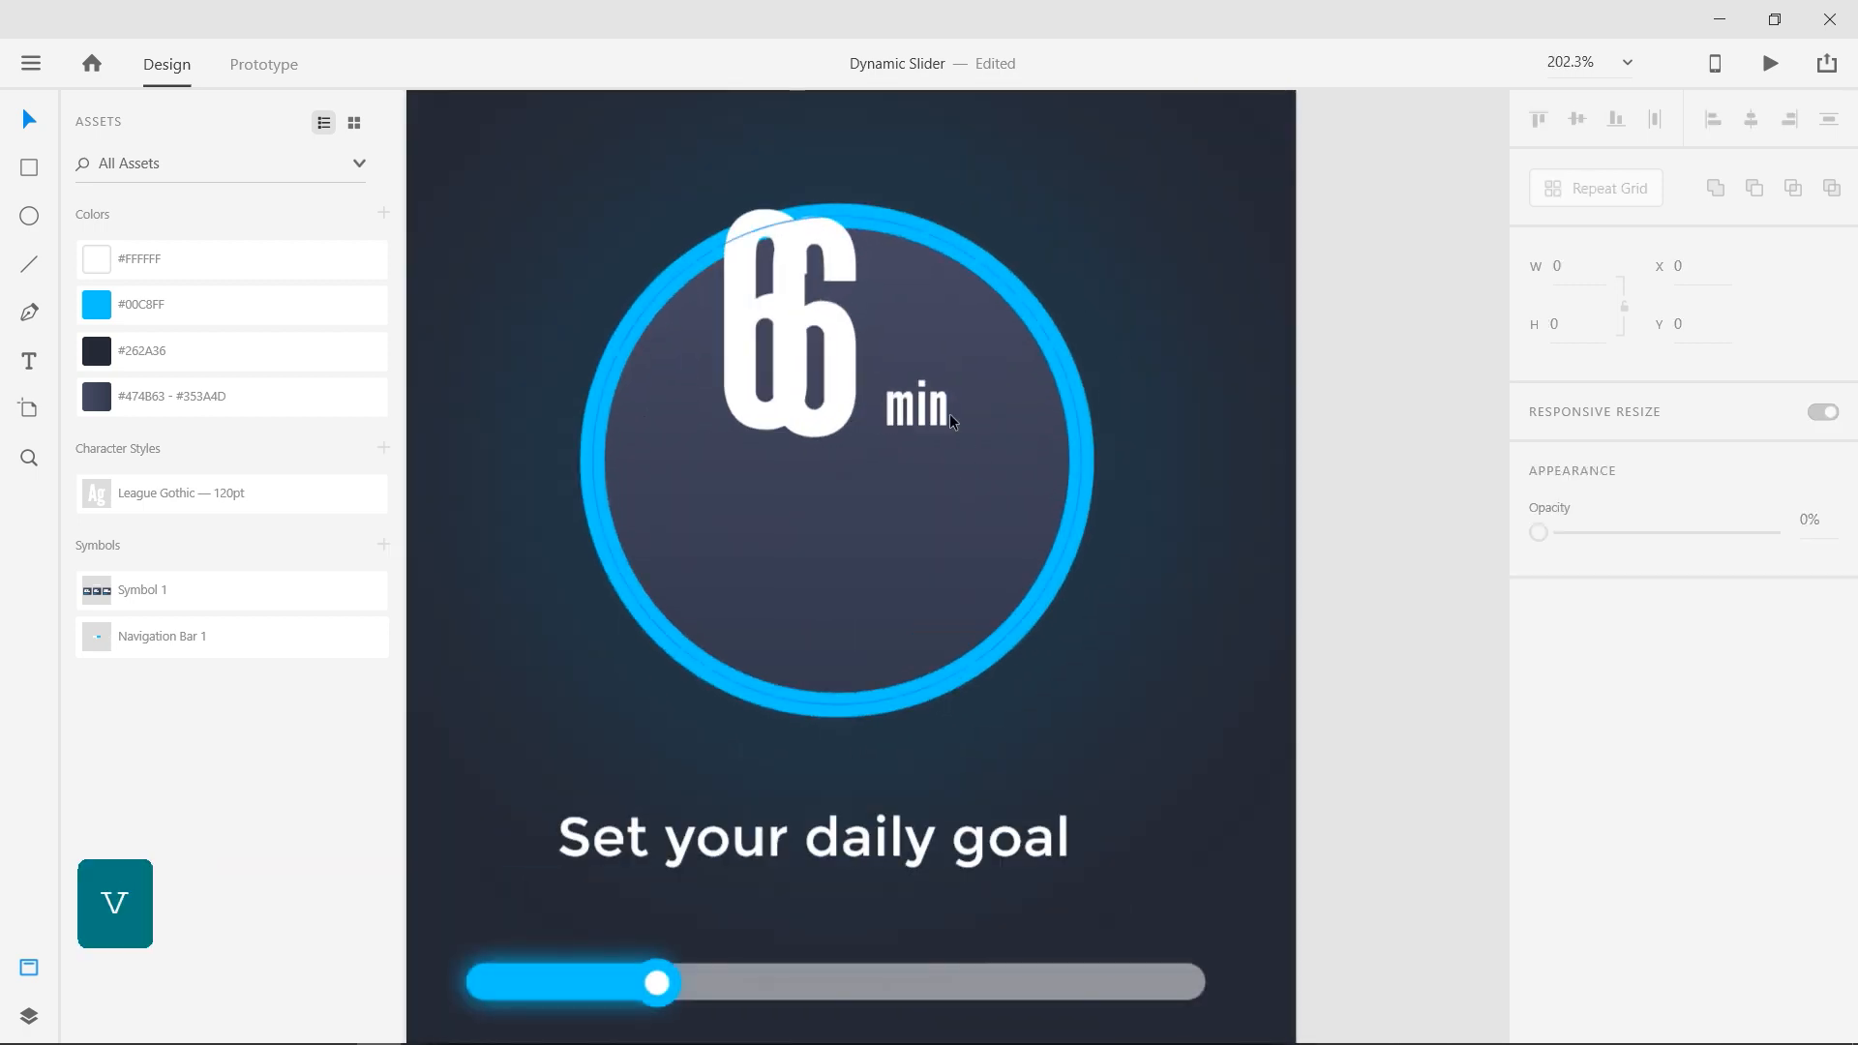
click(792, 343)
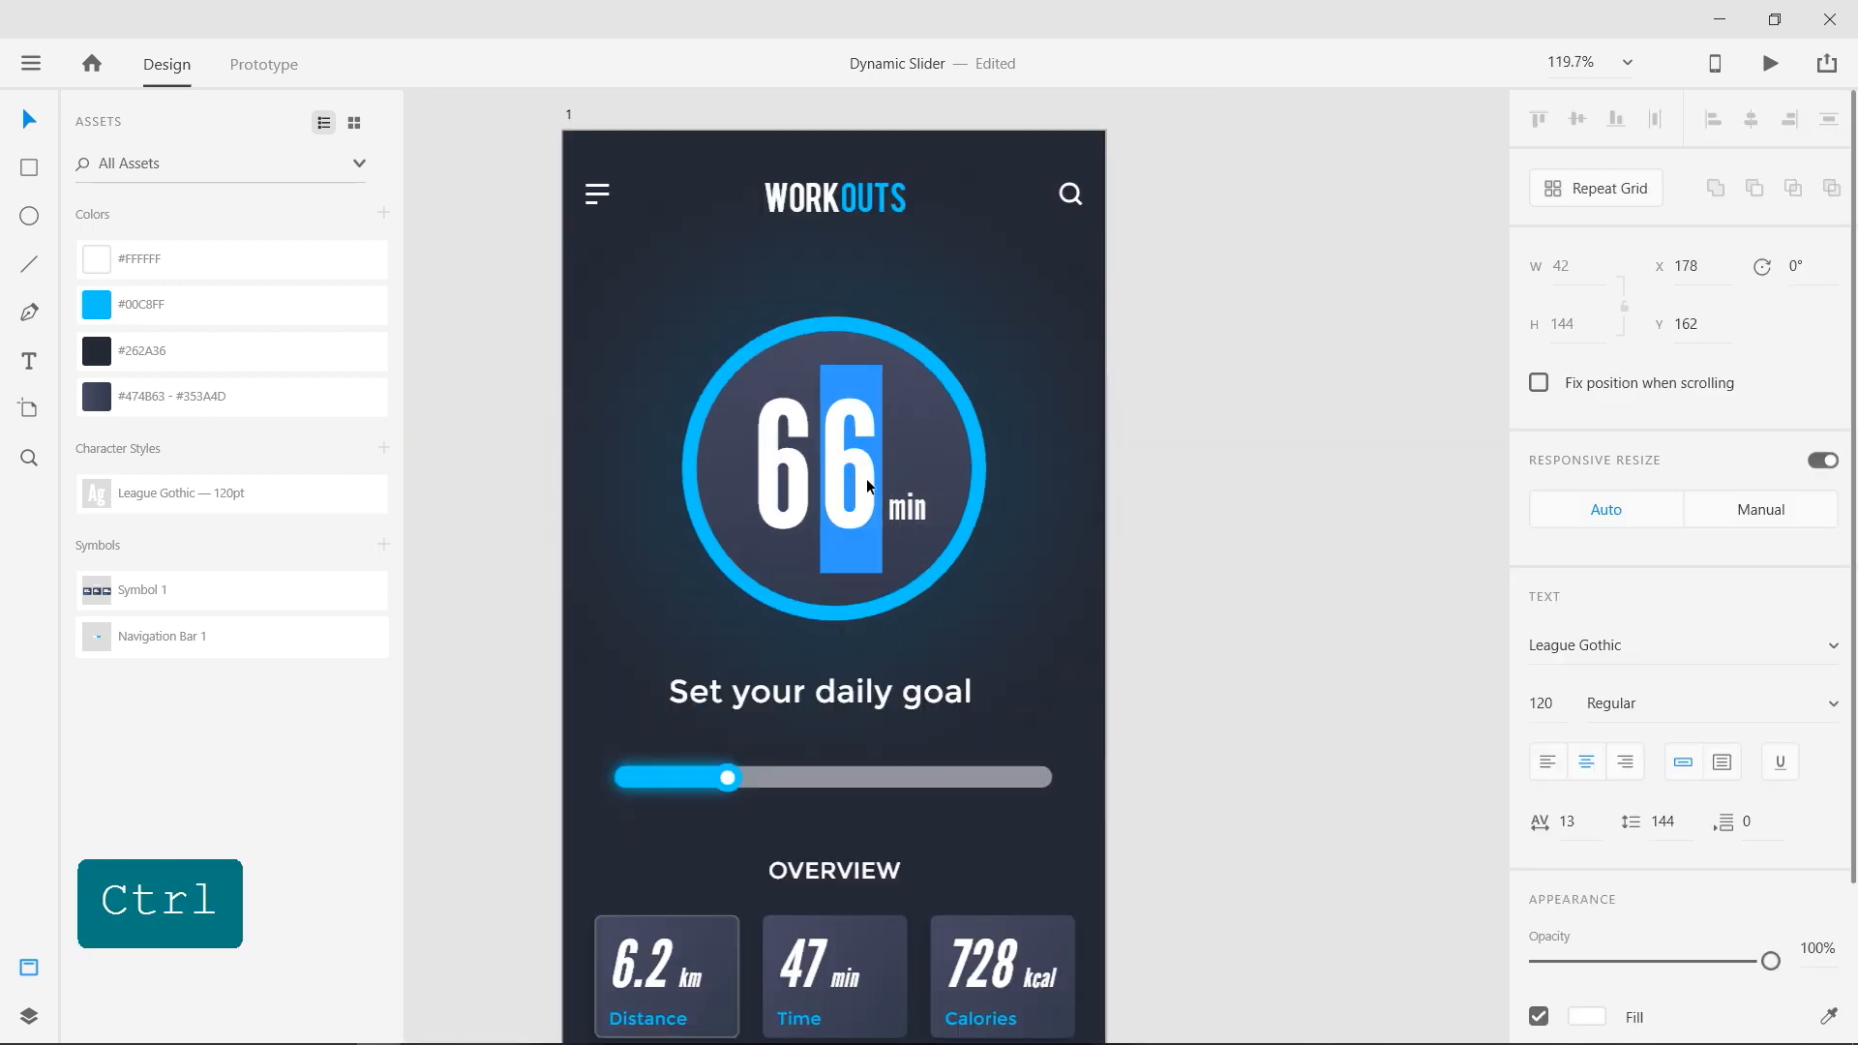
key(ctrl+v)
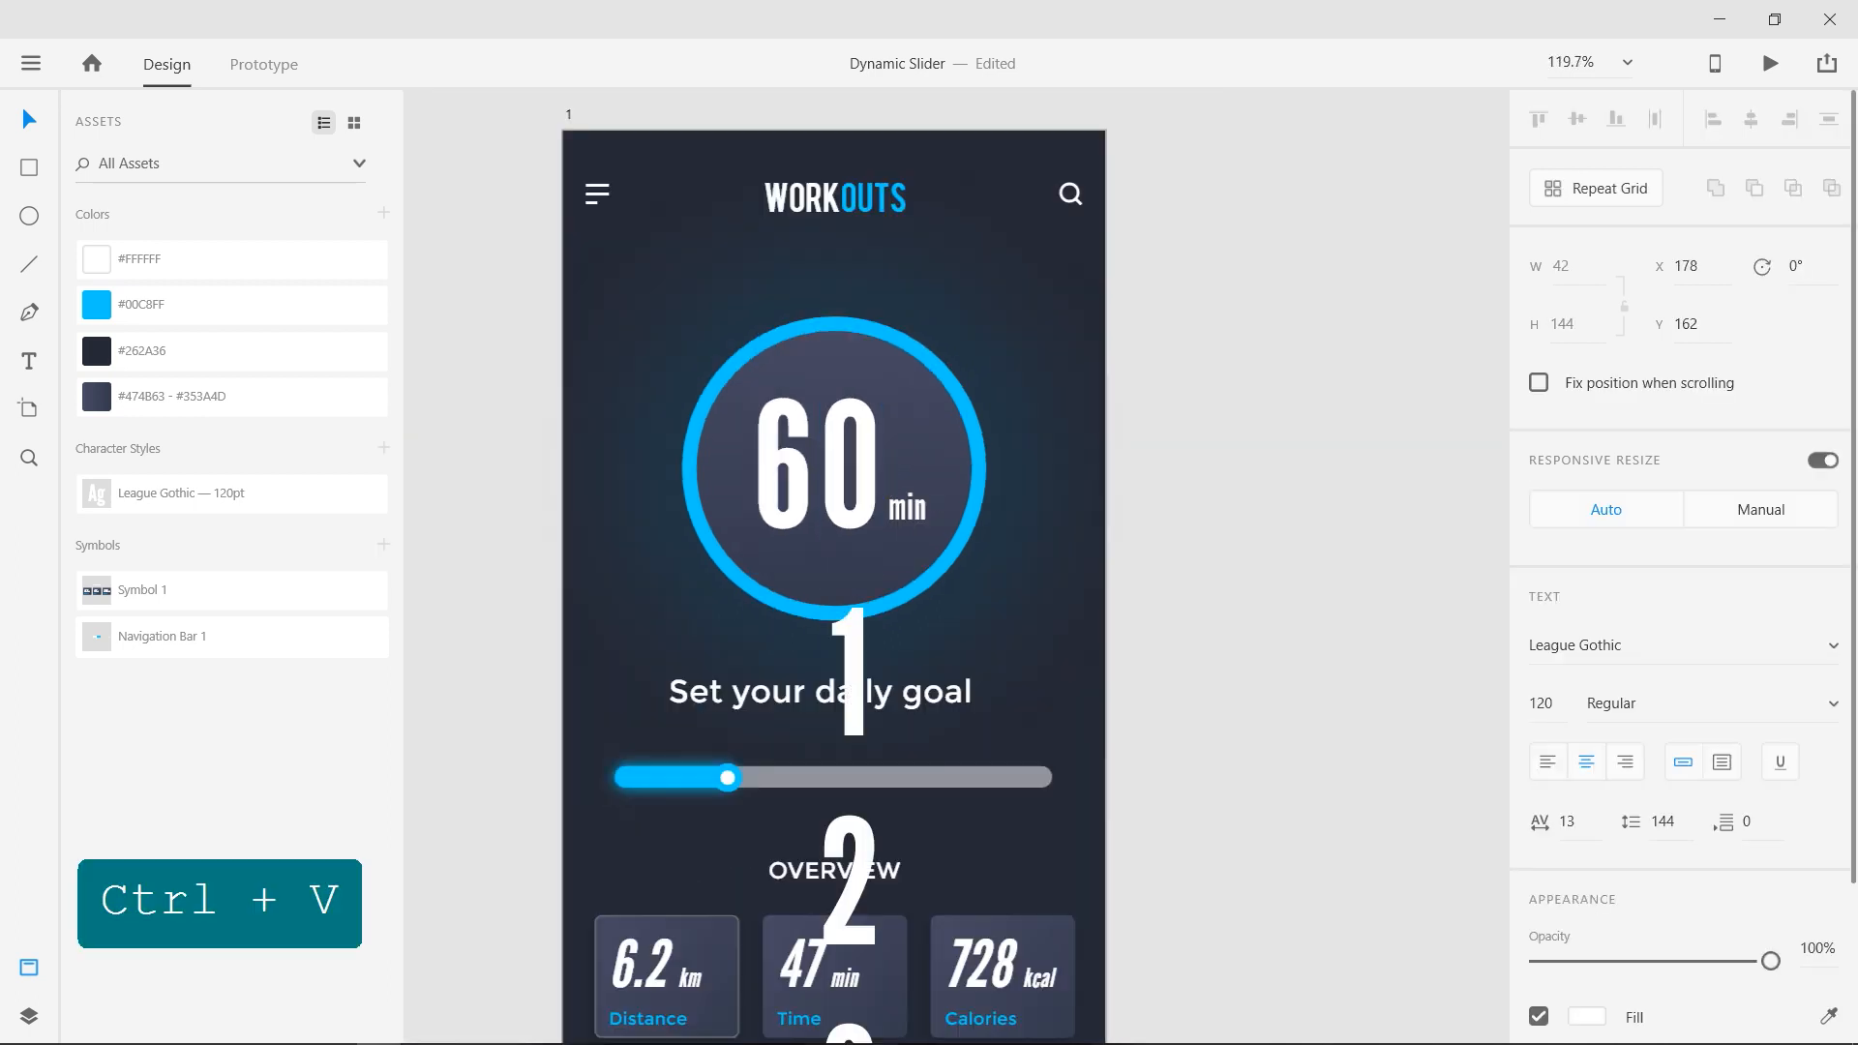
key(ctrl+a)
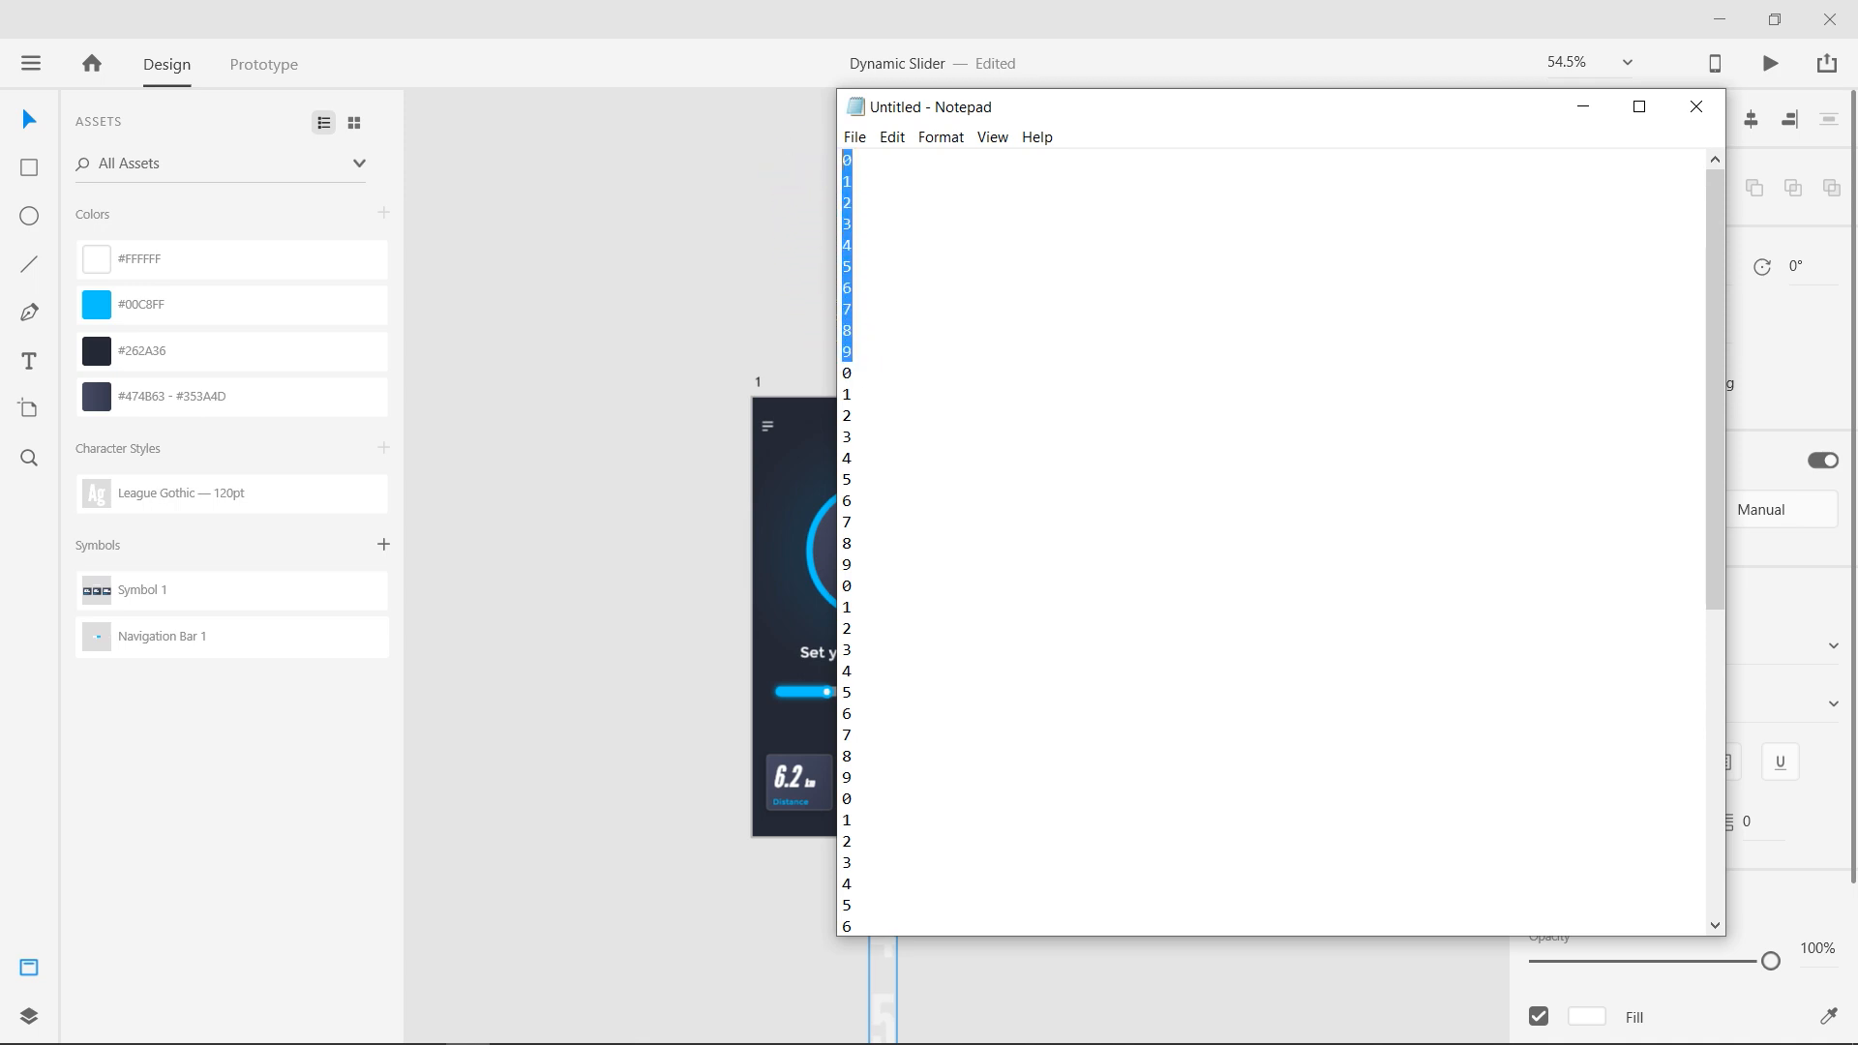
key(ctrl+c)
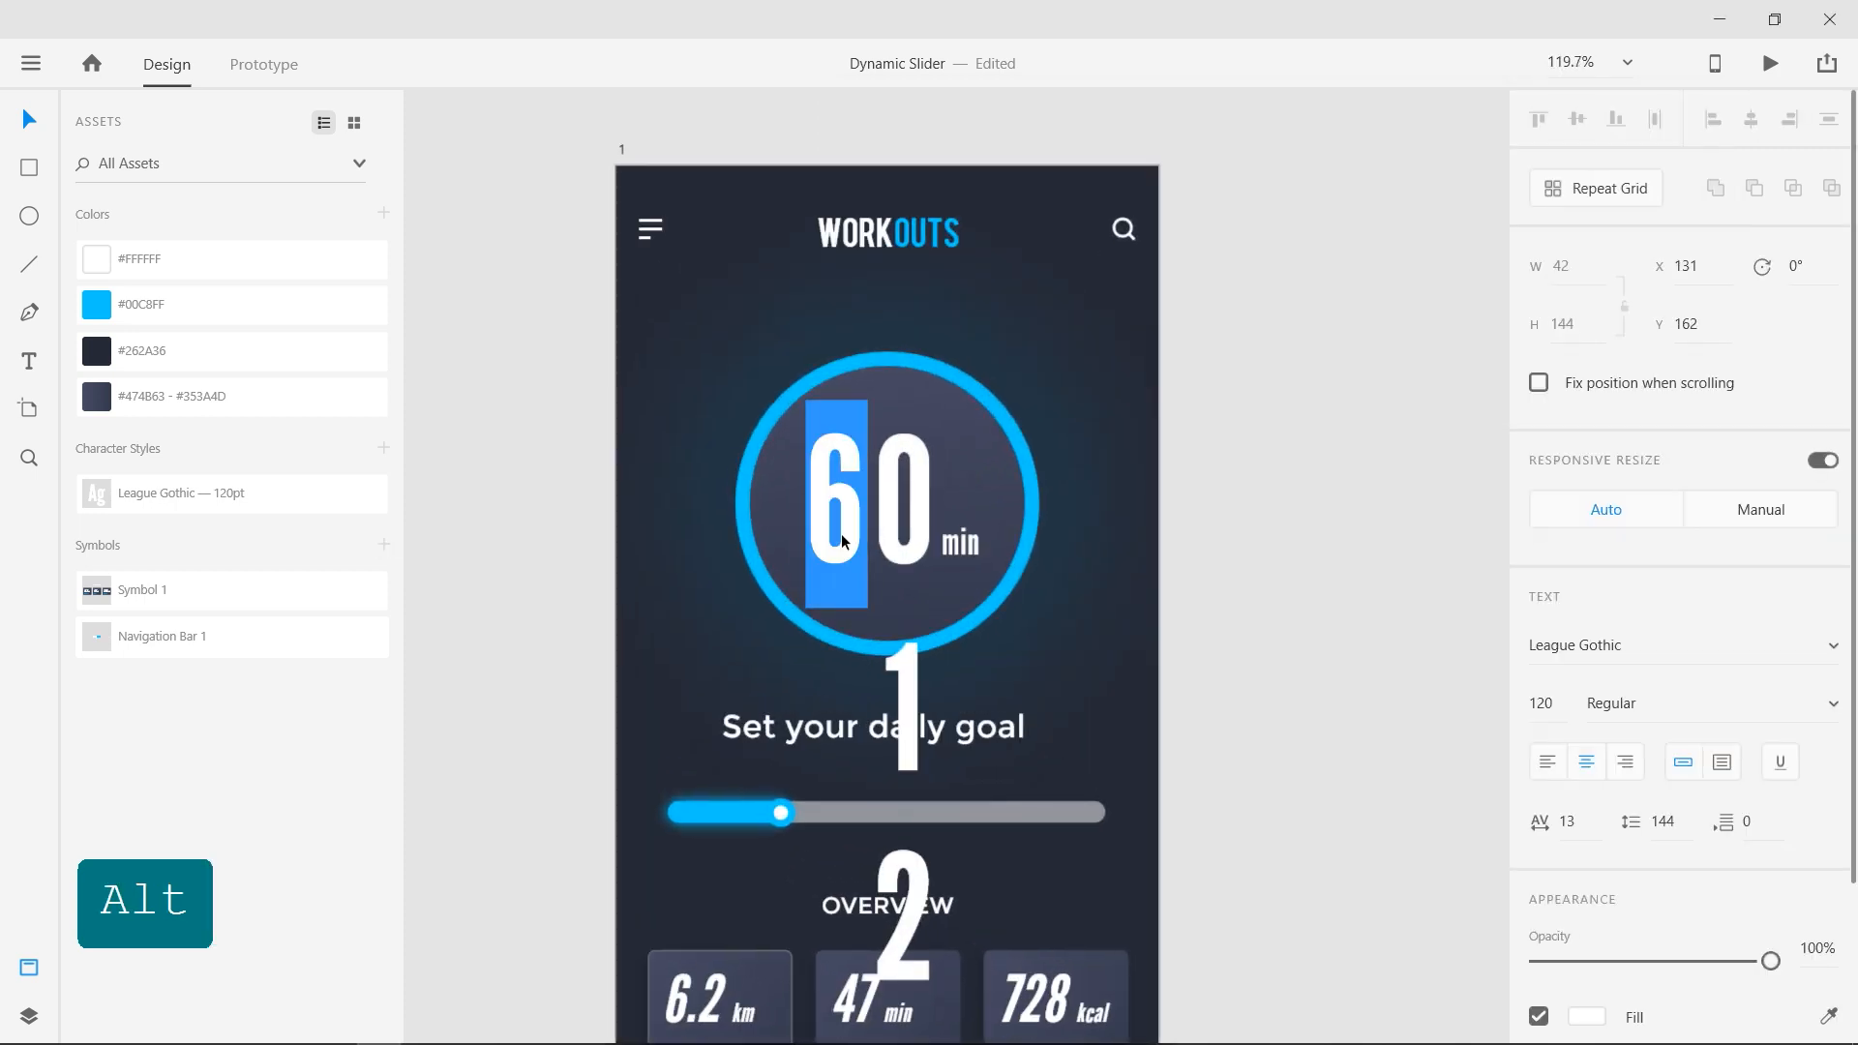
key(ctrl+v)
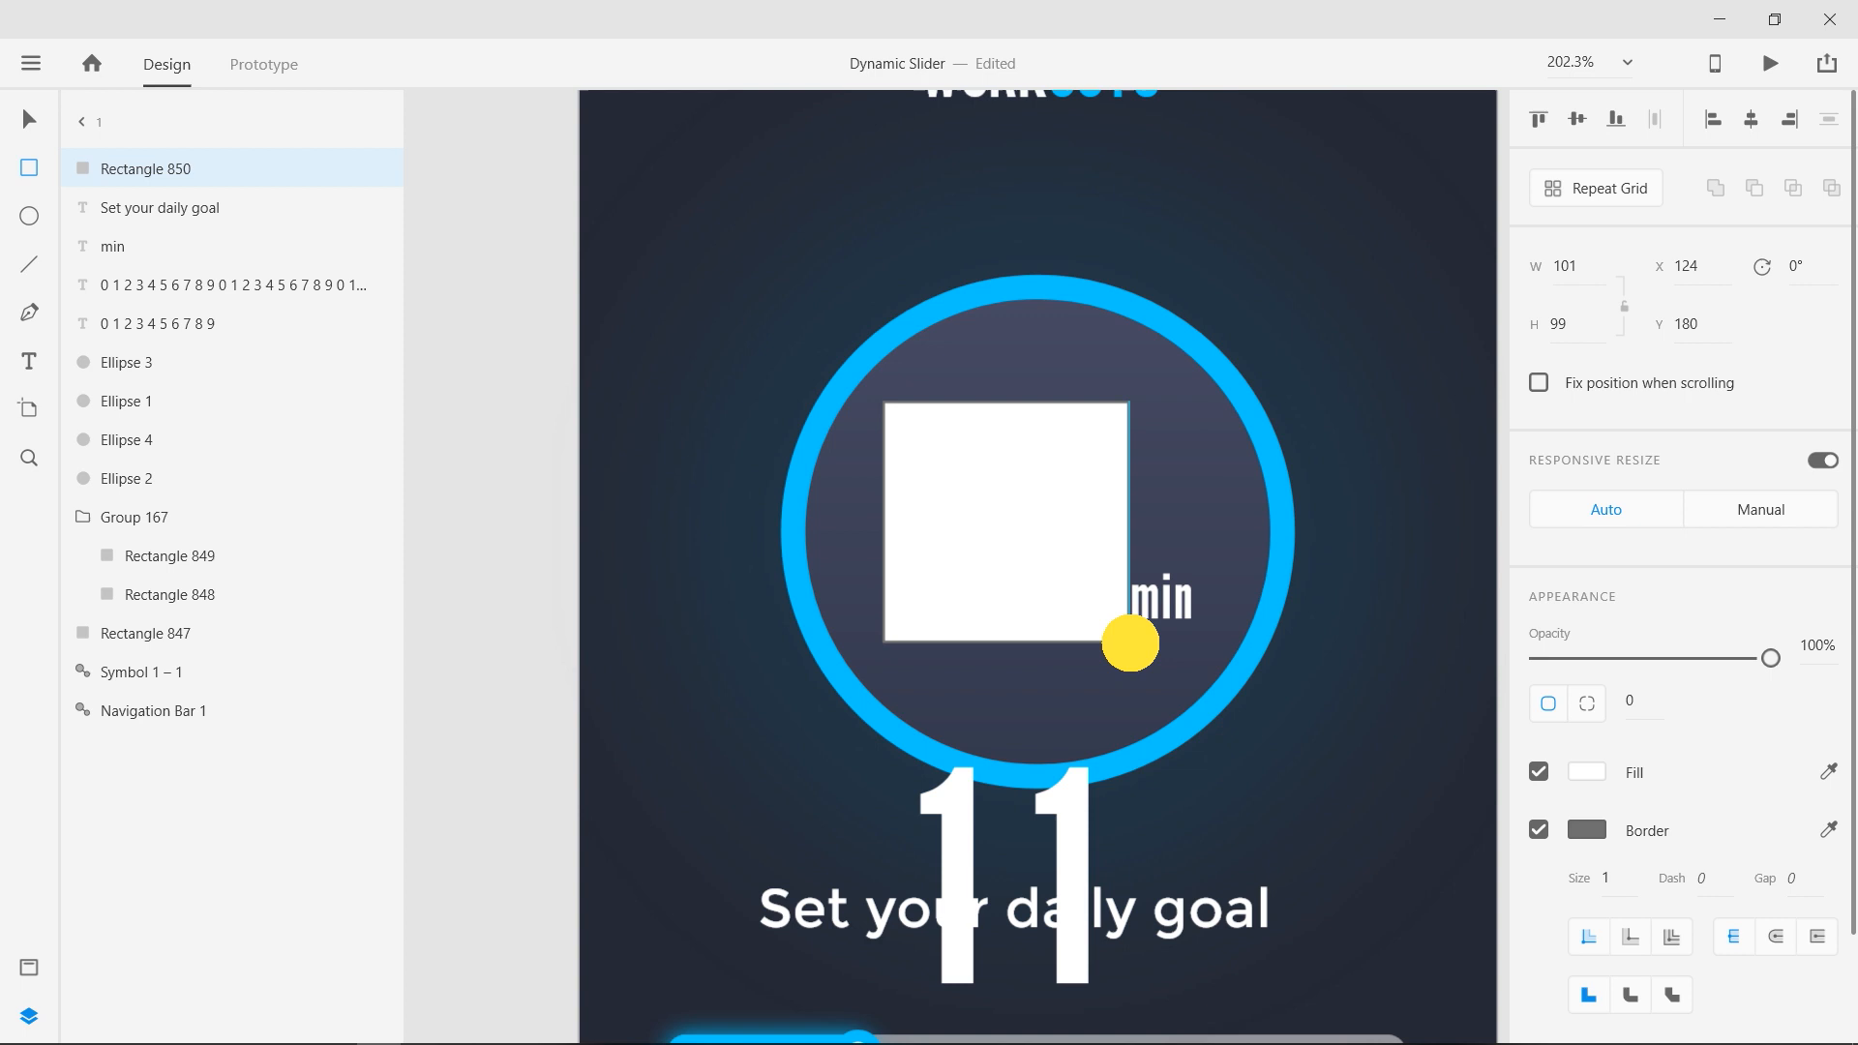
Mask both digit columns with the covering rectangle so the counter reads 00
click(146, 168)
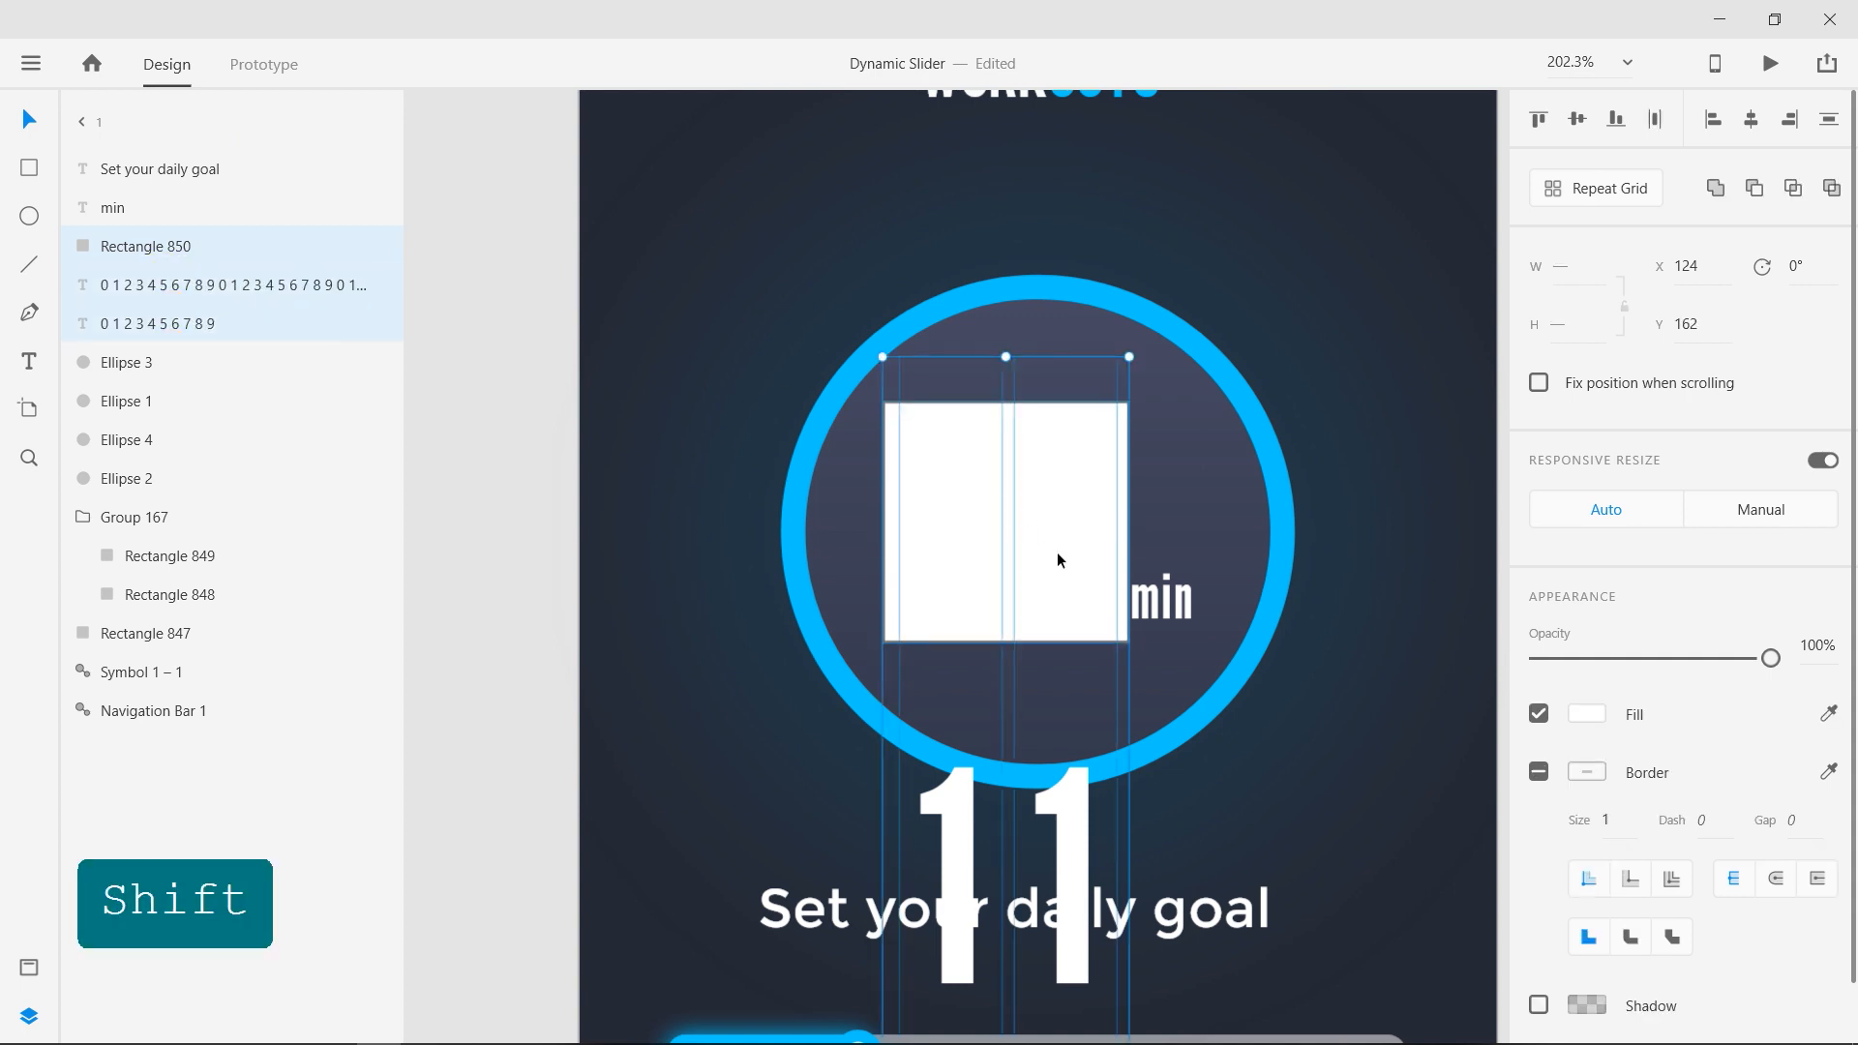
right_click(1060, 513)
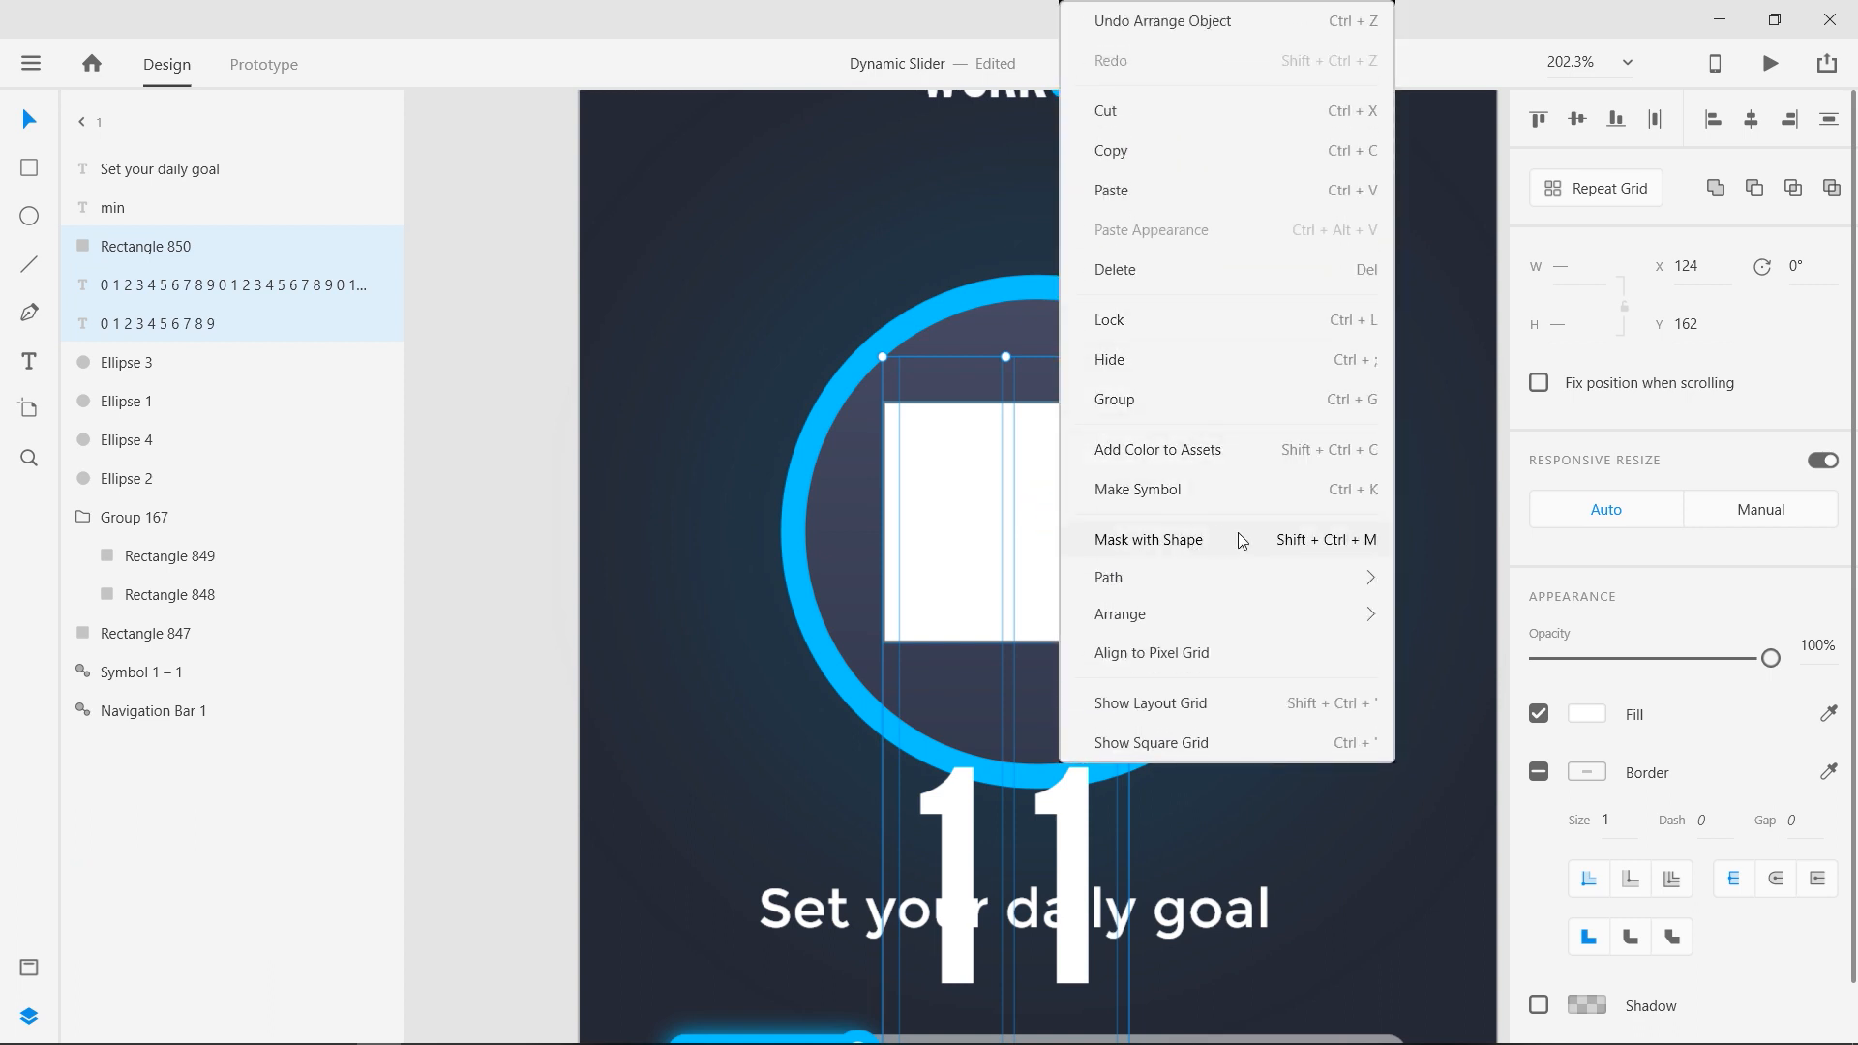
click(1145, 539)
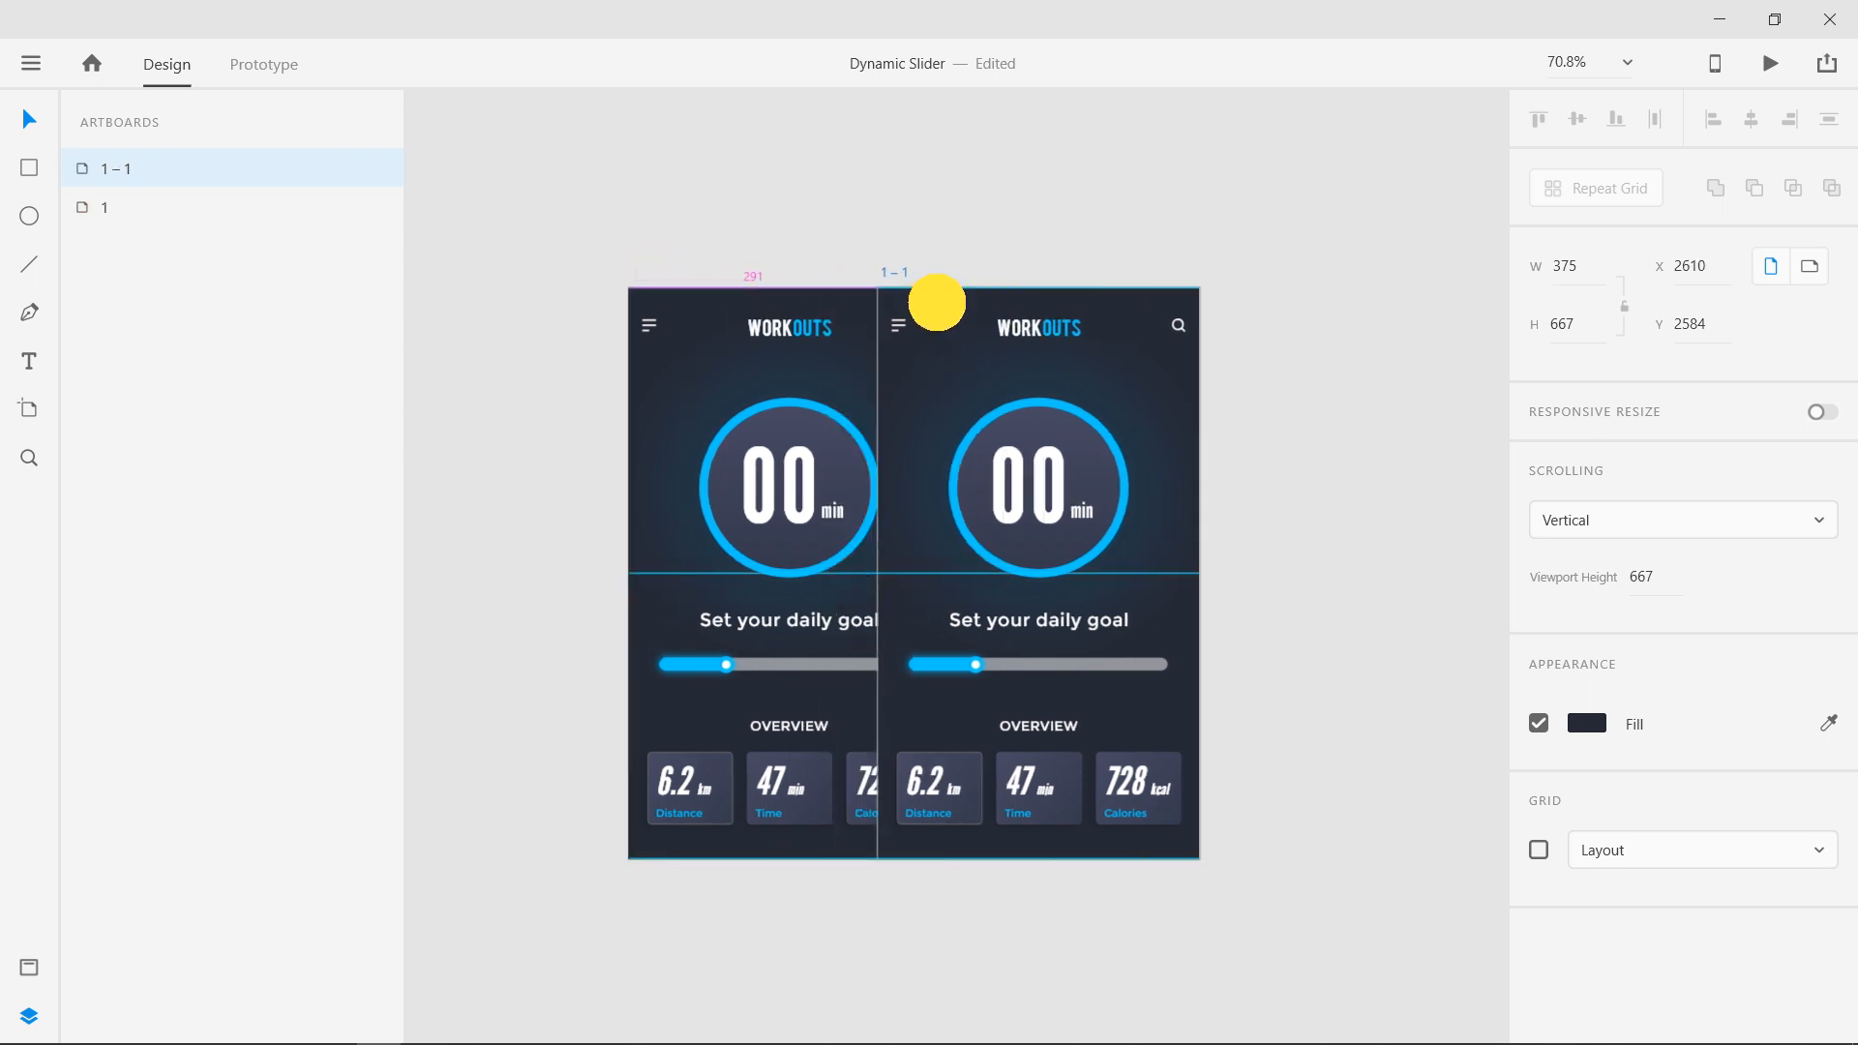
Drag the duplicate artboard to sit beside the original
drag(934, 302, 999, 264)
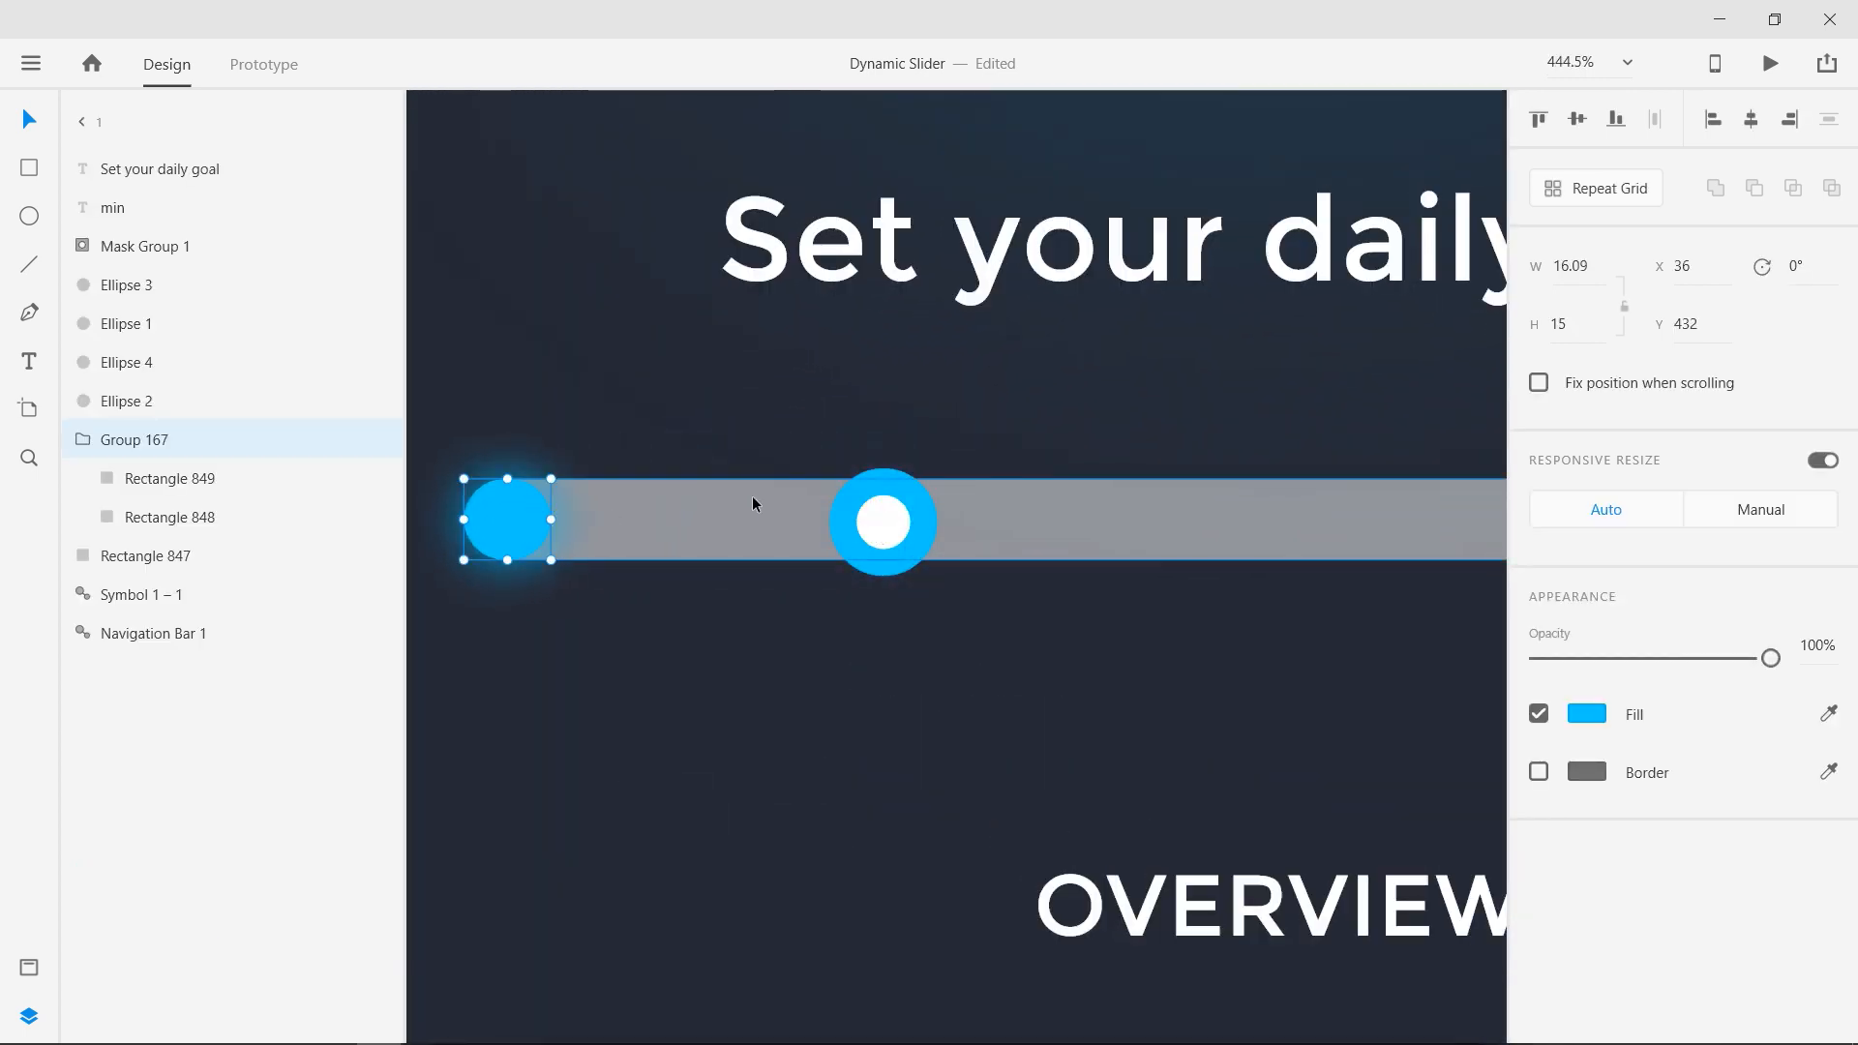
Push the second artboard's slider knob to the track end and select the fill bar
click(127, 400)
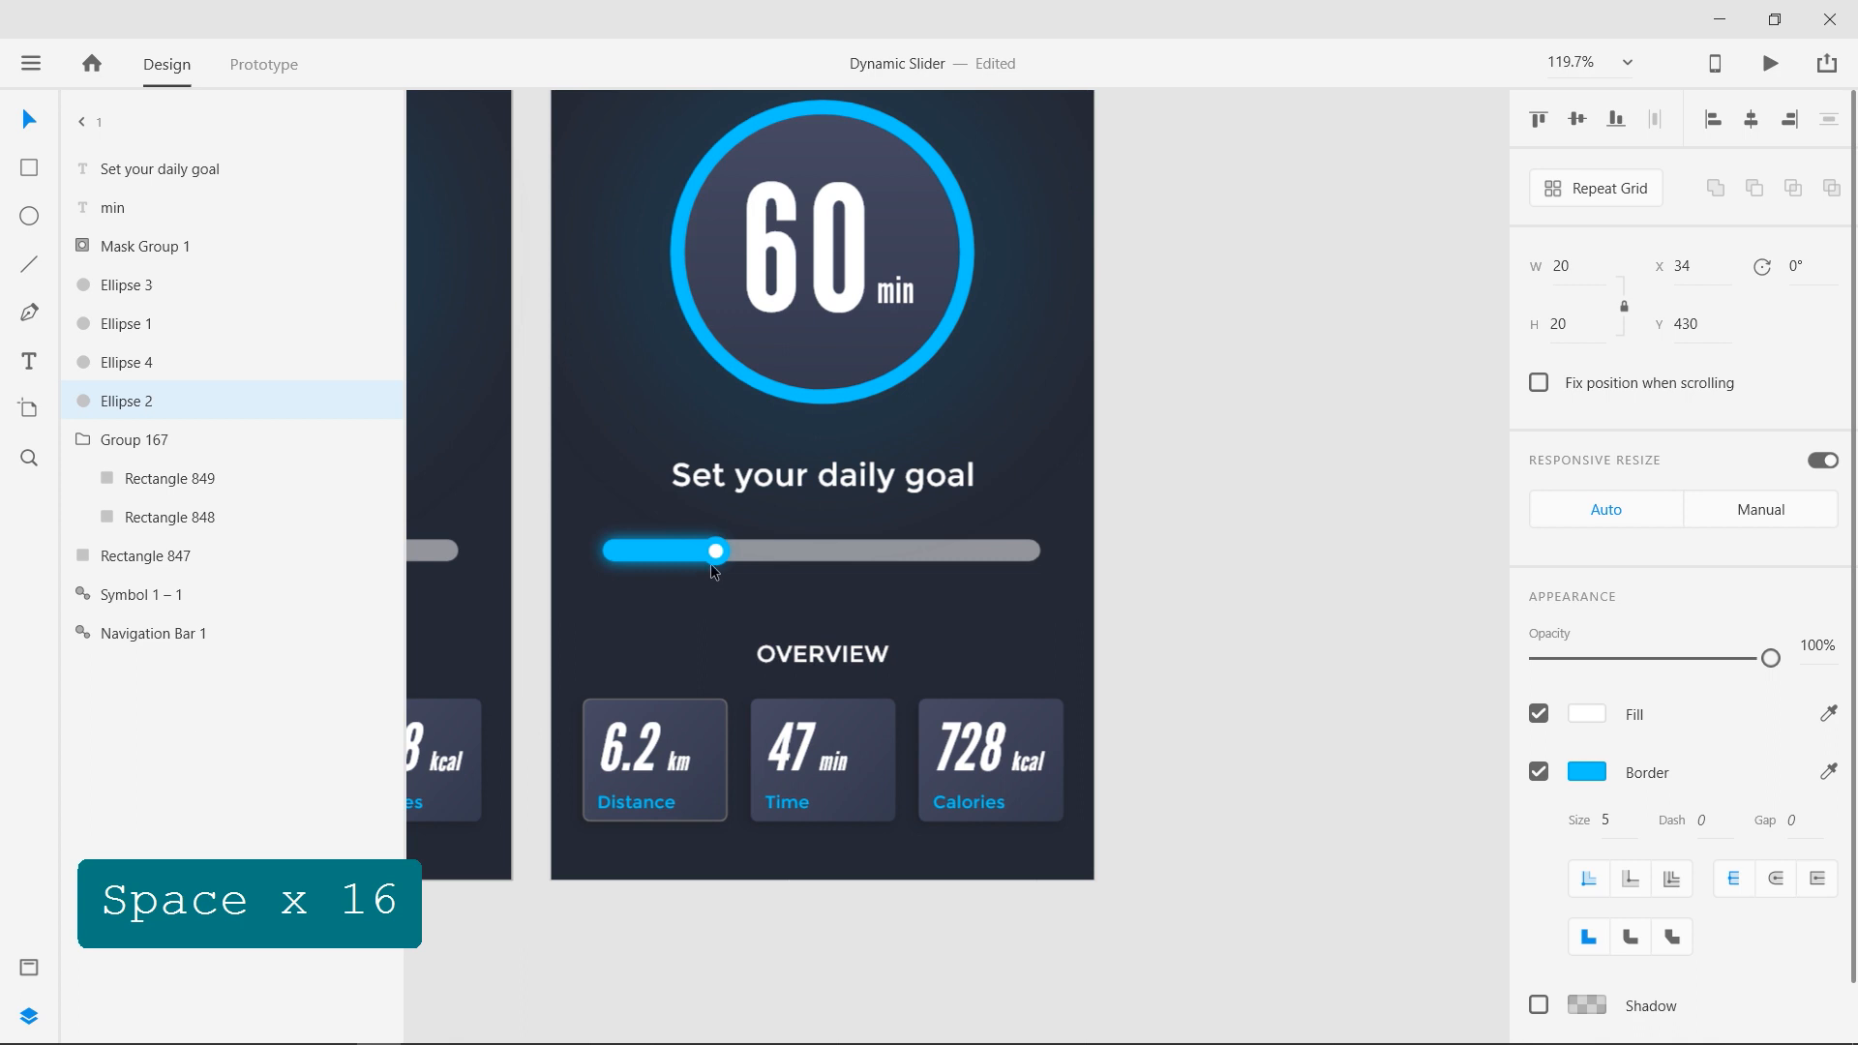
drag(714, 550, 1026, 556)
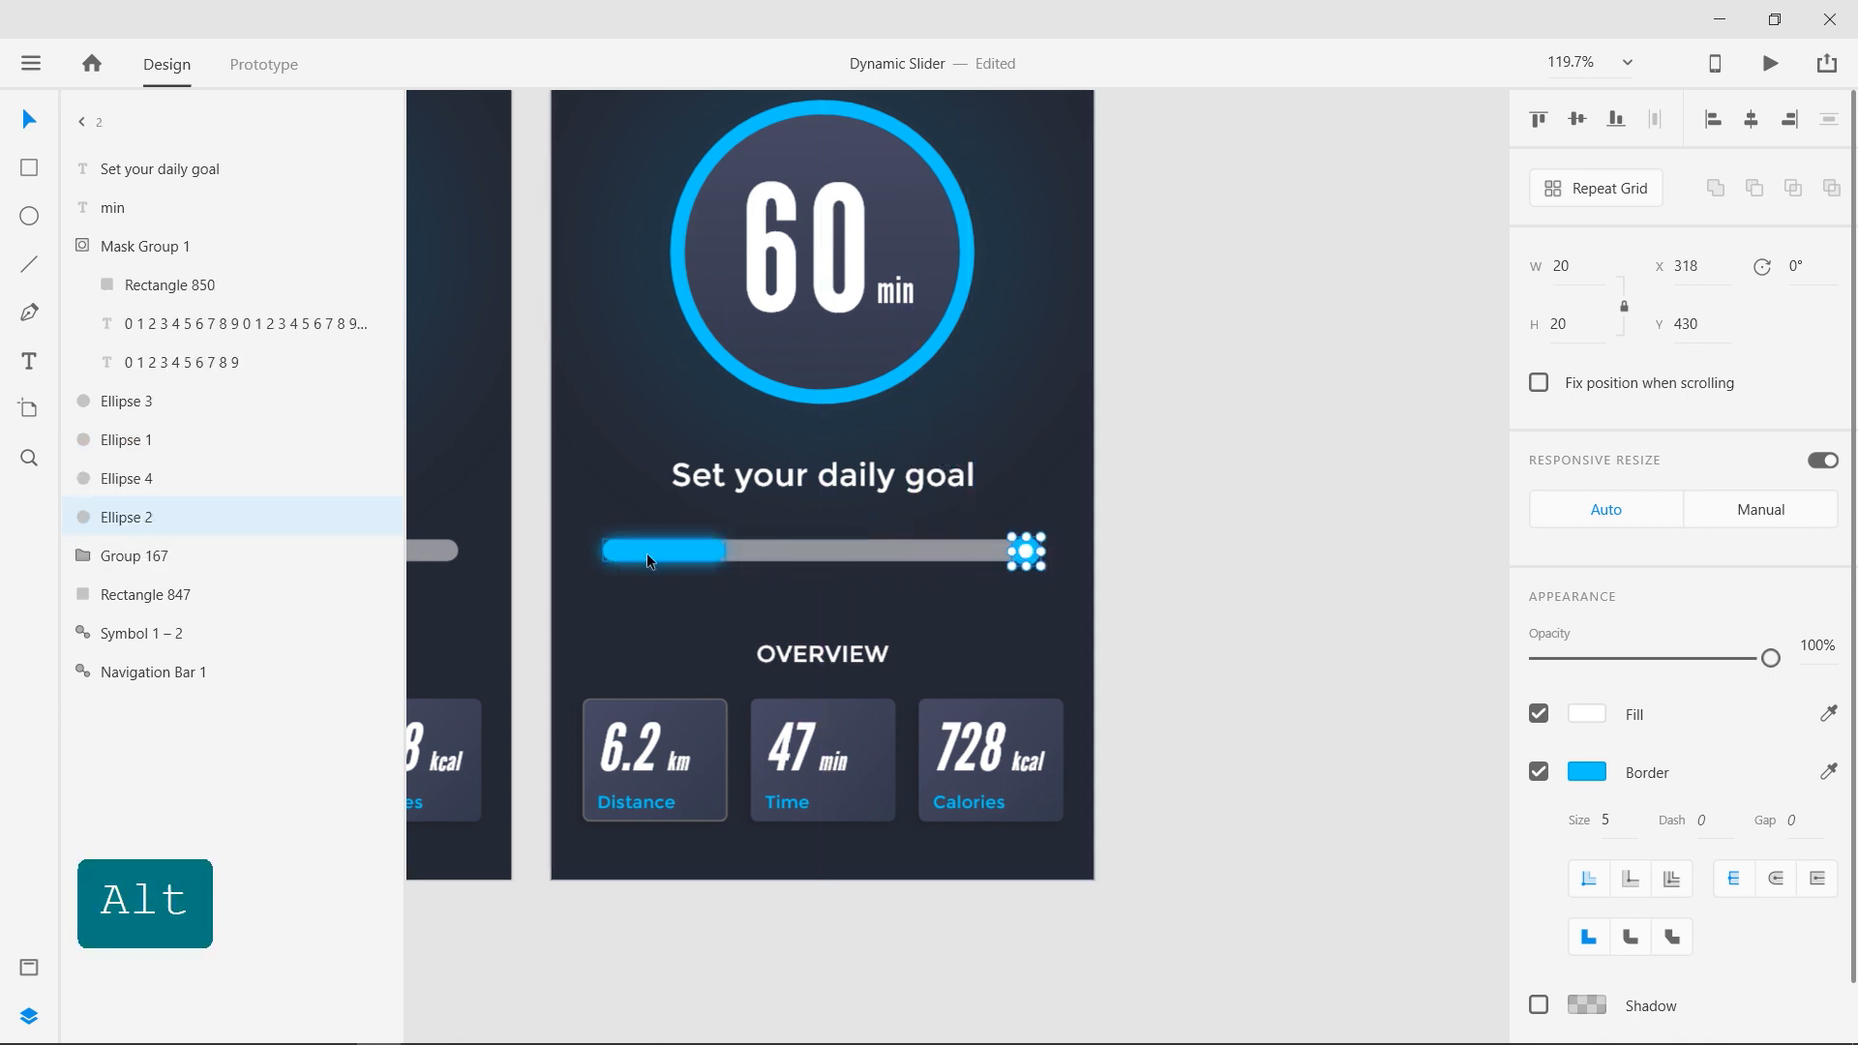
click(134, 556)
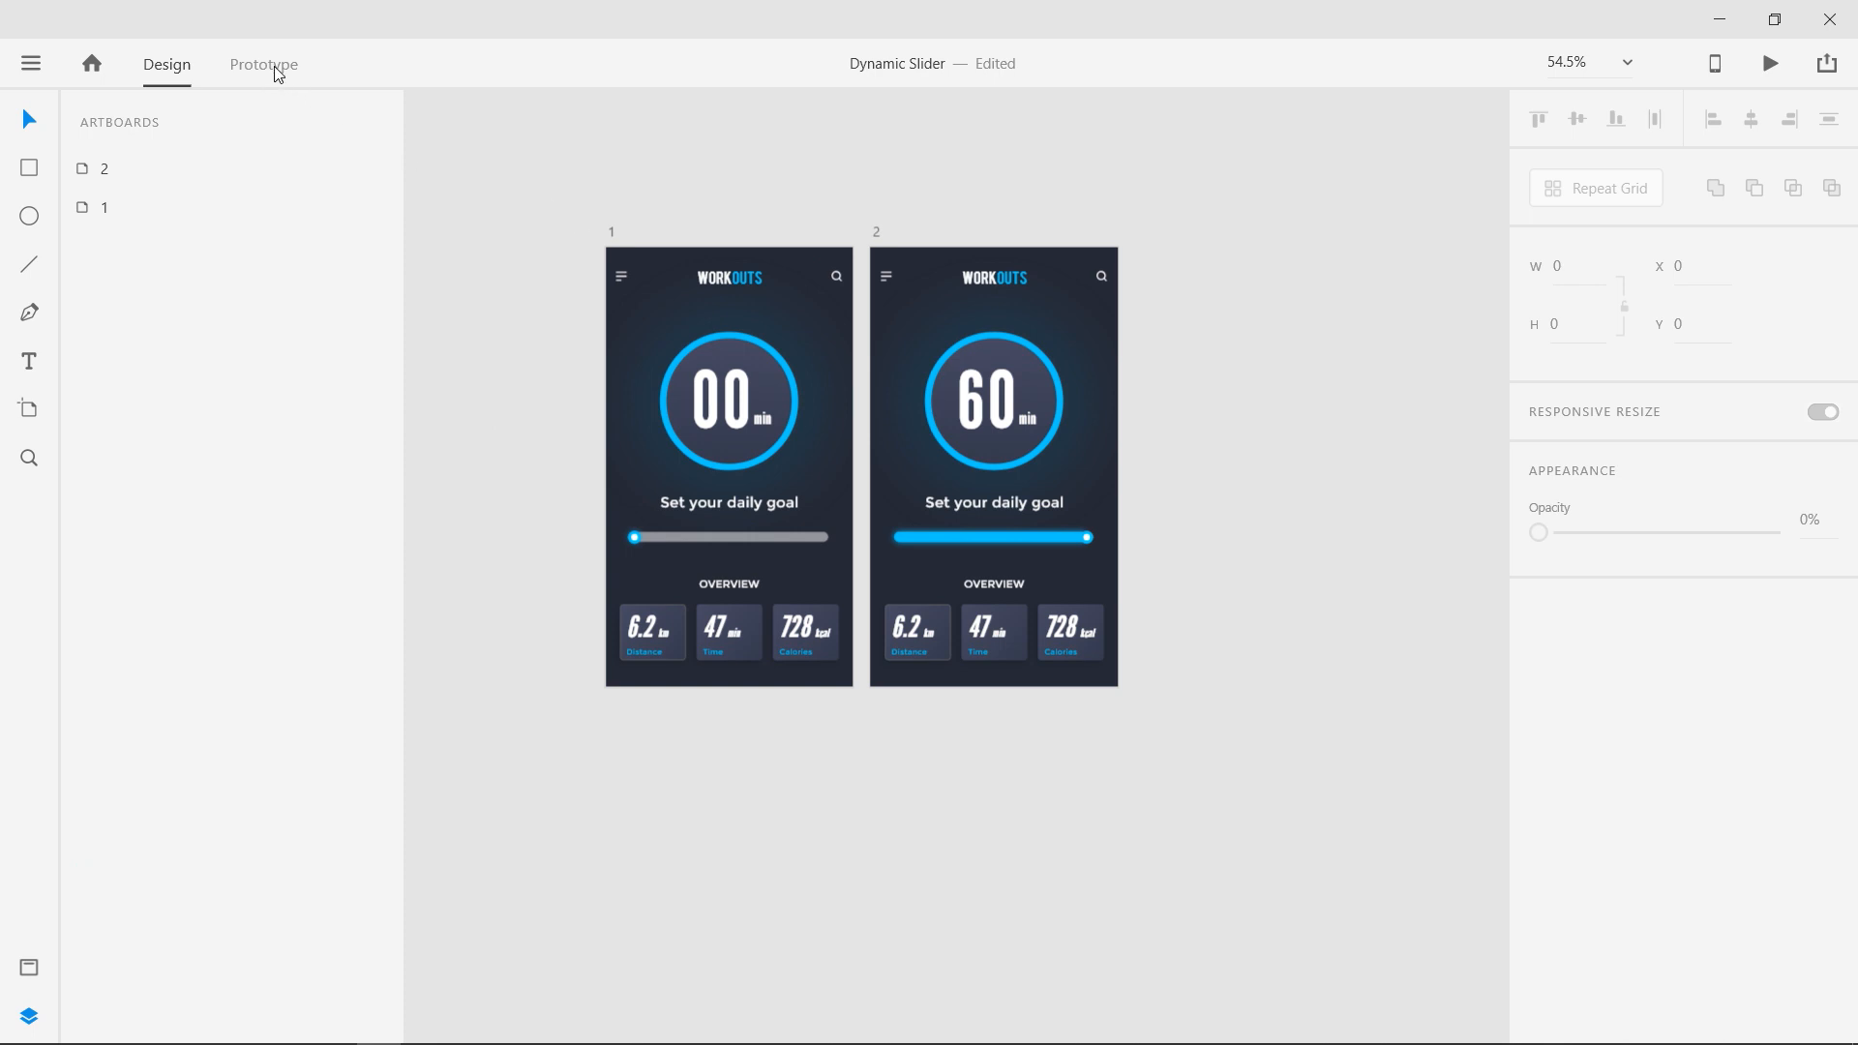
Link the knob to artboard 2 with a Drag trigger, Auto-Animate and no easing
click(263, 64)
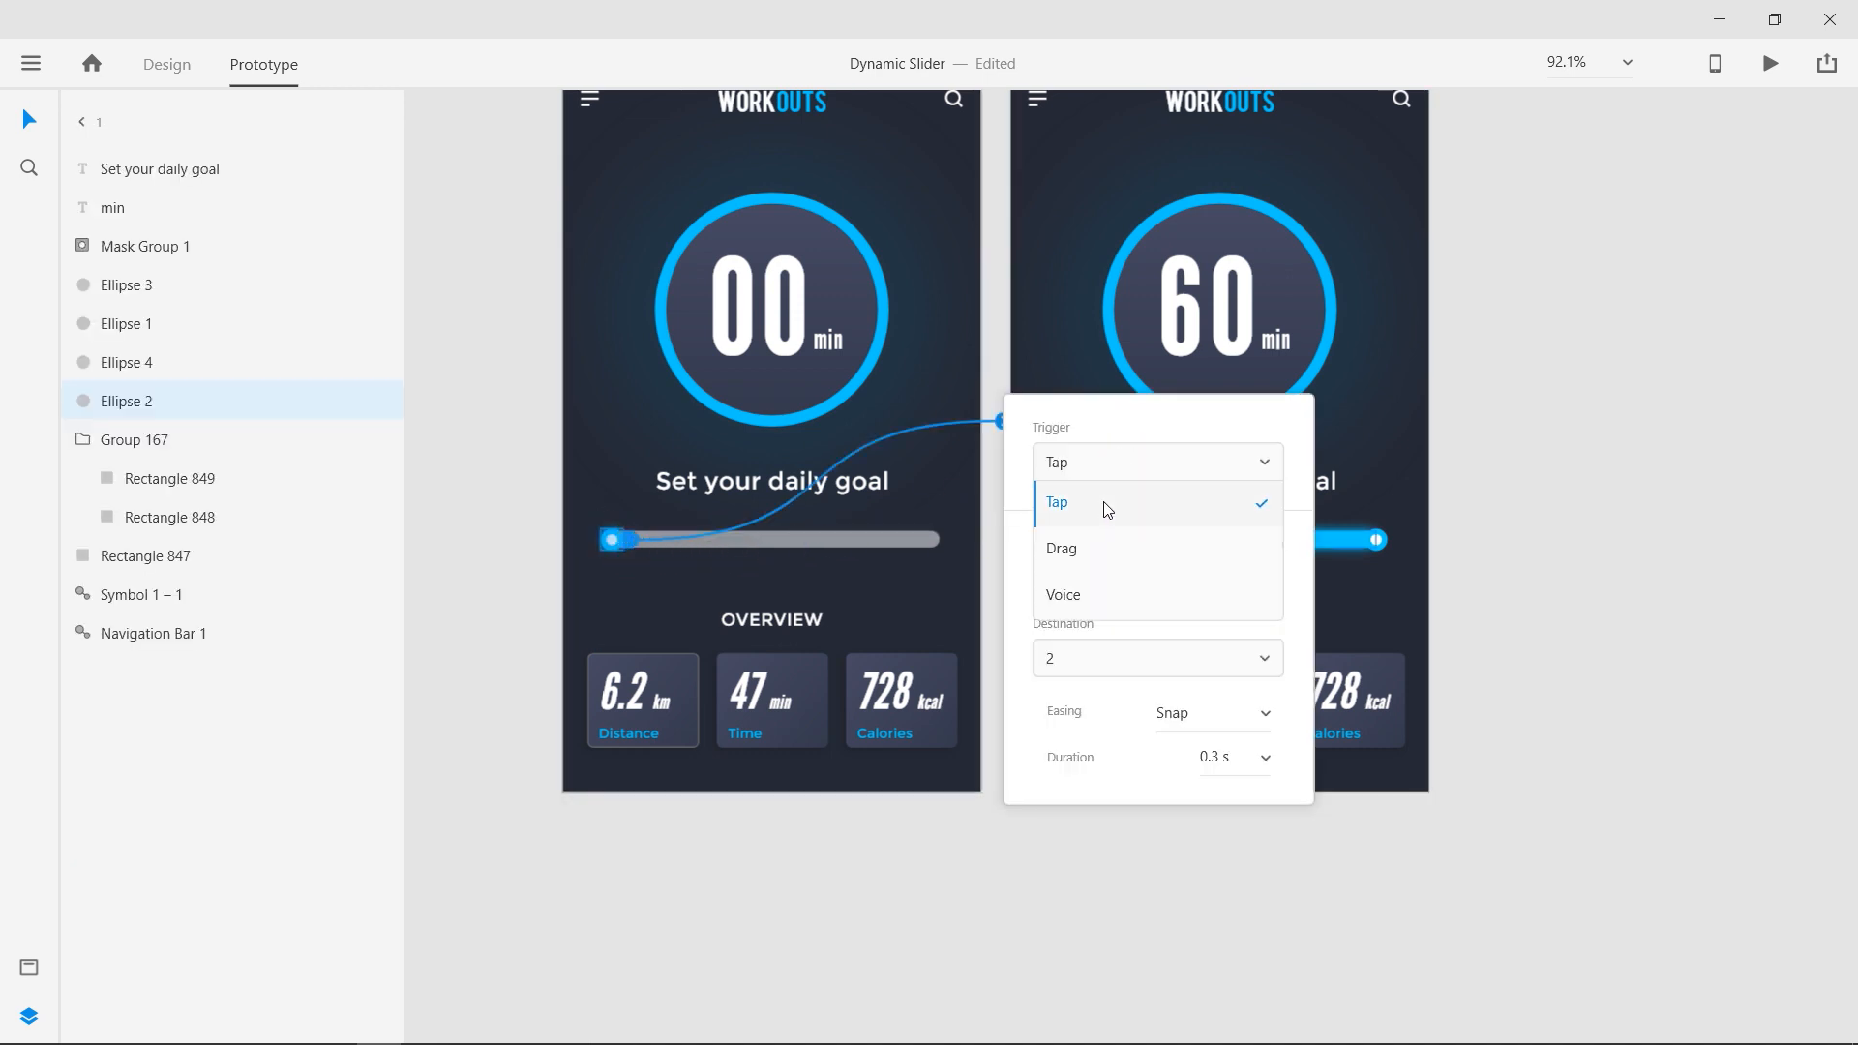
click(1062, 548)
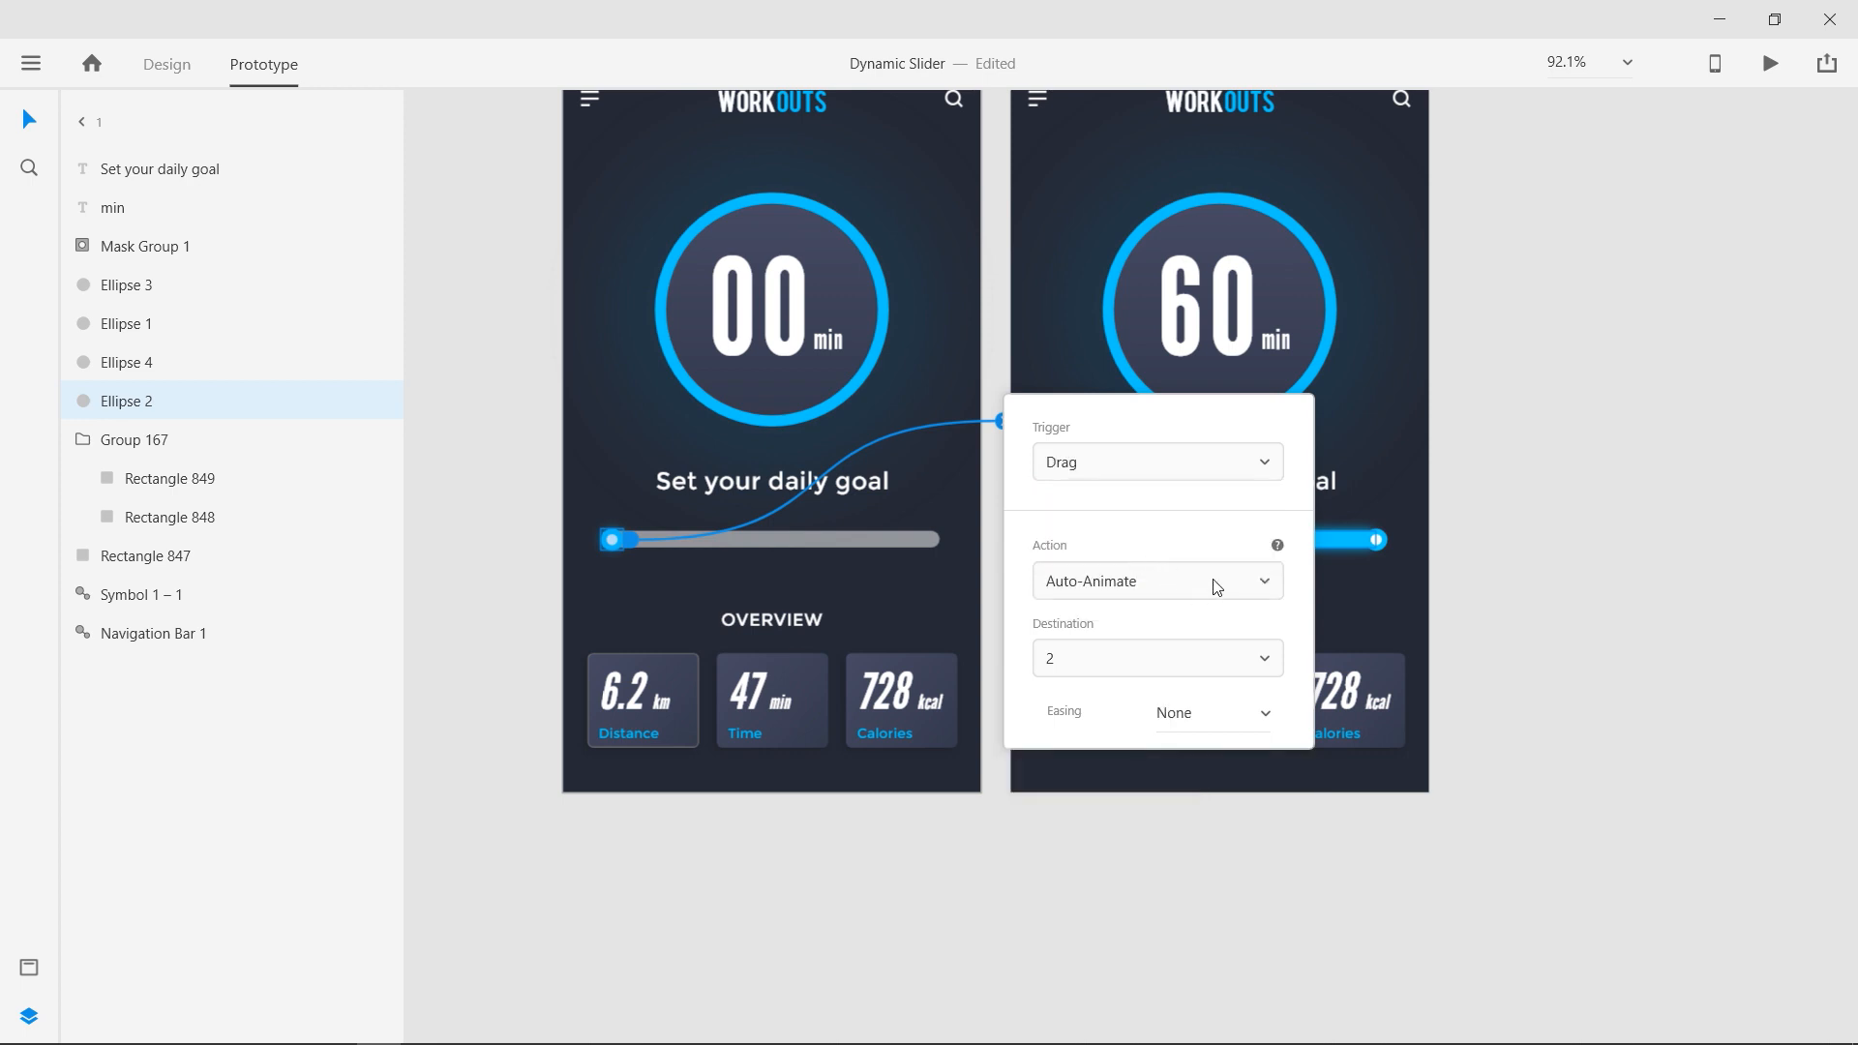
click(1155, 580)
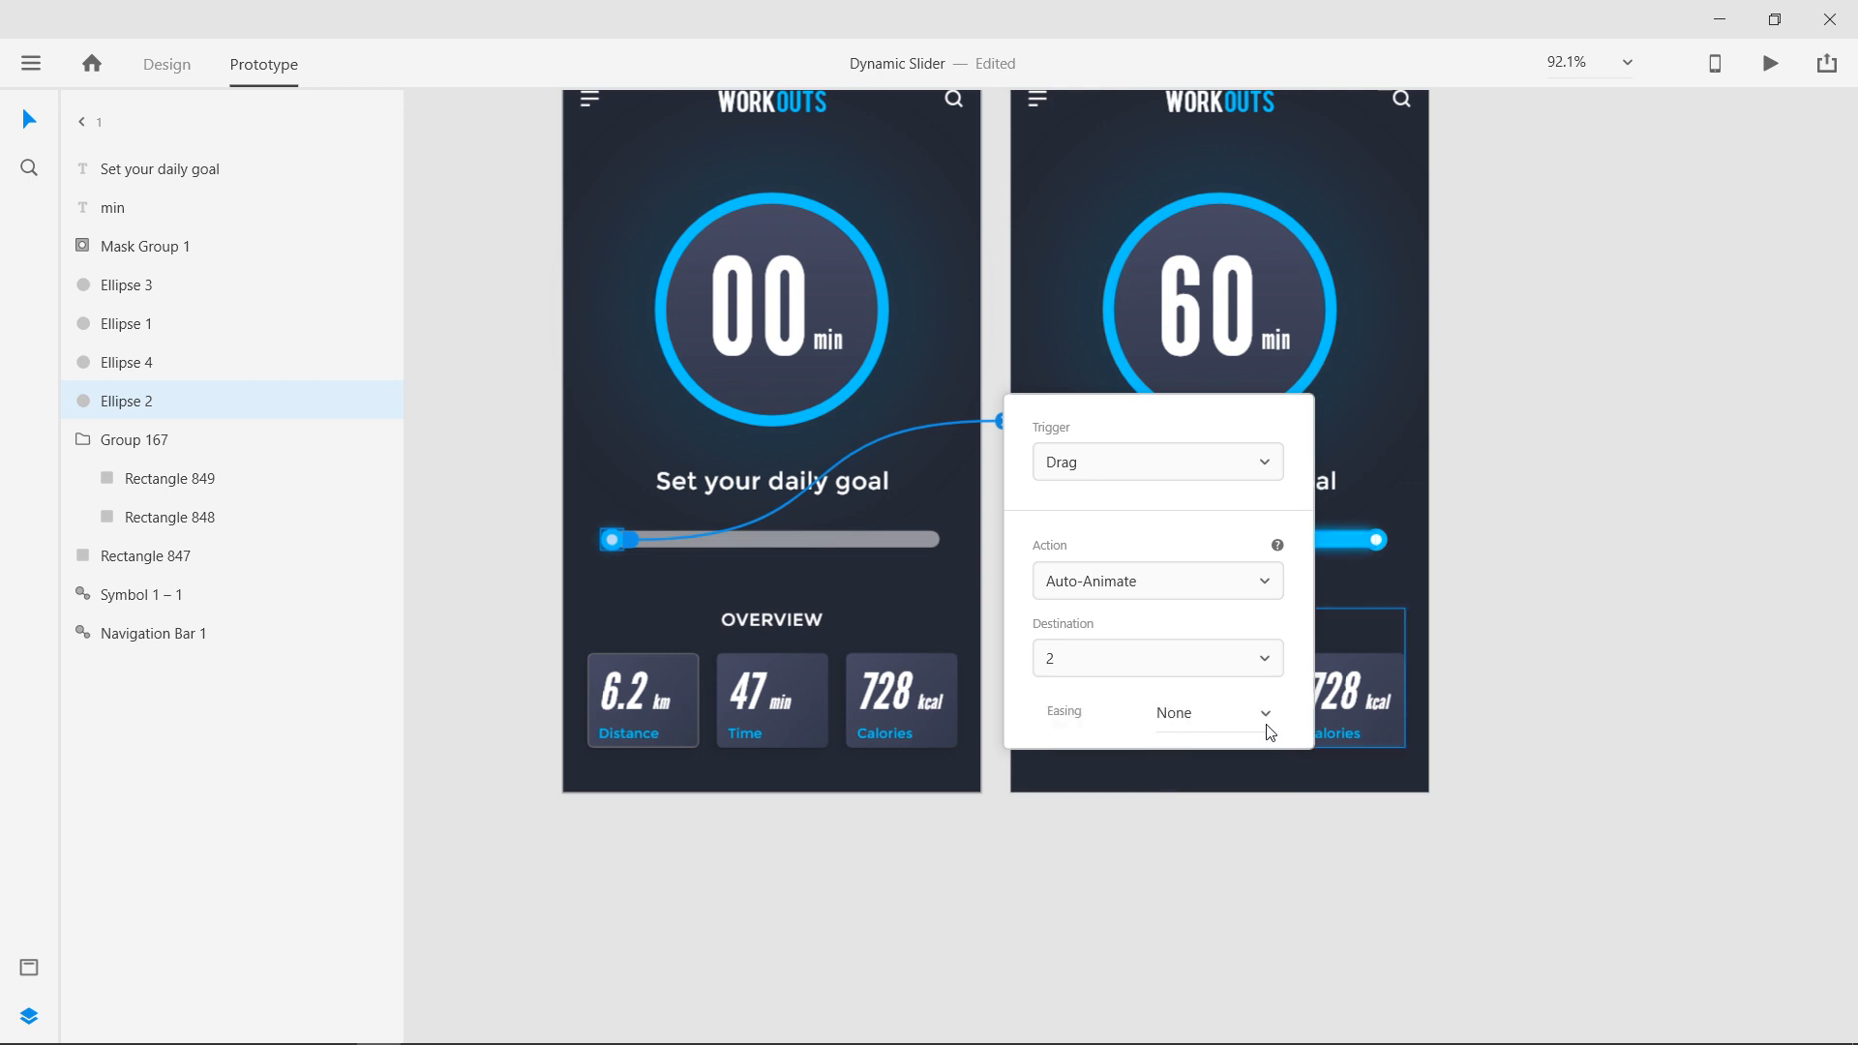
click(1207, 712)
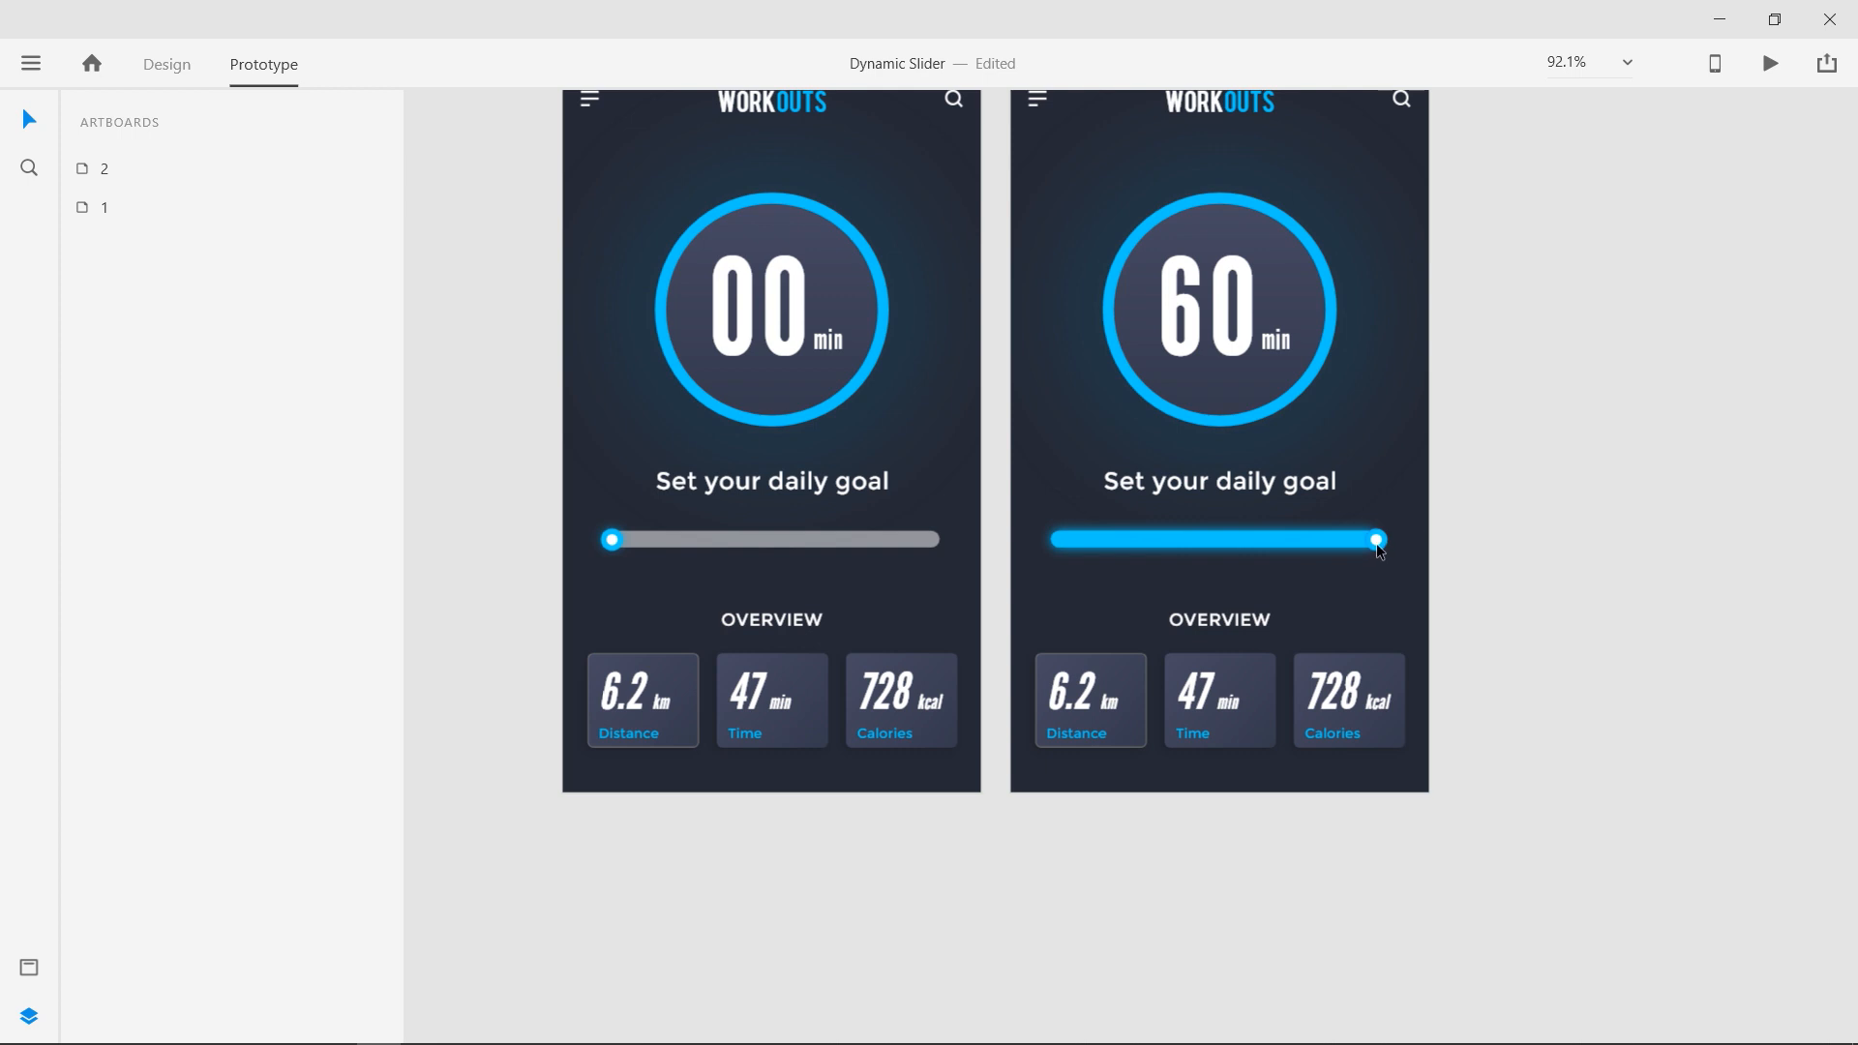
click(1374, 539)
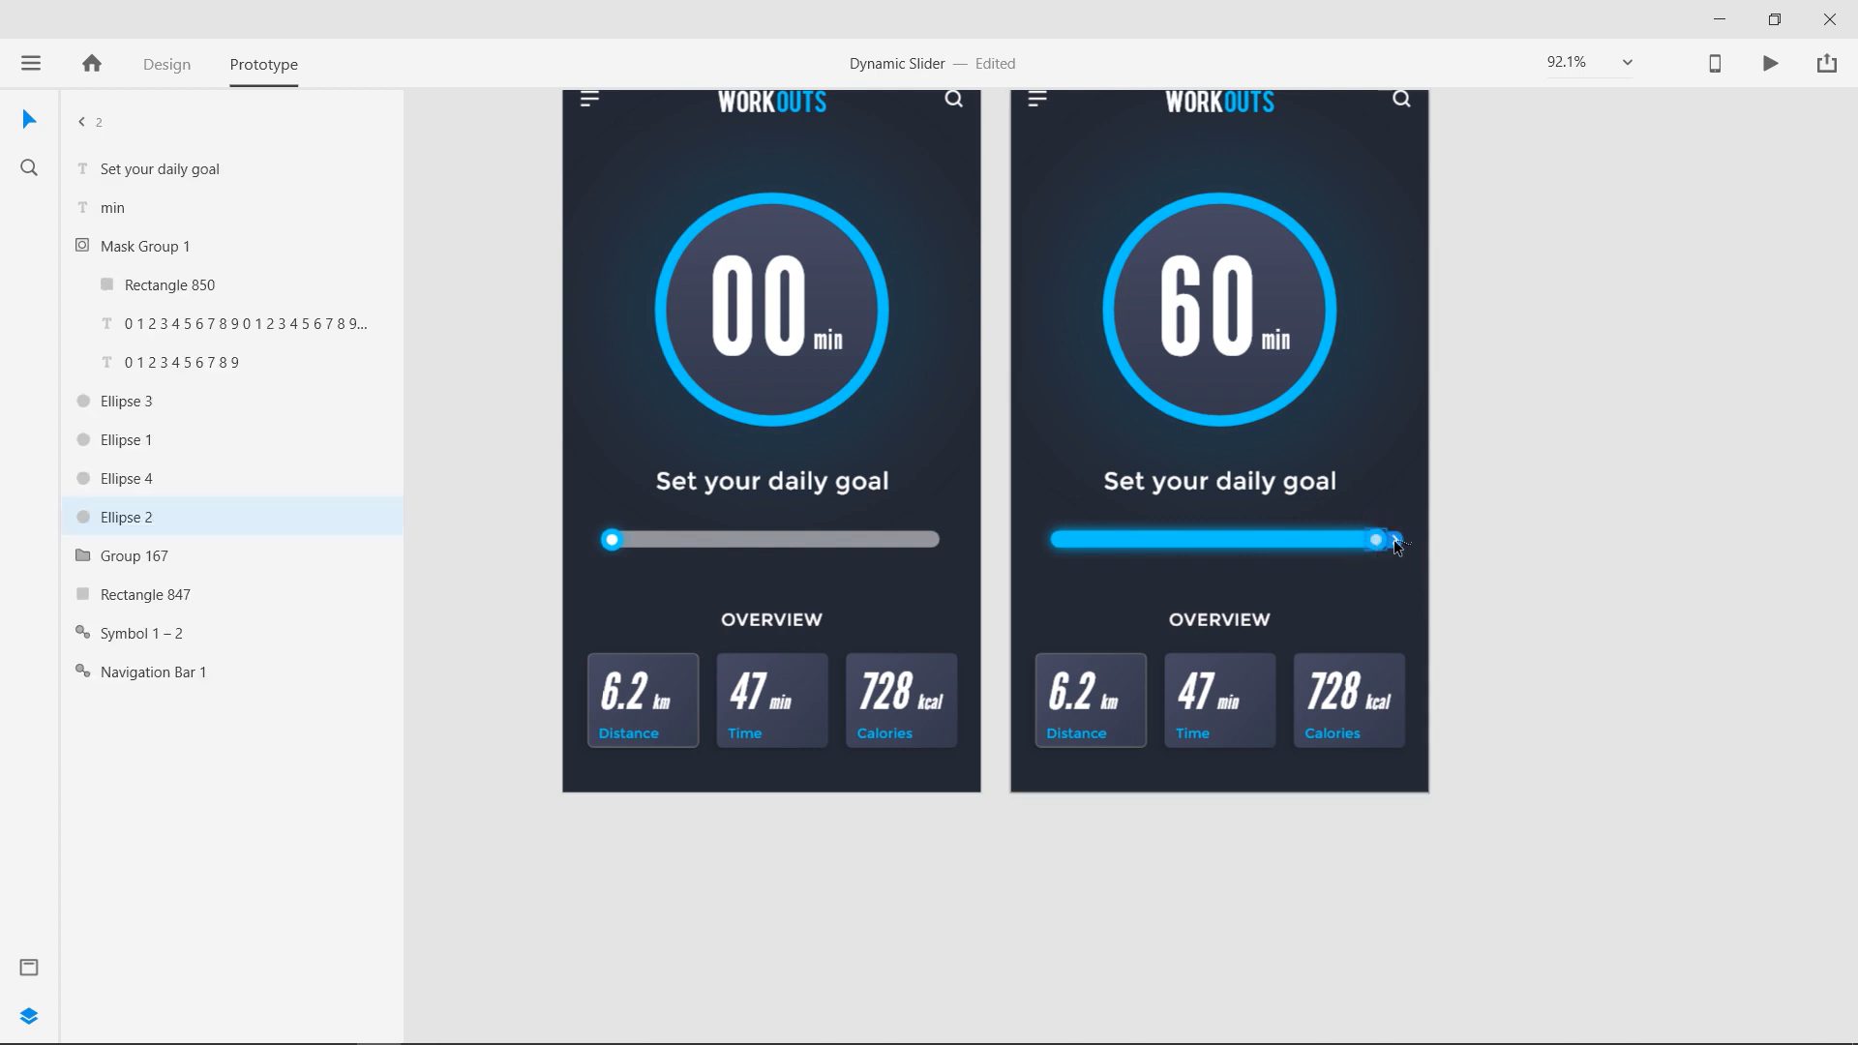
click(1376, 539)
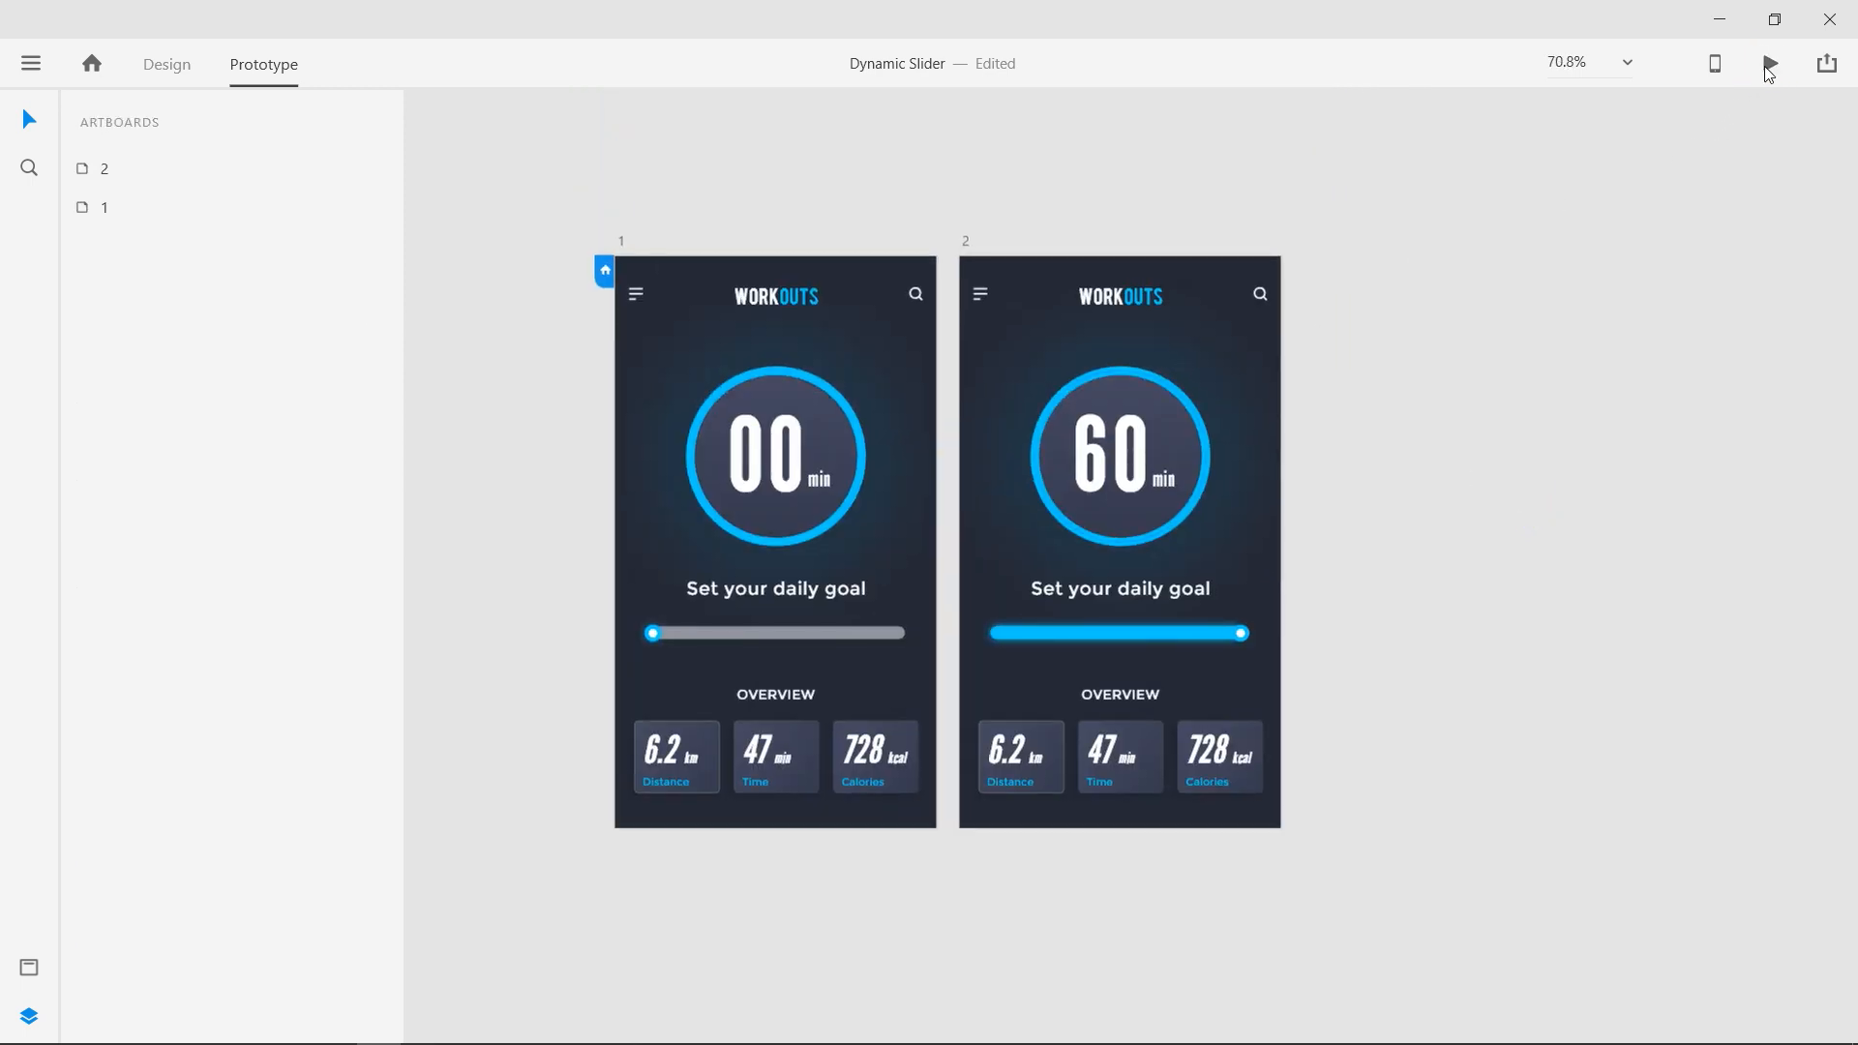
Preview the prototype, sliding the knob back and forth between 00 and 60 min
click(1769, 63)
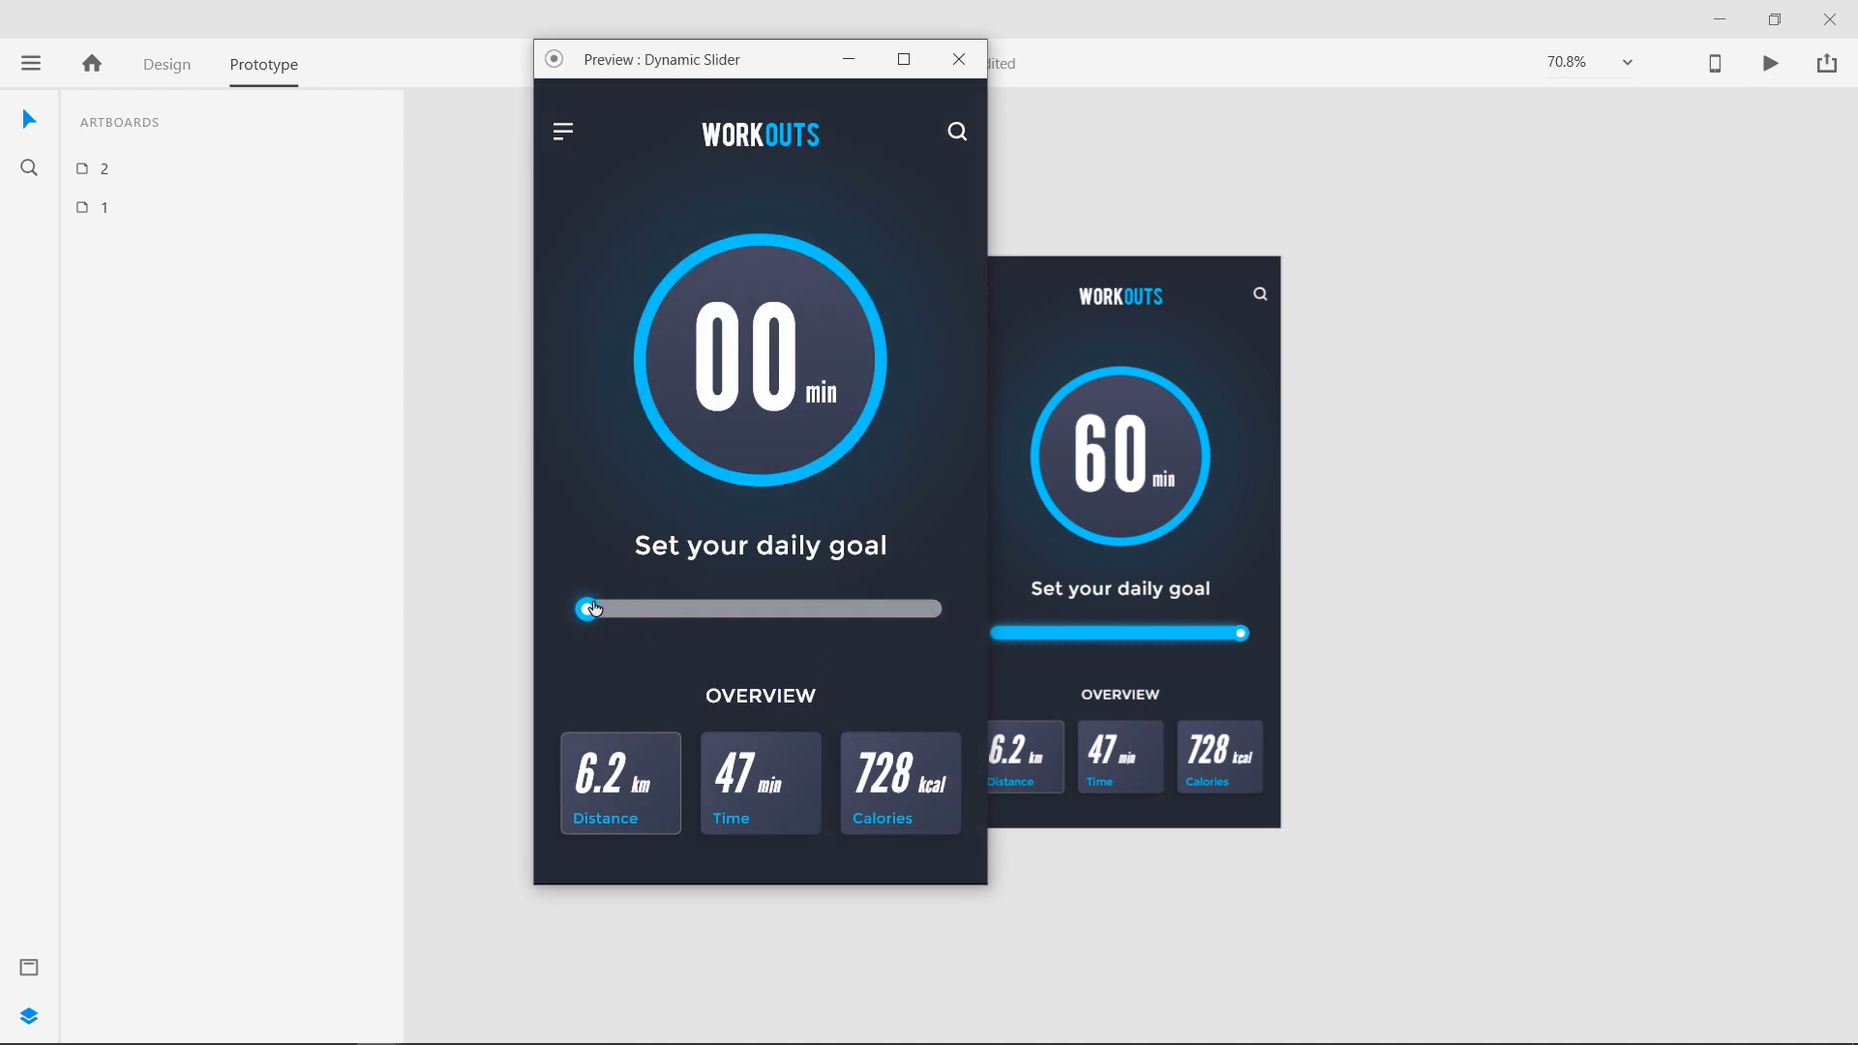
drag(590, 607, 706, 617)
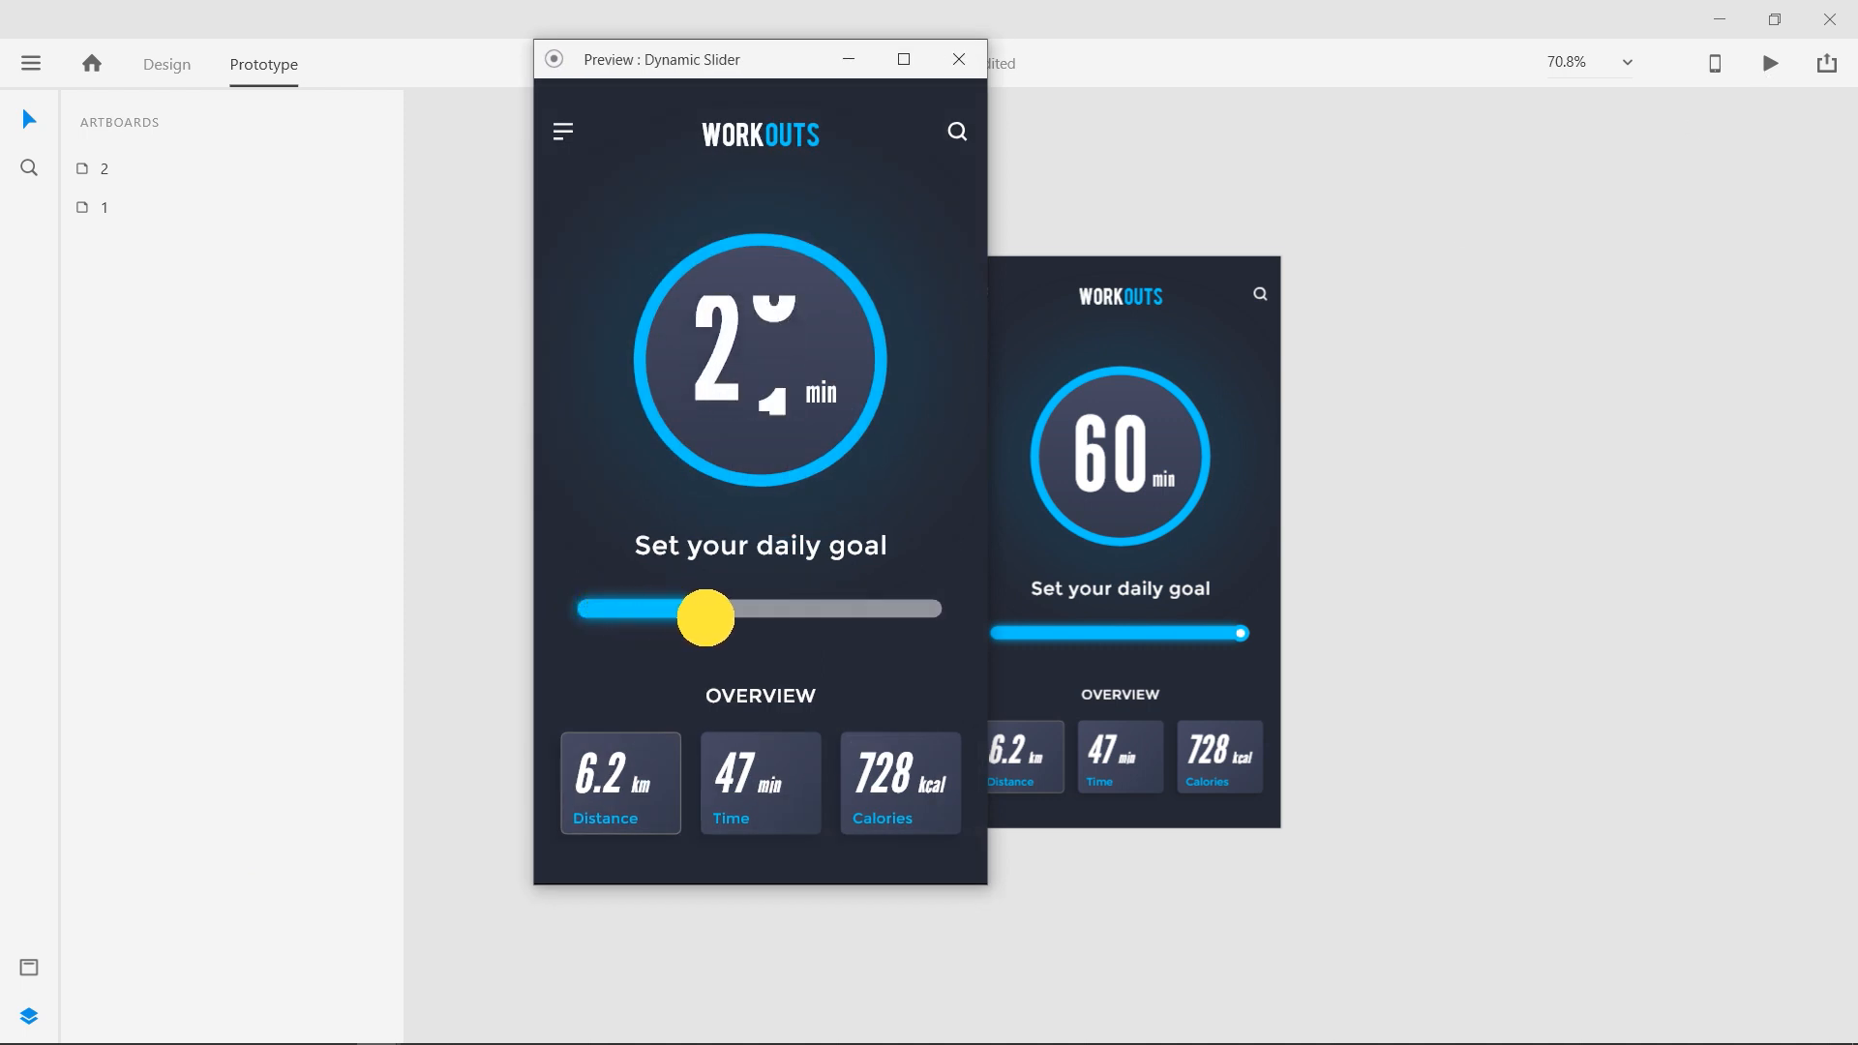
drag(706, 618, 922, 606)
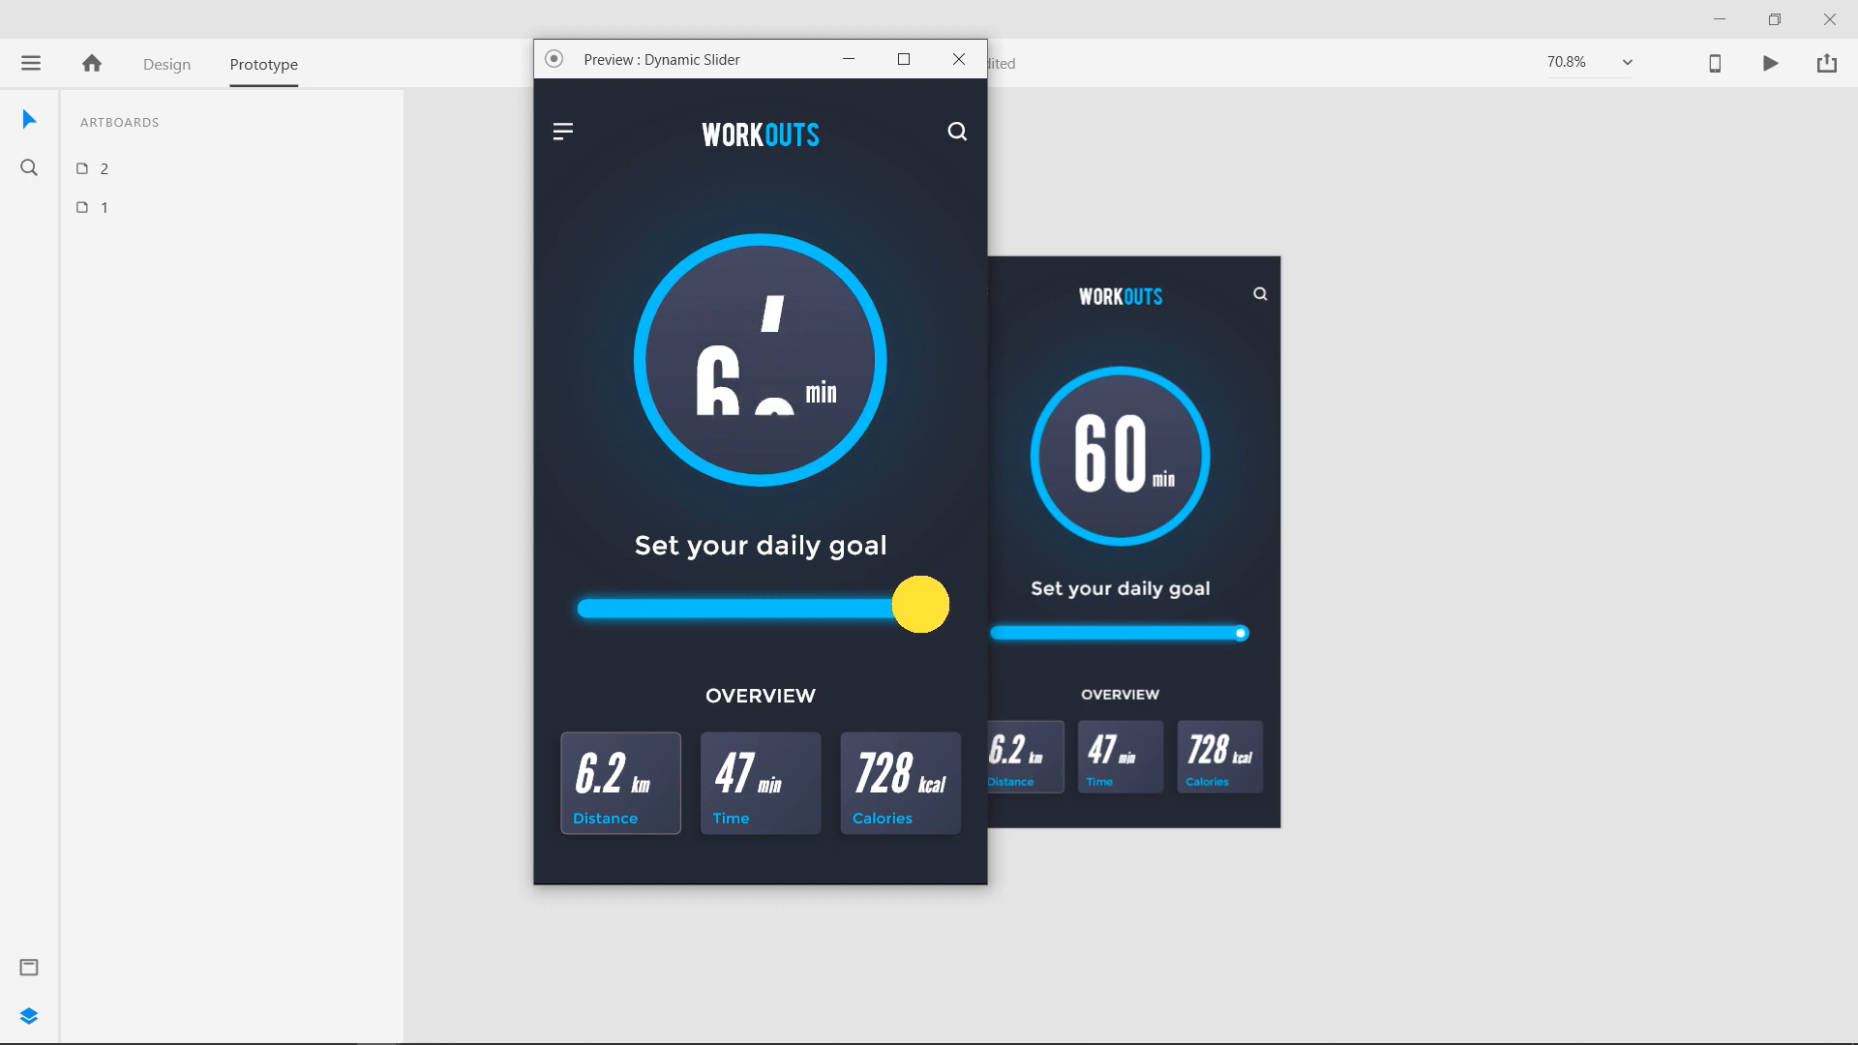
drag(922, 606, 853, 608)
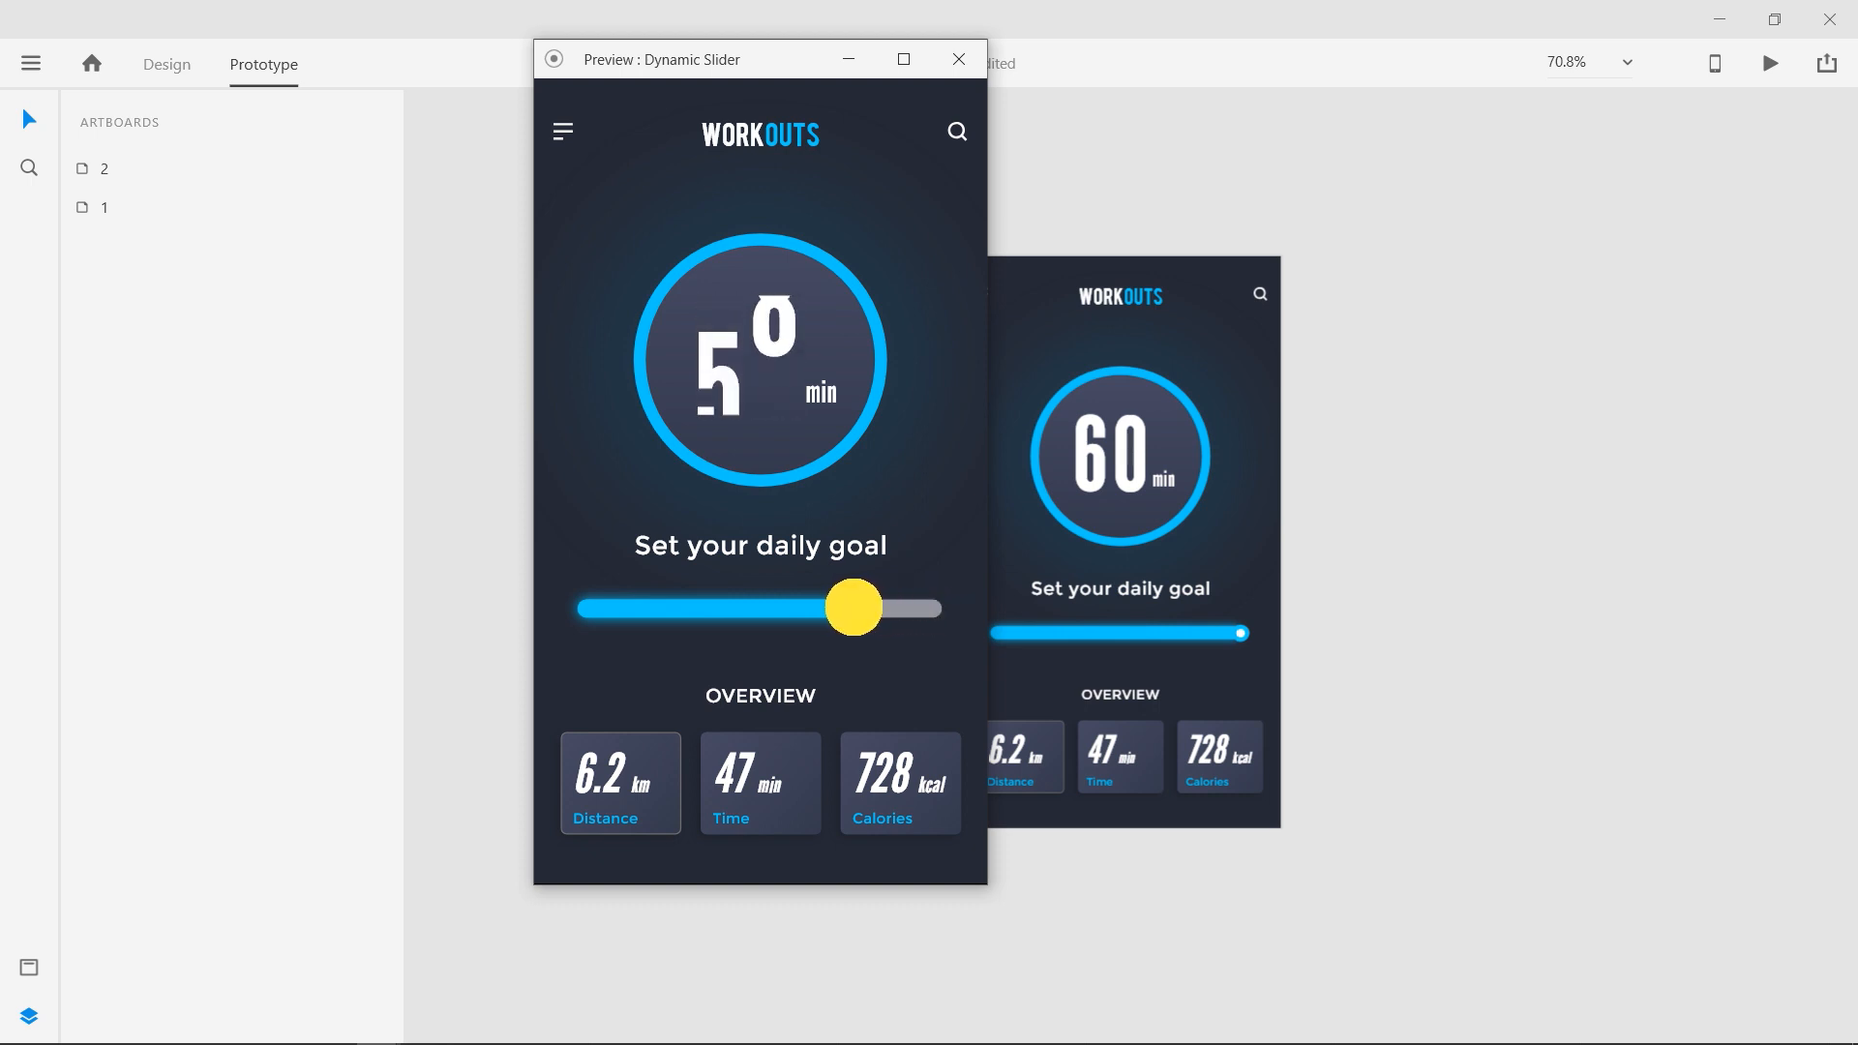
drag(854, 608, 646, 616)
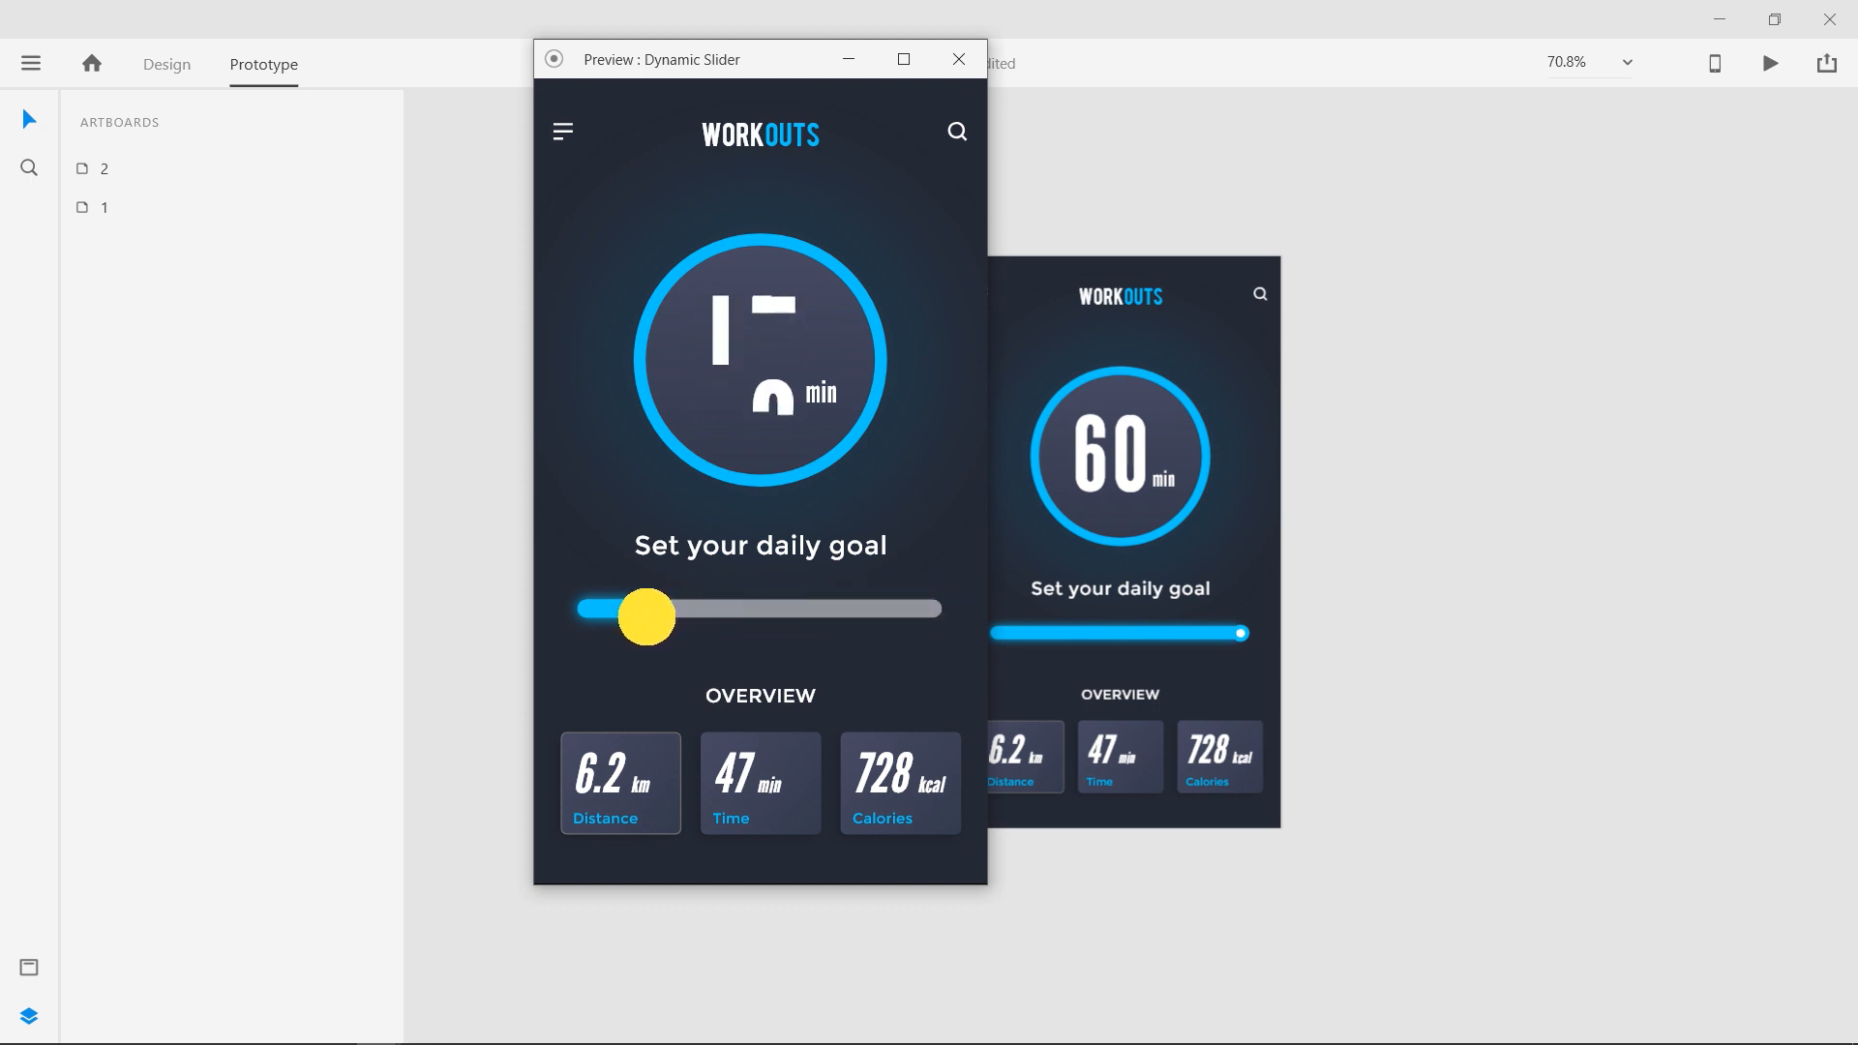
drag(646, 617, 586, 609)
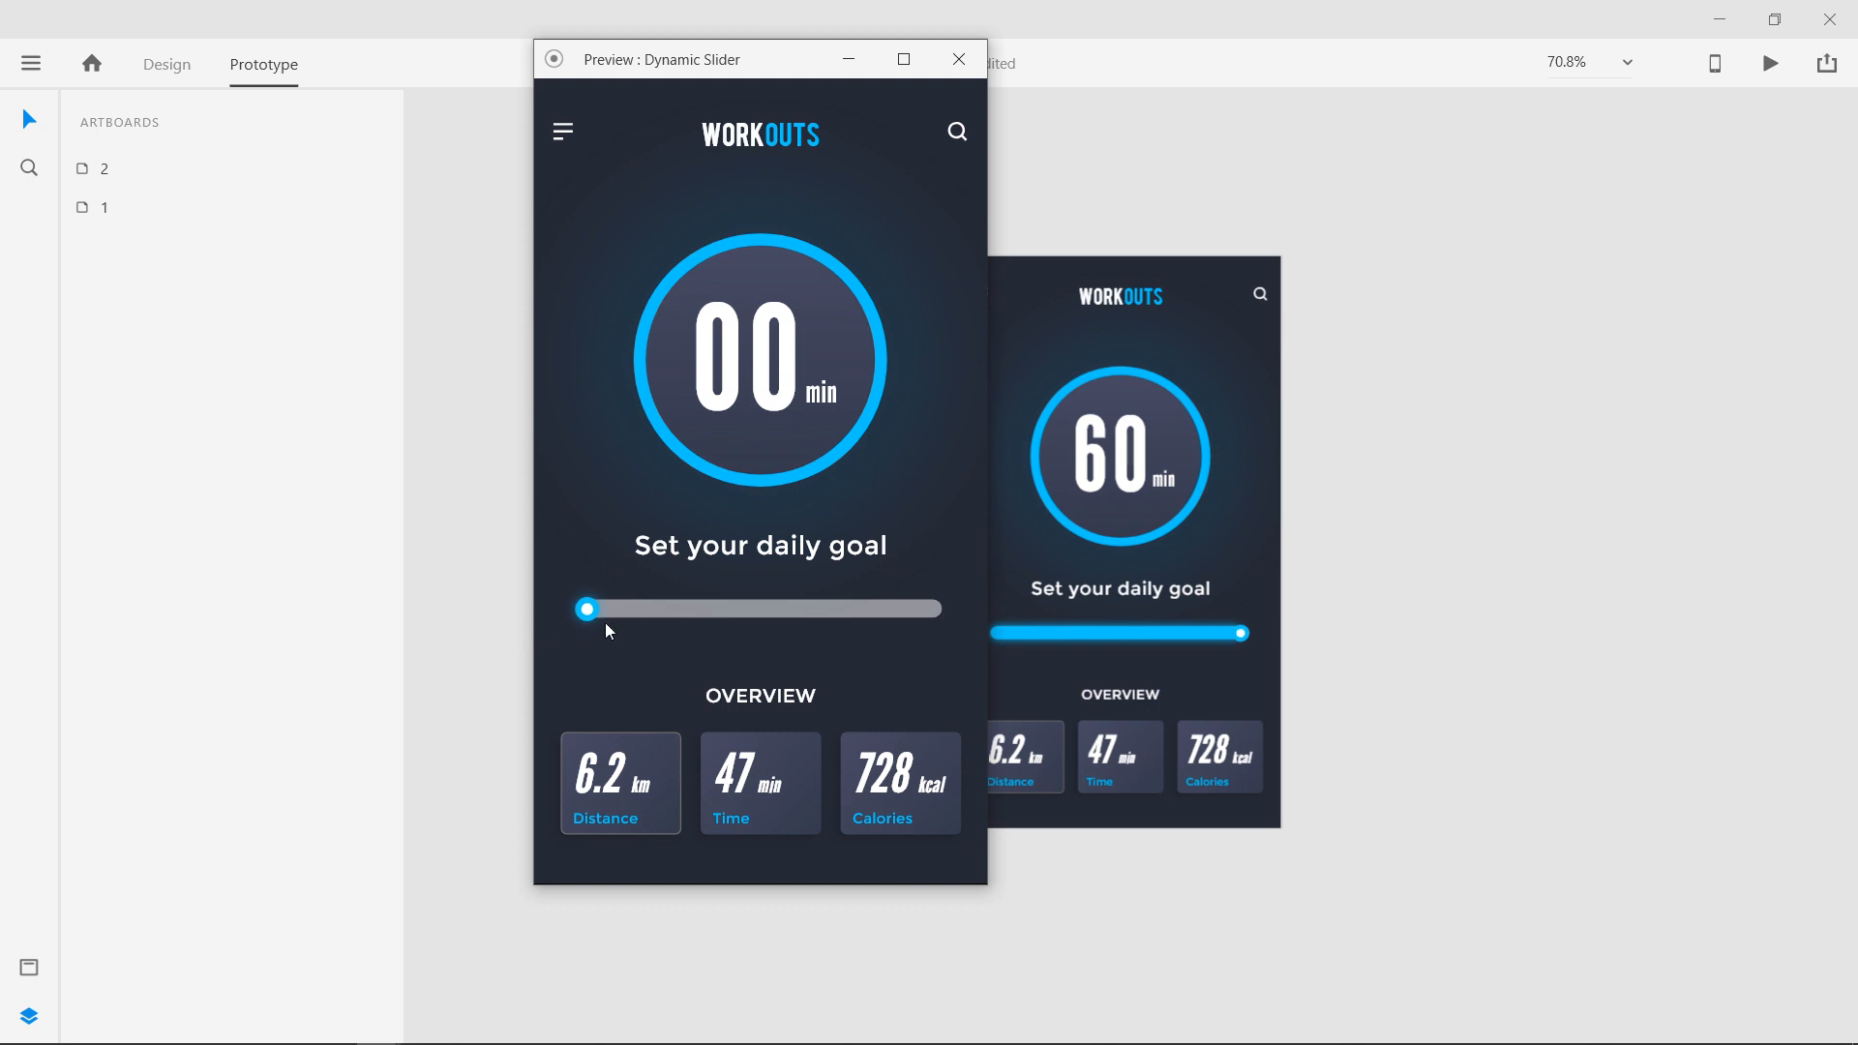
drag(586, 609, 719, 608)
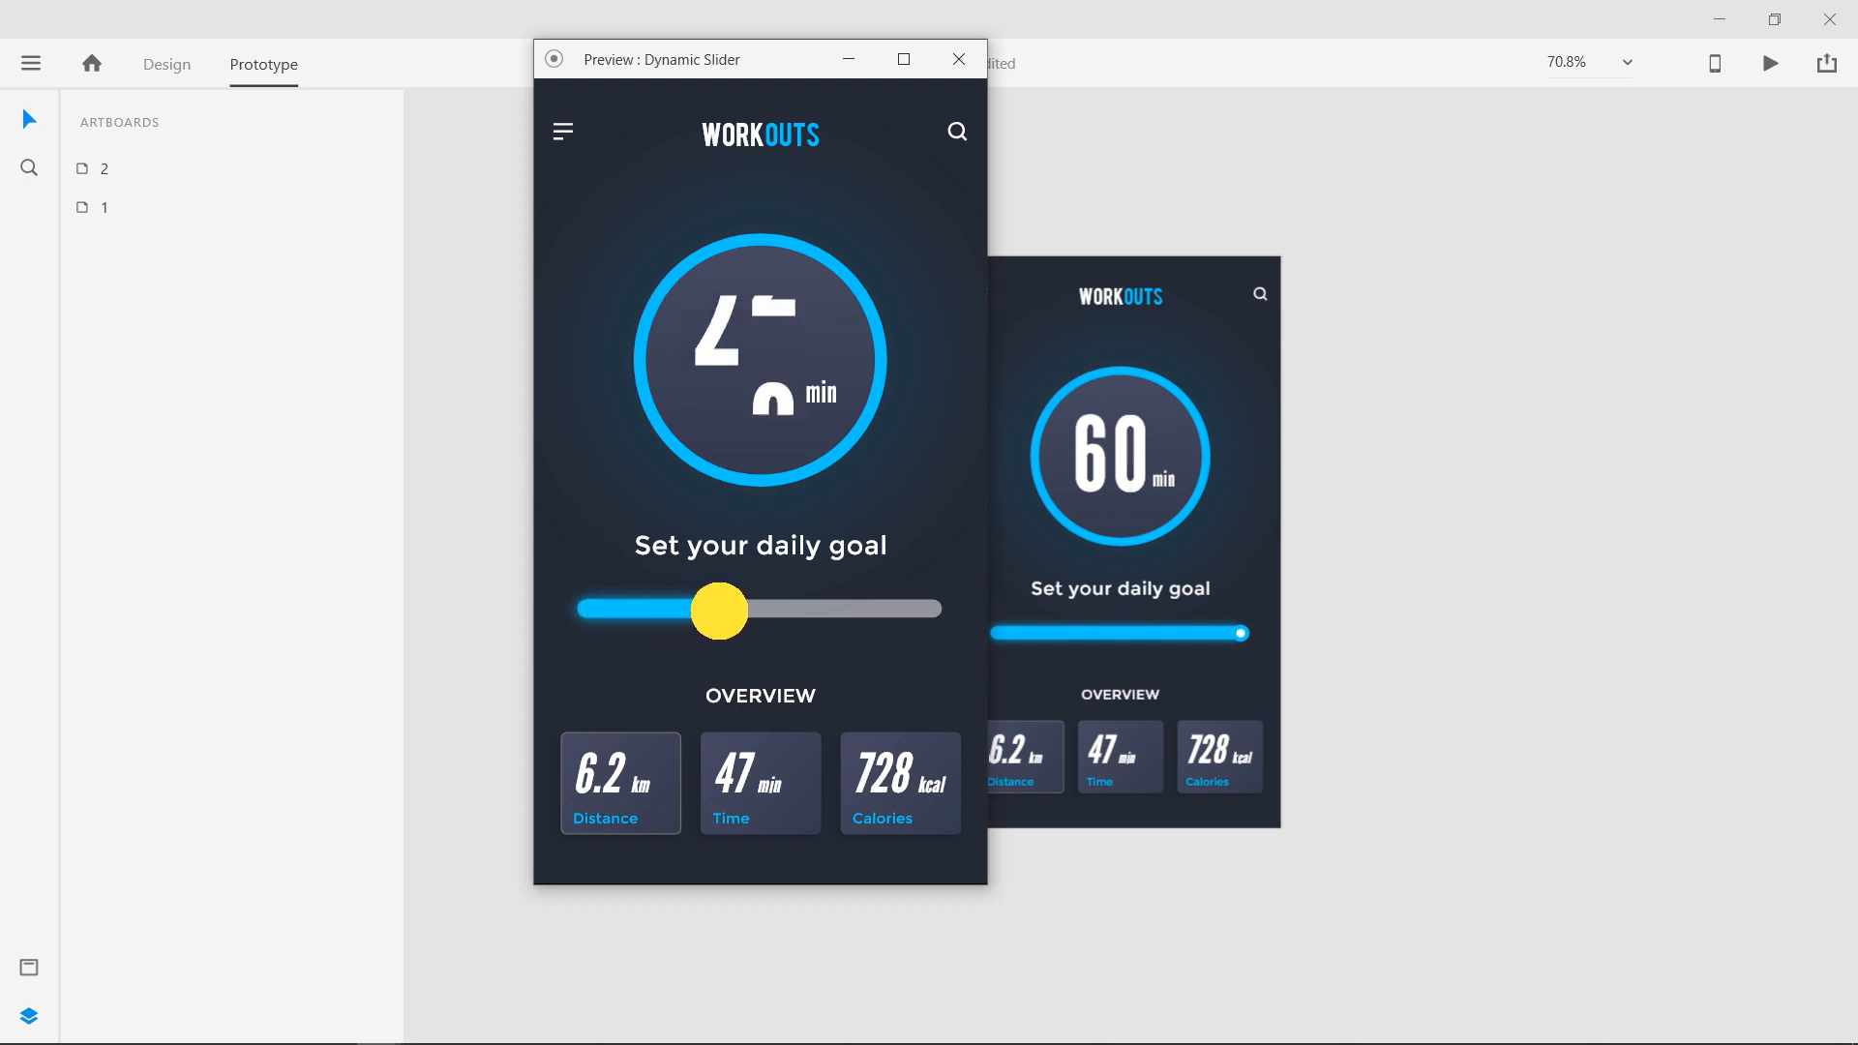
drag(718, 609, 936, 609)
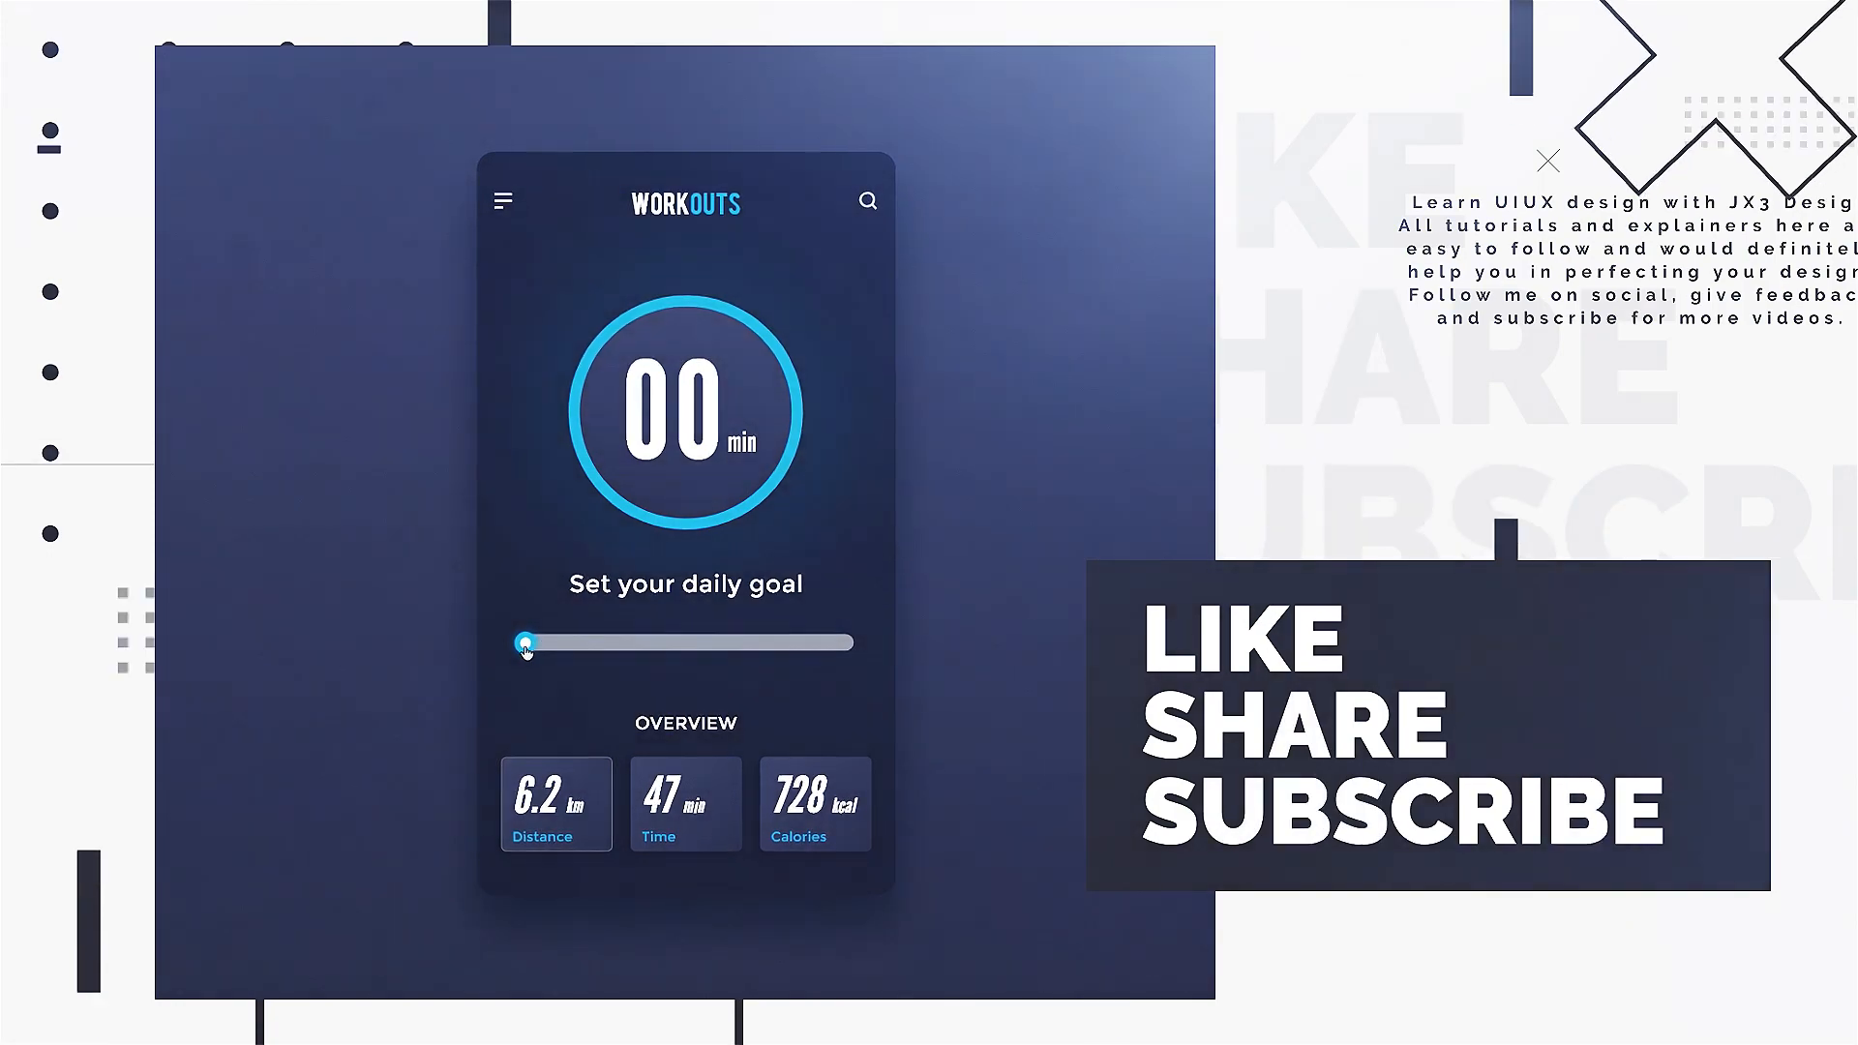
drag(524, 644, 640, 651)
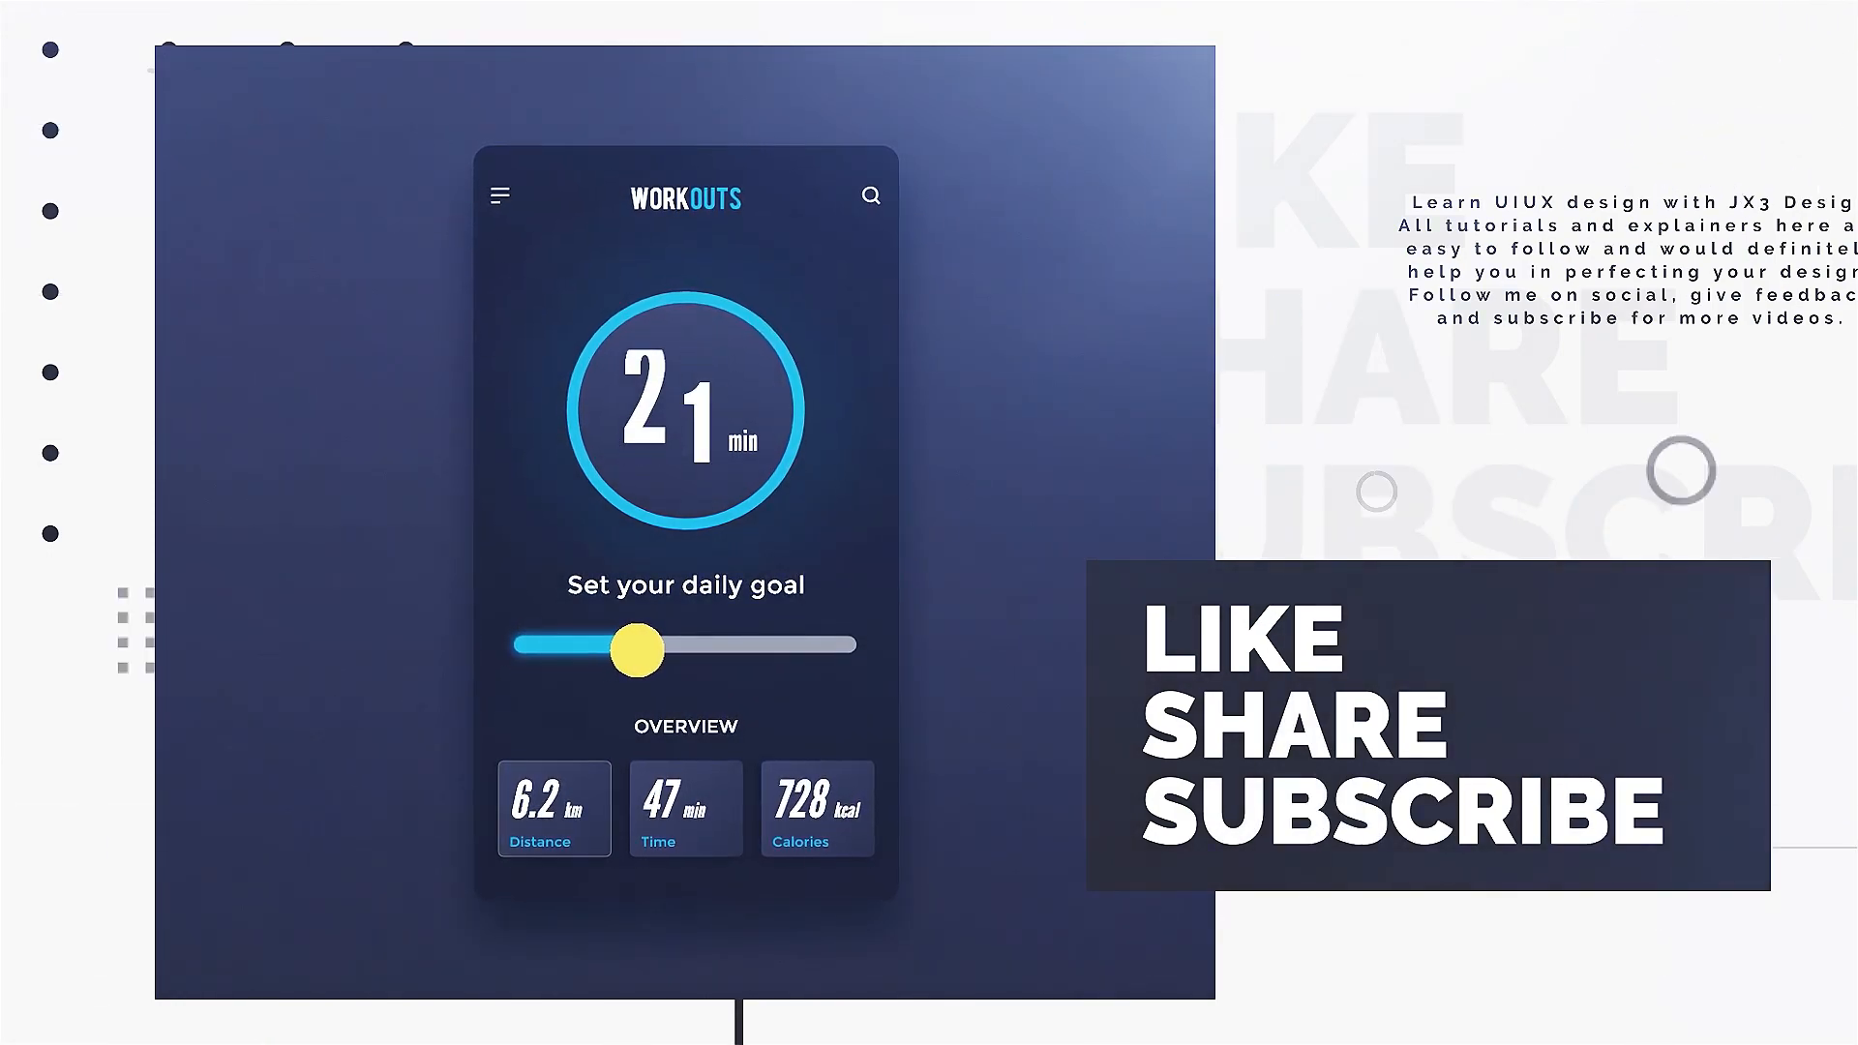